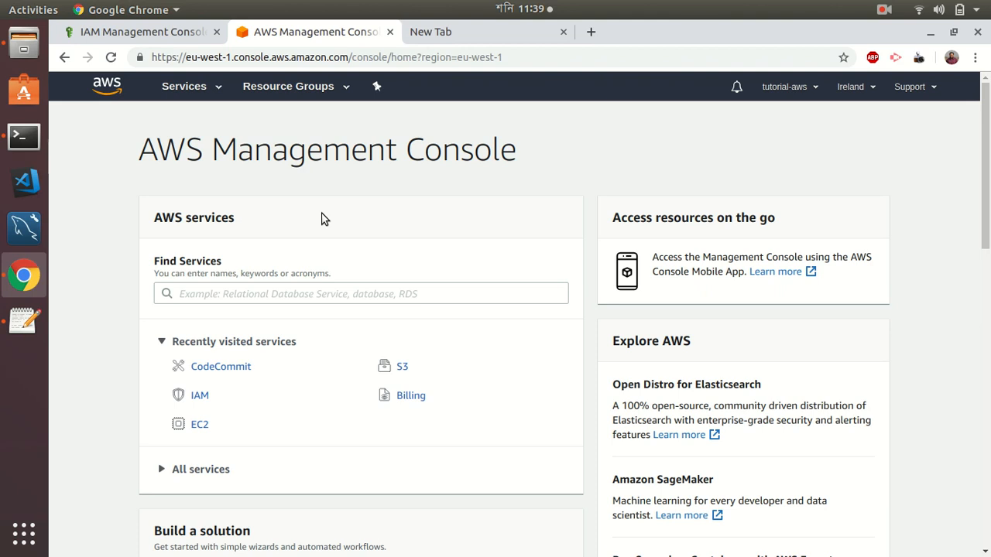
mouse_move(305, 300)
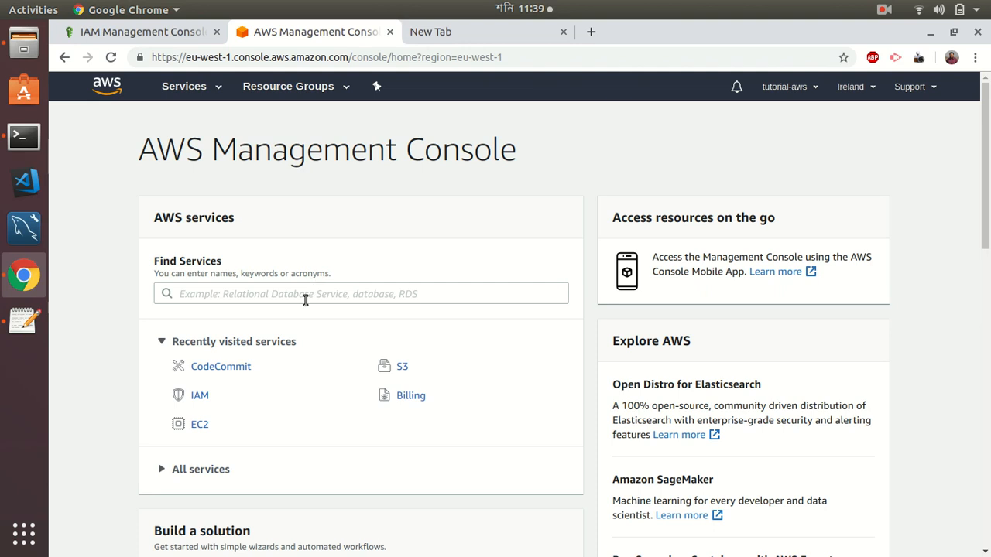
- Search 'ec2' in Find Services and land on the EC2 dashboard in EU (Ireland)
click(359, 294)
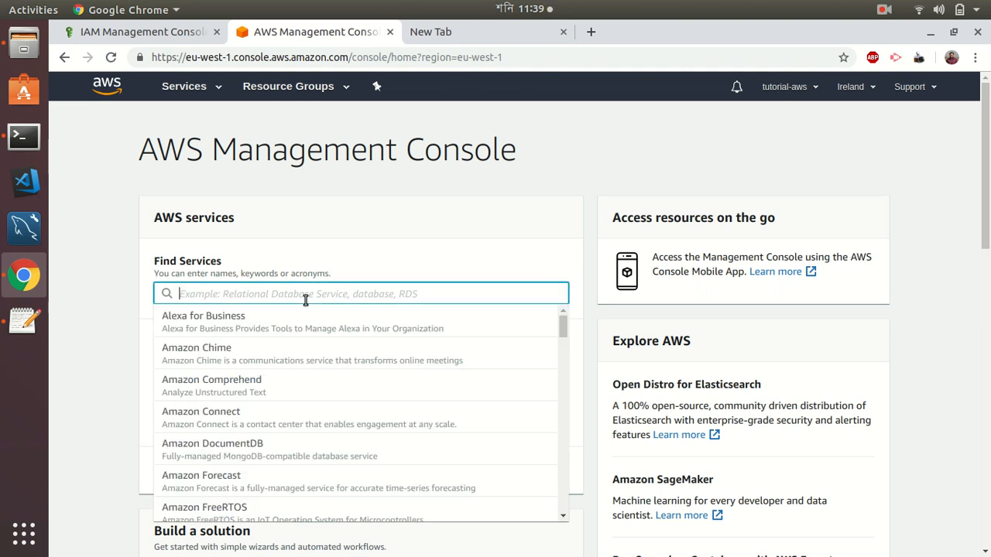
text(ec)
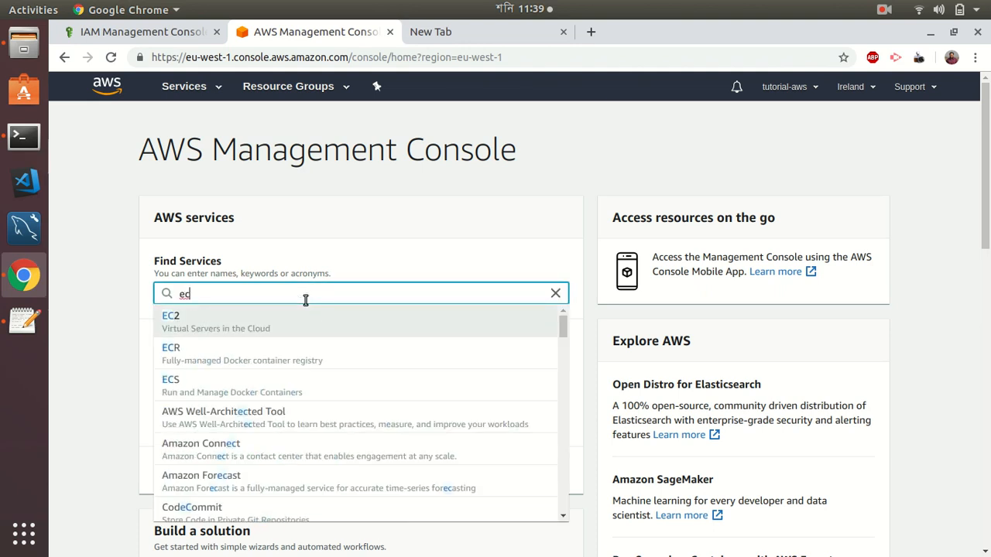
click(171, 316)
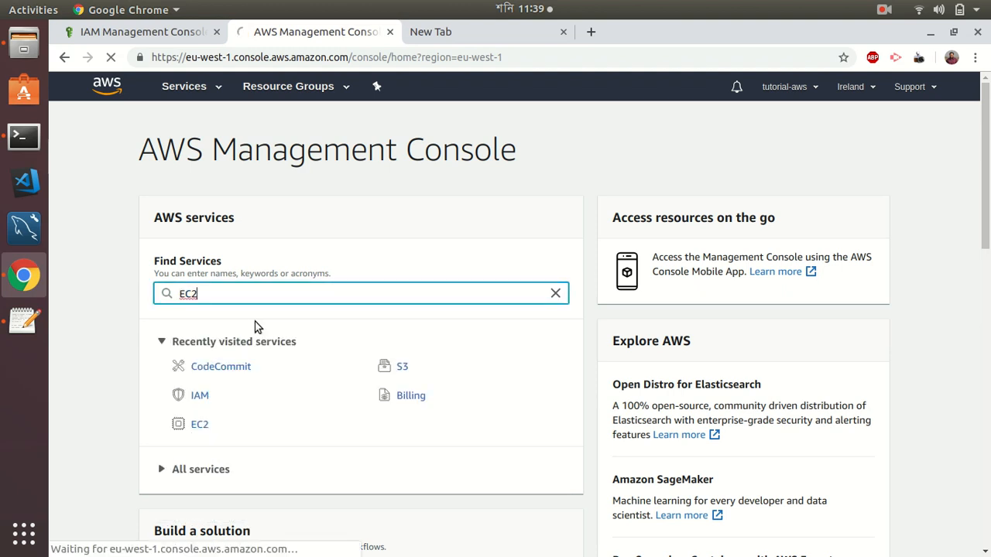
click(198, 425)
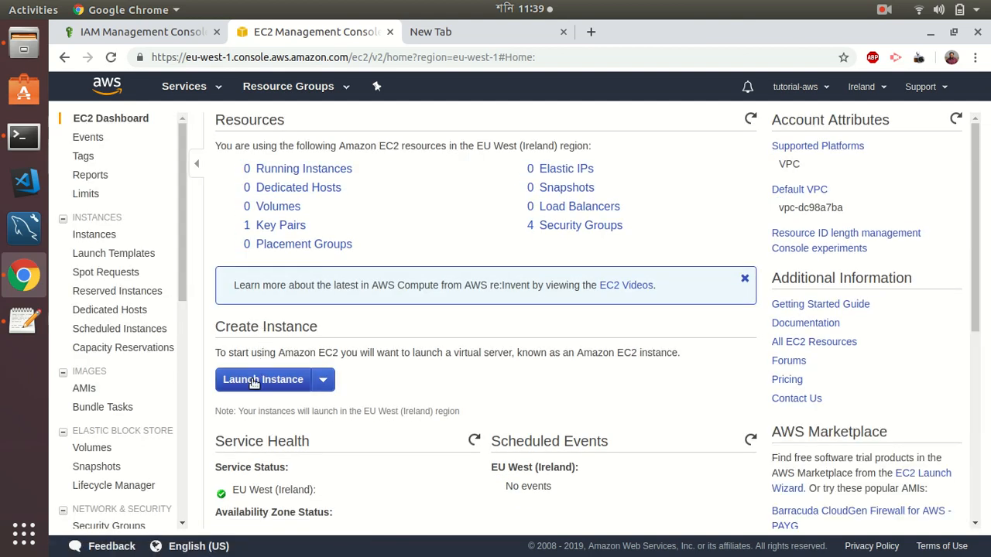
- Launch a new instance on the Amazon Linux AMI, t2.micro, with IAM role ec2-role-s3full
click(263, 380)
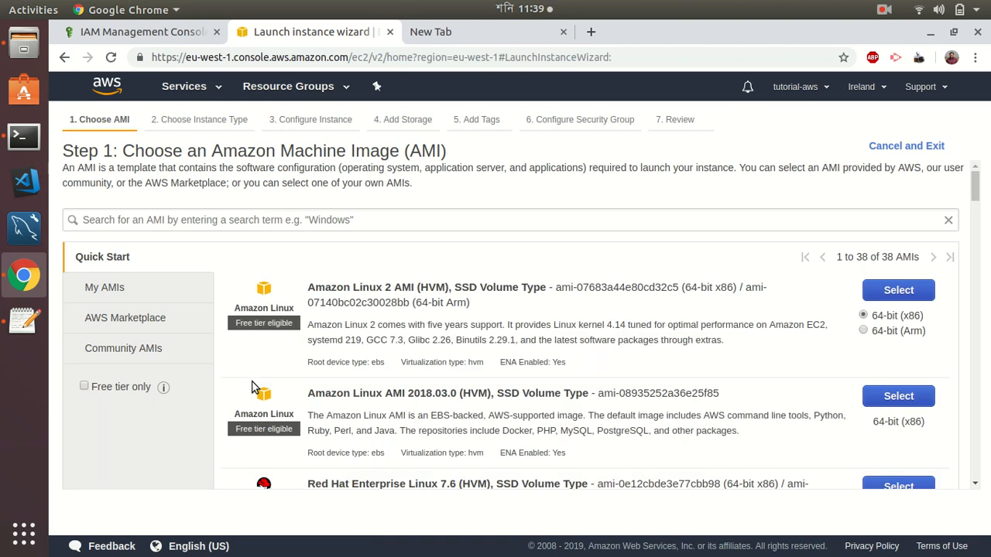
mouse_move(622, 387)
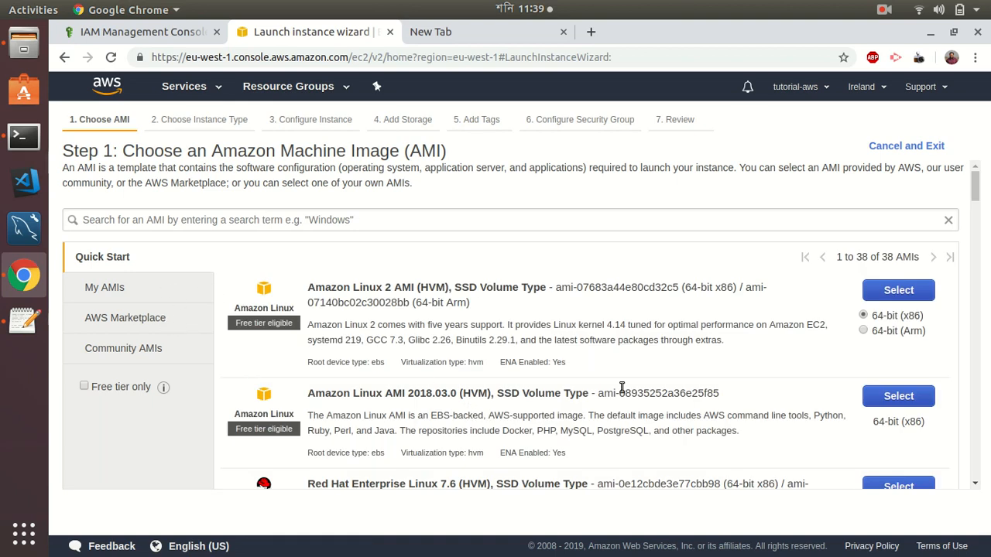
mouse_move(898, 397)
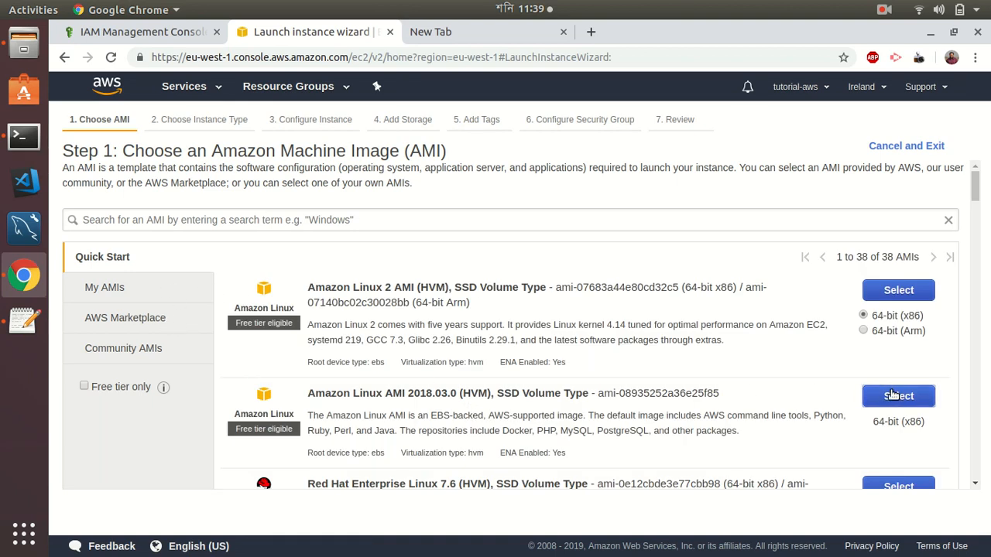
click(899, 396)
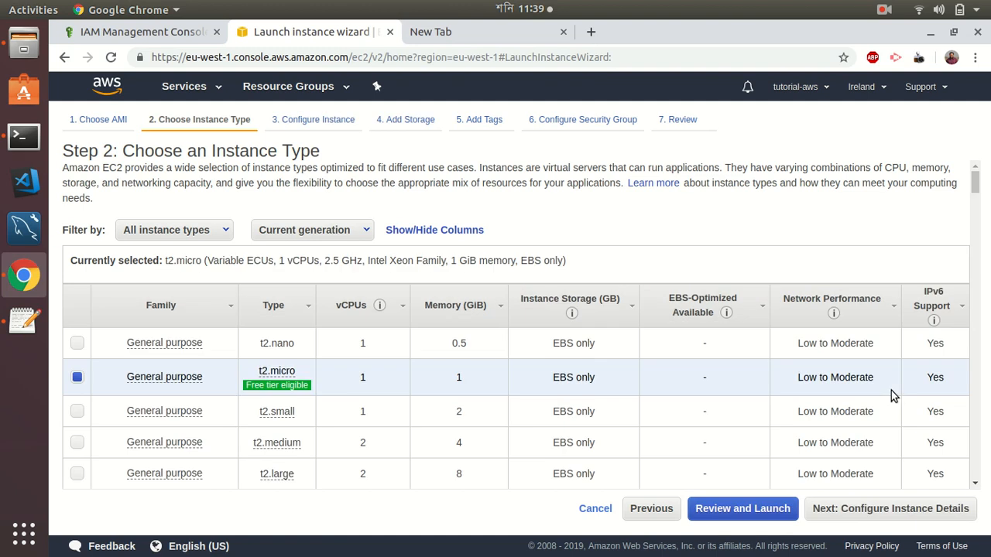
click(889, 508)
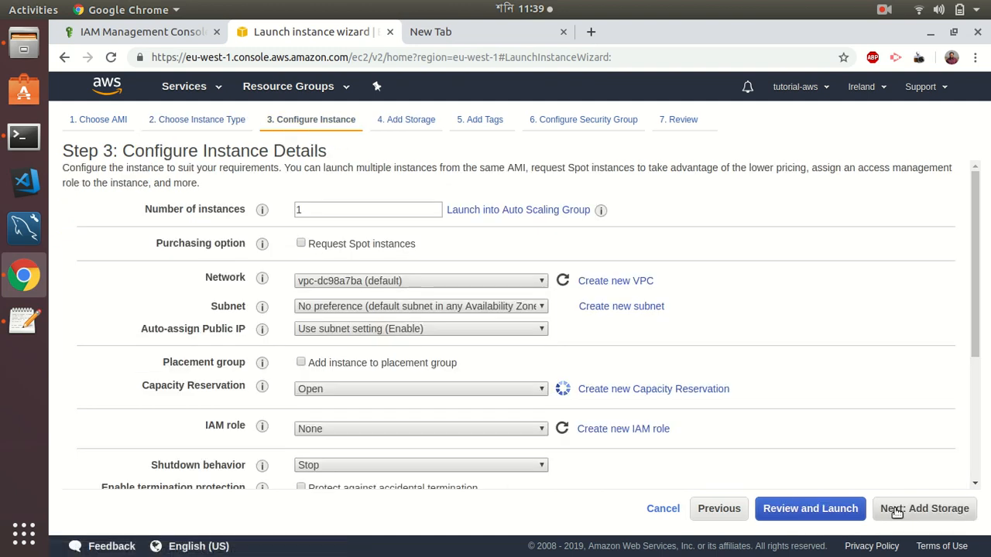
mouse_move(973, 485)
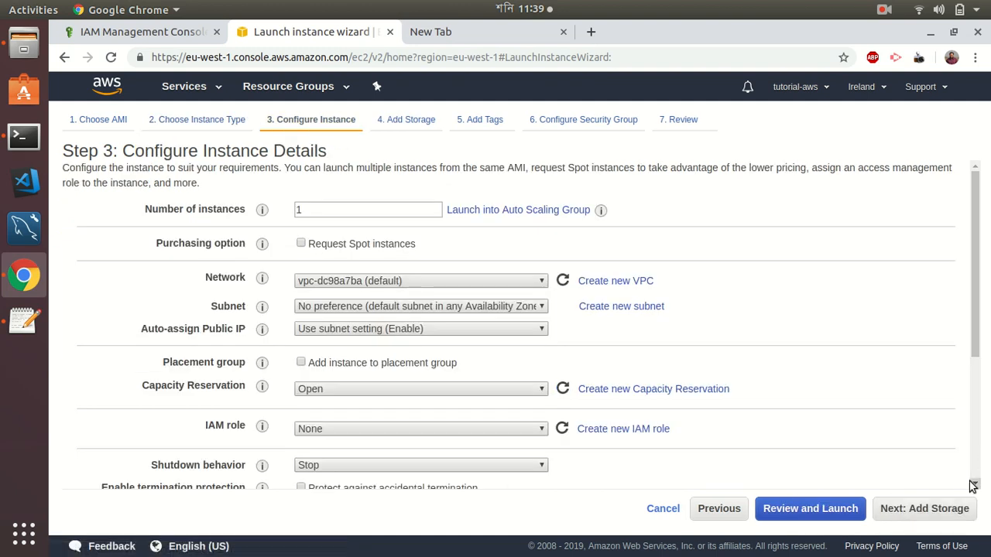
scroll(down, 3)
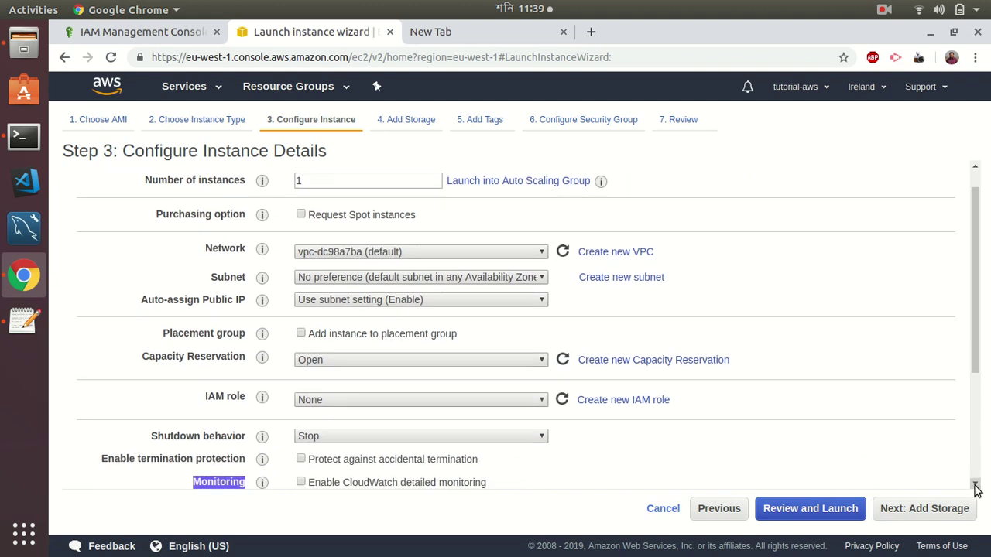
scroll(down, 3)
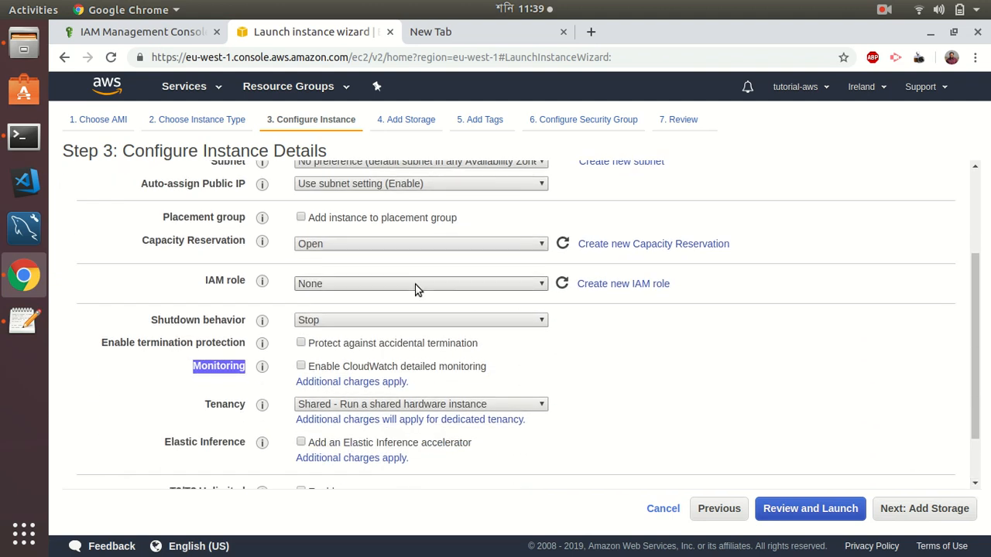
click(421, 283)
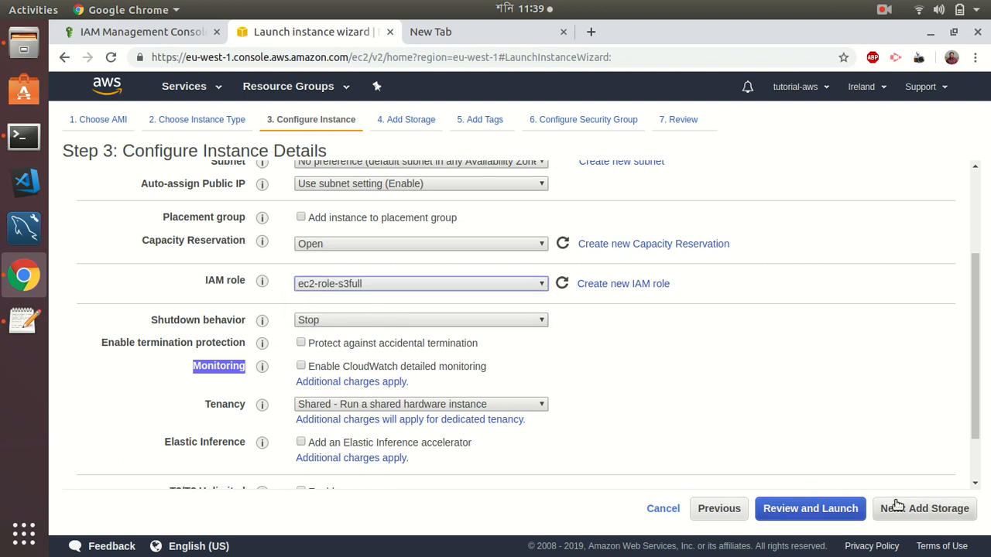
- Skip past storage to Add Tags and add a new tag row
click(924, 508)
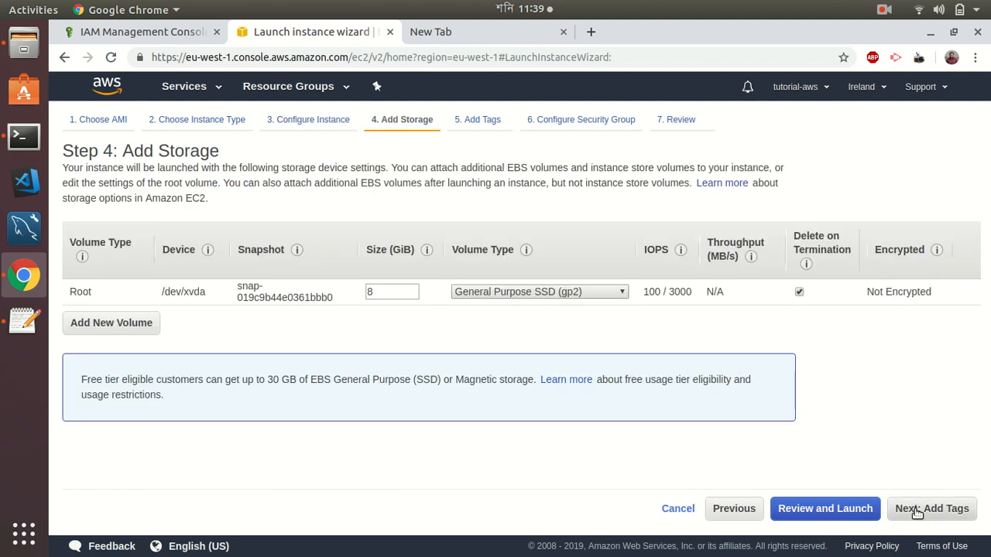
click(932, 508)
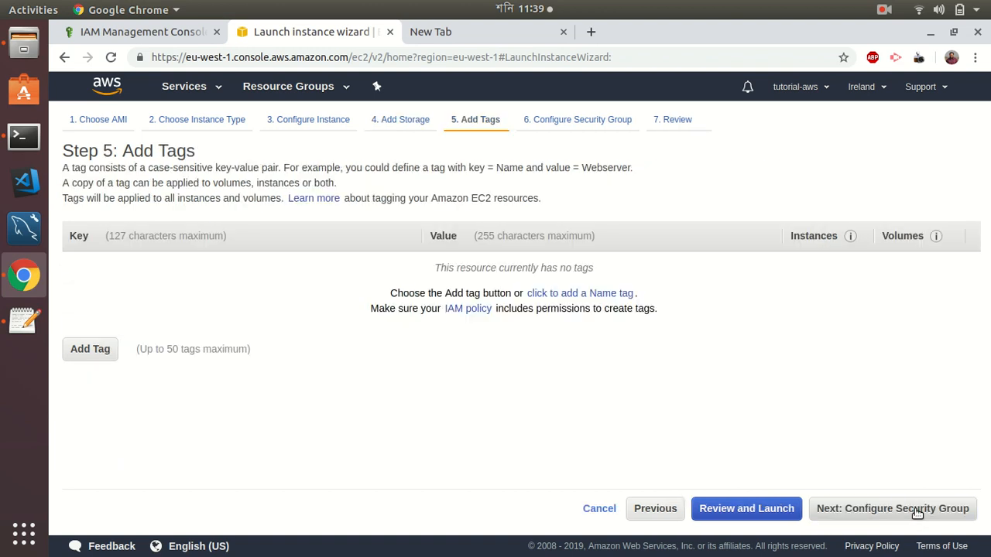
mouse_move(90, 350)
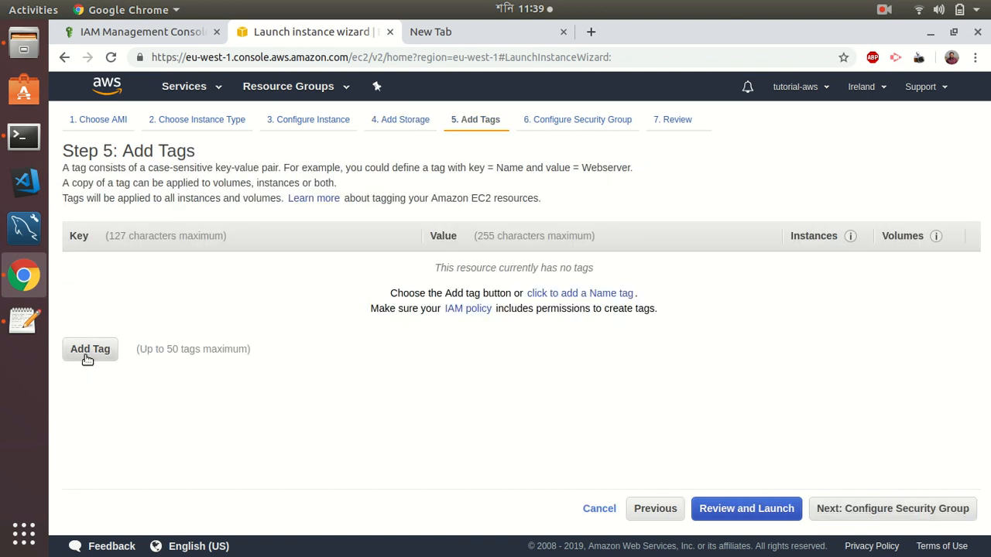
click(90, 349)
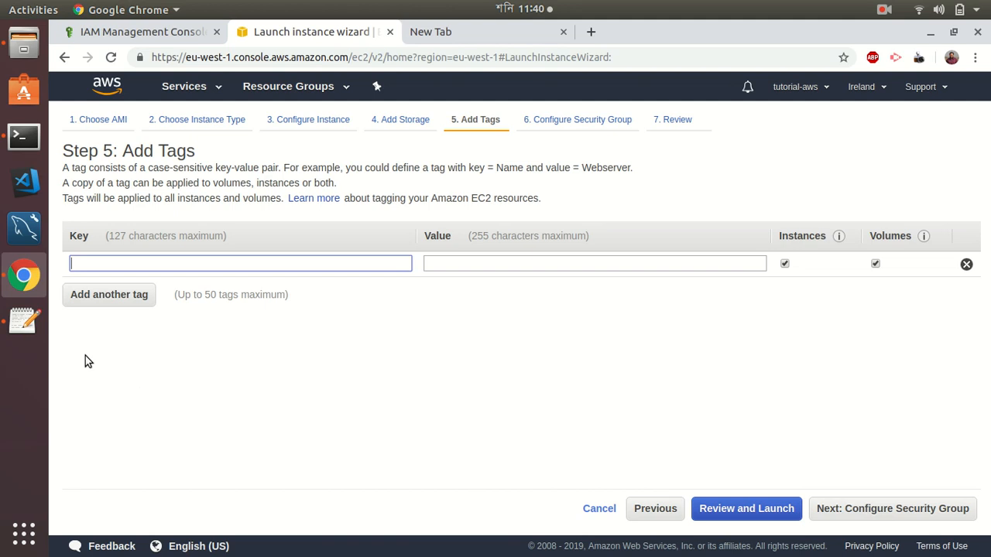
- Fill the tag with key project-myblog and value sitesnshops.com
text(pro)
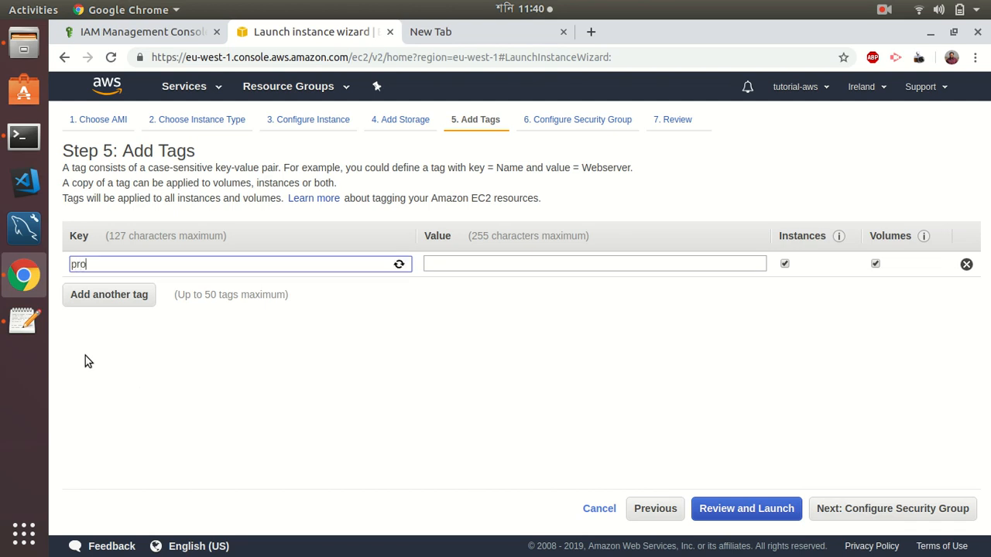
text(ject)
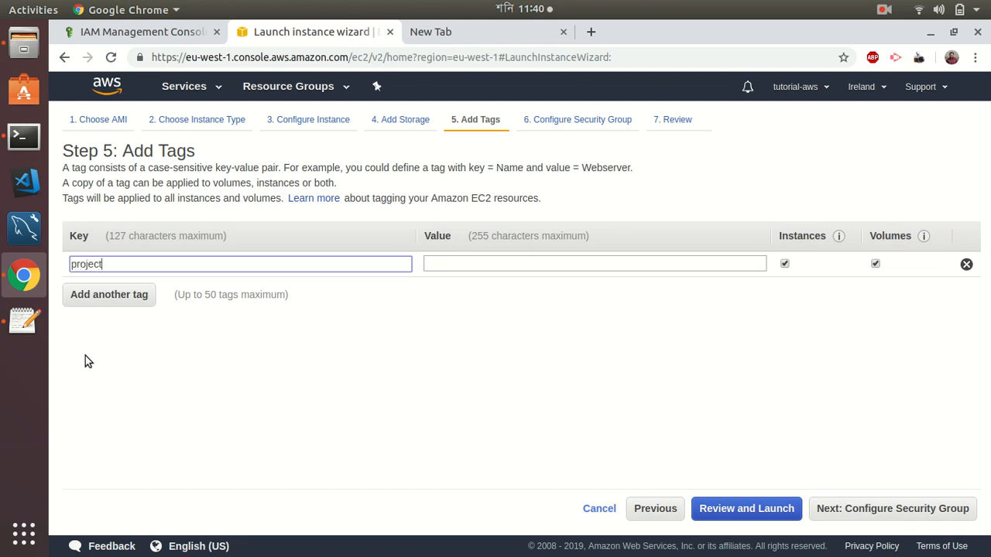
text(-)
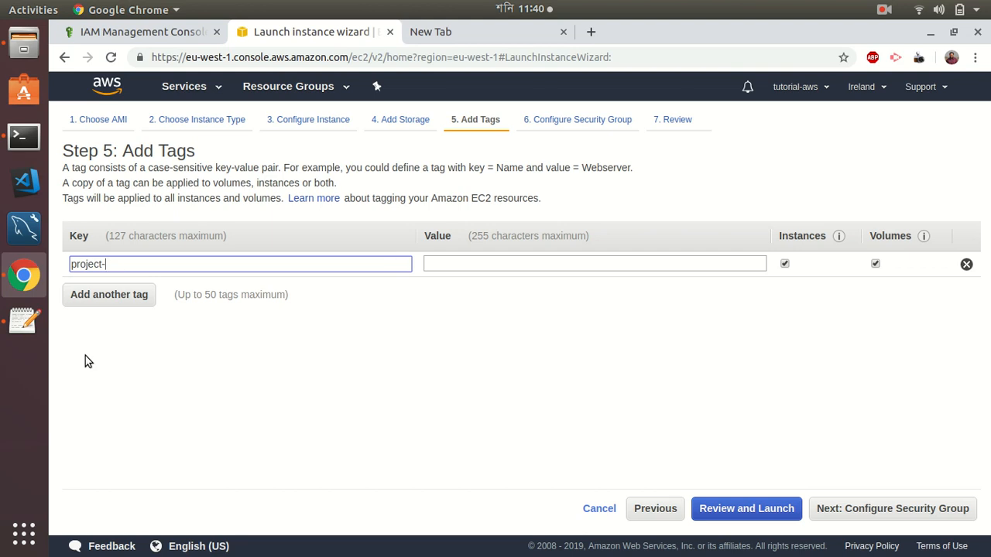
text(mybl)
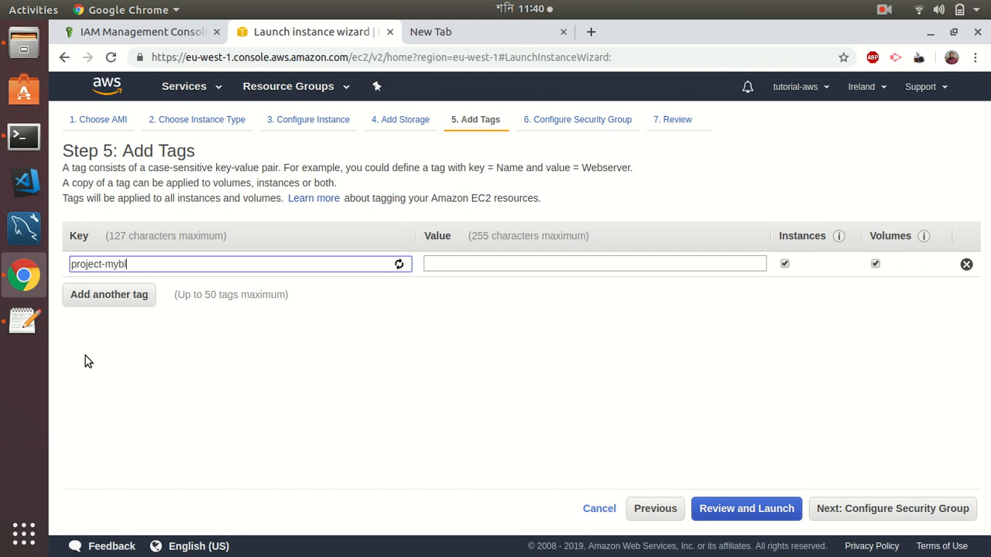
text(sites)
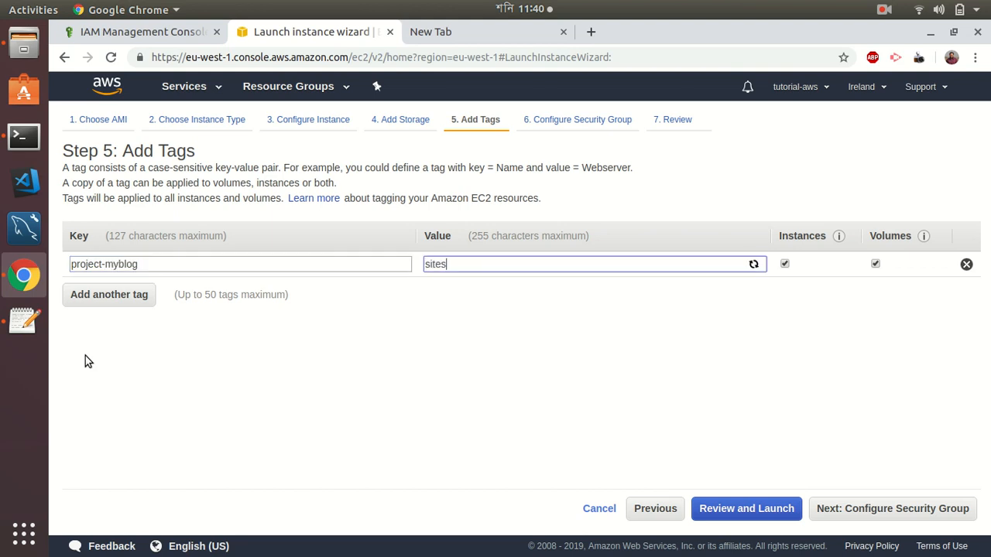
text(nshops)
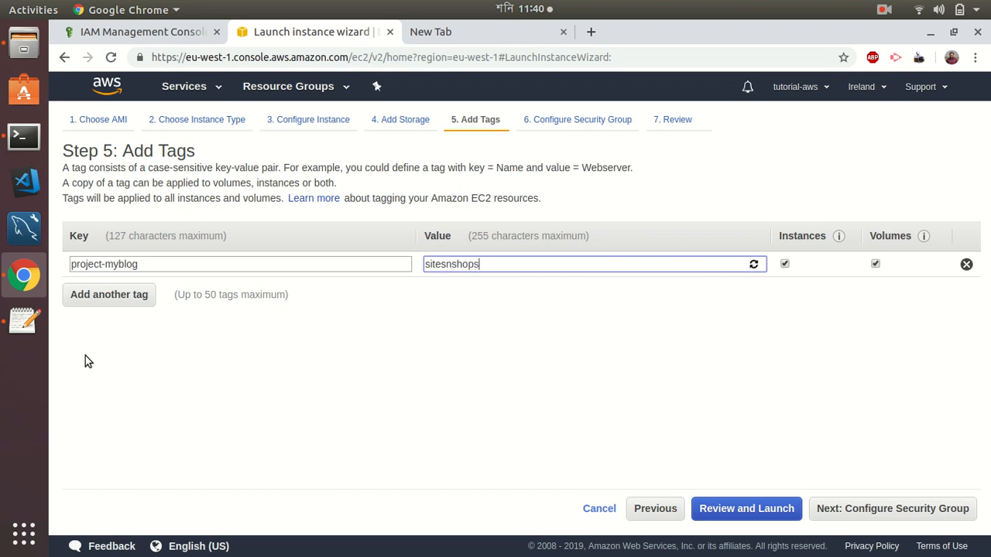
text(.com)
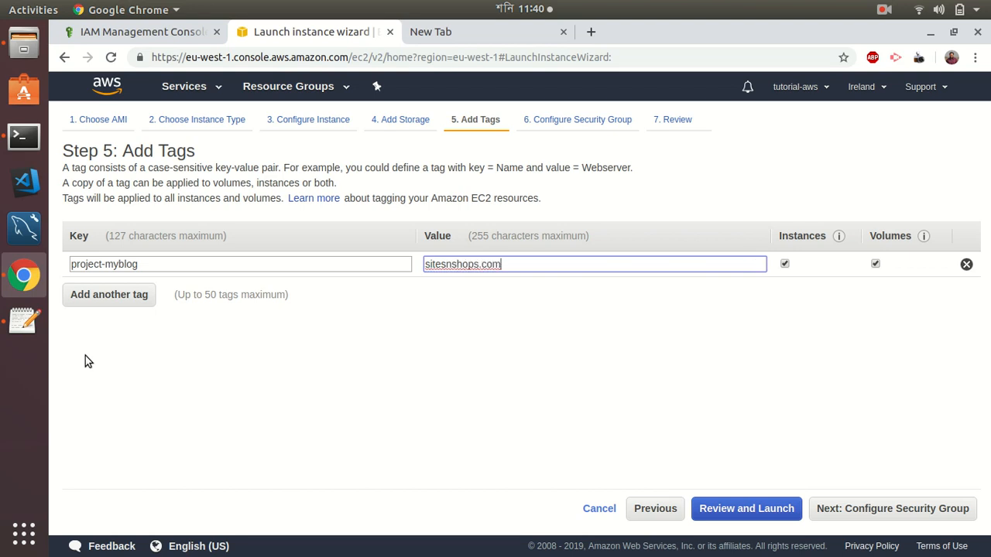
mouse_move(257, 295)
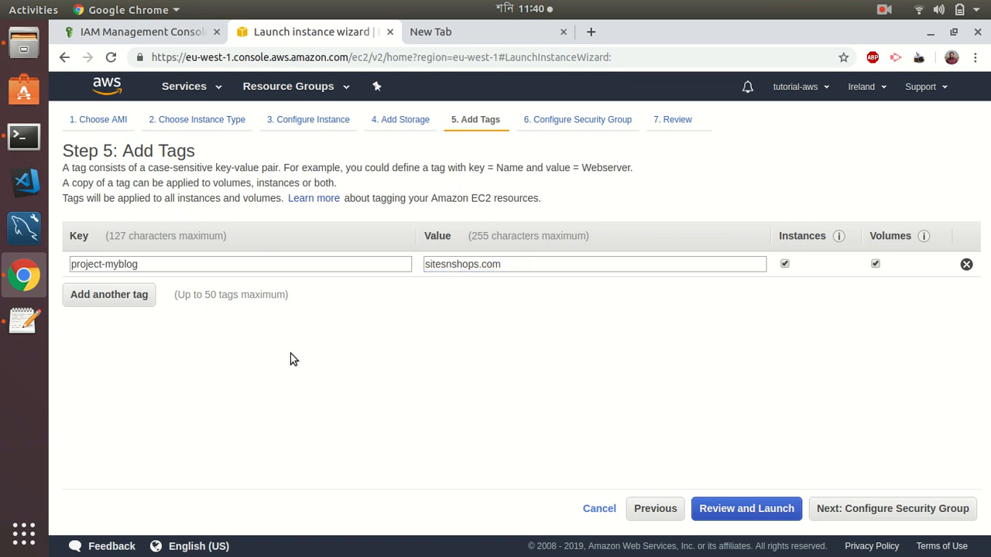
mouse_move(405, 316)
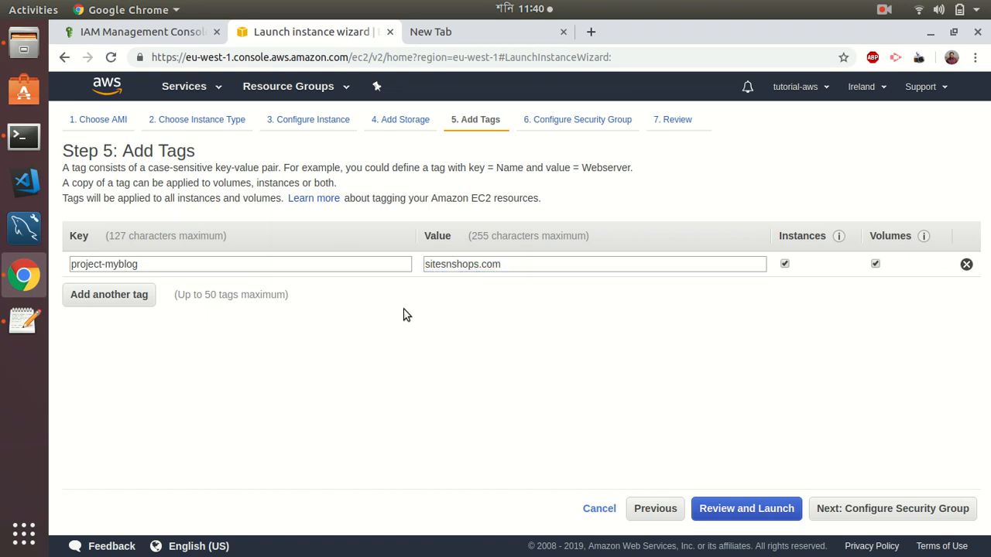
mouse_move(464, 316)
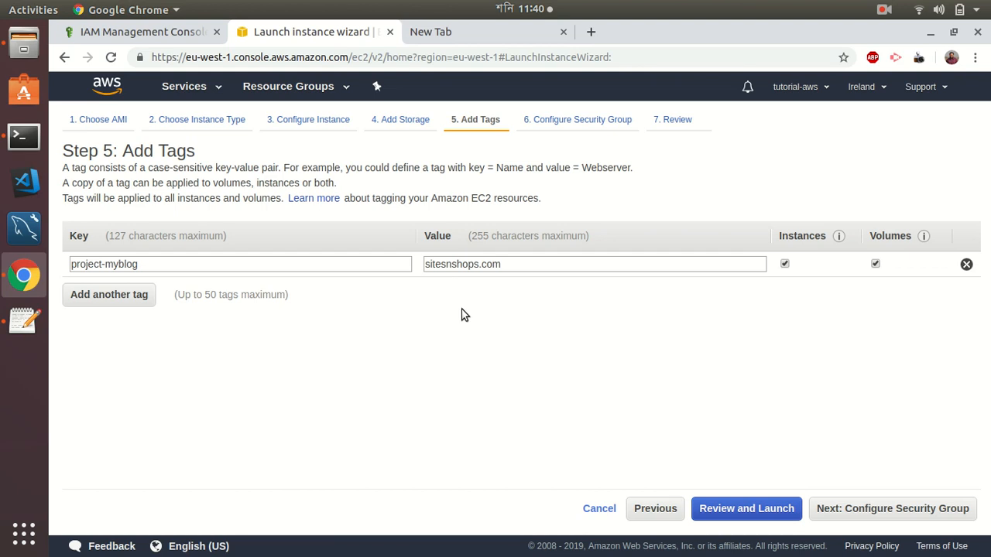
mouse_move(322, 329)
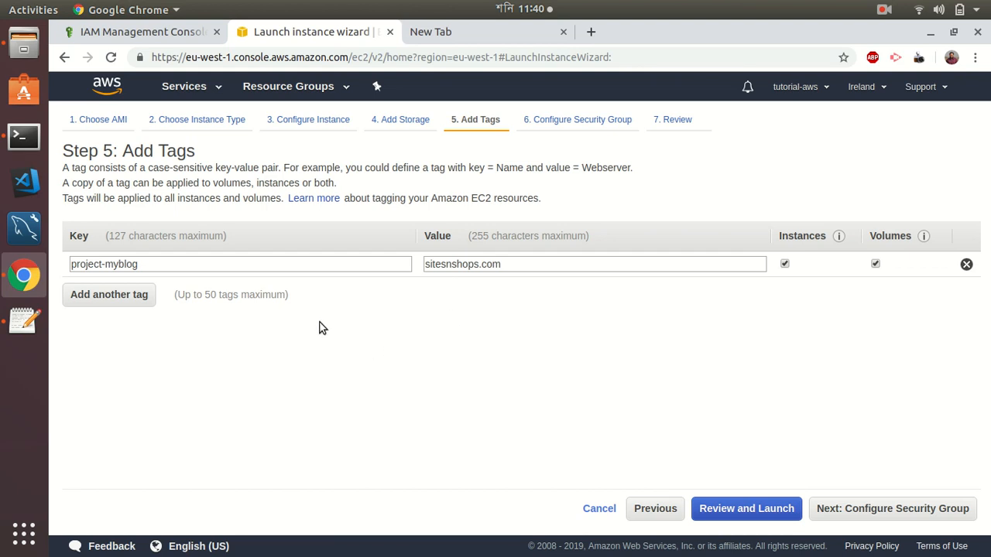
mouse_move(547, 387)
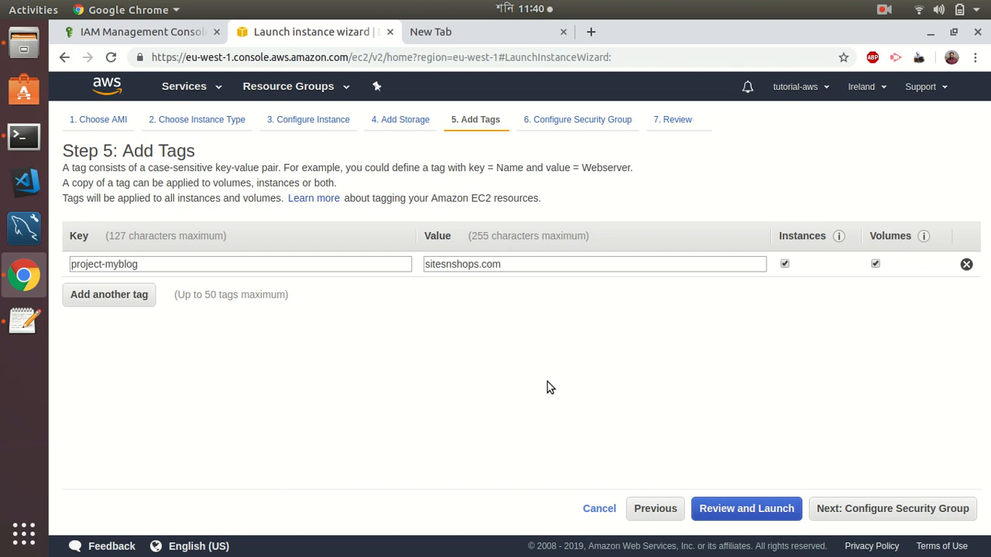
mouse_move(629, 400)
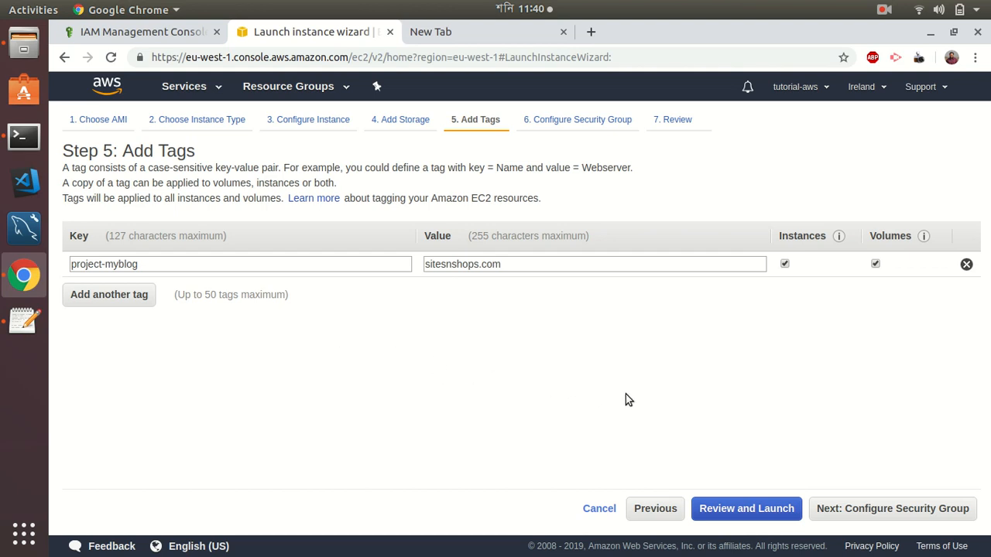
mouse_move(762, 437)
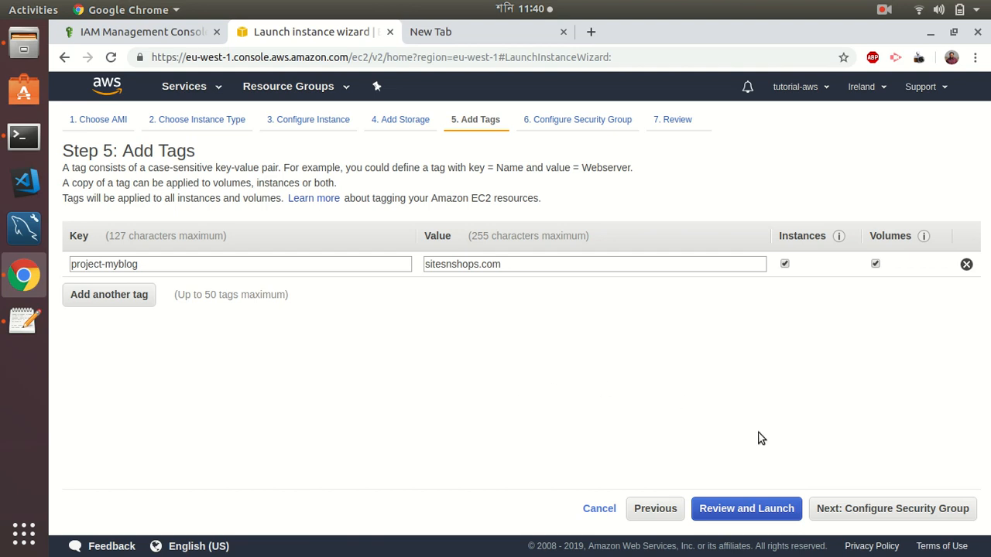
- In the security group, restrict SSH to My IP and add HTTP and HTTPS rules open to Anywhere
click(892, 508)
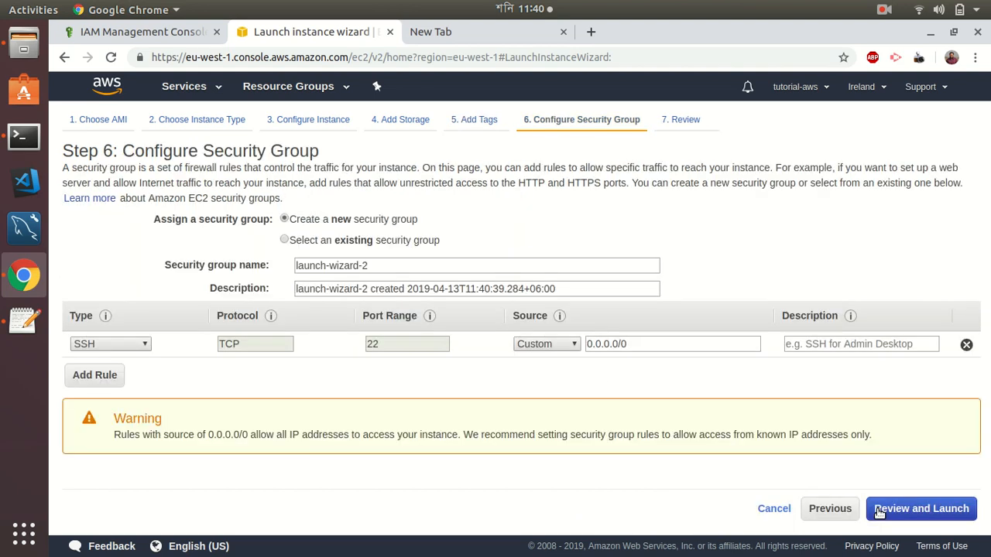
mouse_move(457, 451)
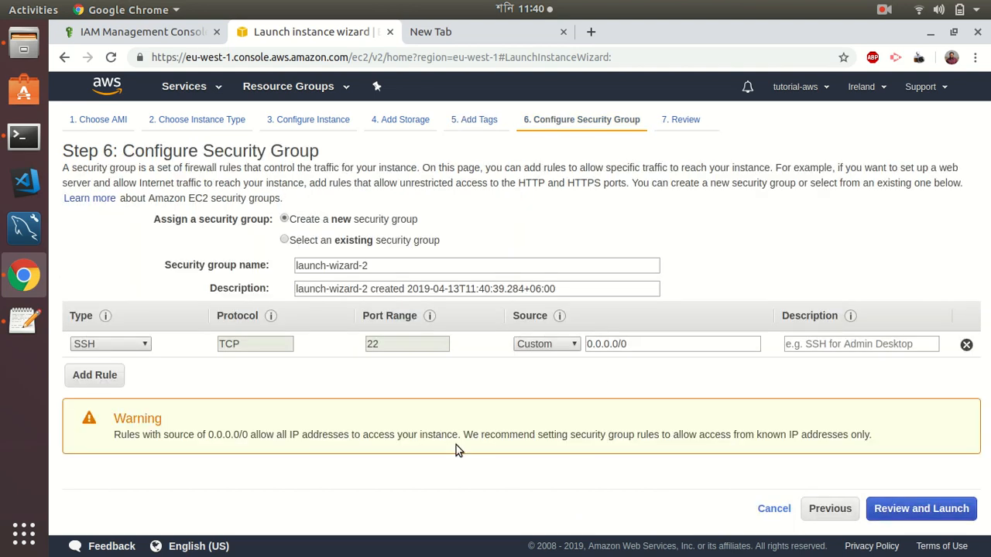
mouse_move(332, 273)
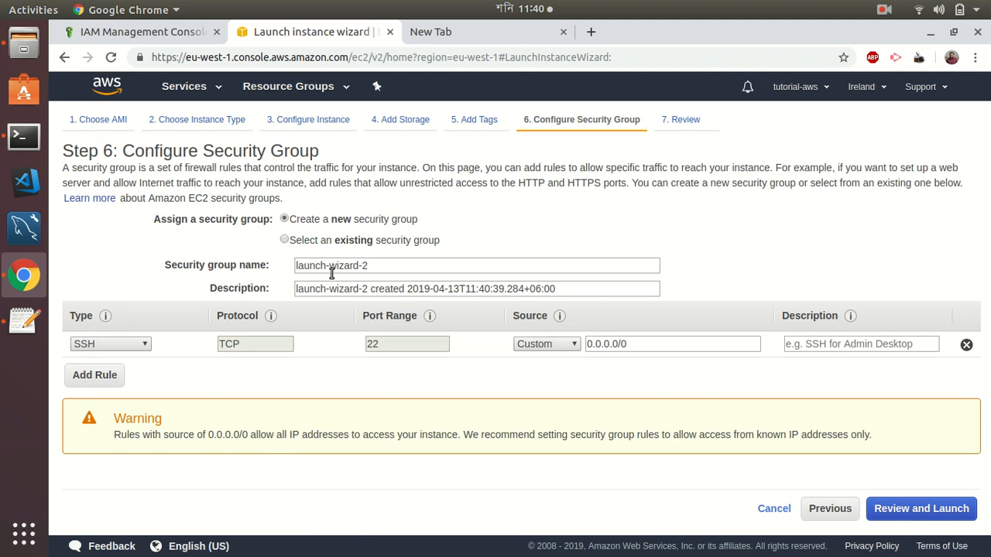
click(545, 344)
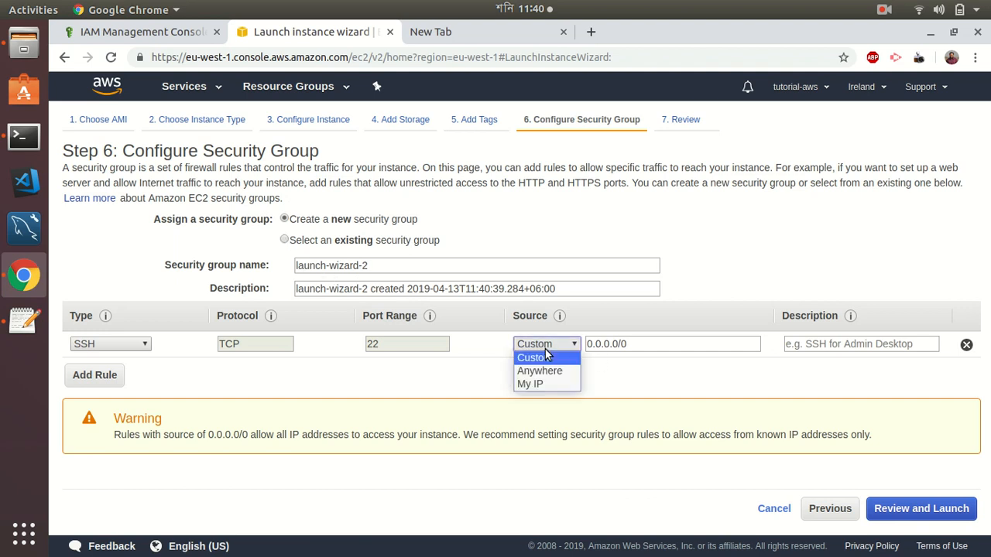
mouse_move(530, 384)
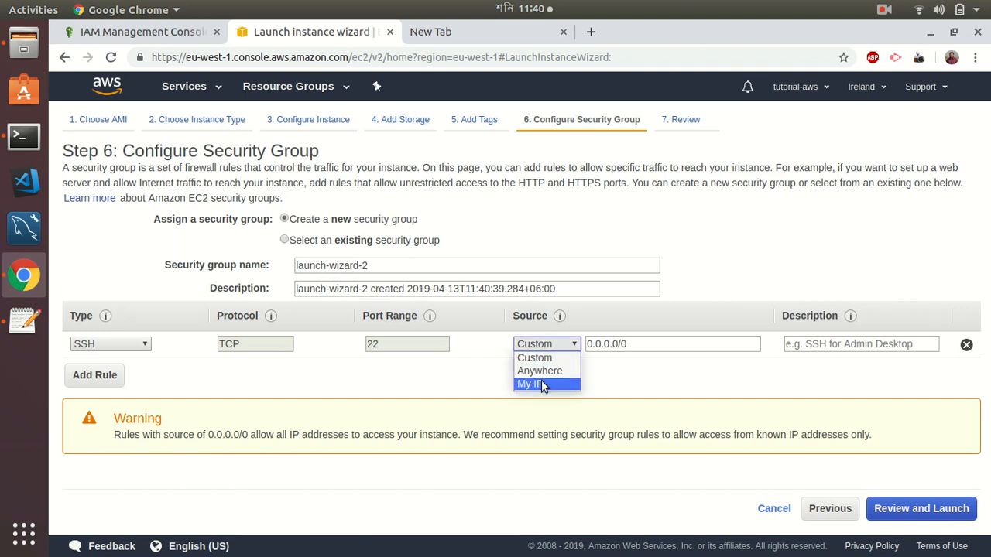
click(531, 384)
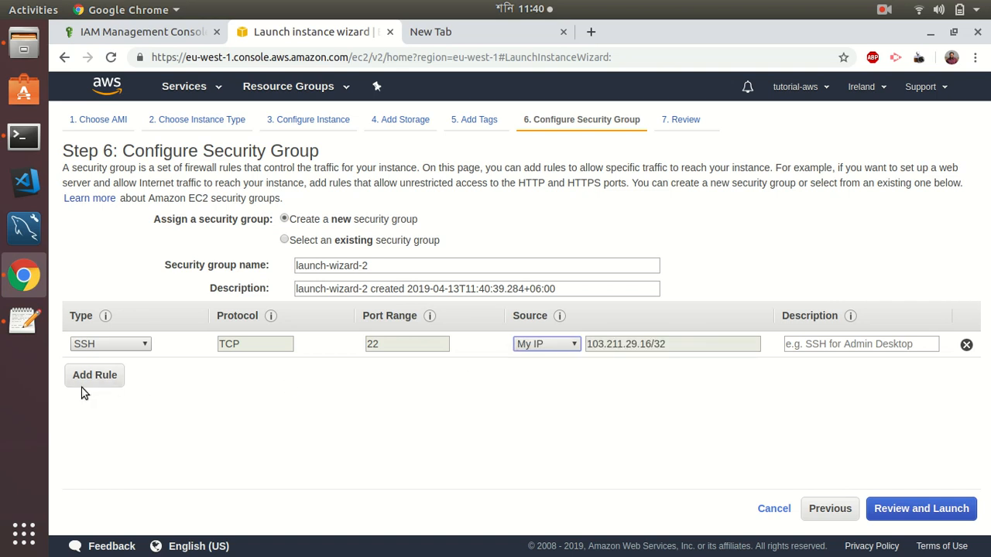
click(108, 368)
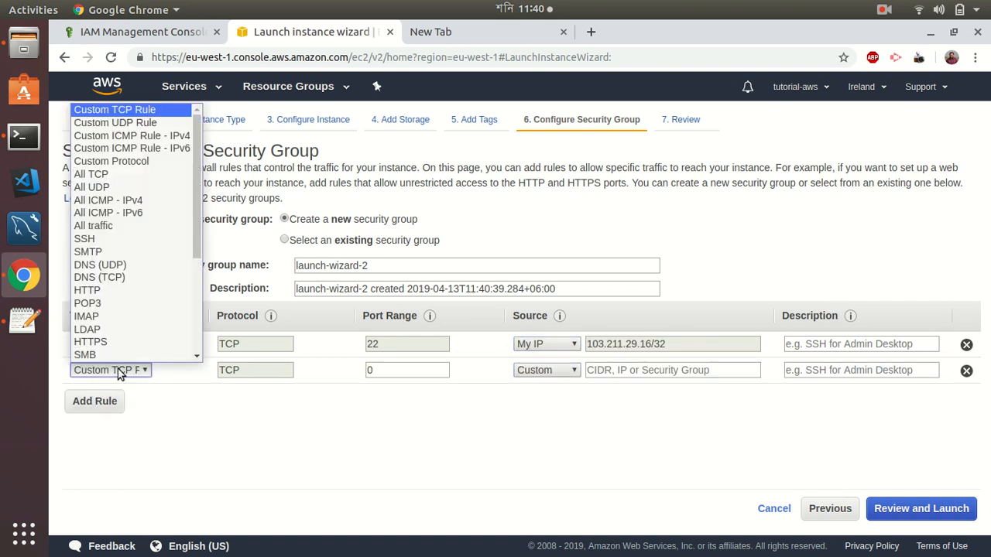
click(87, 291)
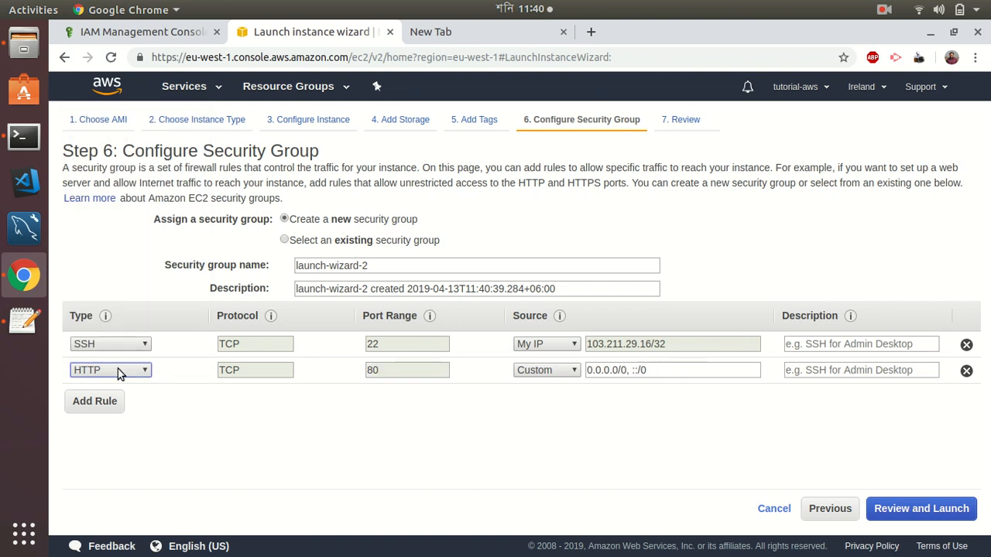
click(545, 369)
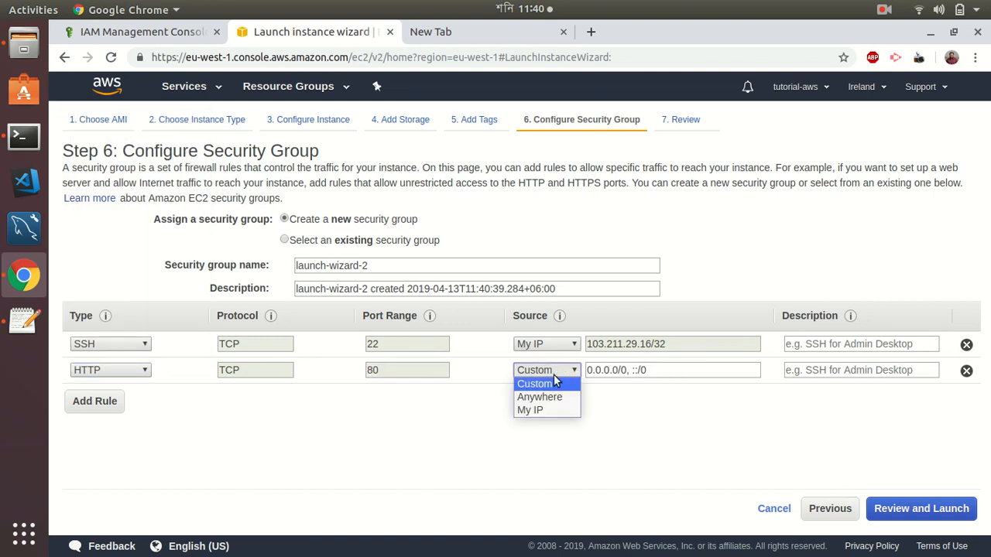
click(539, 396)
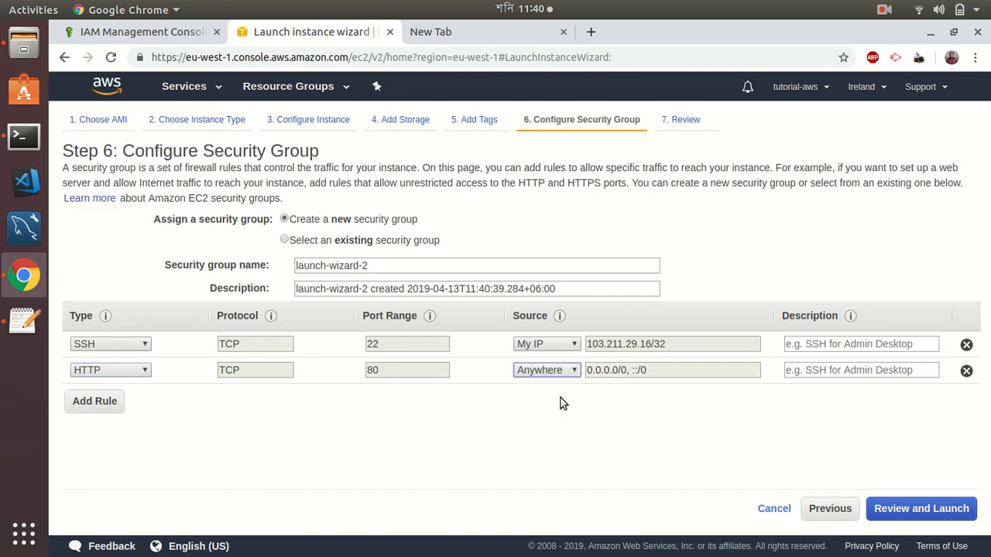
click(109, 397)
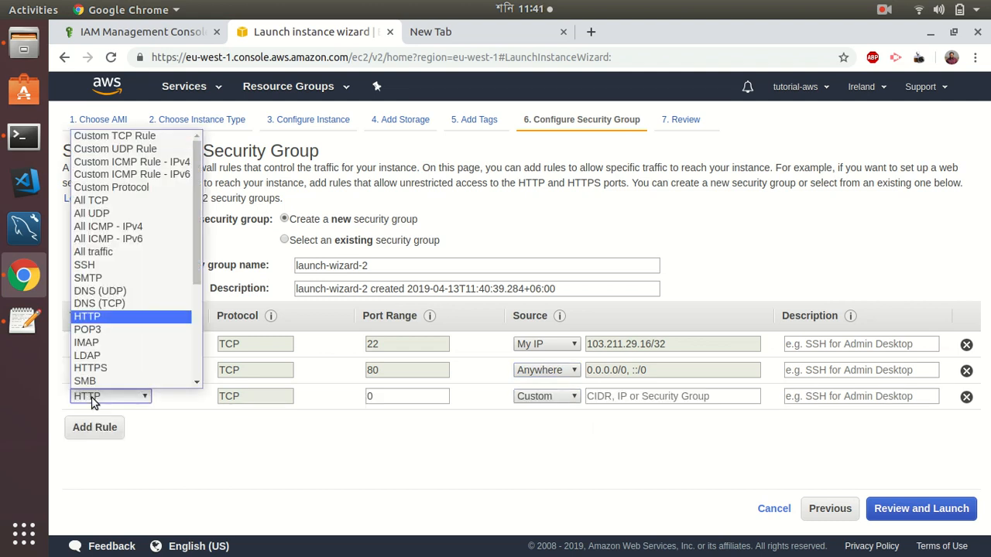
mouse_move(90, 368)
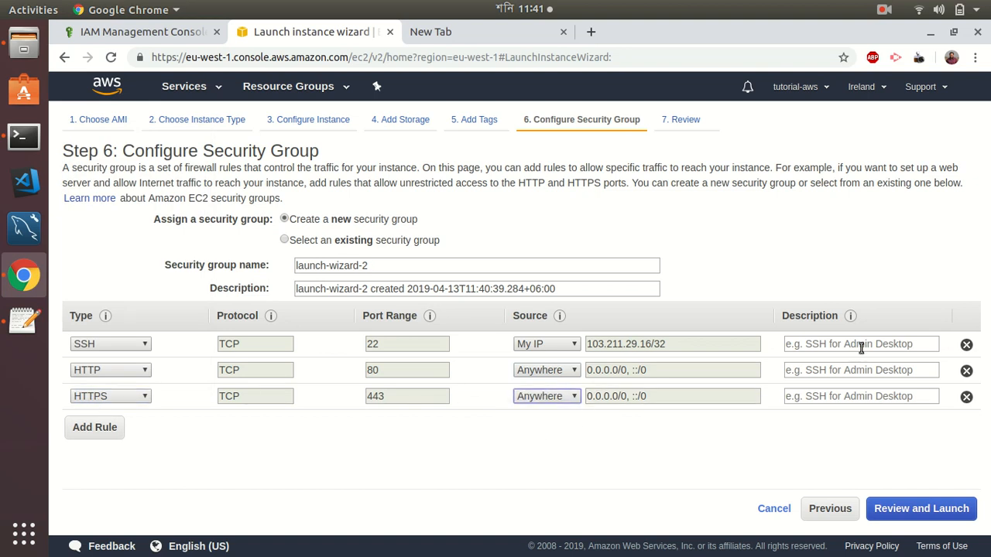
- Describe the rules, e.g. 'public html' for HTTP and 'public https' for HTTPS
text(a)
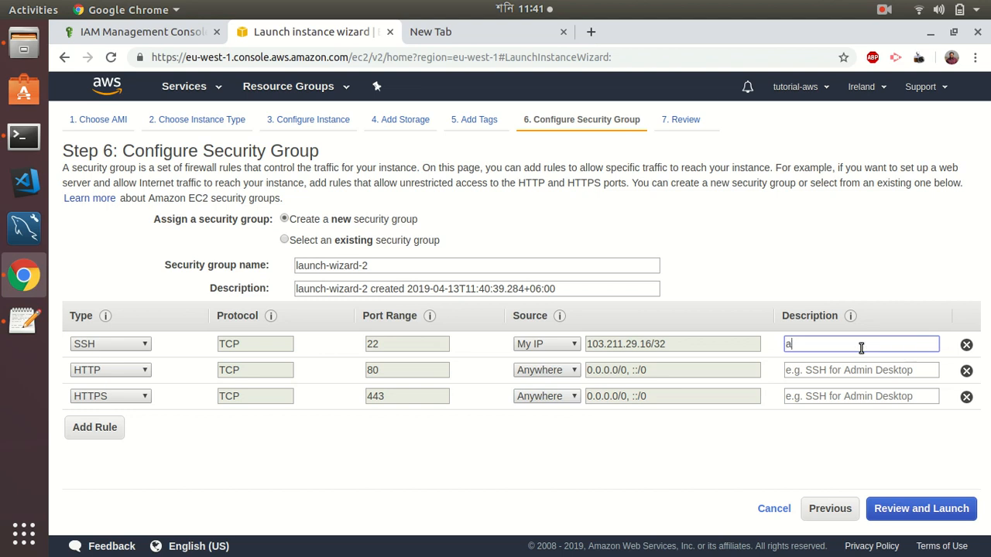
text(tiq)
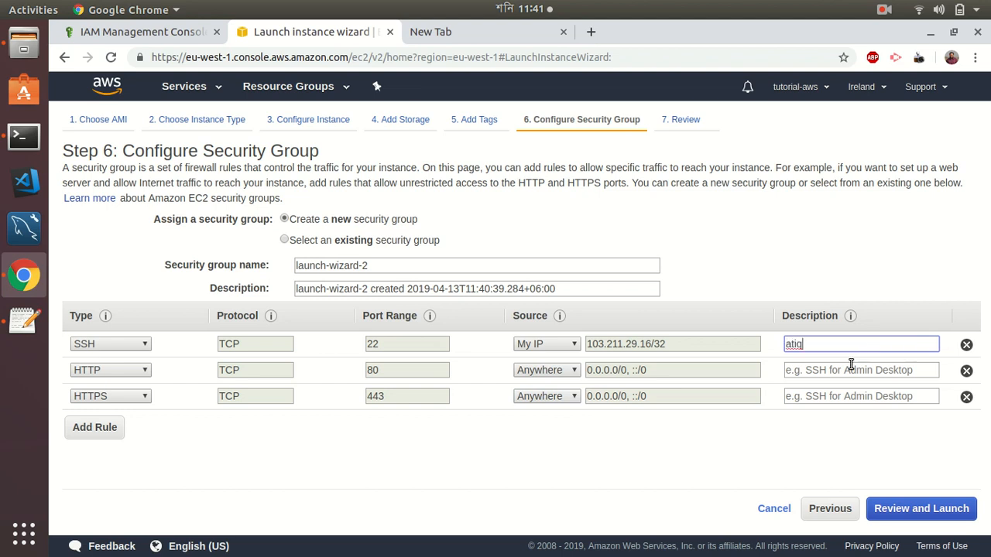
click(861, 368)
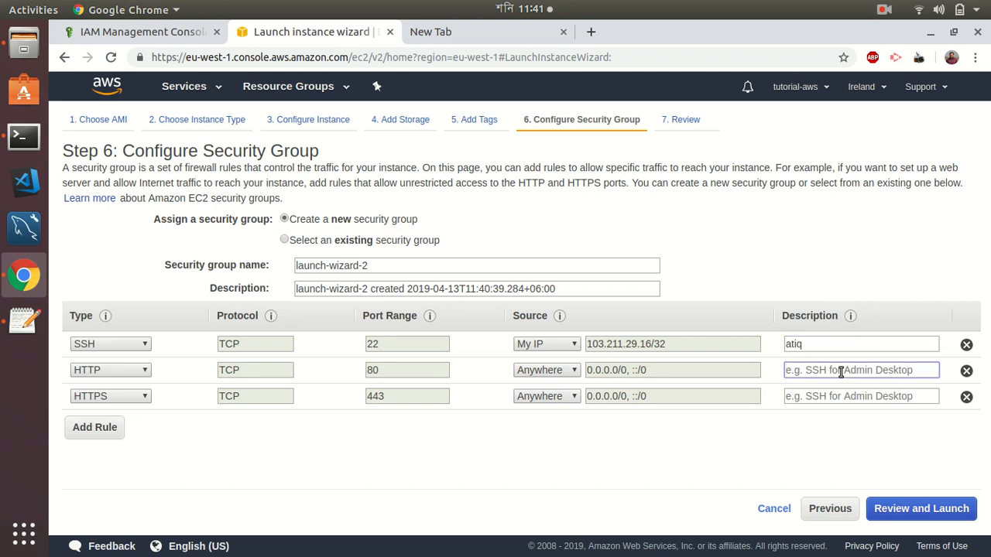
text(pu)
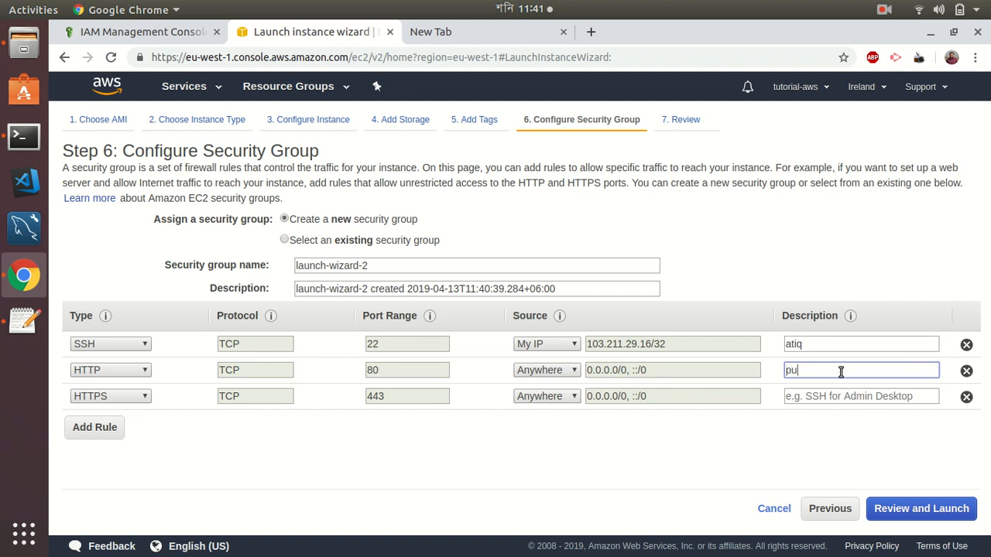
text(blic h)
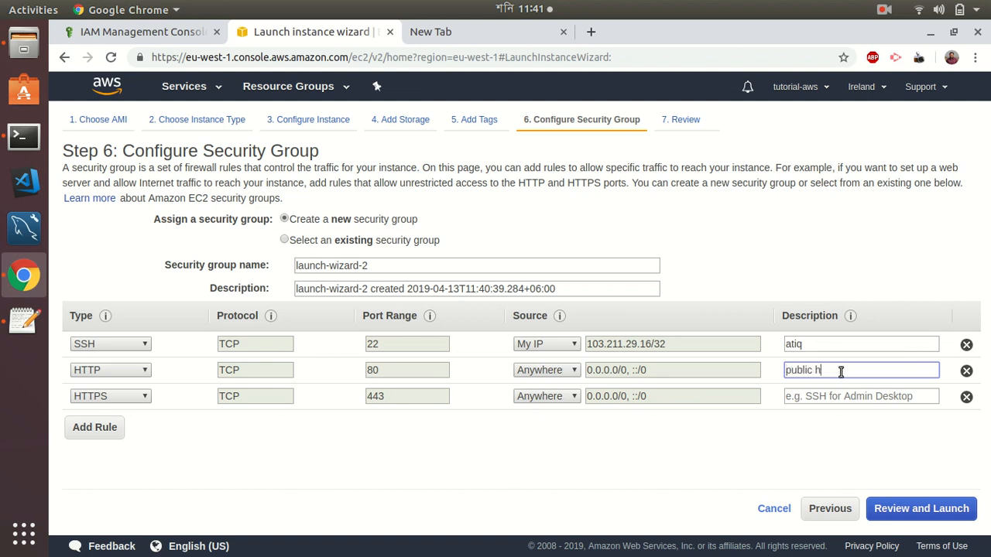
text(tml)
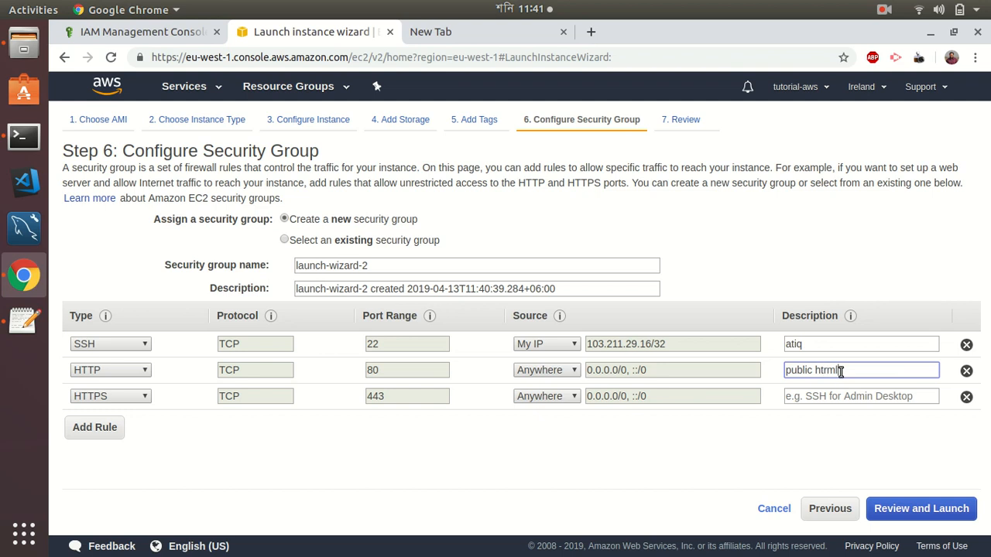
key(Backspace)
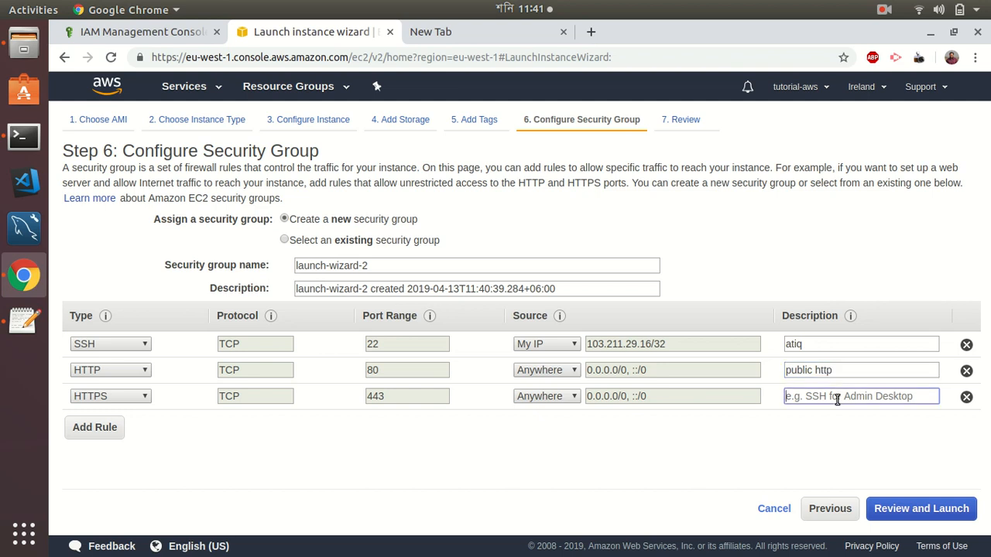
text(public htt)
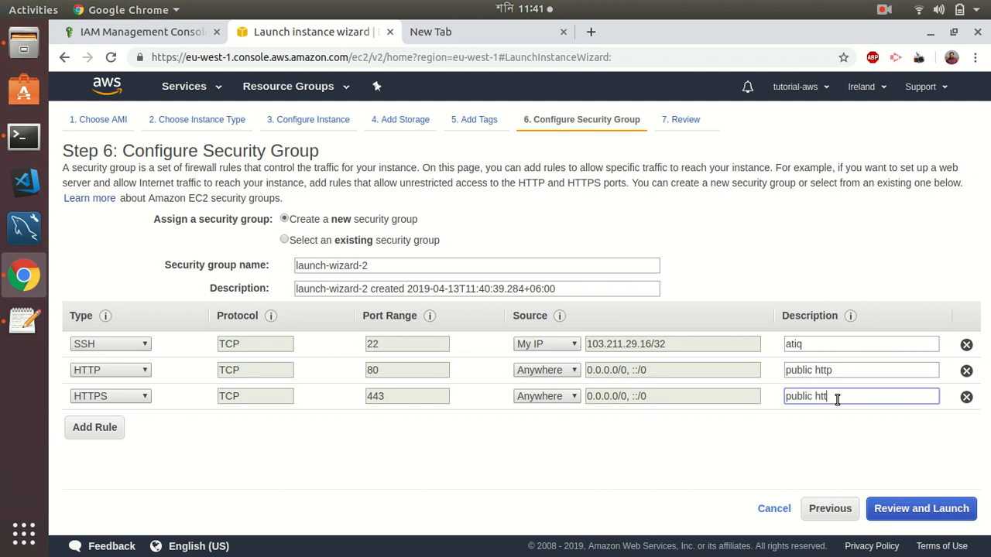
text(ps)
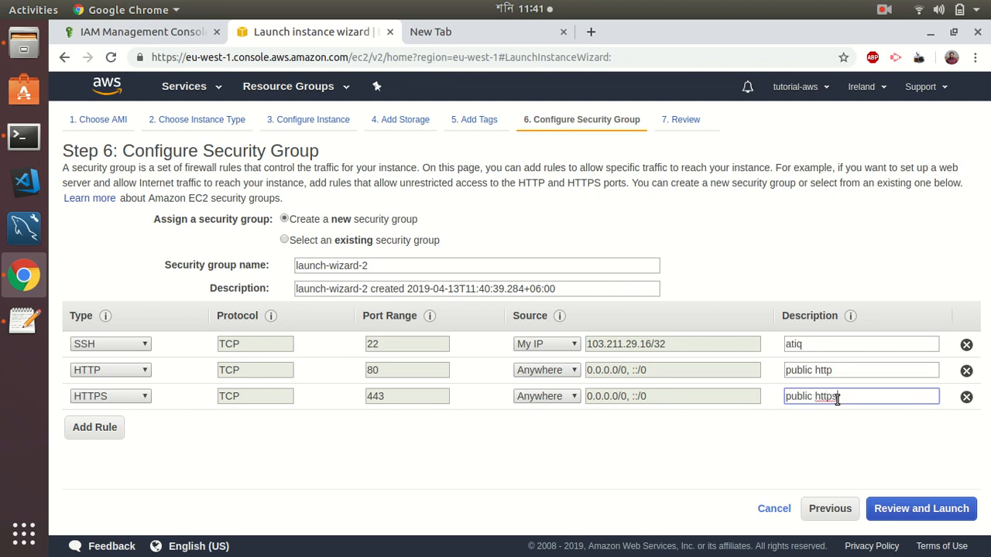
mouse_move(922, 508)
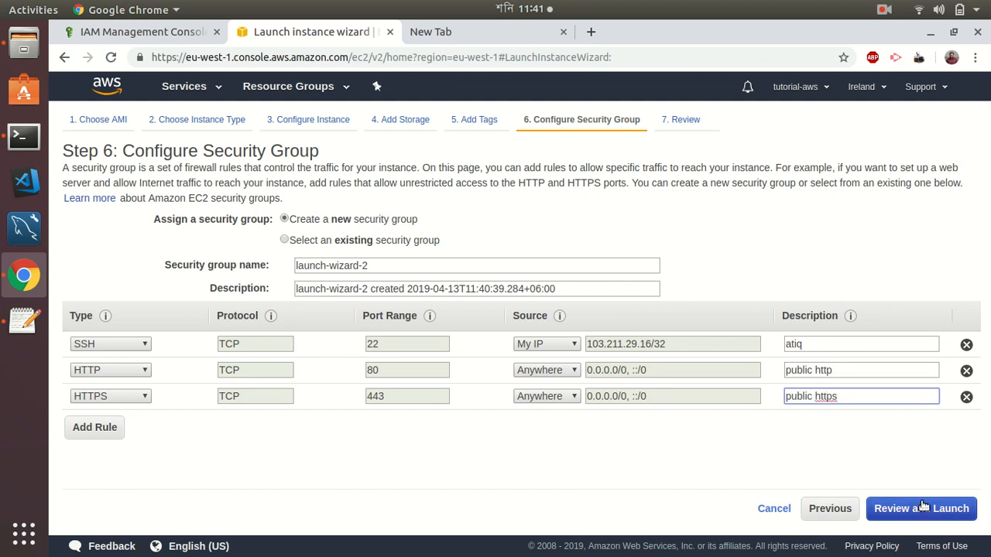
- Review and launch the instance with the existing 31march2019 key pair, acknowledging the key file
click(919, 508)
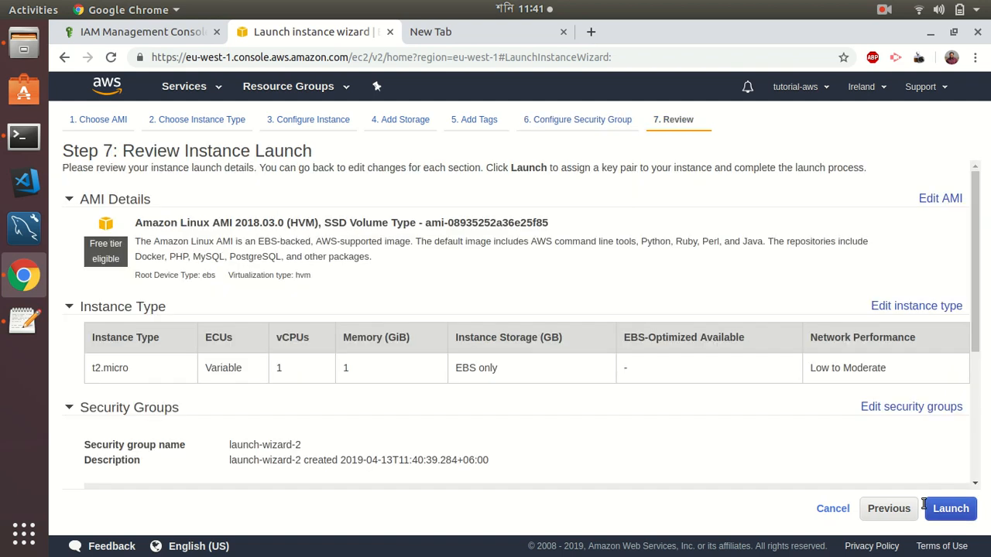
click(951, 508)
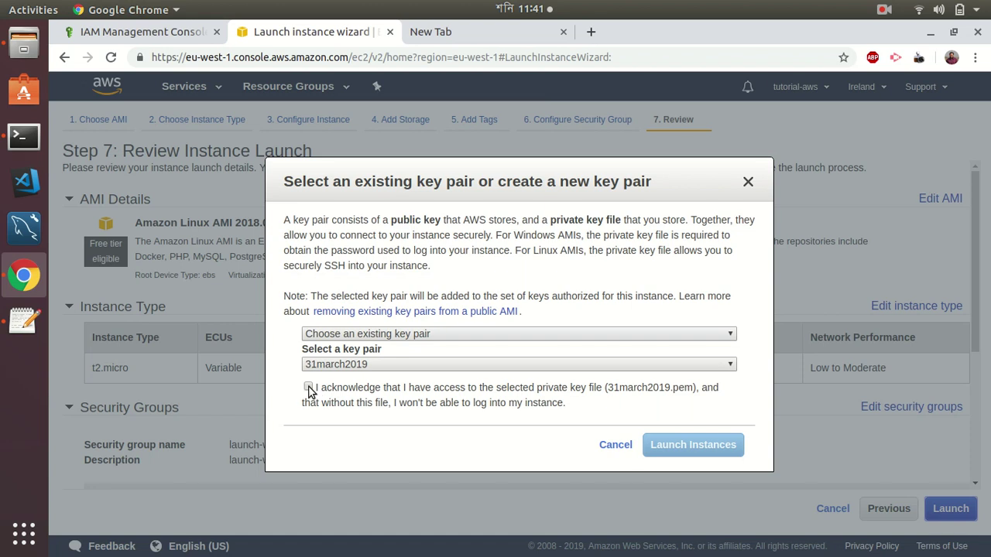
click(308, 388)
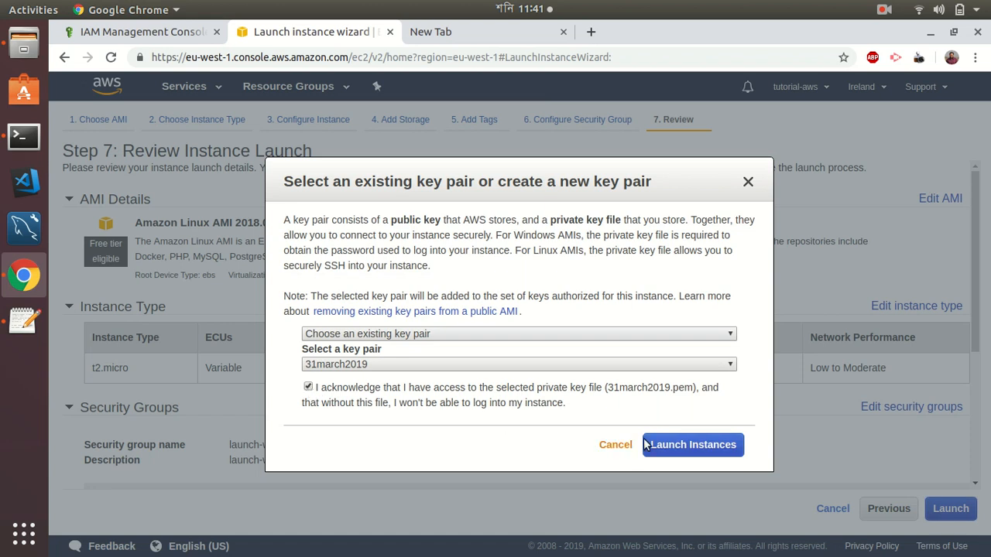
click(690, 444)
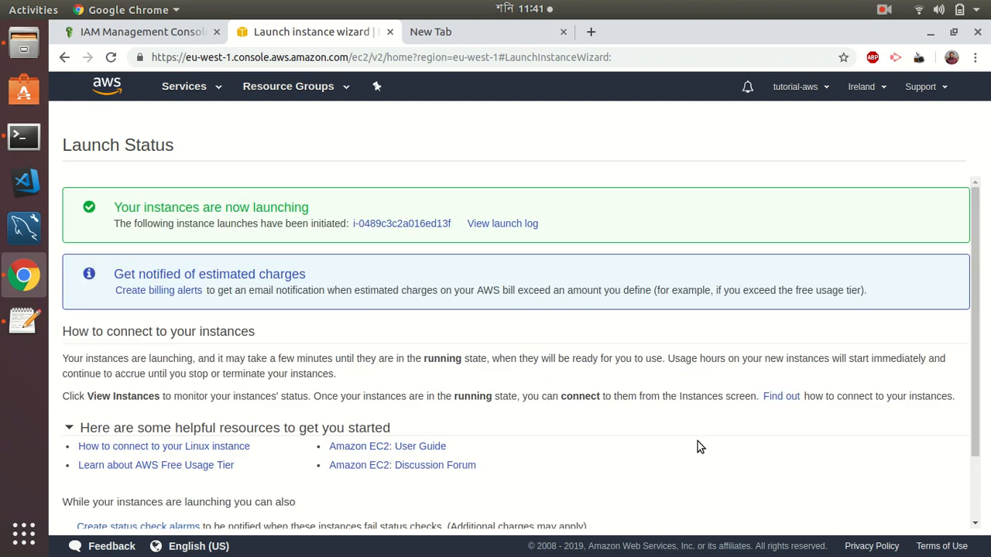
mouse_move(979, 498)
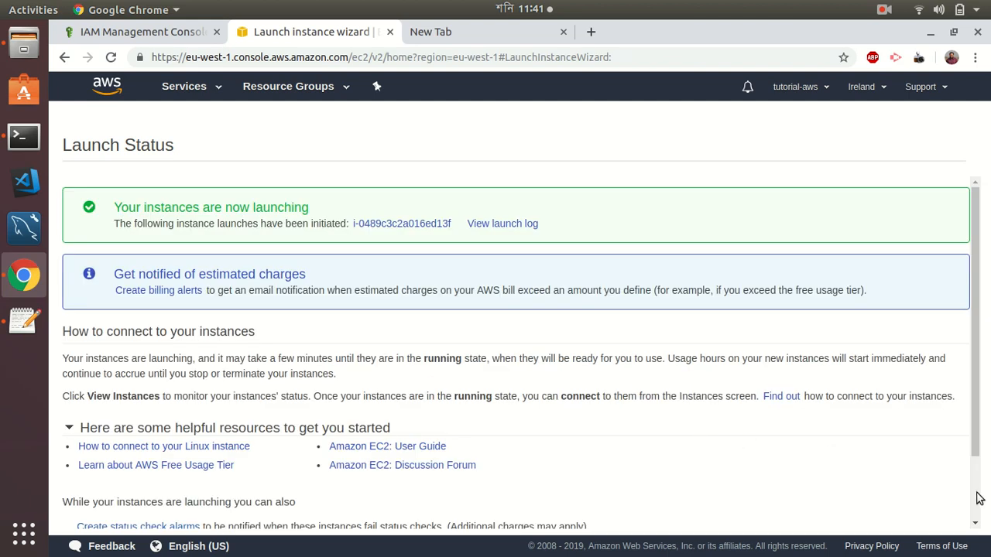
scroll(down, 3)
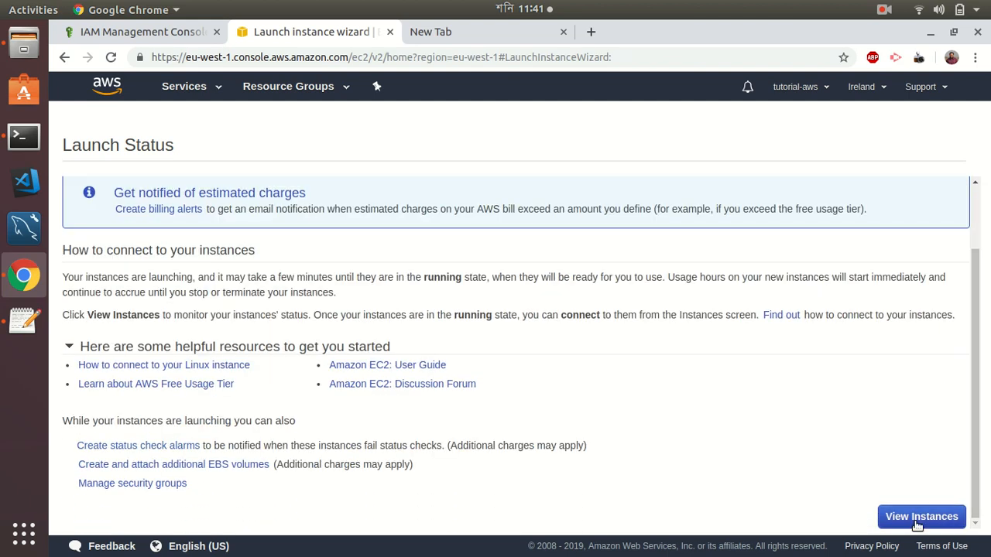
- In the instances list, name the new pending instance sitesnshops.com
click(921, 517)
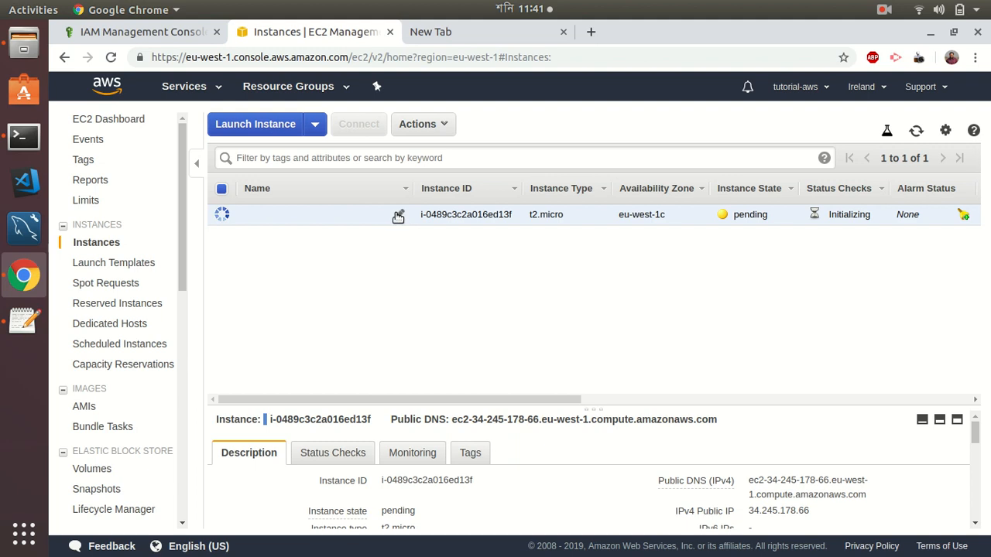
click(399, 215)
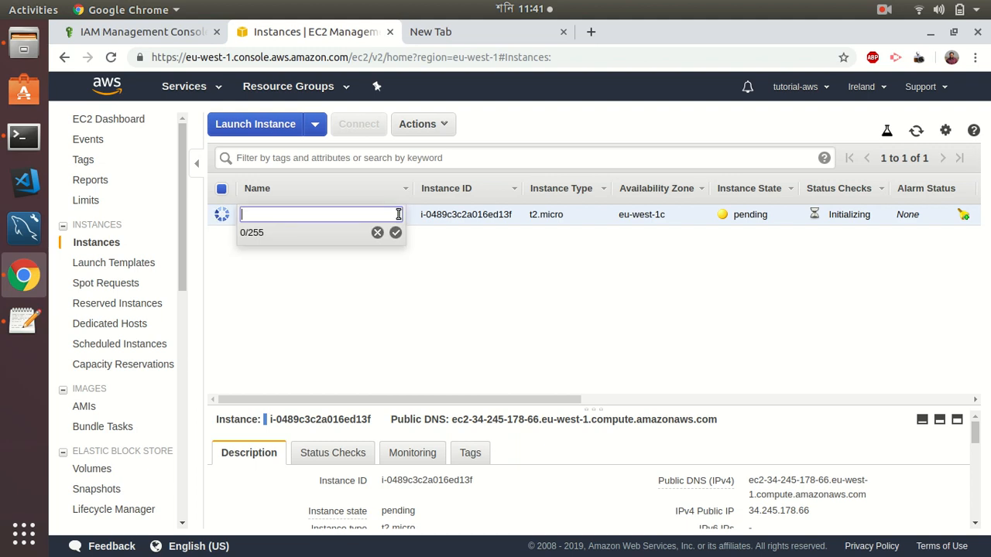
text(sit)
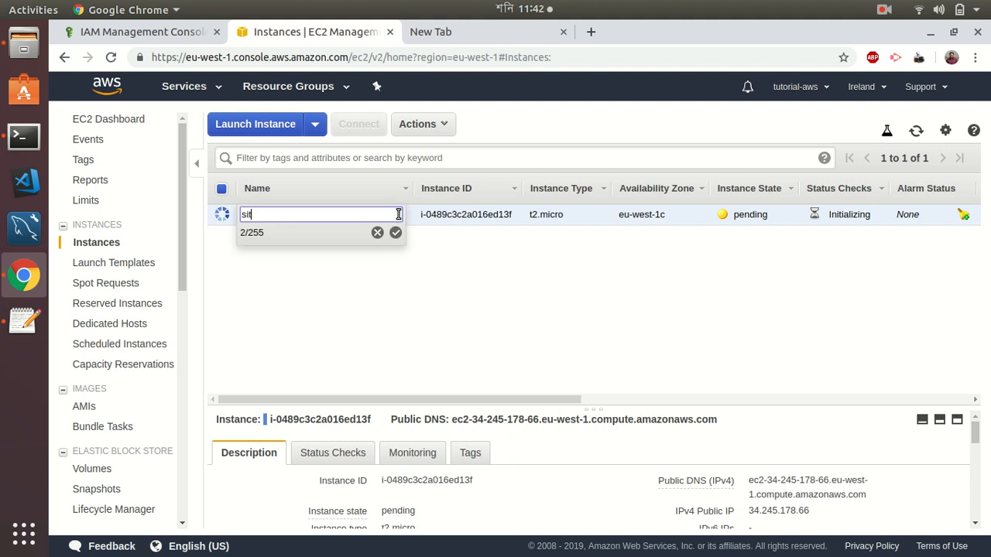
text(esnshops.com)
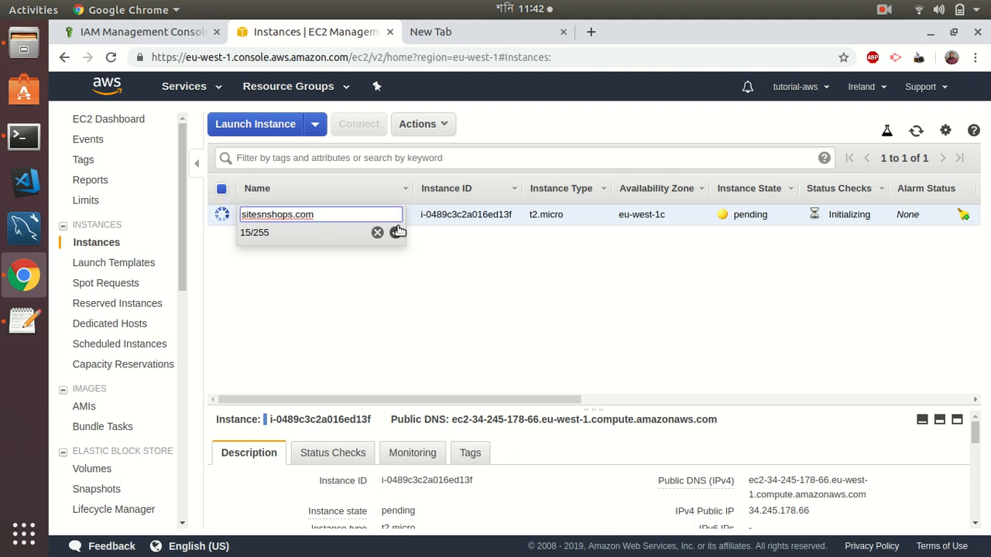
click(396, 232)
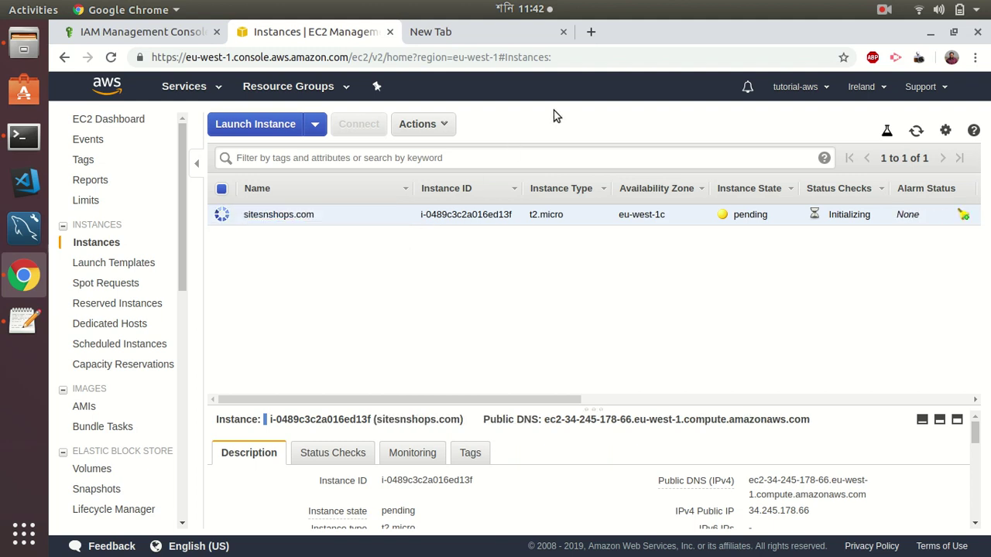
mouse_move(578, 123)
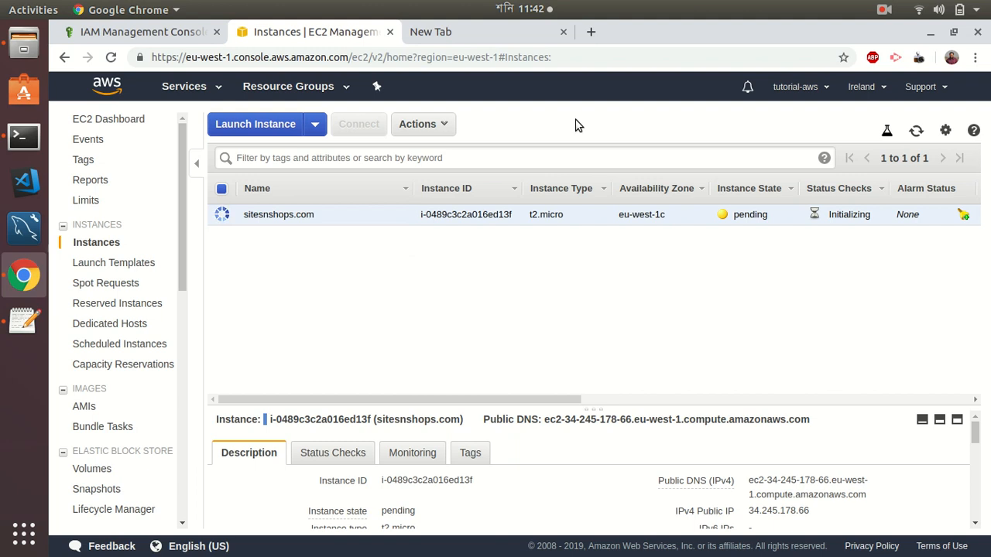
mouse_move(499, 198)
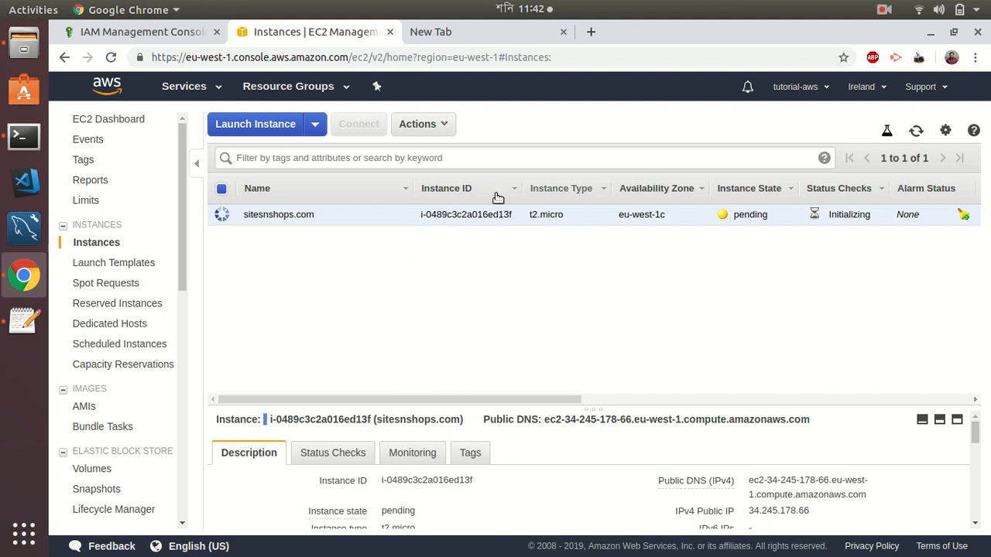
mouse_move(579, 132)
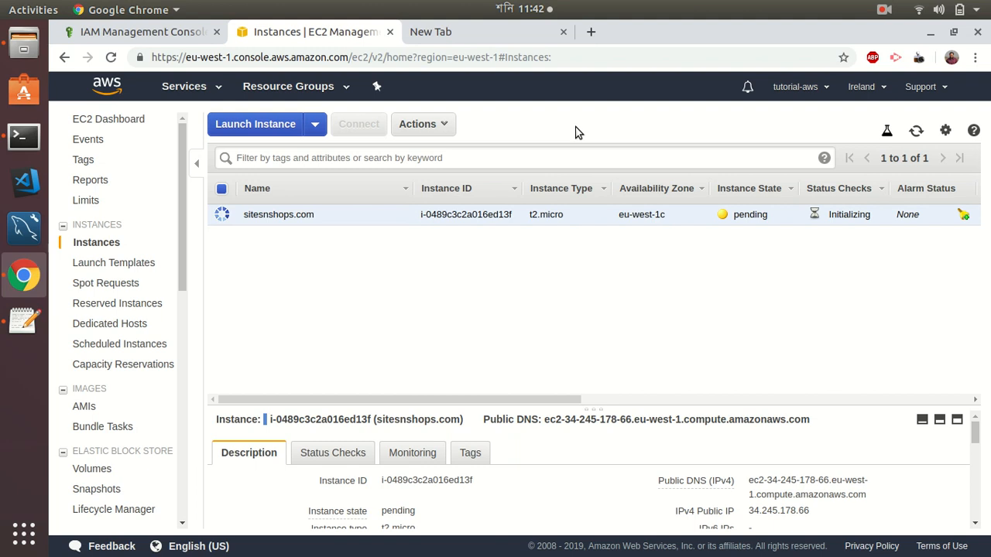
mouse_move(471, 121)
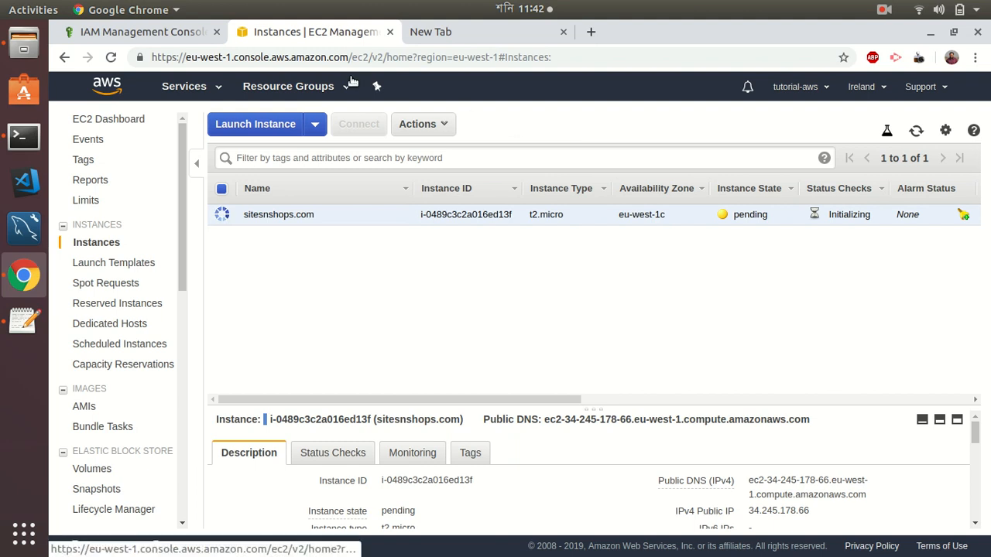
mouse_move(184, 86)
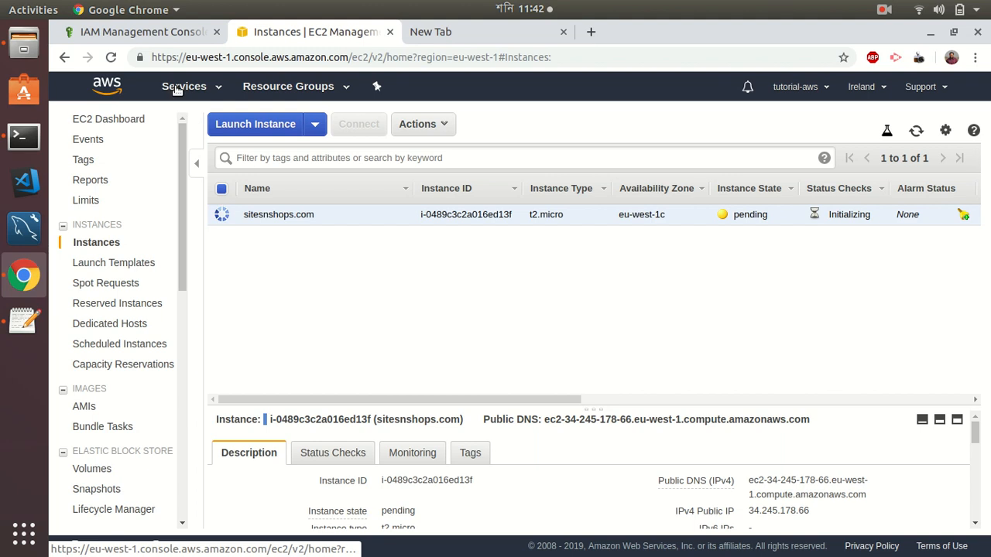
- Search 'code' in Services and bring up CodeCommit's empty Repositories list in a new tab
click(184, 87)
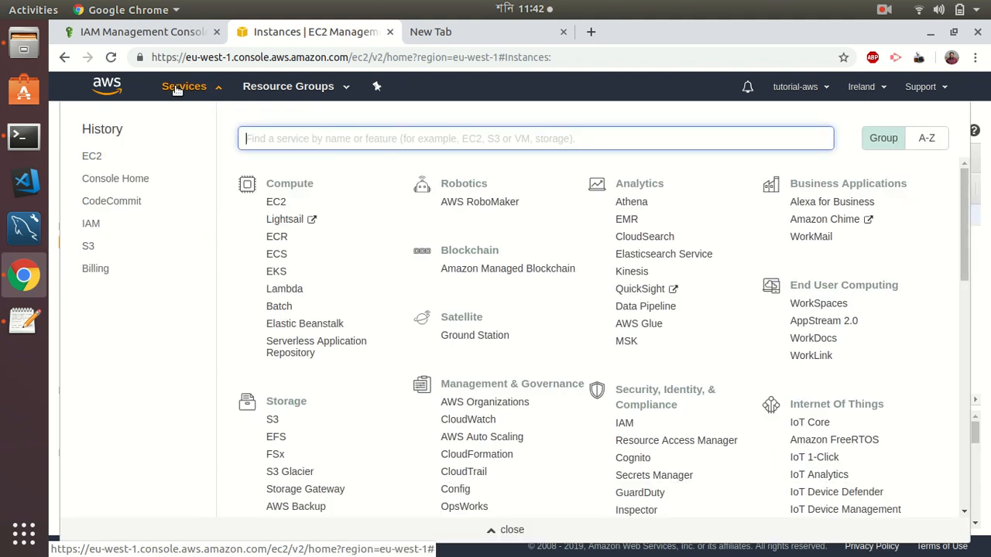
text(codecommit)
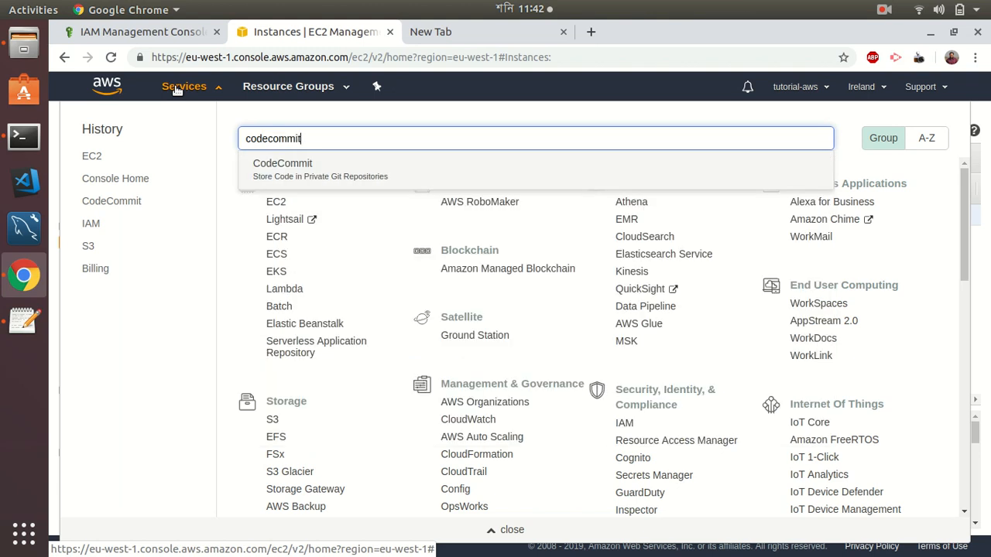
right_click(281, 168)
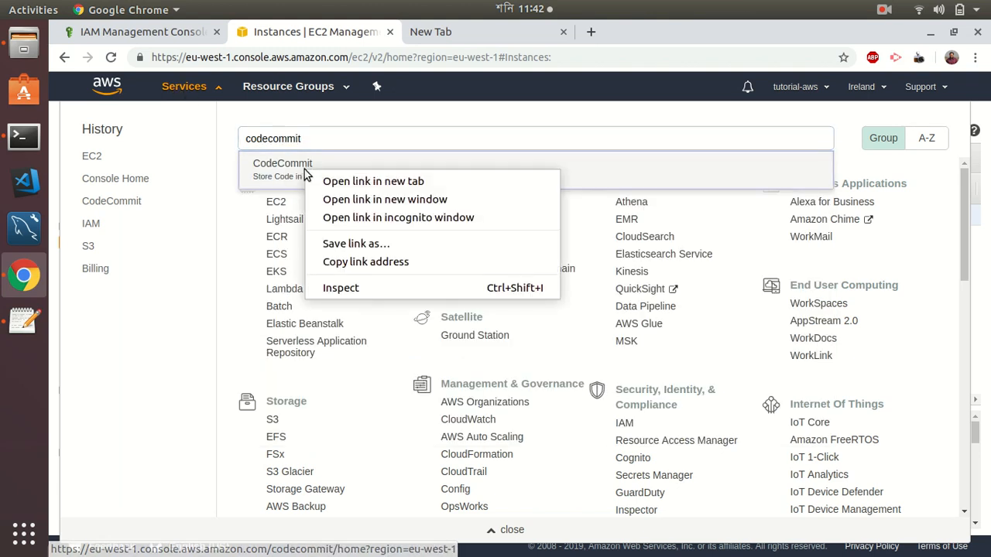
click(373, 180)
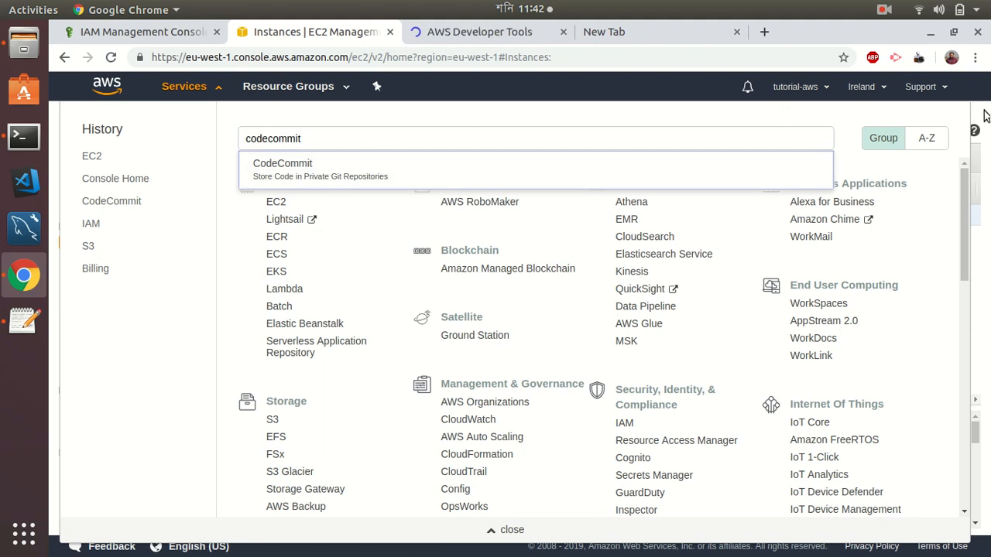
click(282, 167)
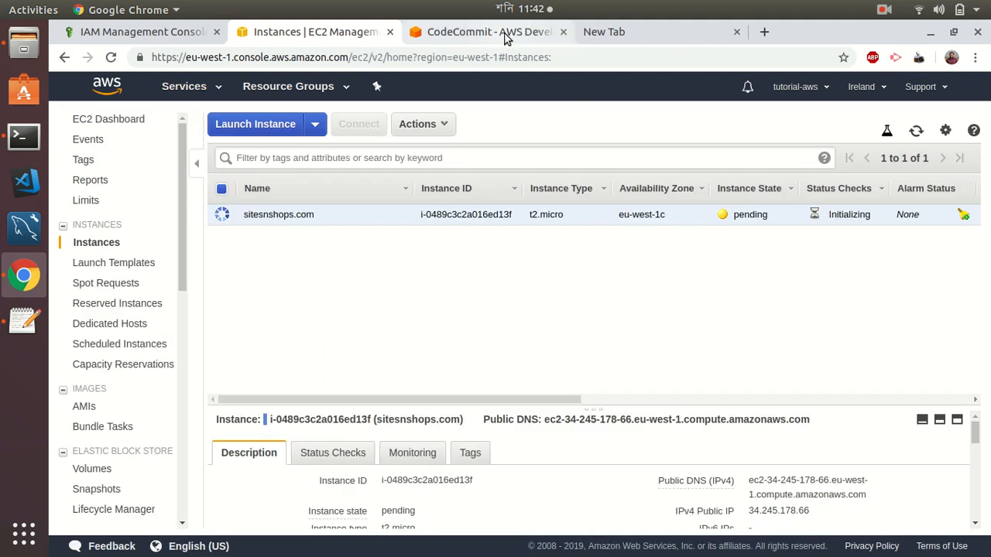
click(488, 31)
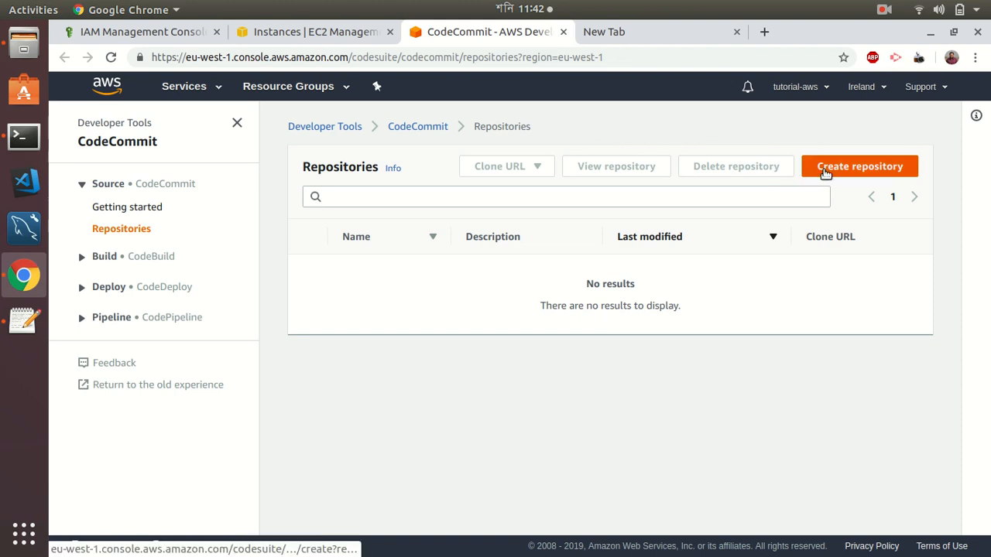
- Create repository sitesnshopsblog with description sitesnshops
click(859, 165)
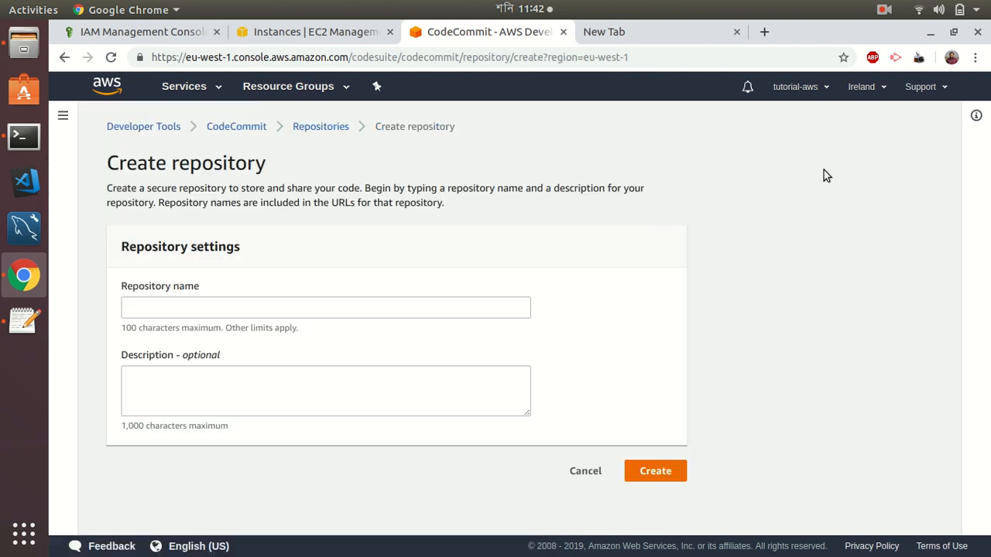
click(325, 306)
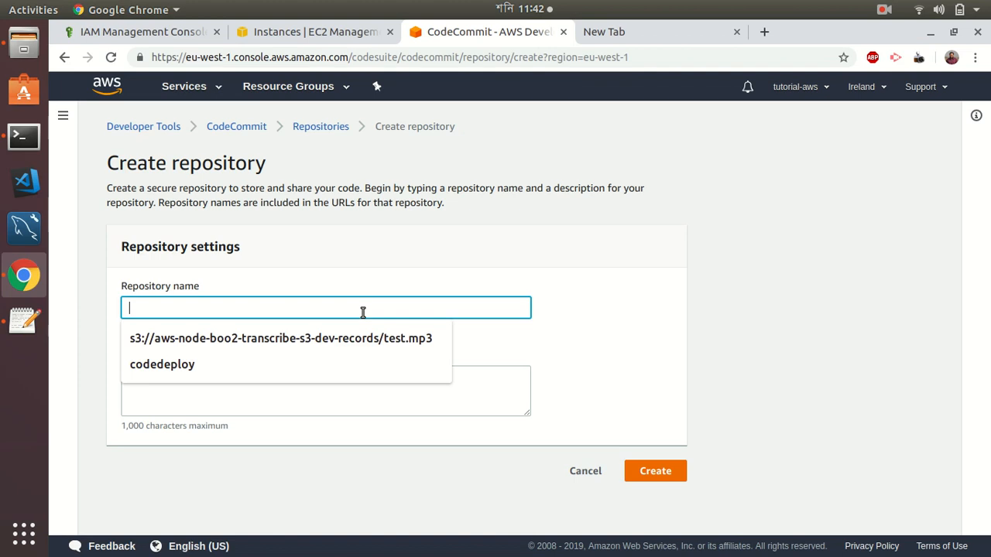
text(sites)
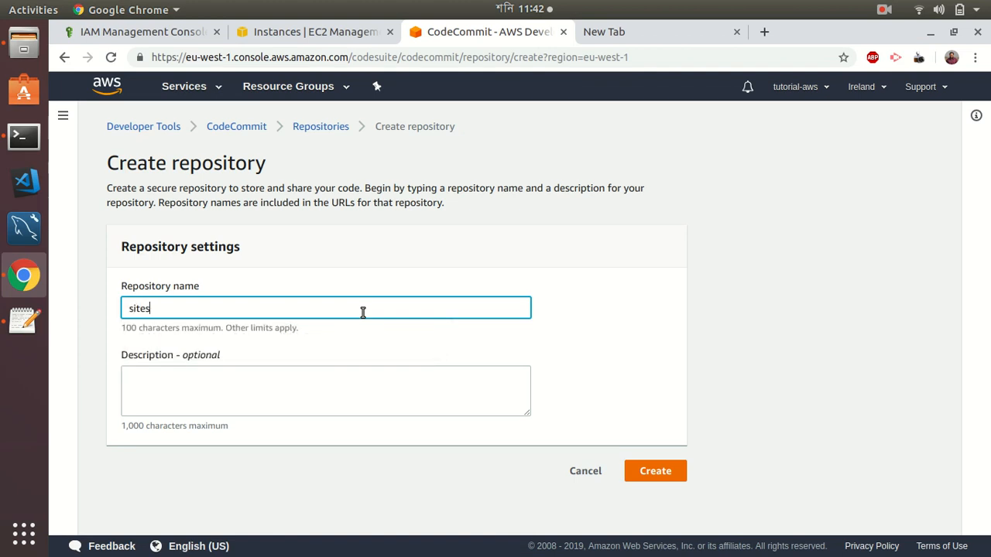
text(nshopsbl)
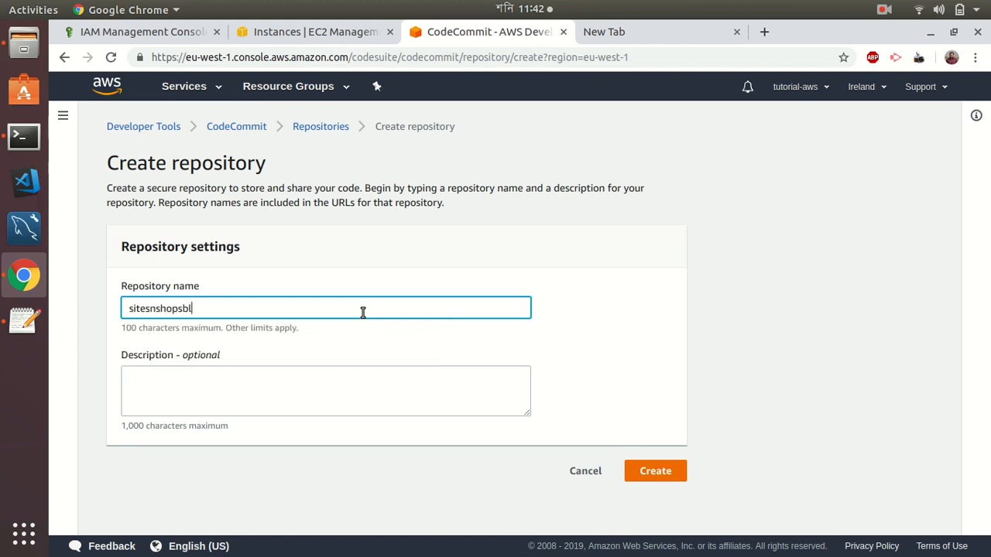
text(sitesnshops)
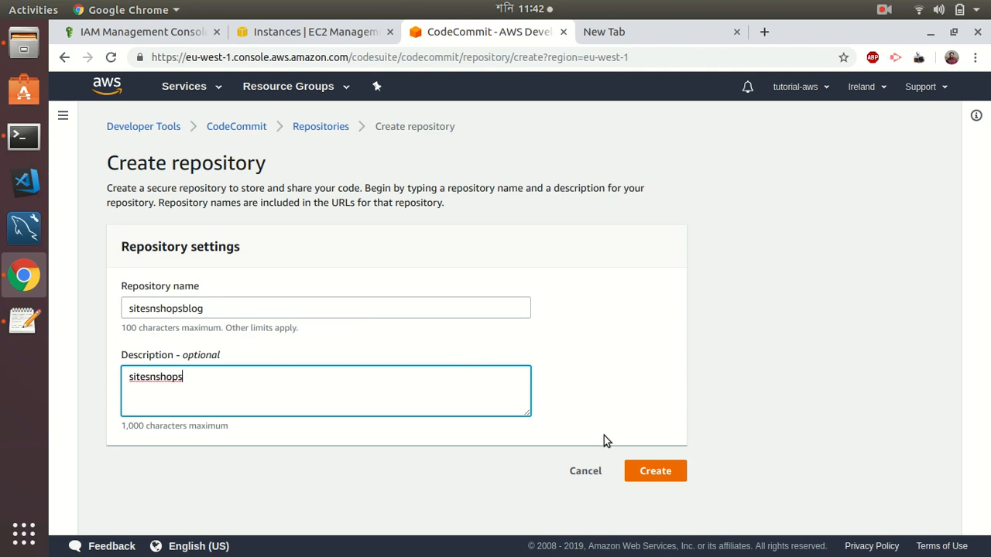
click(653, 471)
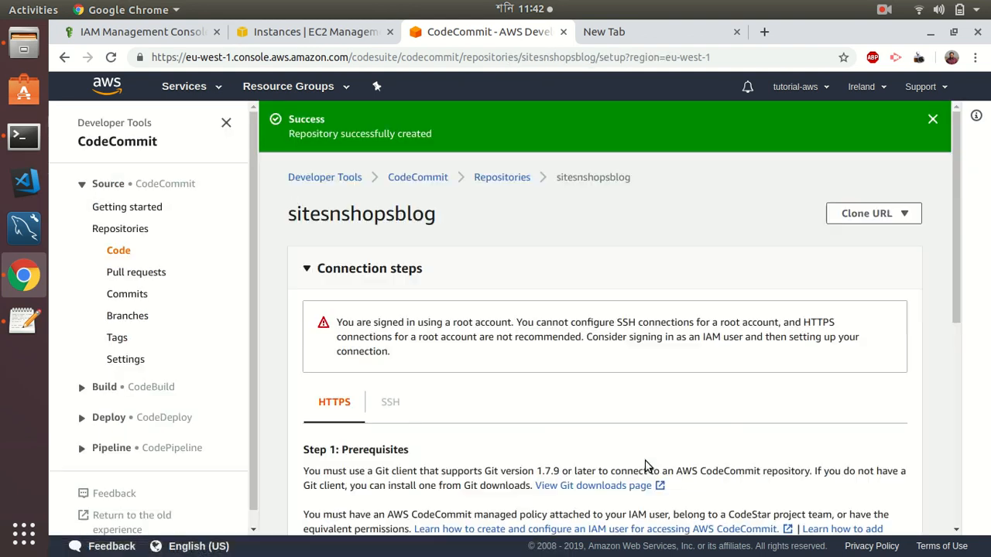
mouse_move(694, 403)
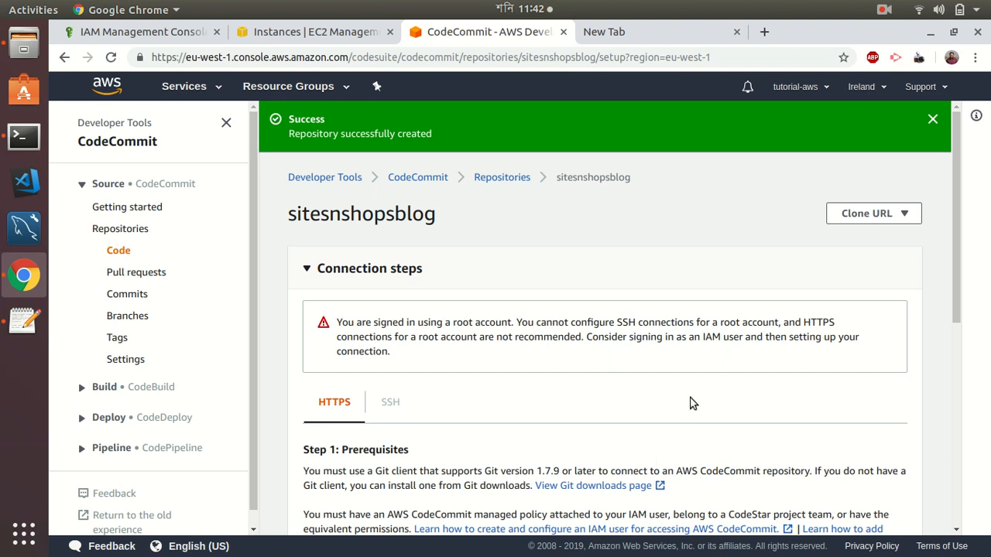
scroll(down, 3)
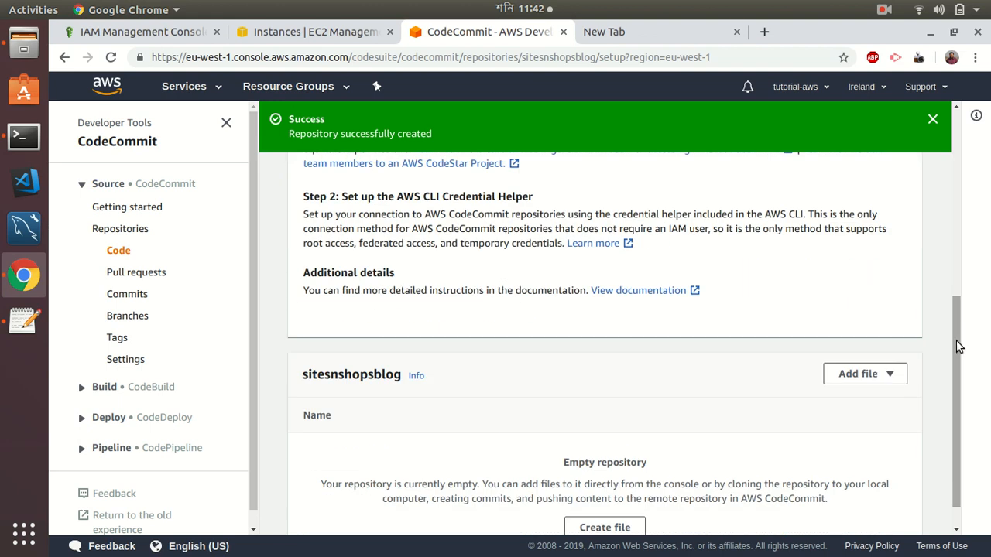
- Glance at the EC2 instance state, then copy sitesnshopsblog's Clone HTTPS URL
click(313, 31)
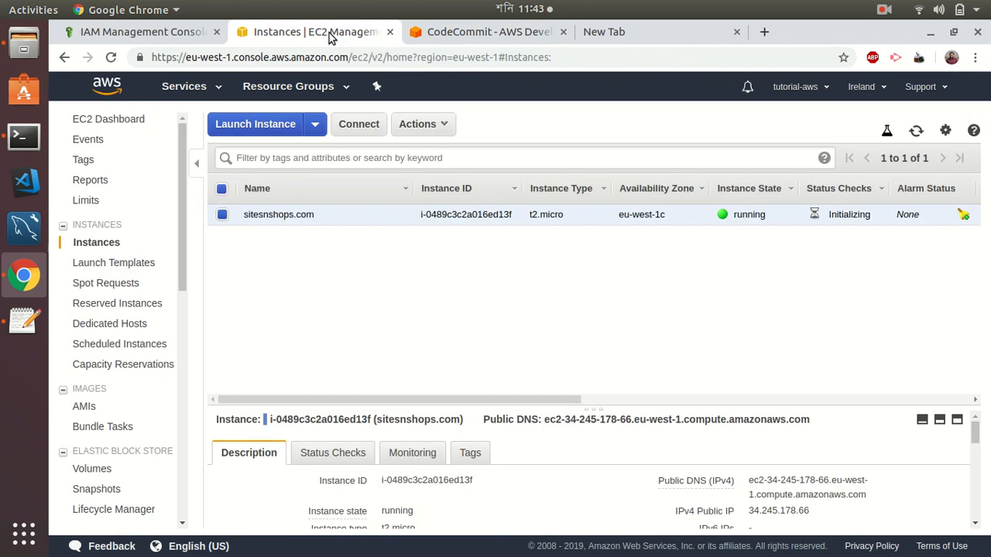
click(883, 10)
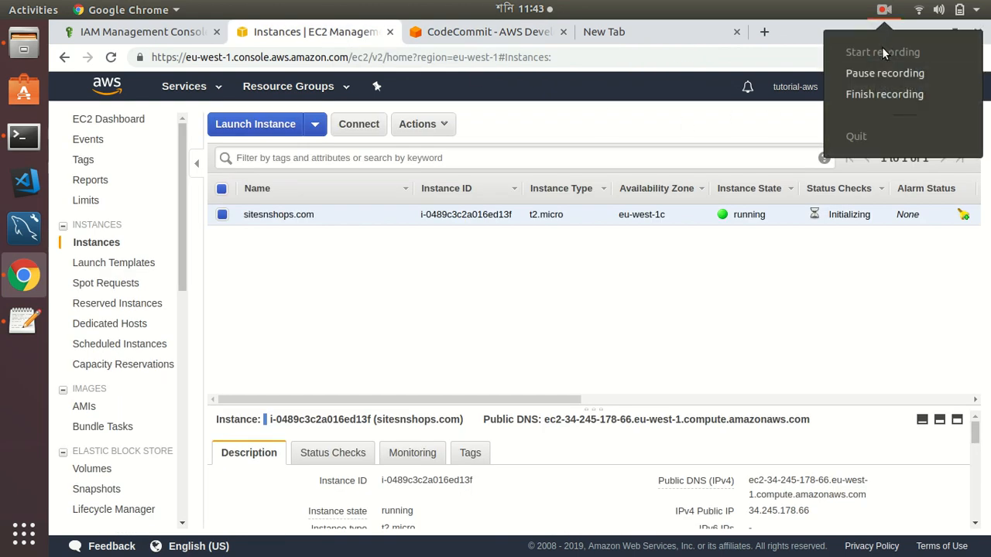
click(487, 31)
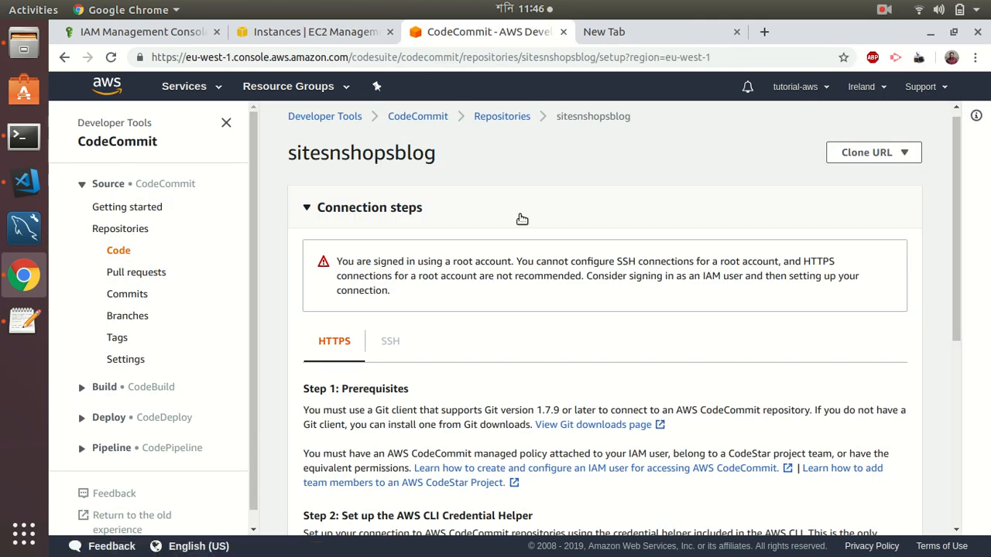
mouse_move(406, 164)
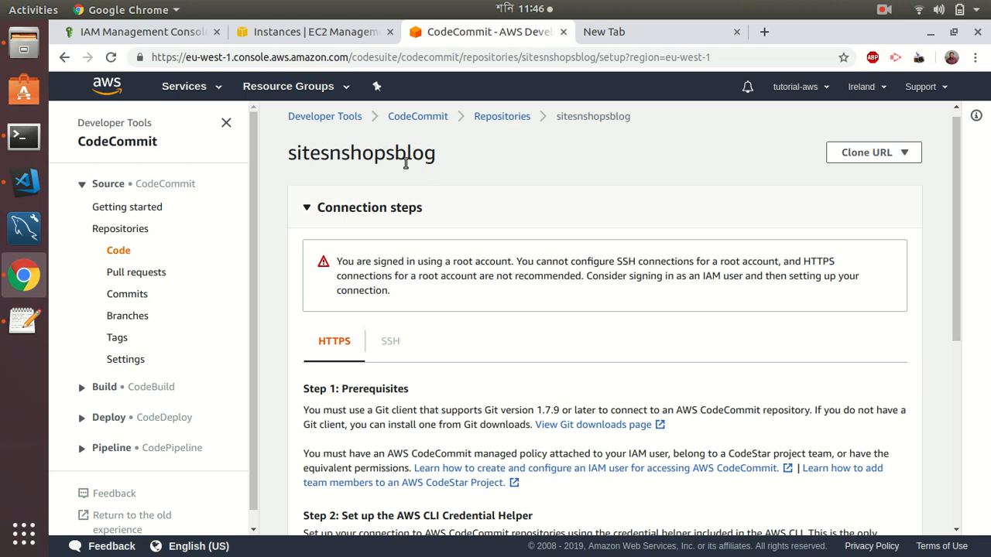
mouse_move(966, 279)
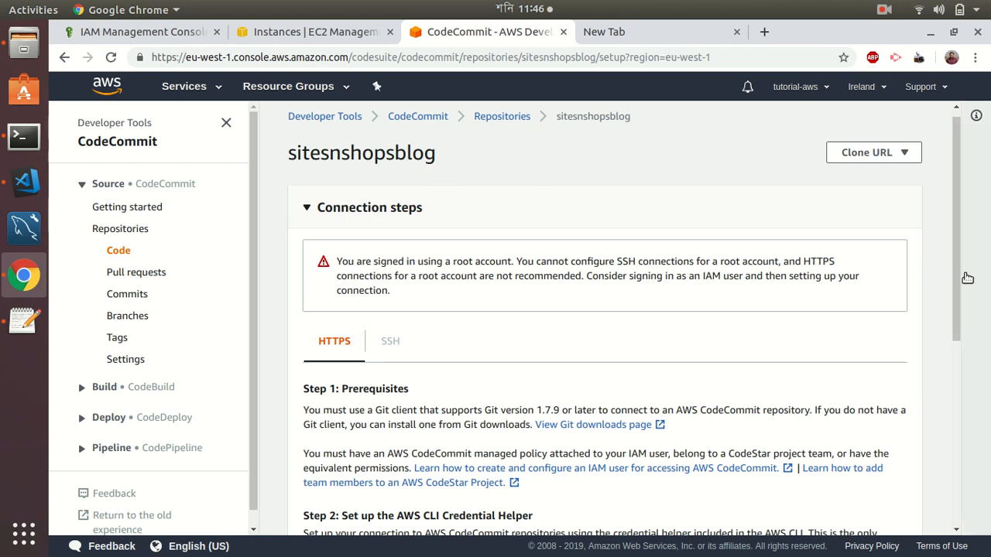
scroll(down, 3)
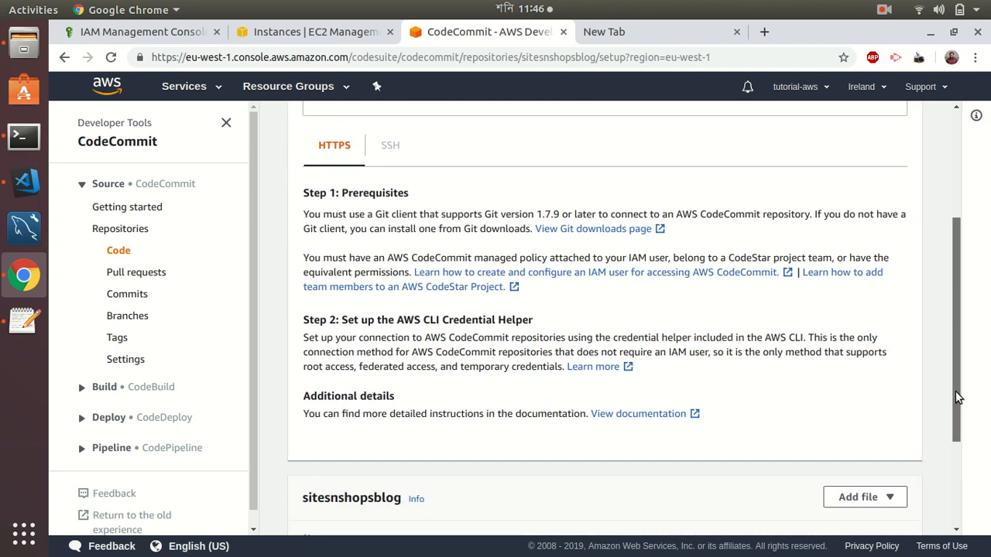
scroll(up, 3)
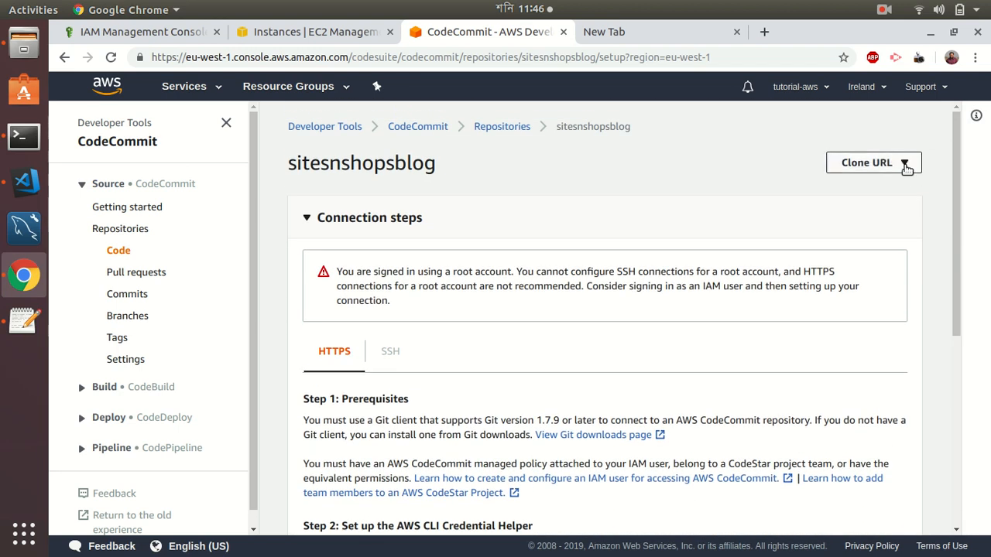
click(867, 162)
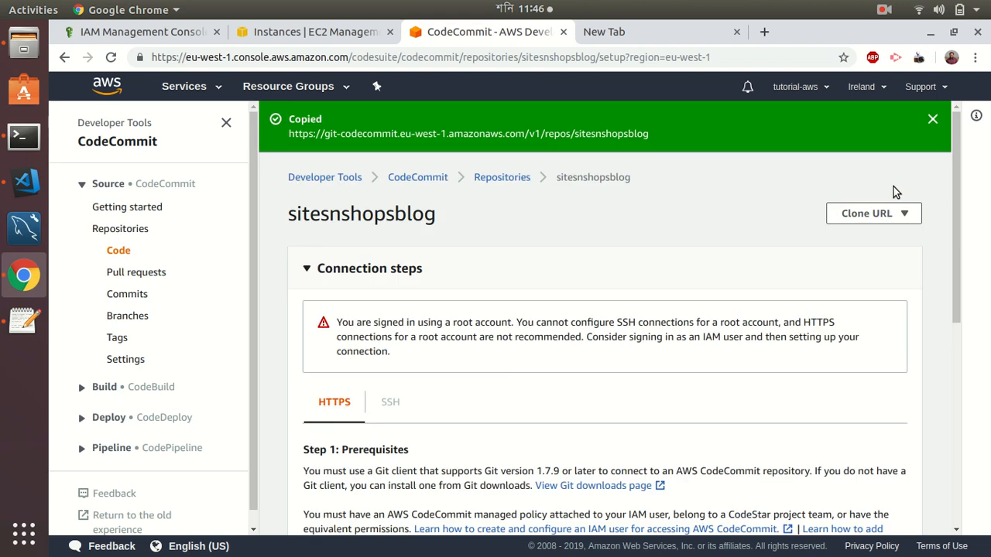
mouse_move(23, 134)
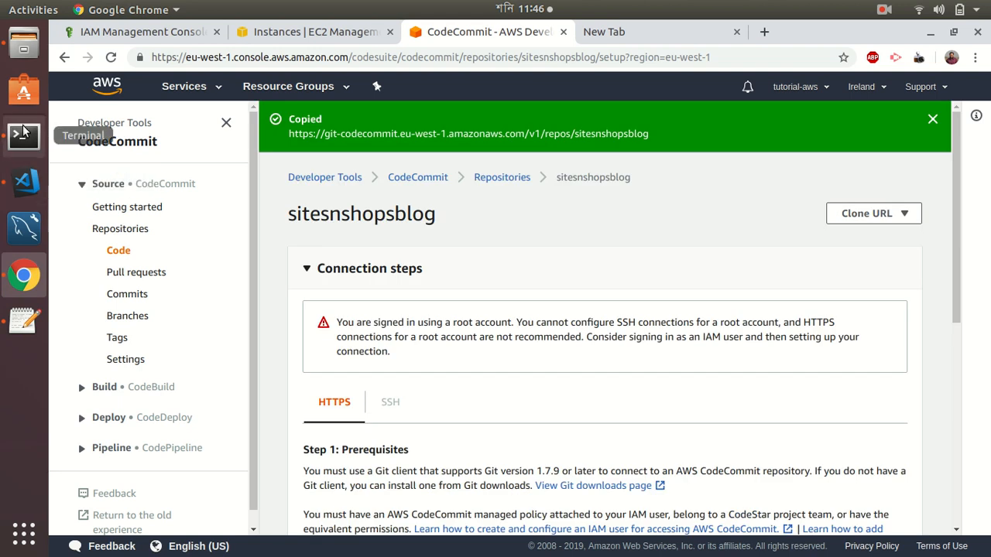
- In Terminal, run git clone with the pasted CodeCommit HTTPS URL, reaching the username prompt
click(23, 136)
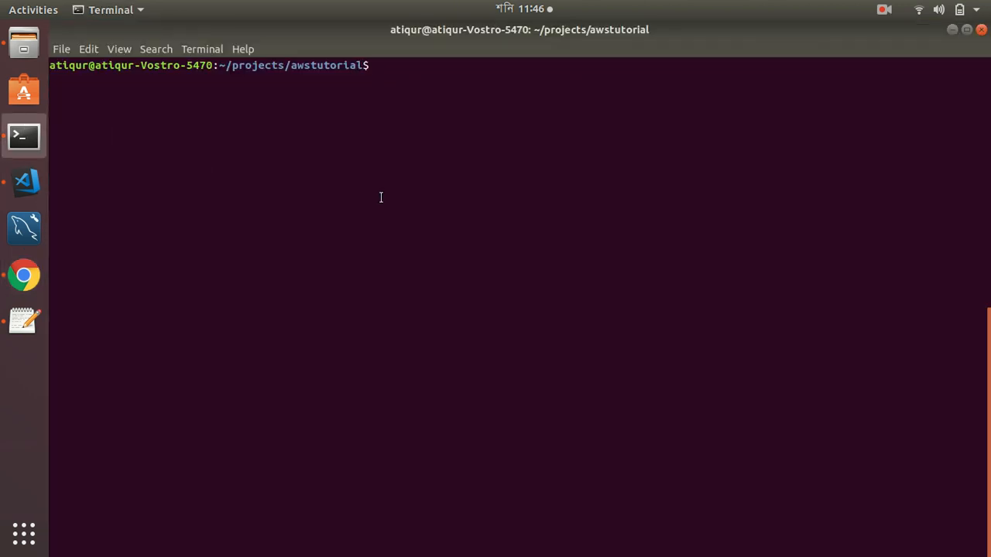
text(git)
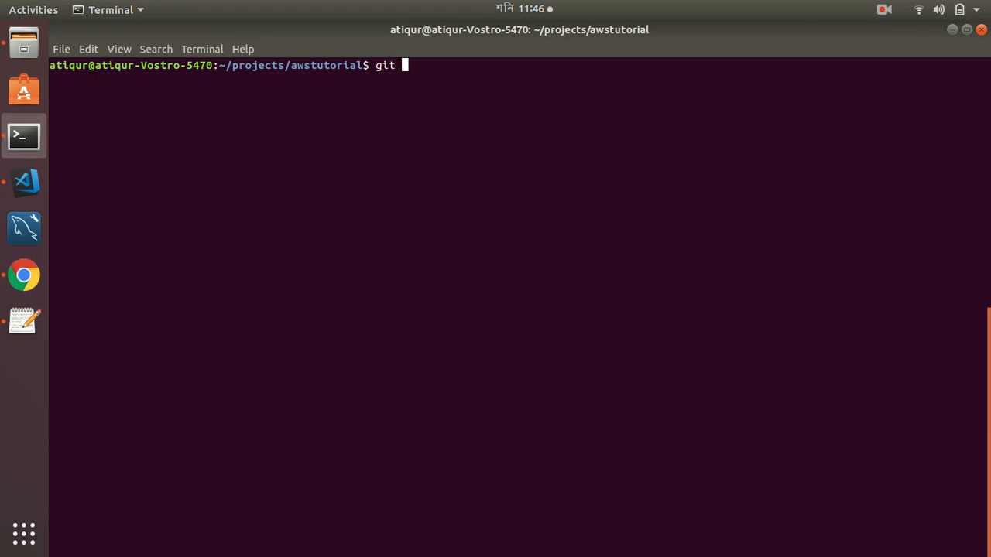
text(clone)
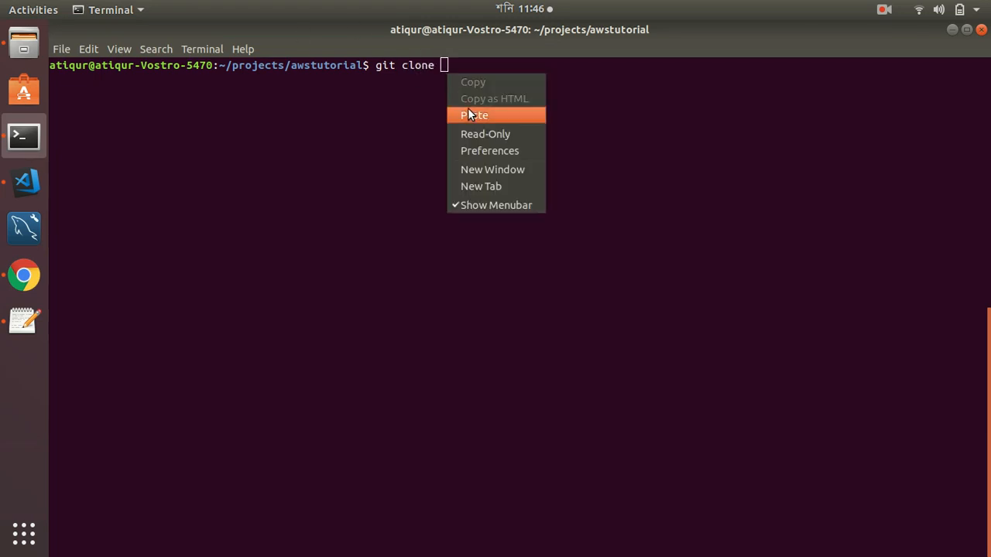
click(474, 115)
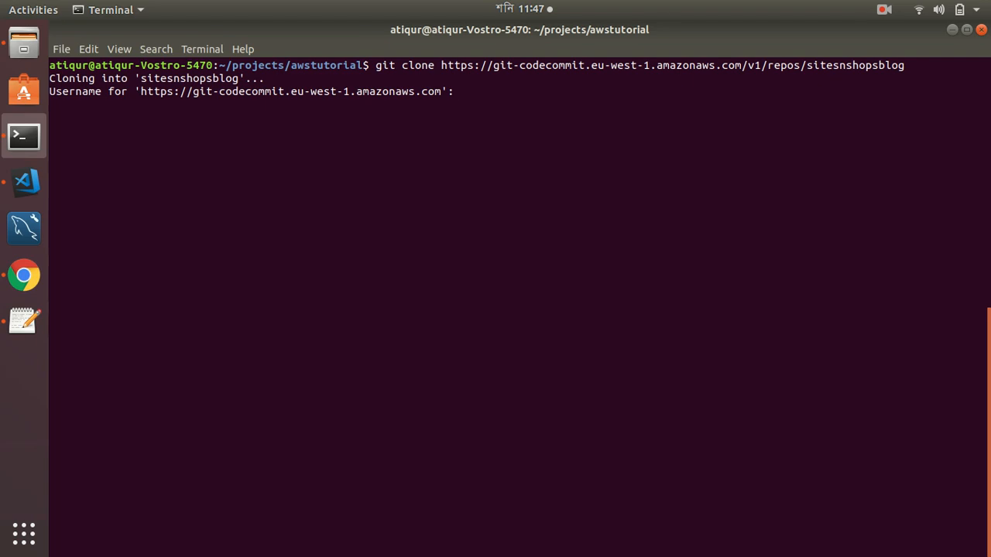
mouse_move(23, 276)
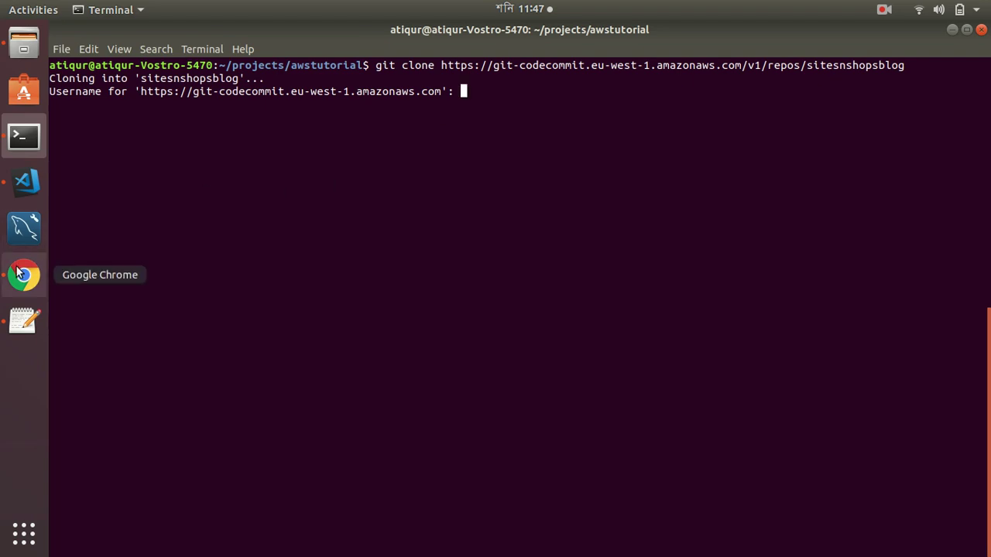
- Generate HTTPS Git credentials for CodeCommit in IAM, reveal the password and select the user name to copy
click(23, 276)
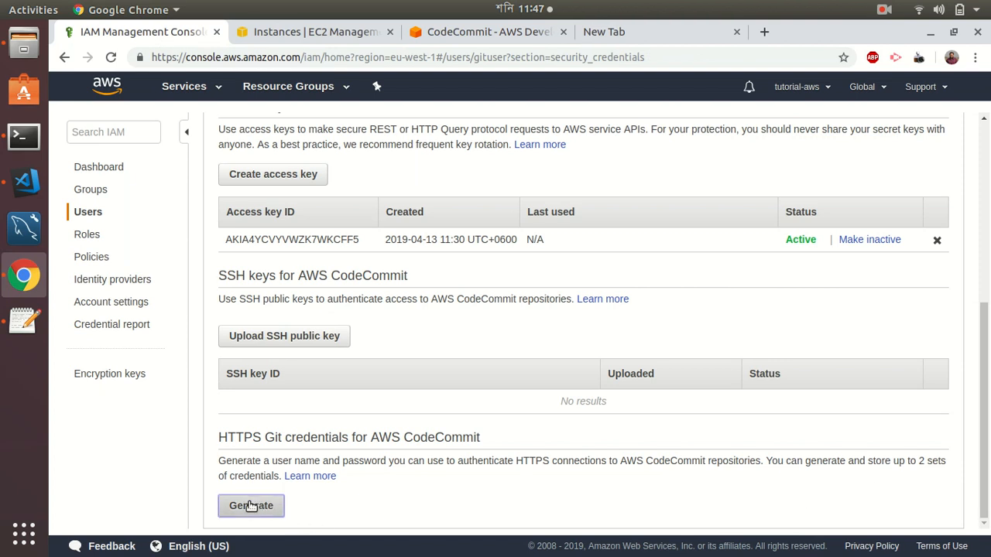
click(251, 504)
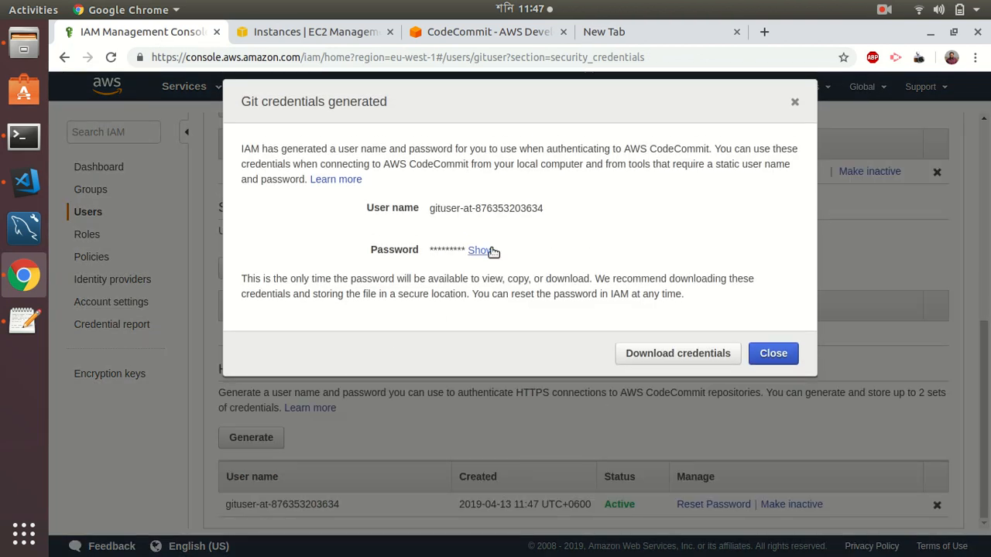
click(480, 251)
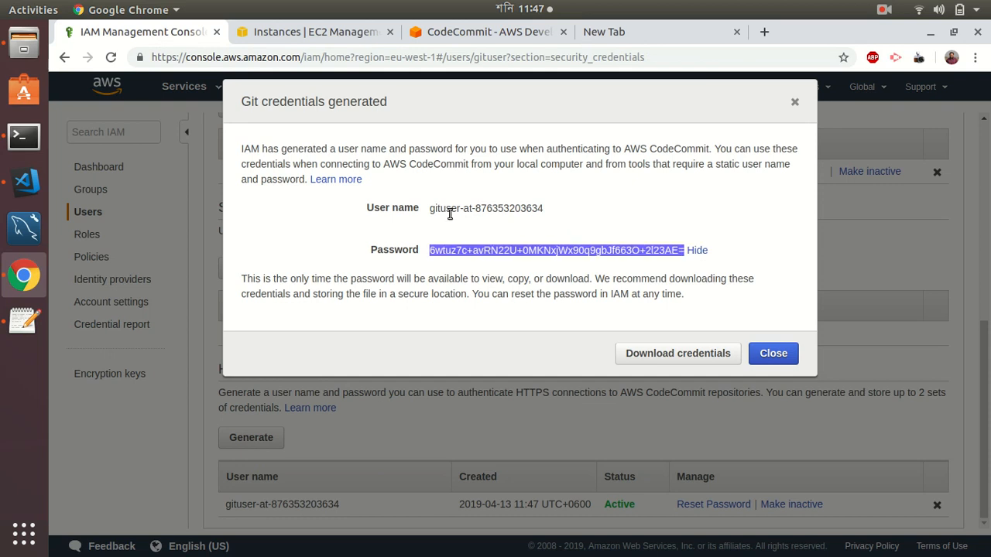
mouse_move(430, 211)
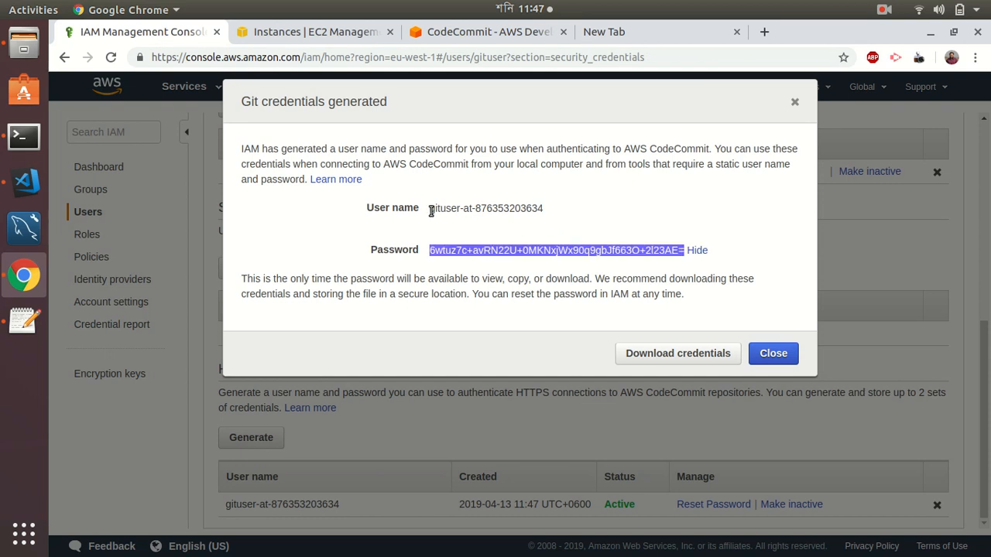
double_click(486, 208)
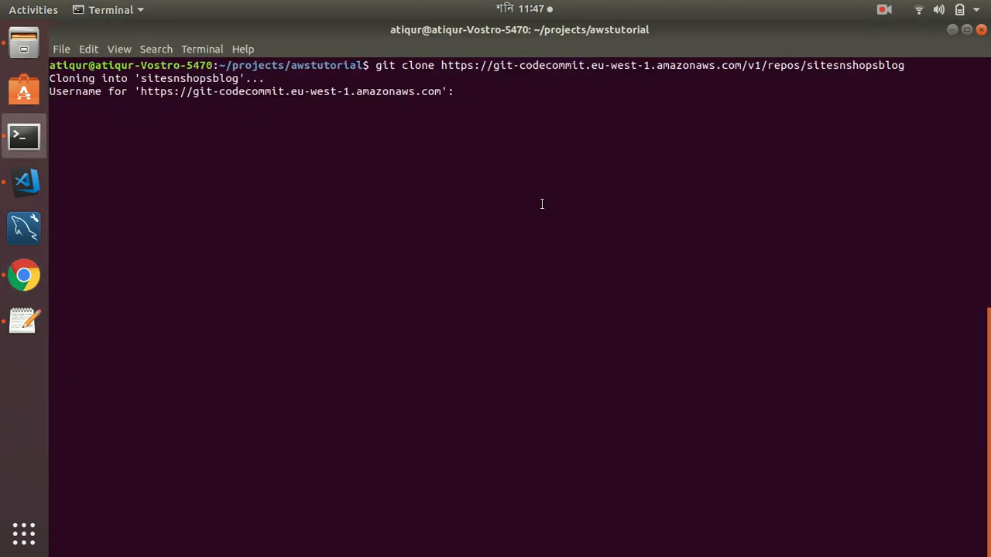
- Paste the Git user name and password at the clone prompt so sitesnshopsblog clones as an empty repository
right_click(542, 204)
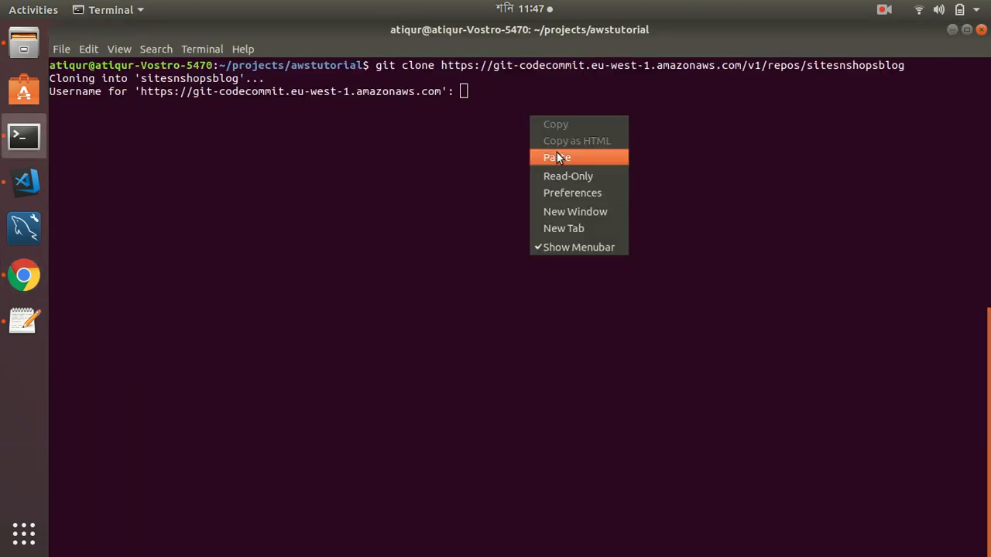
click(557, 158)
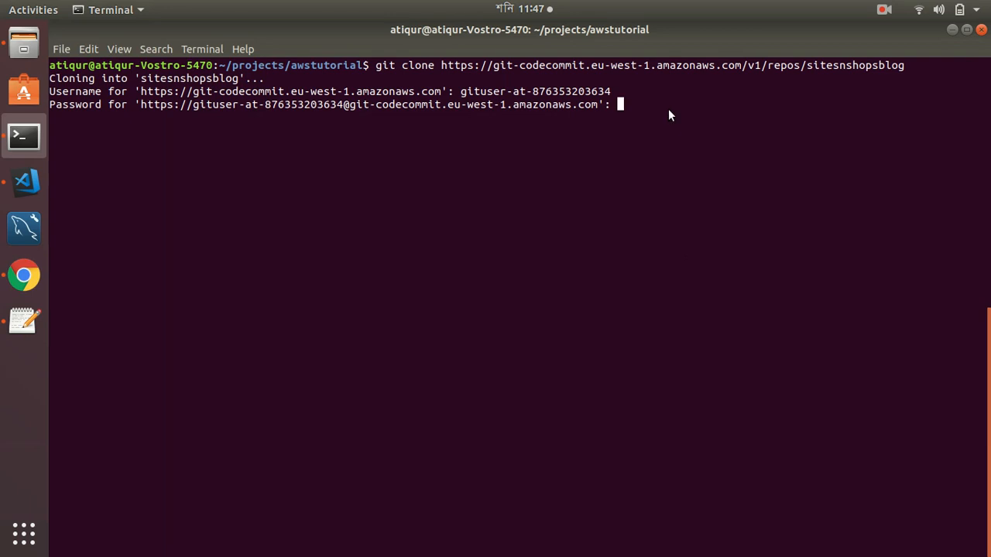
mouse_move(690, 152)
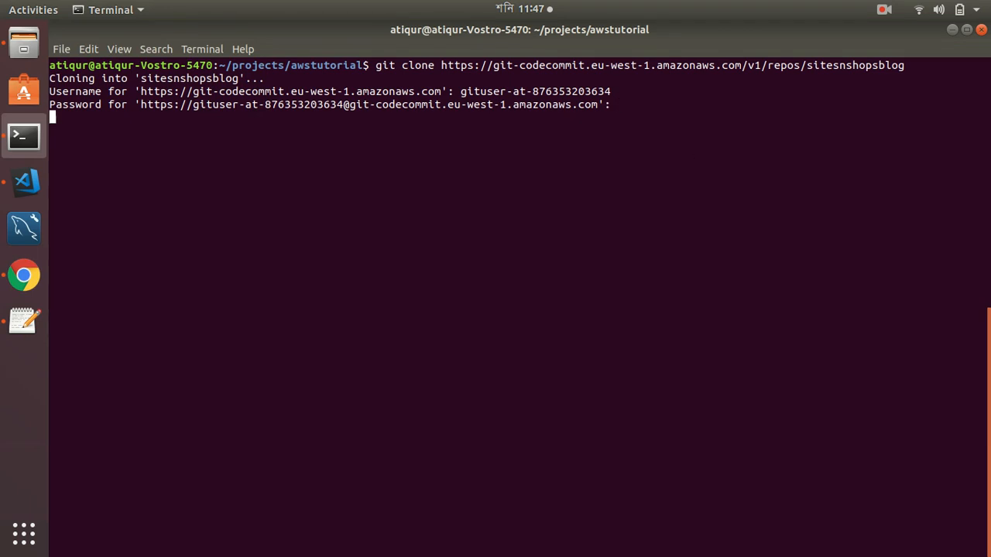
key(Return)
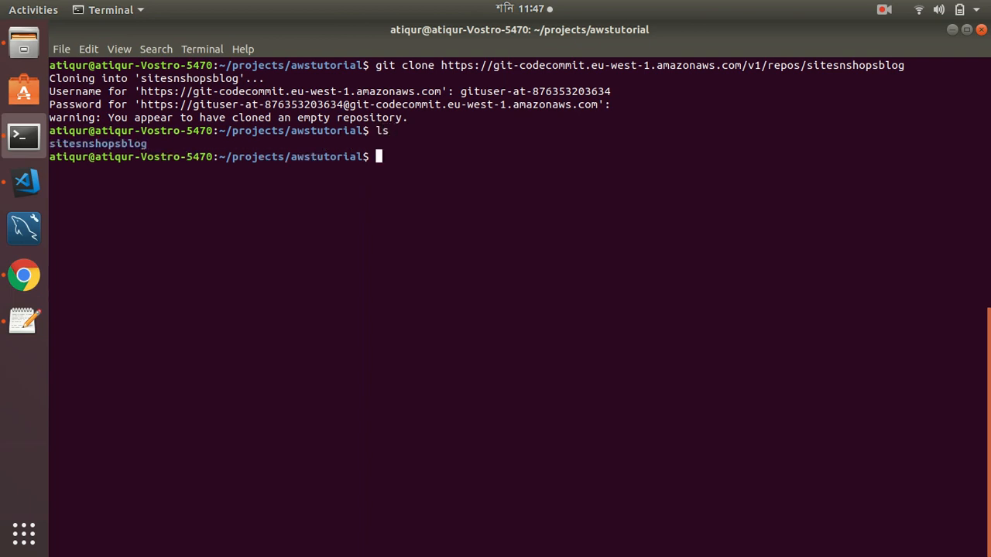
mouse_move(508, 173)
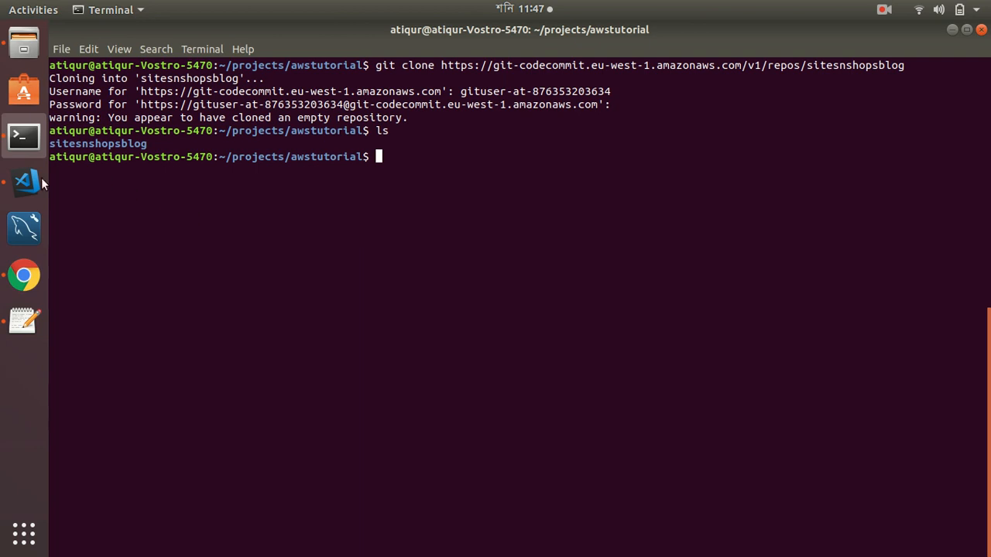
- Create an empty appspec.yml file in the awstutorial workspace in VS Code
click(23, 183)
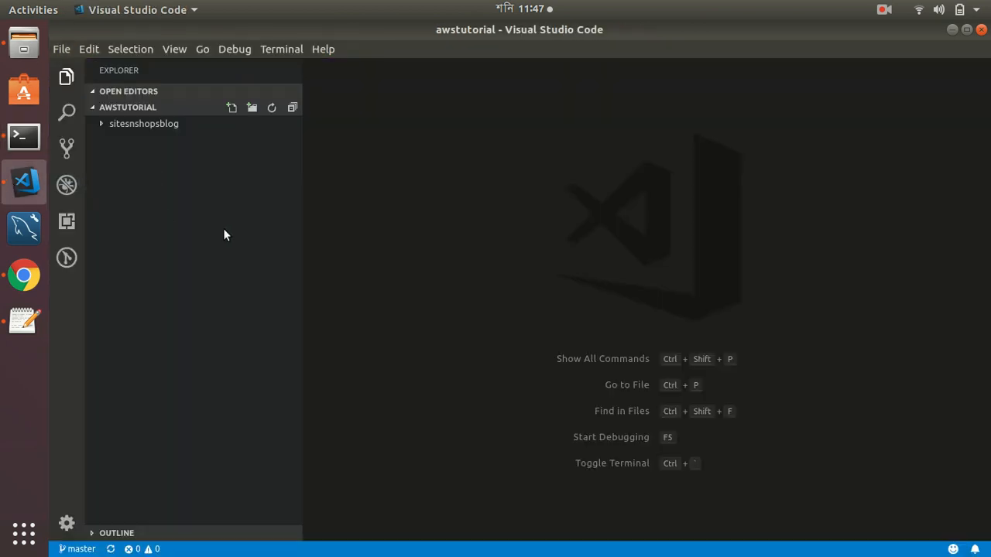
mouse_move(99, 137)
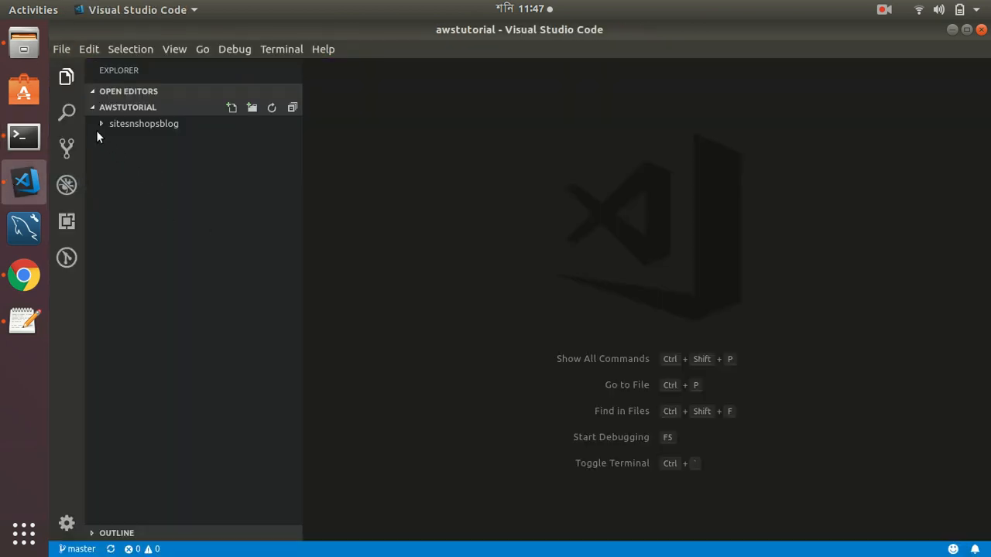
click(144, 124)
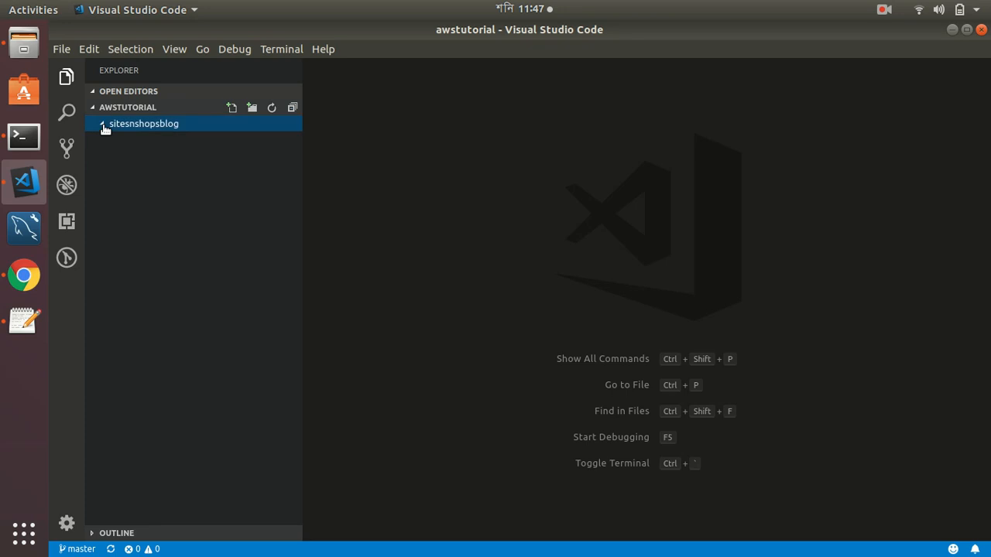
mouse_move(180, 173)
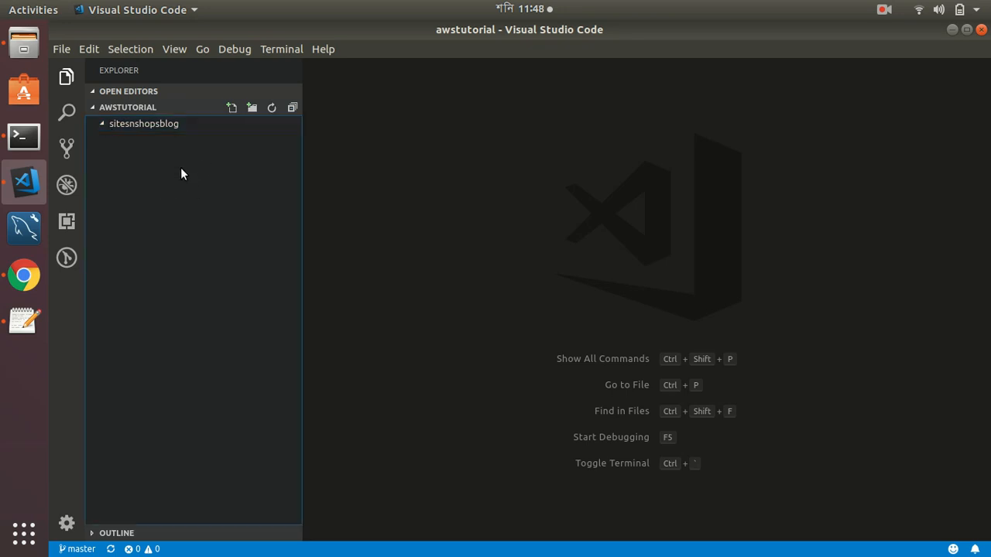
mouse_move(232, 108)
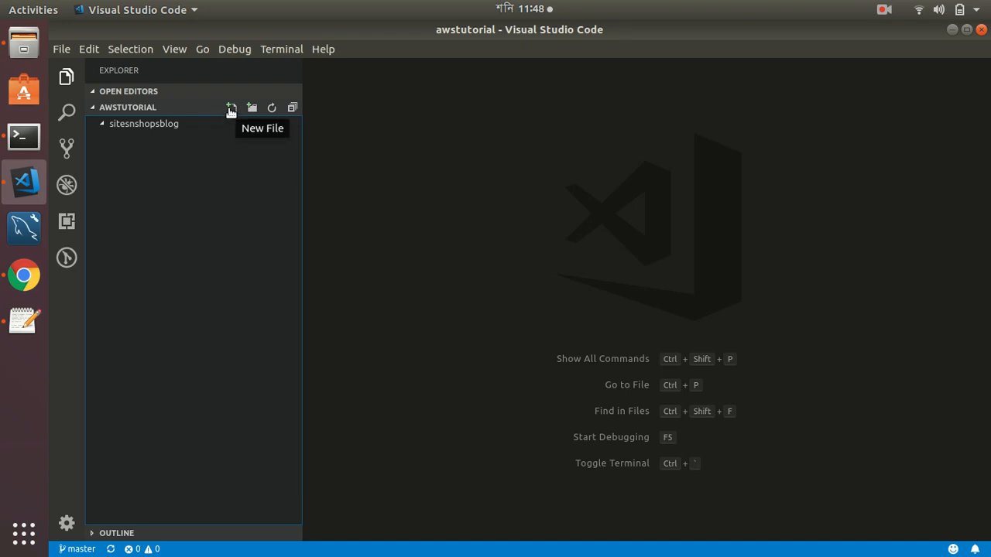
click(231, 107)
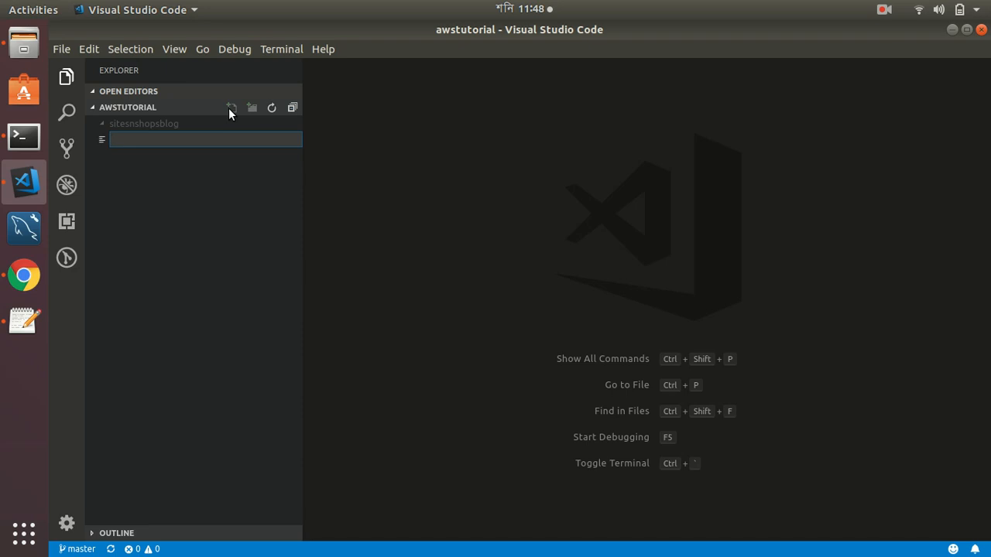
text(appsp)
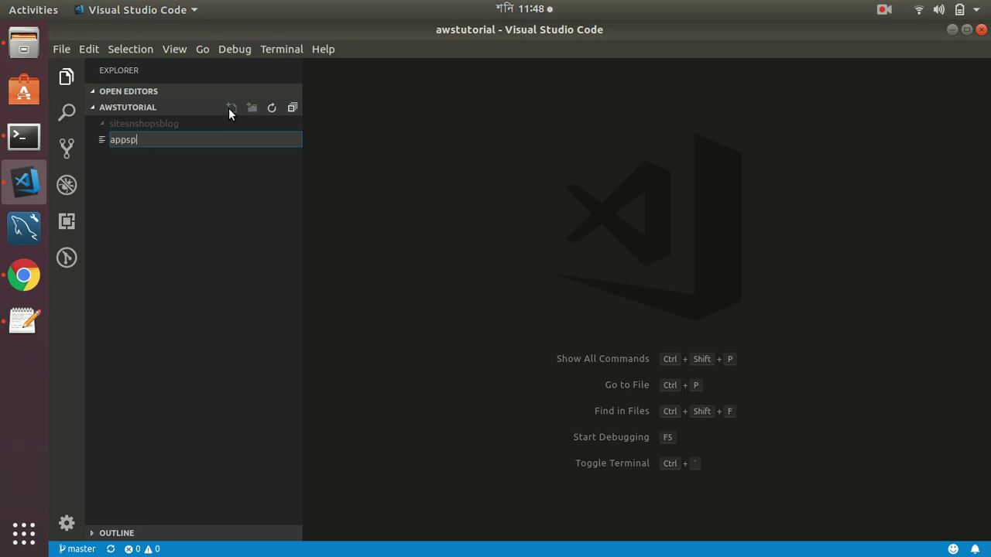
text(ec.)
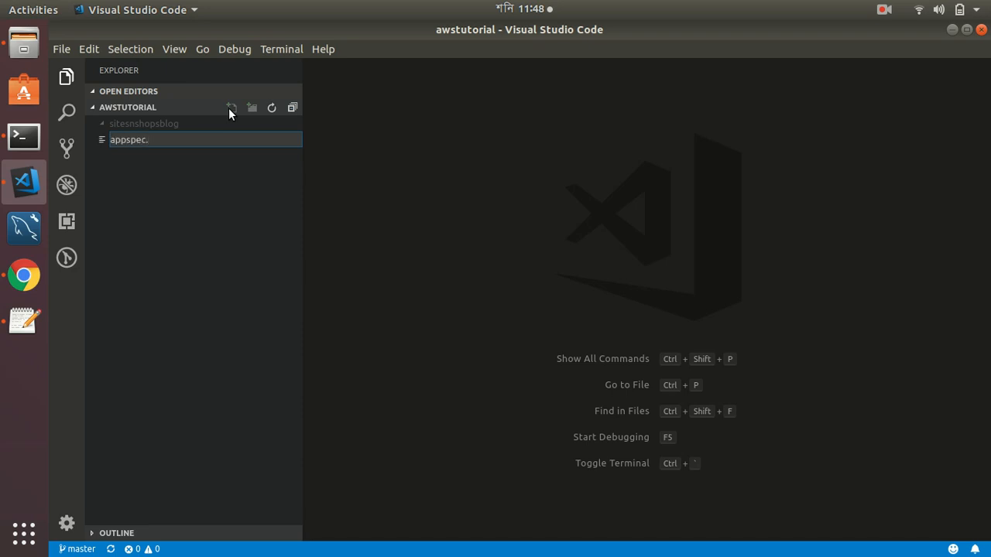
text(yml)
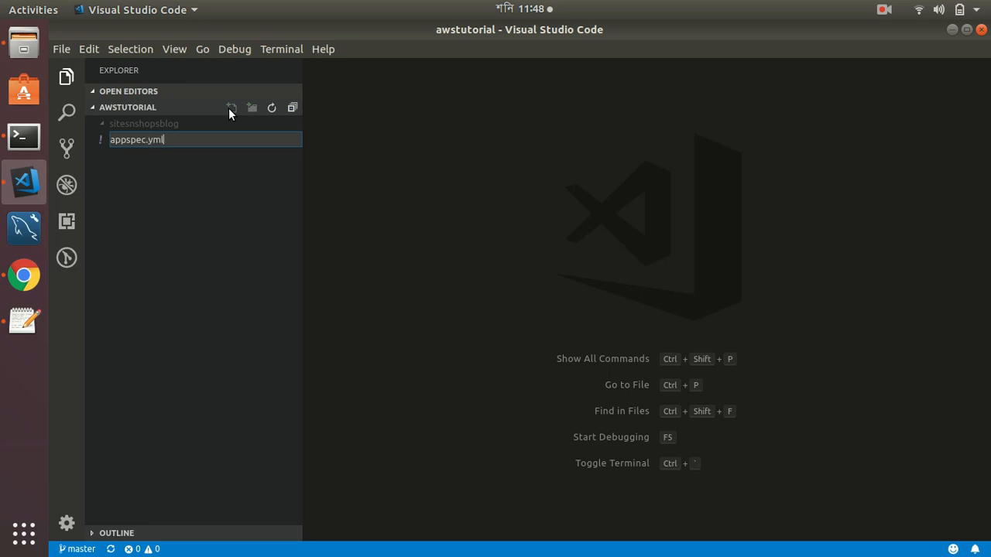
key(Return)
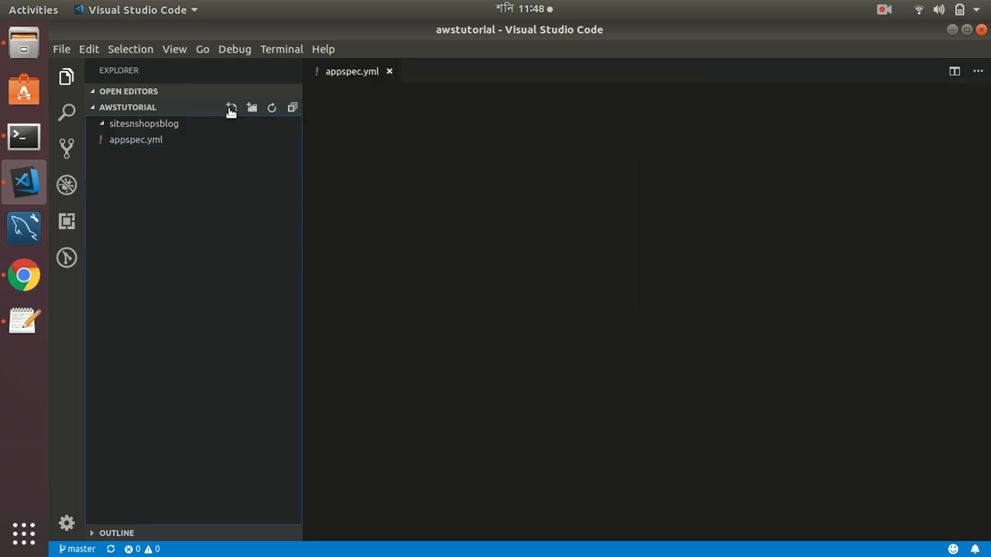
- Create a second empty file named index.html in the workspace
click(136, 139)
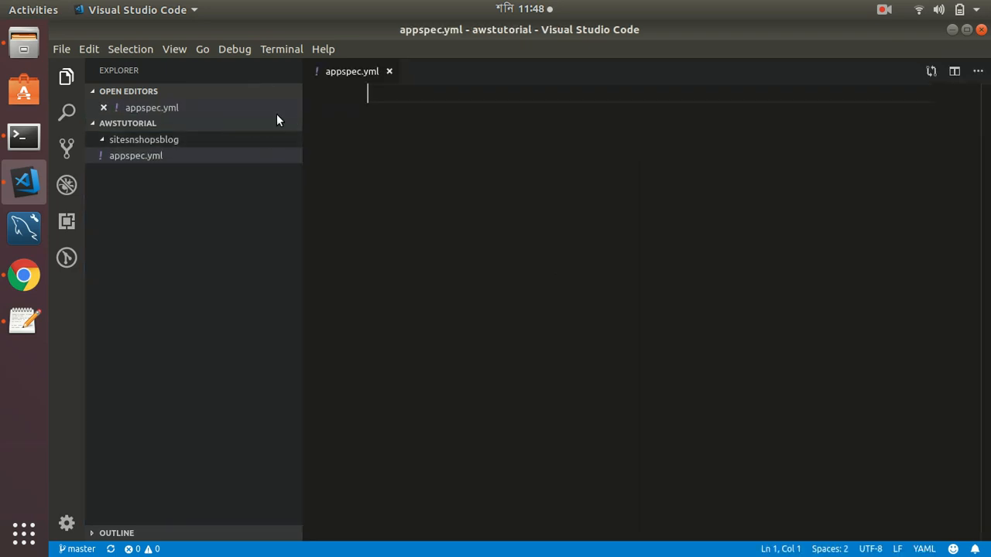
click(231, 124)
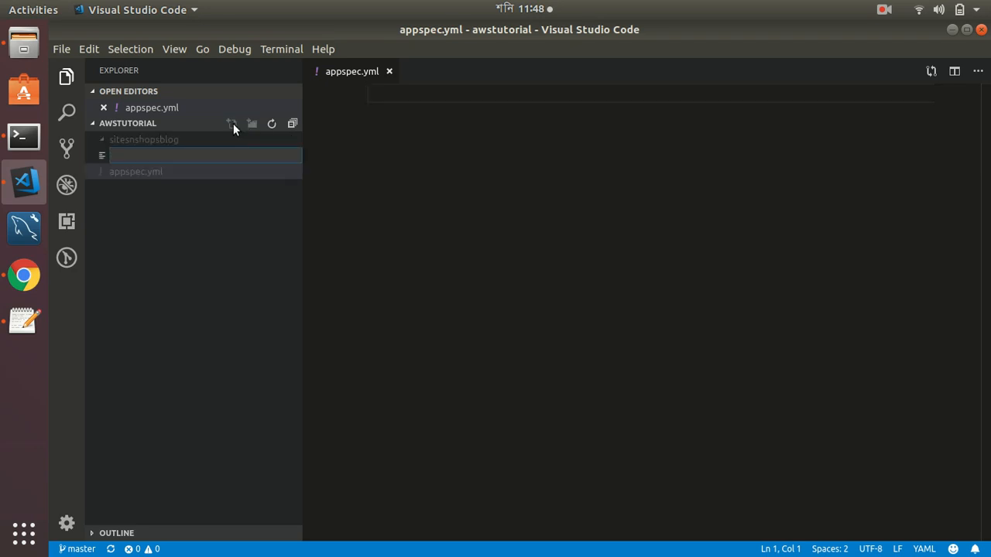
text(index.html)
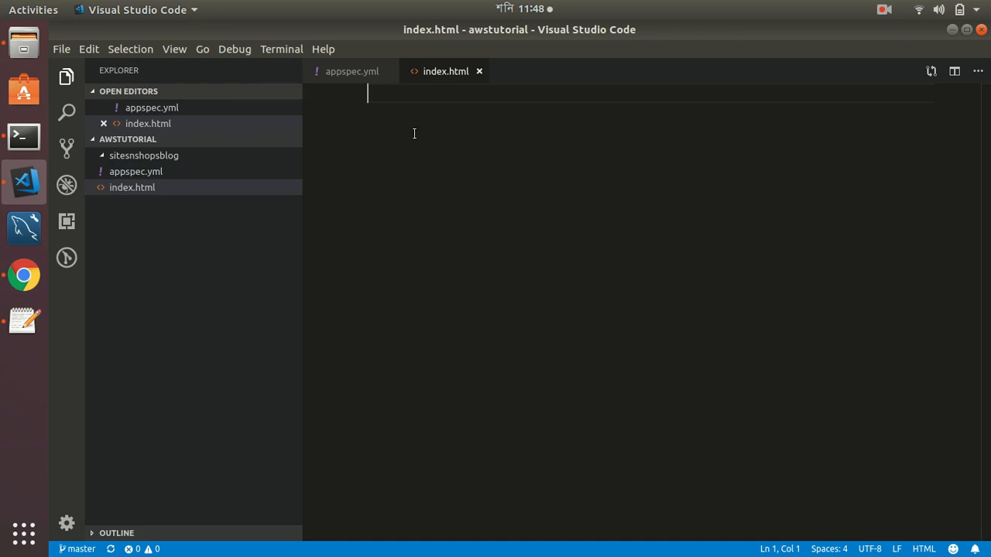
- Return to appspec.yml, then bring up the Text Editor draft holding the prepared appspec content
click(352, 71)
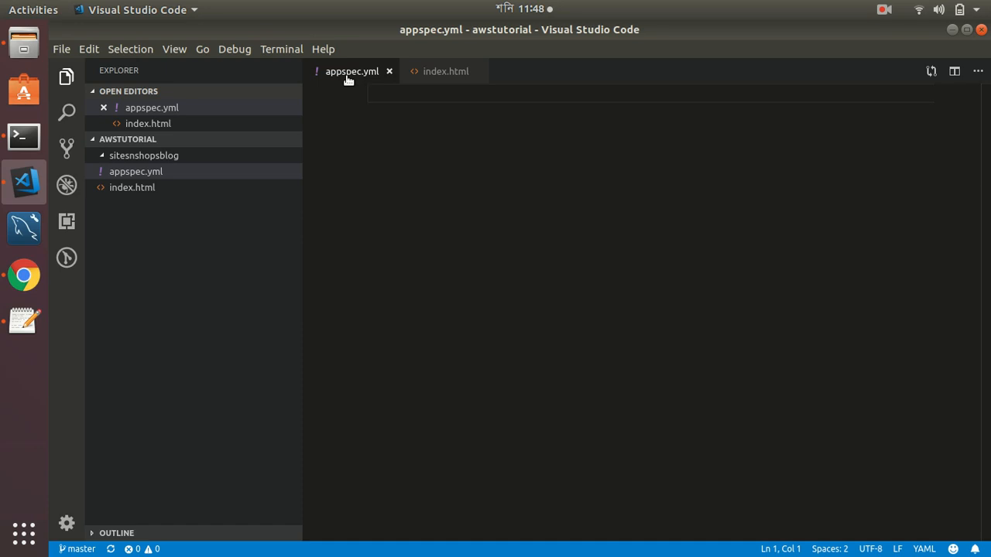
mouse_move(398, 115)
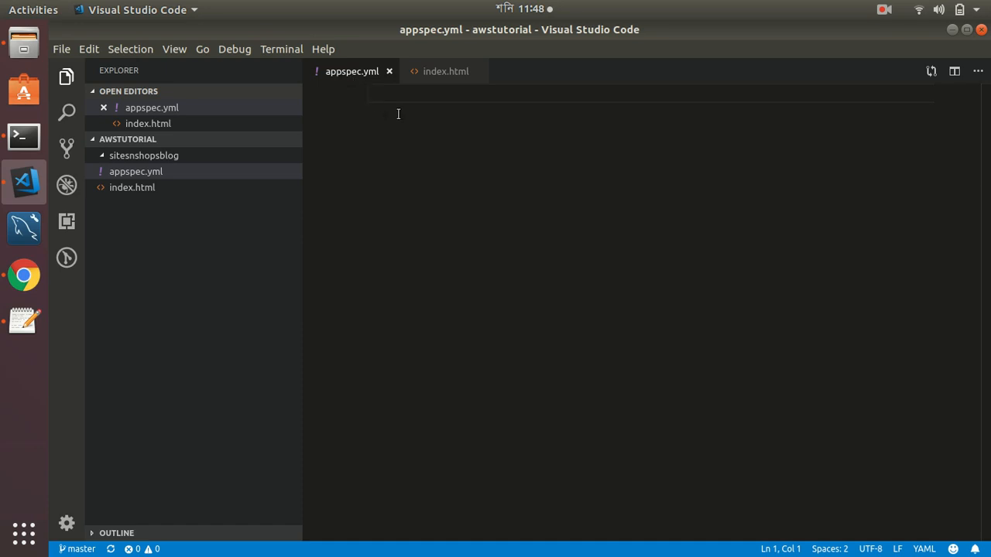
mouse_move(24, 320)
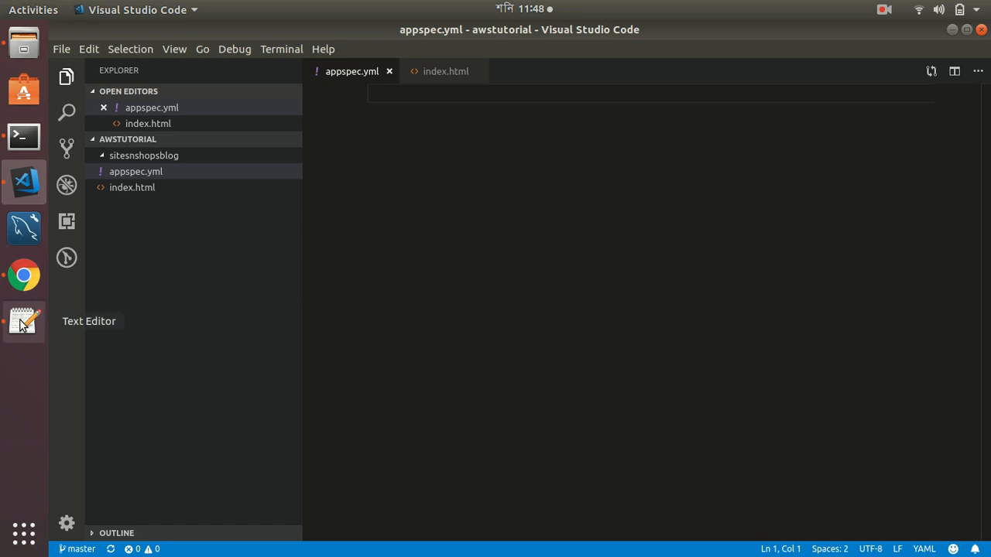
click(24, 320)
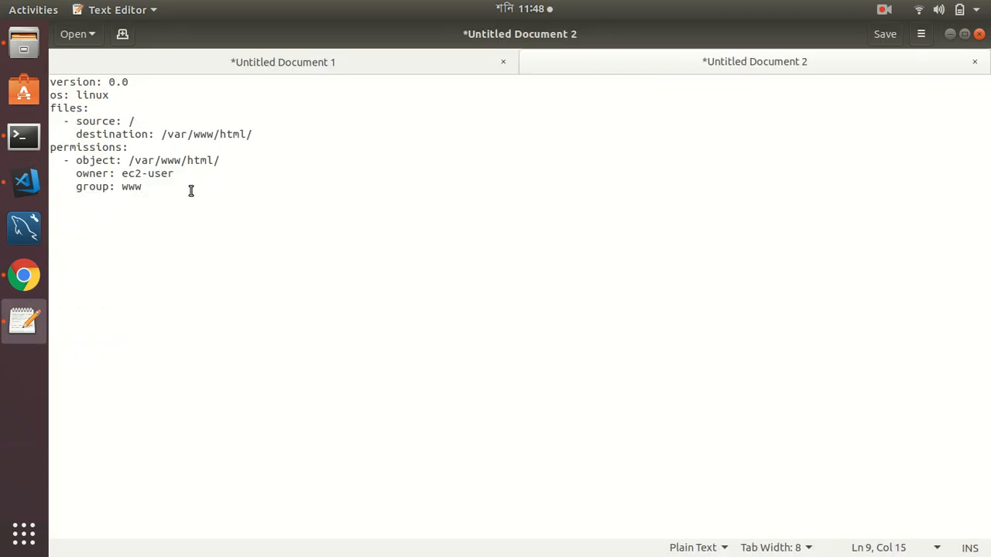
- Review the pasted appspec.yml spec: os linux, files source and /var/www/html destination, then save it
click(23, 183)
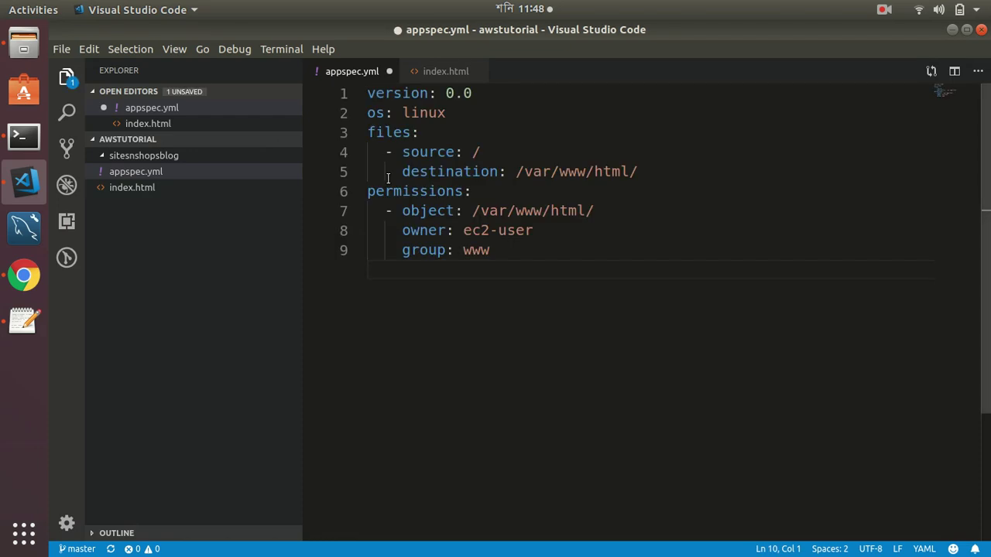
mouse_move(427, 119)
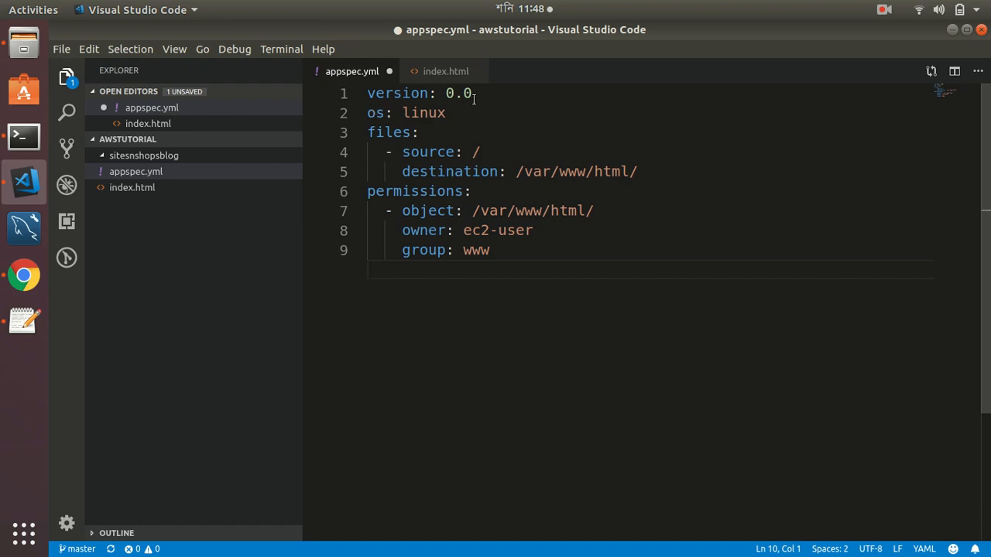
double_click(424, 111)
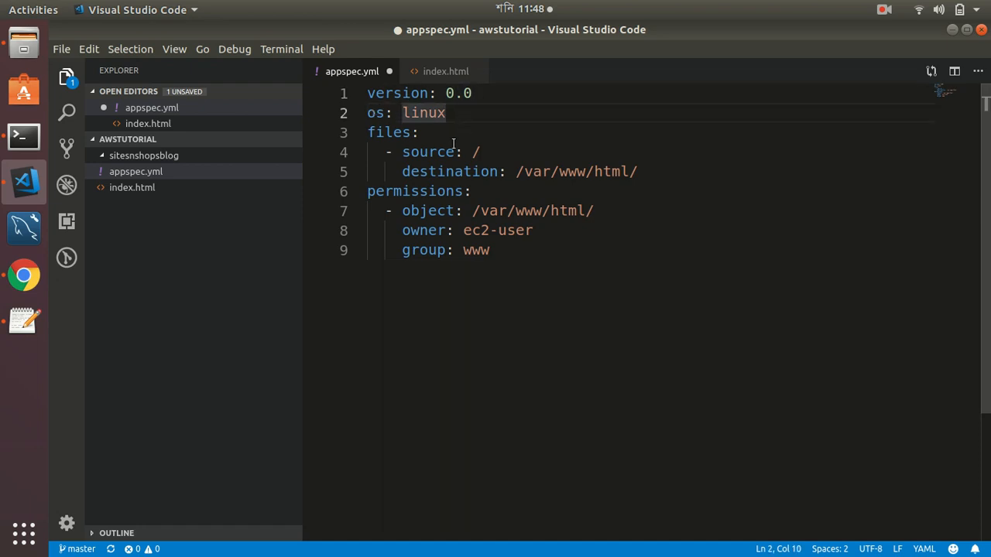
click(393, 132)
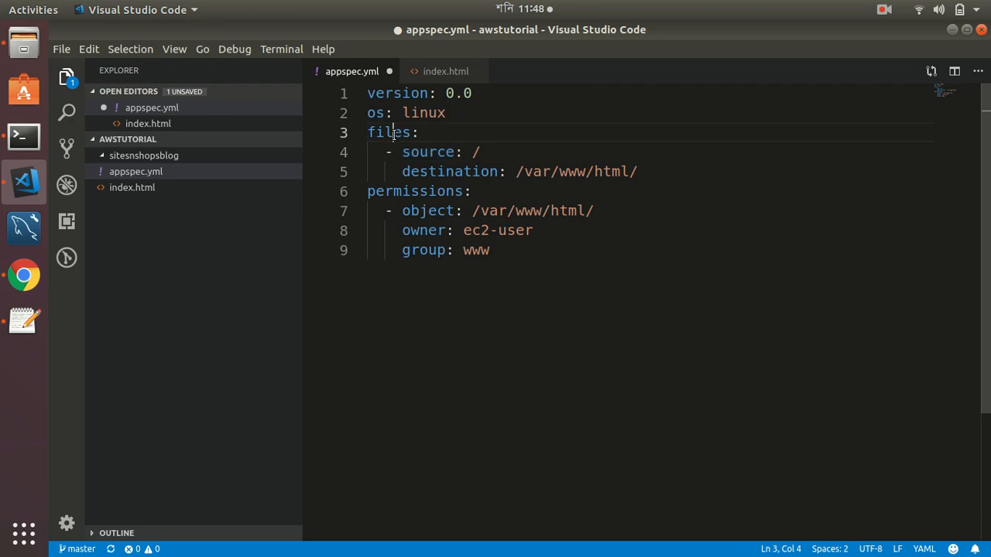
double_click(390, 132)
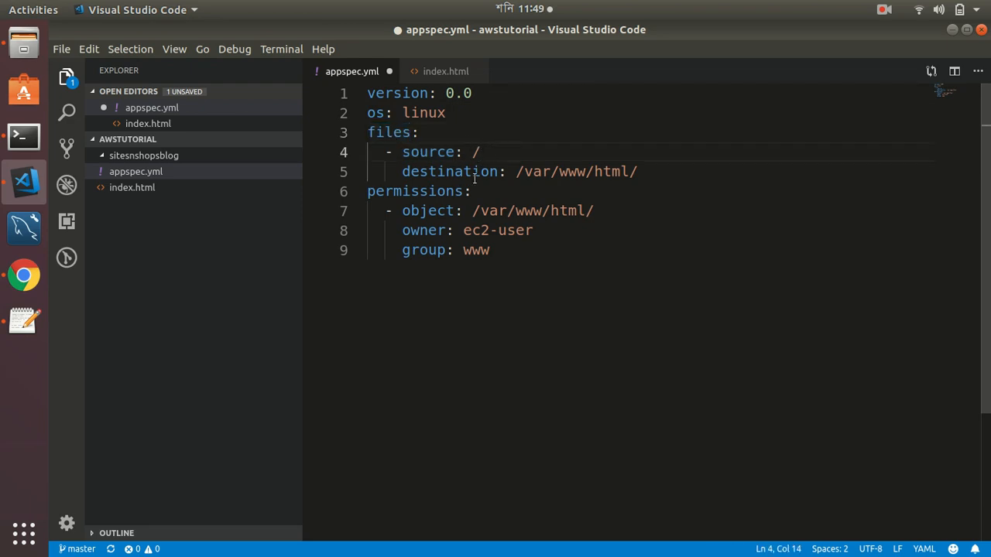
mouse_move(542, 179)
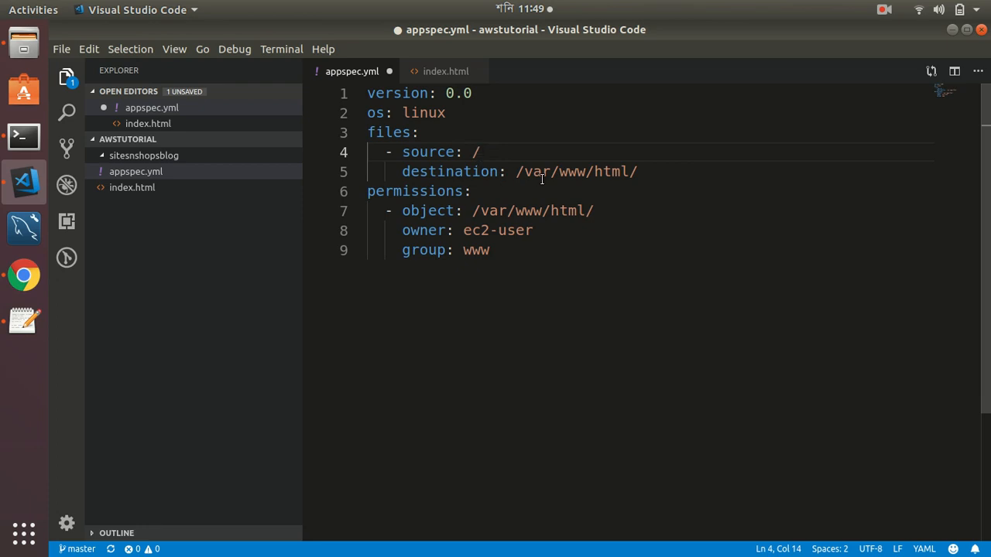
double_click(610, 171)
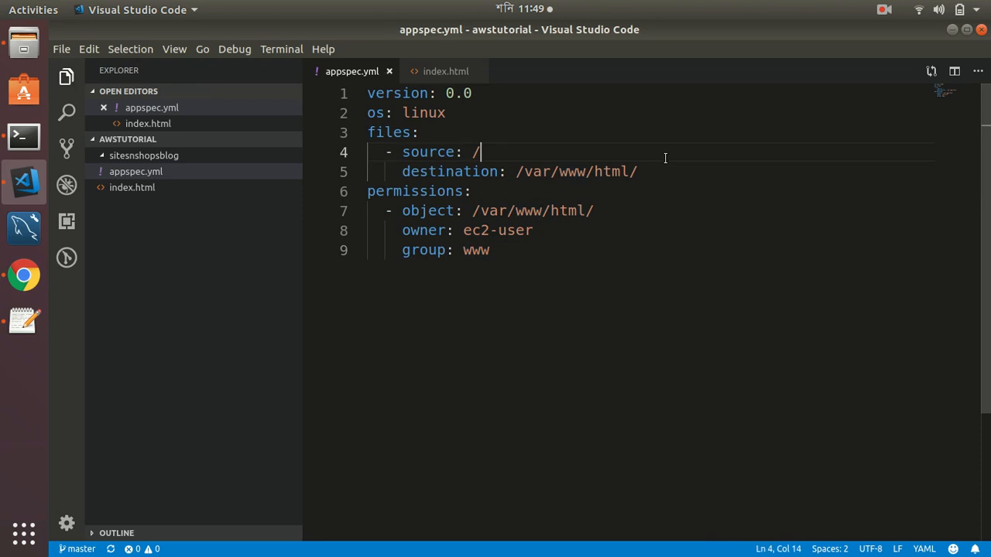
mouse_move(440, 72)
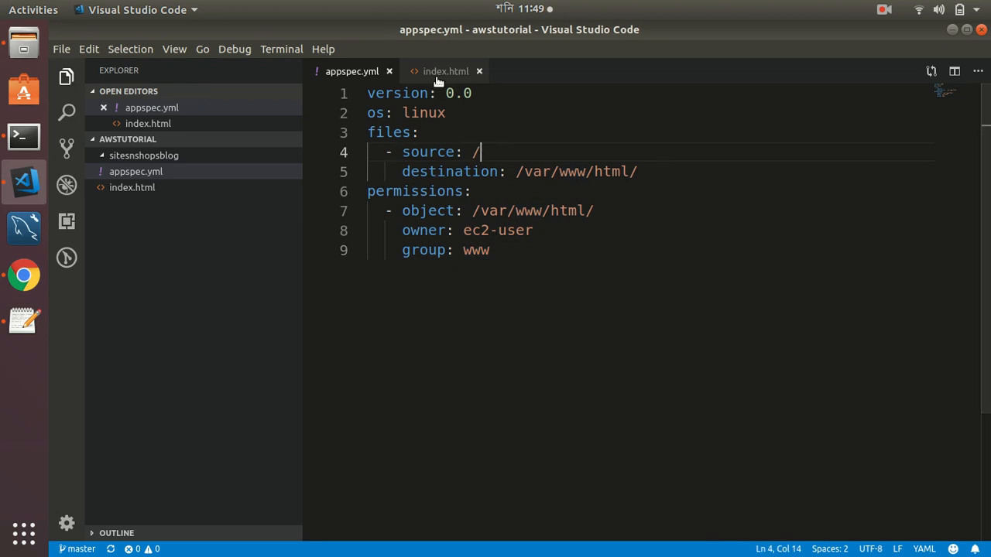
- Switch to index.html, the blog page titled 'This is Atiq's Blog' with the Hello Every one heading
click(446, 71)
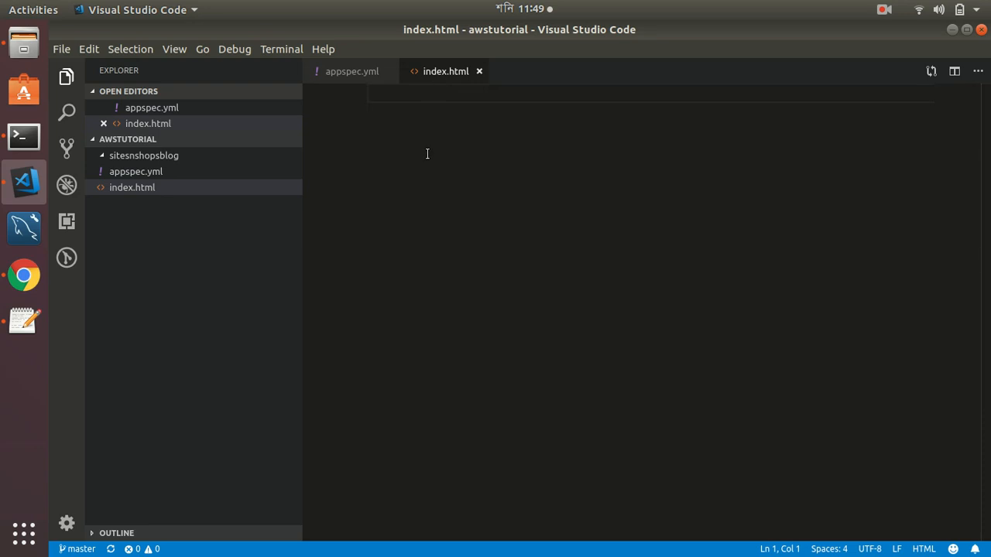
mouse_move(725, 72)
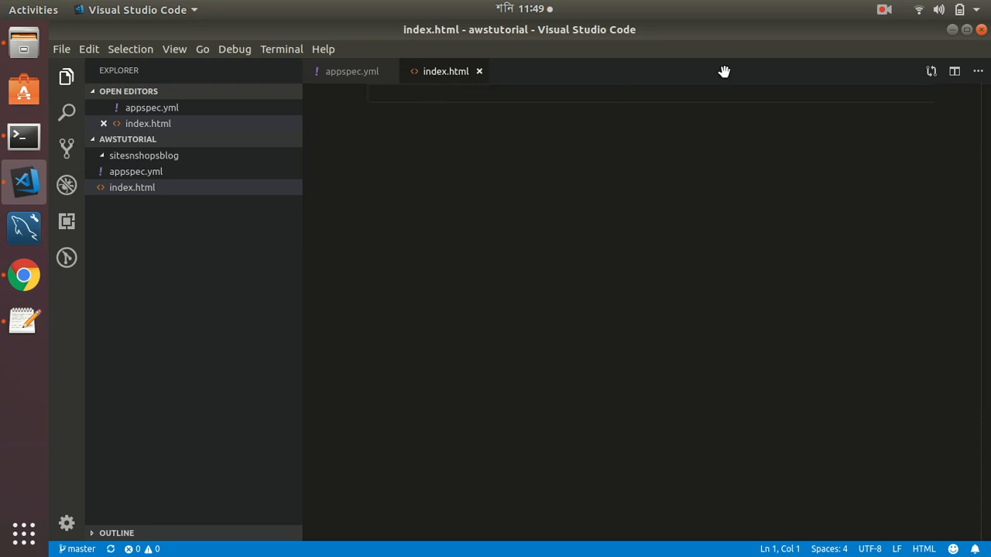
click(883, 9)
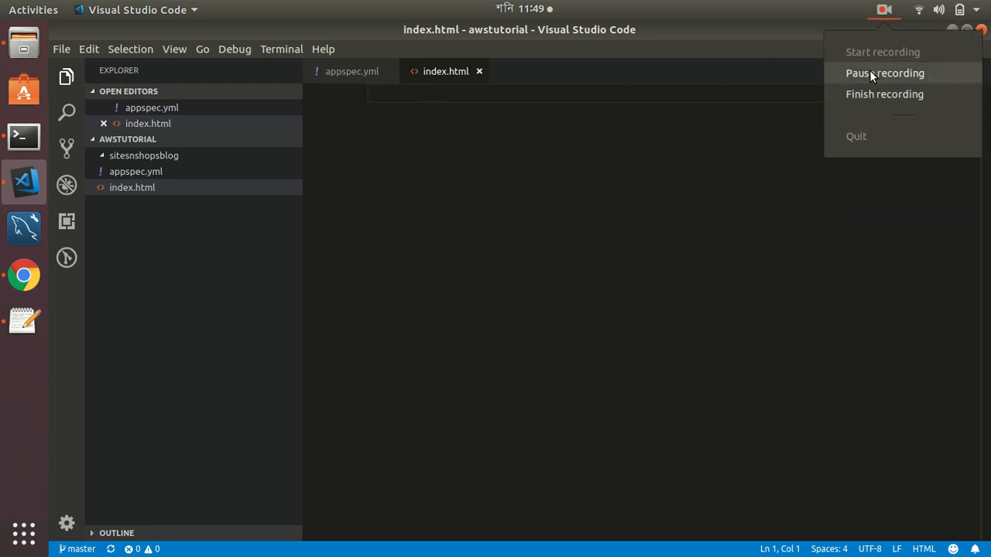
click(884, 73)
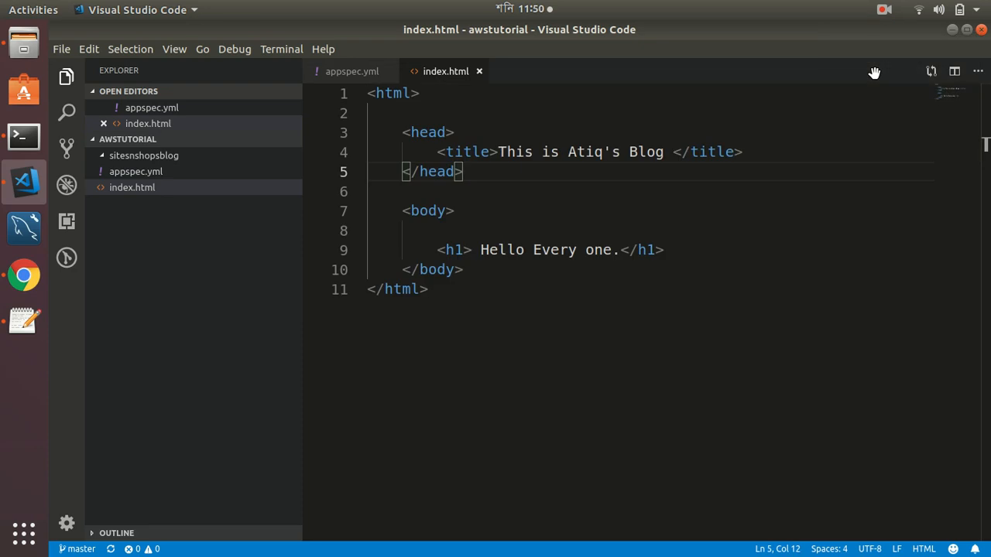
mouse_move(570, 162)
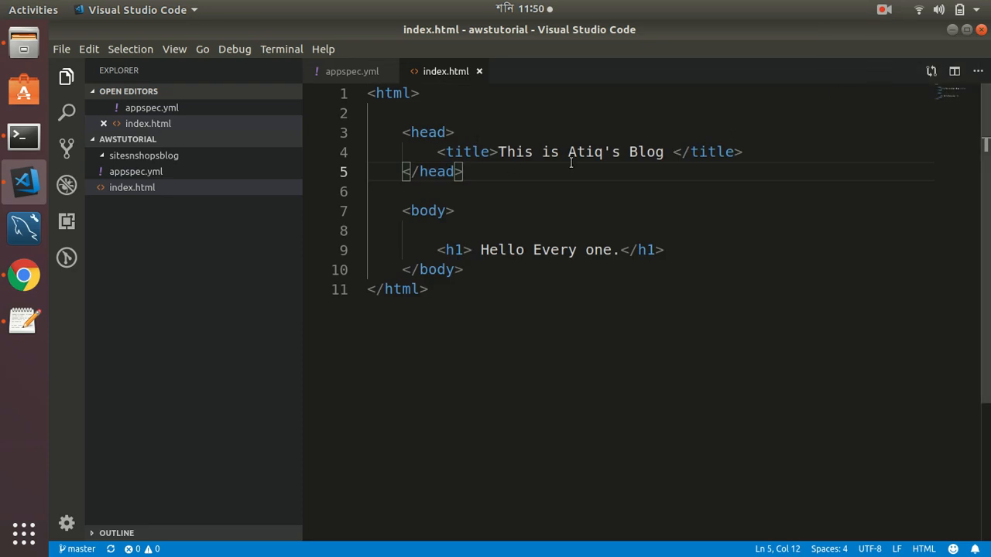
mouse_move(475, 232)
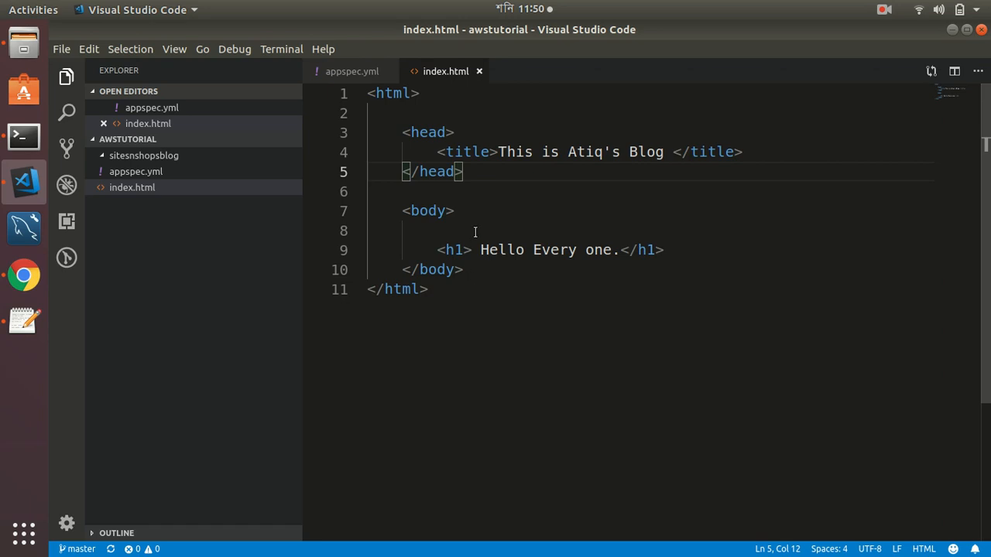
mouse_move(530, 156)
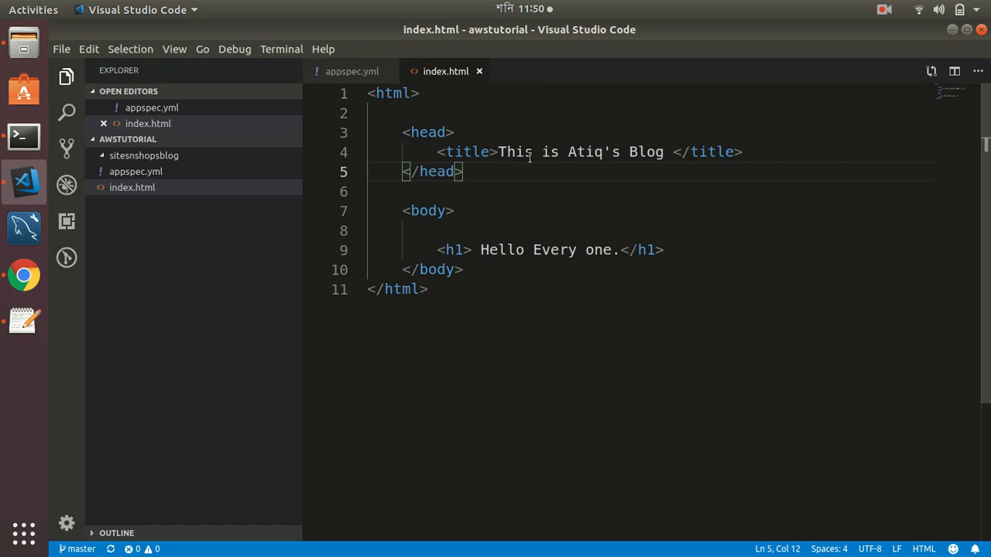
mouse_move(647, 257)
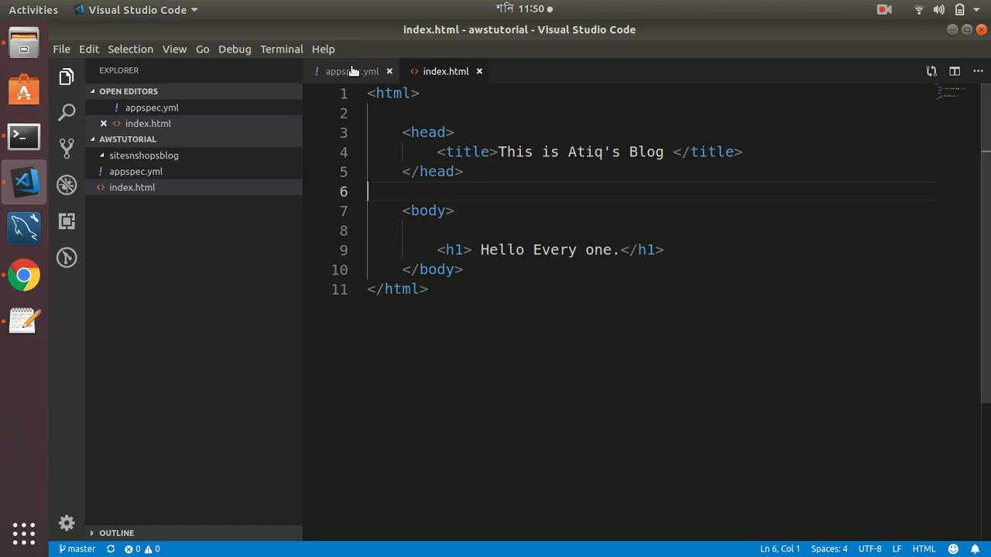
- Look over appspec.yml's permissions section and index.html, then bring the terminal to the front
click(350, 72)
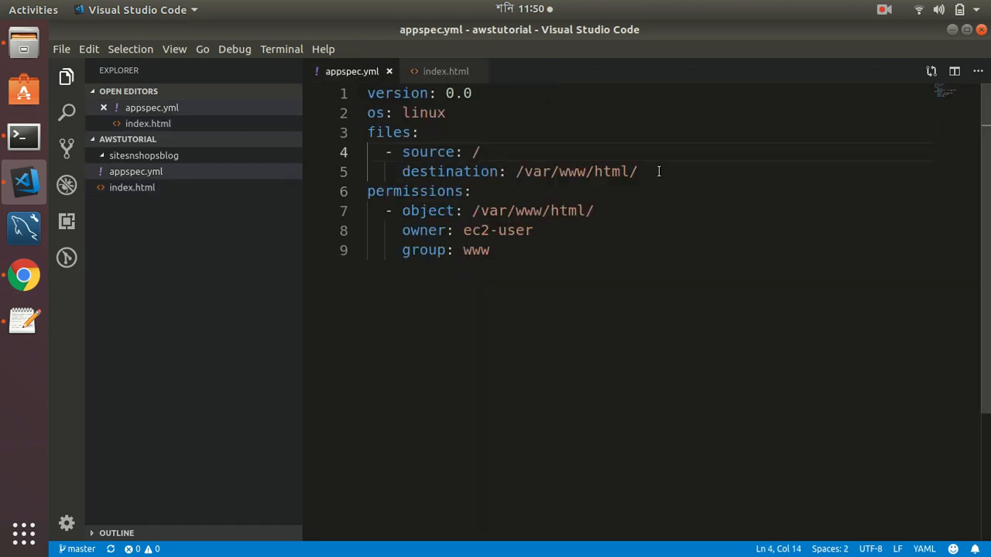
click(542, 192)
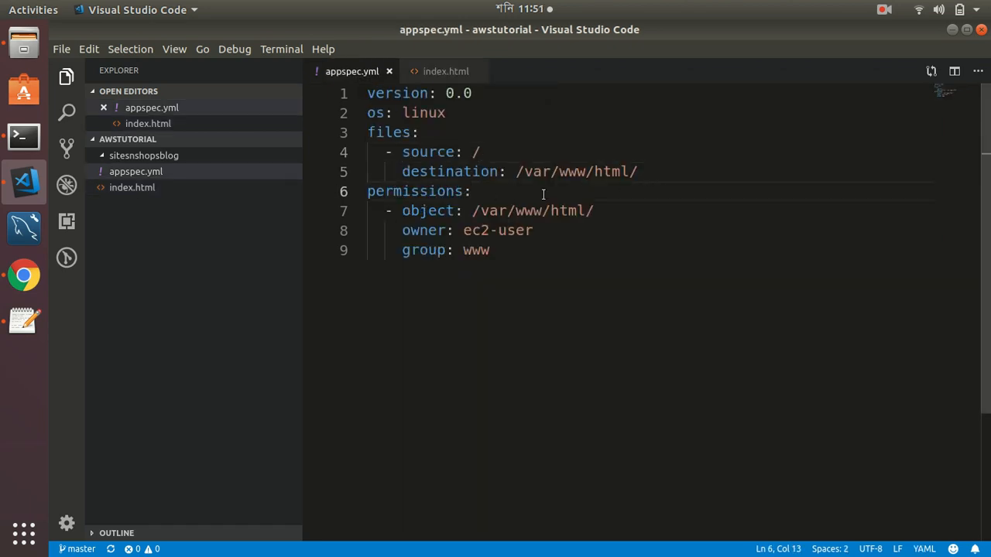
mouse_move(272, 179)
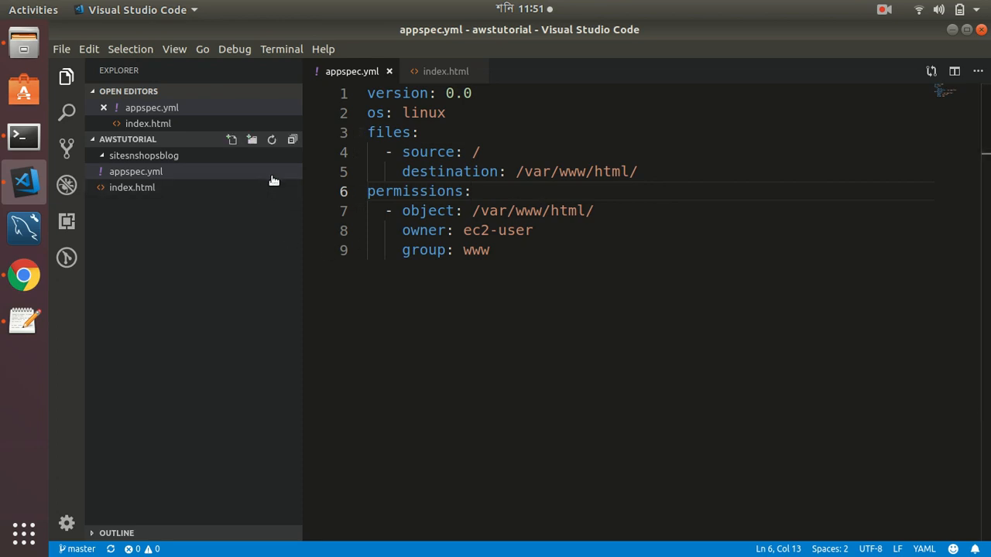
click(132, 188)
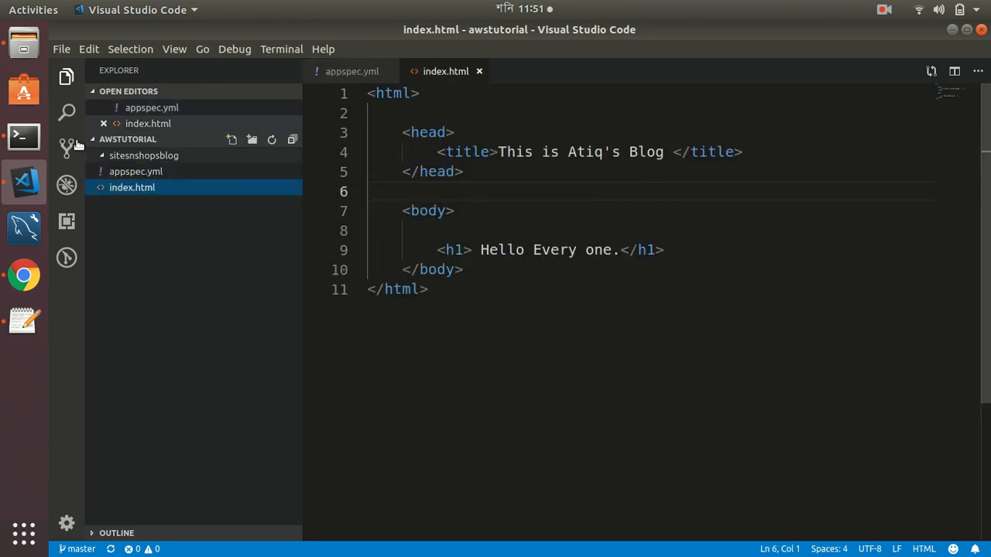
click(23, 136)
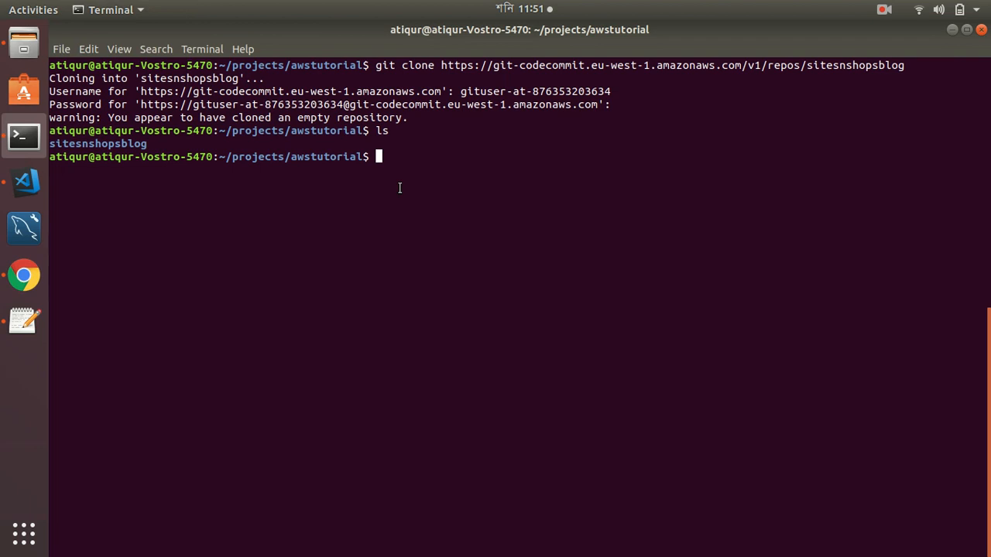
- In sitesnshopsblog run git commit -m "default files", which finds nothing to commit, and list the empty folder
text(cd sitesnshopsblog/)
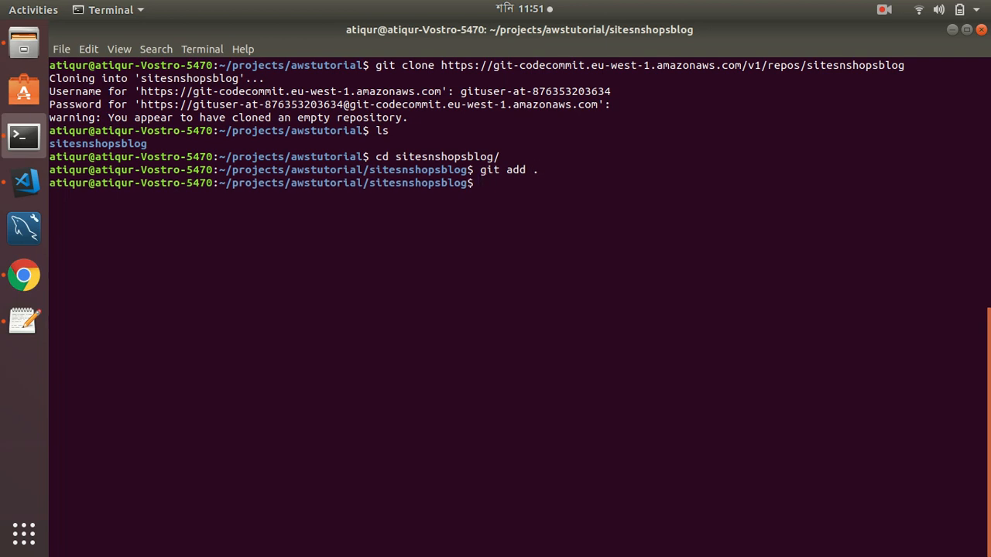
text(git commit -)
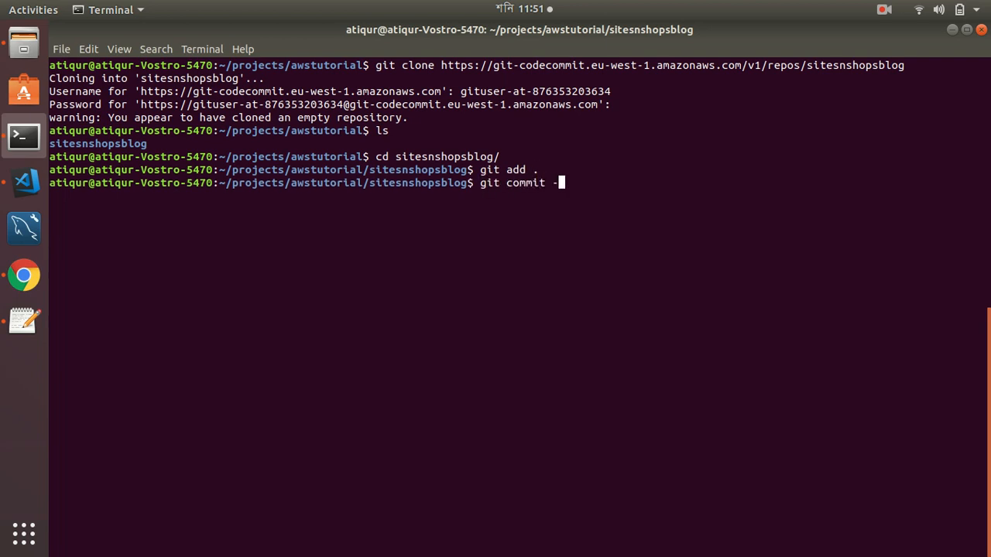
text(m ")
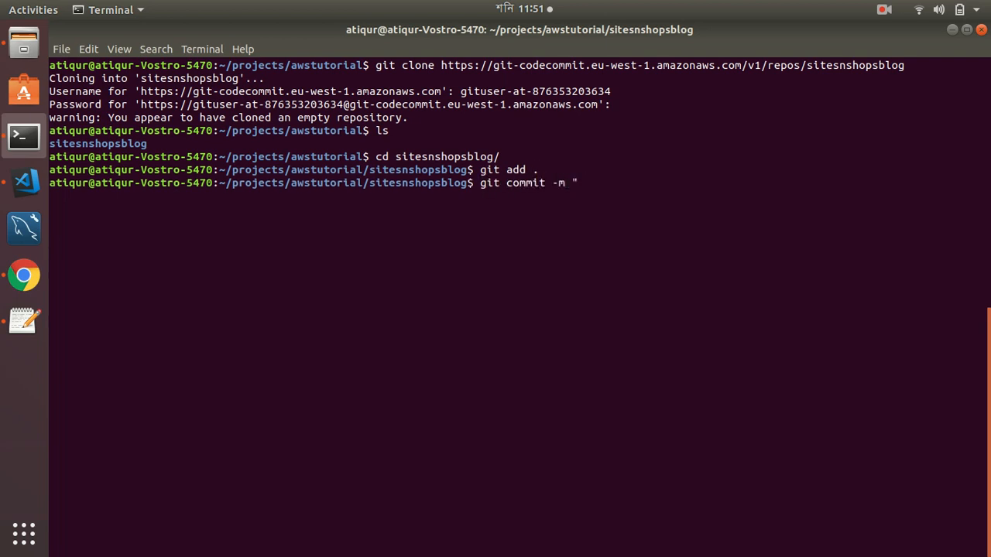
text(defa)
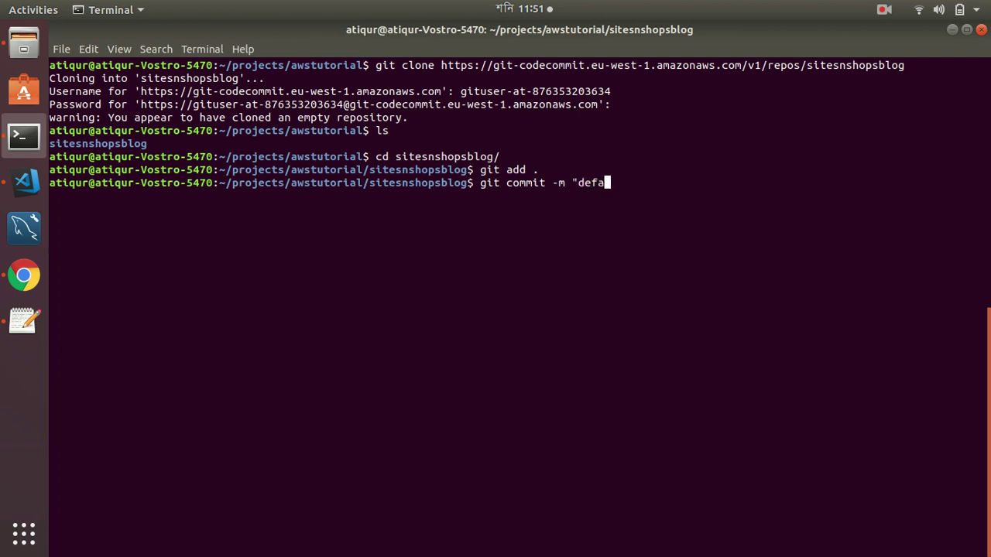
text(ult file)
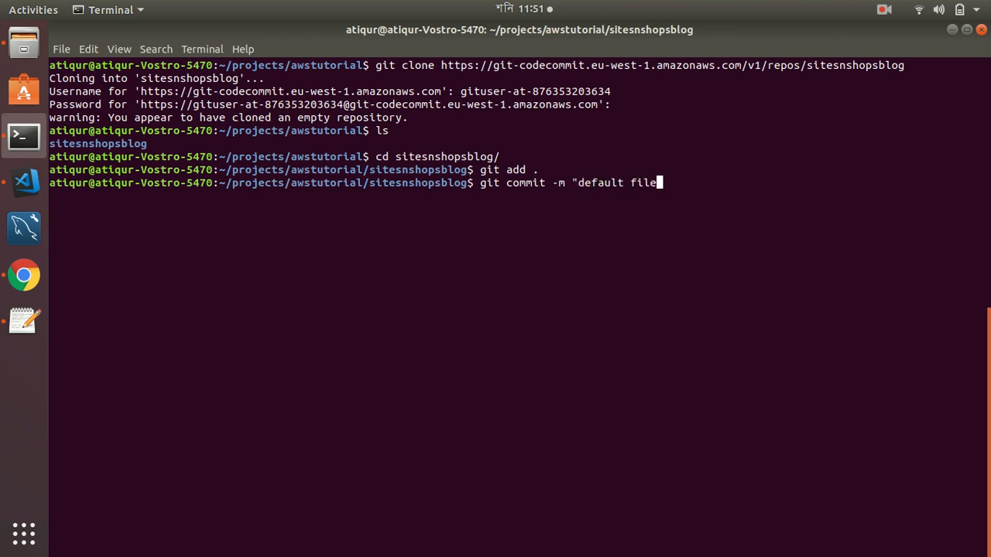
key(Return)
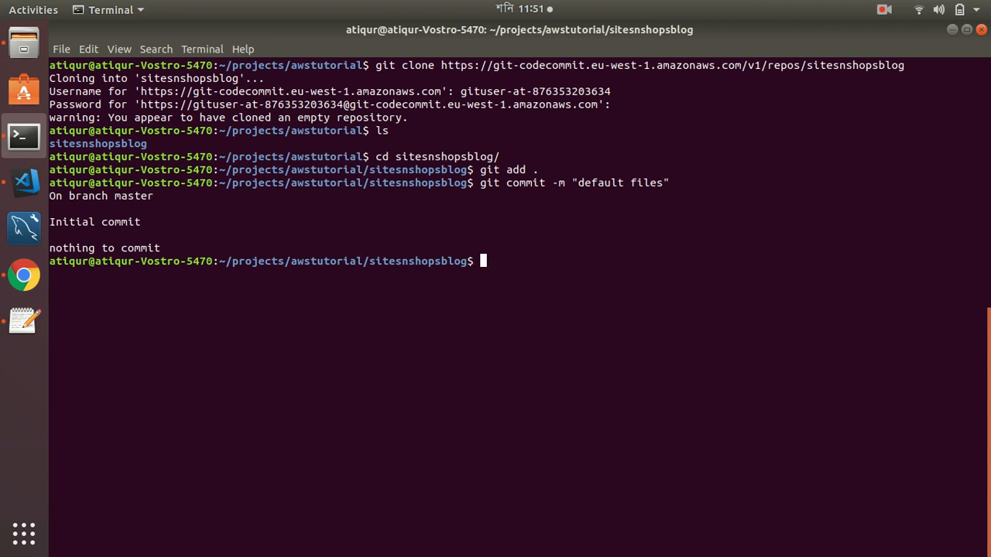
key(Return)
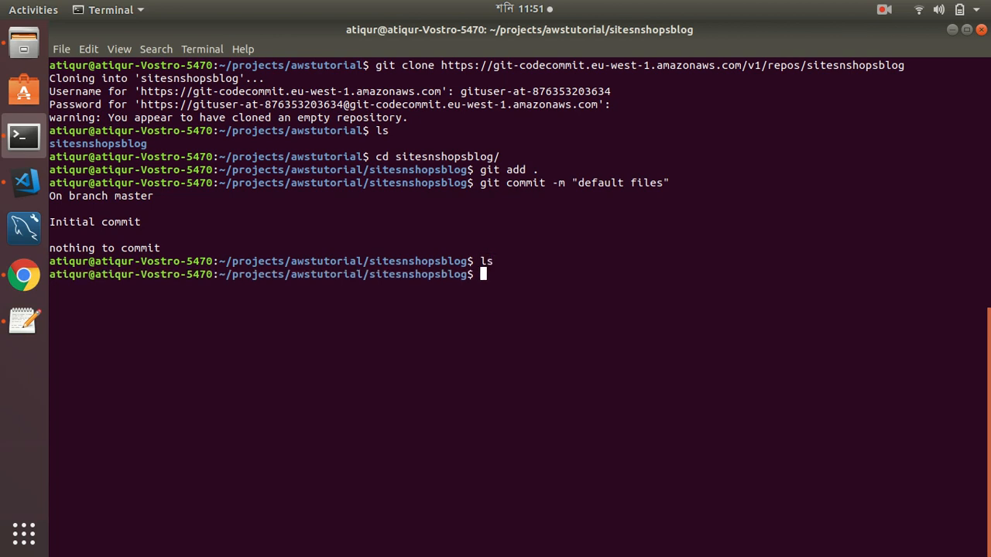
mouse_move(16, 194)
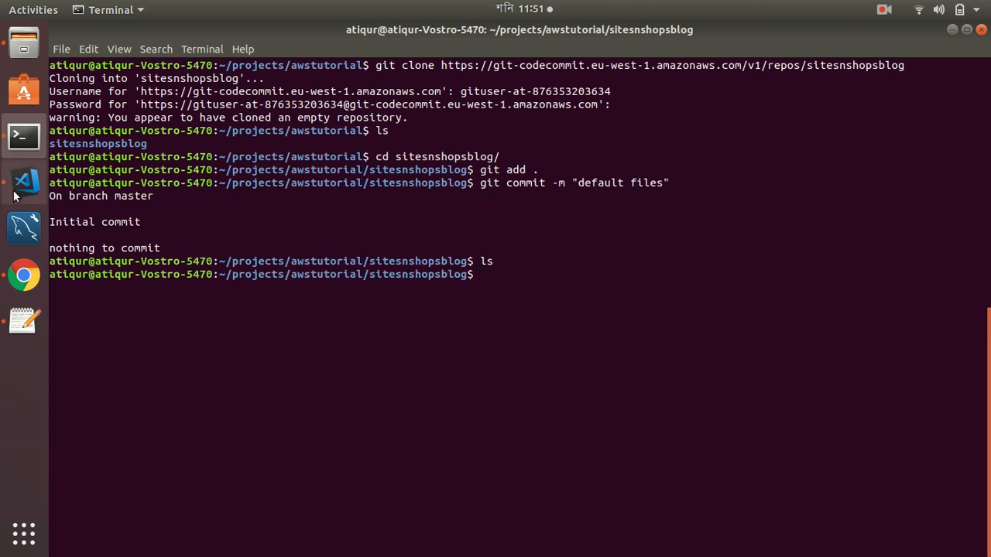
click(23, 183)
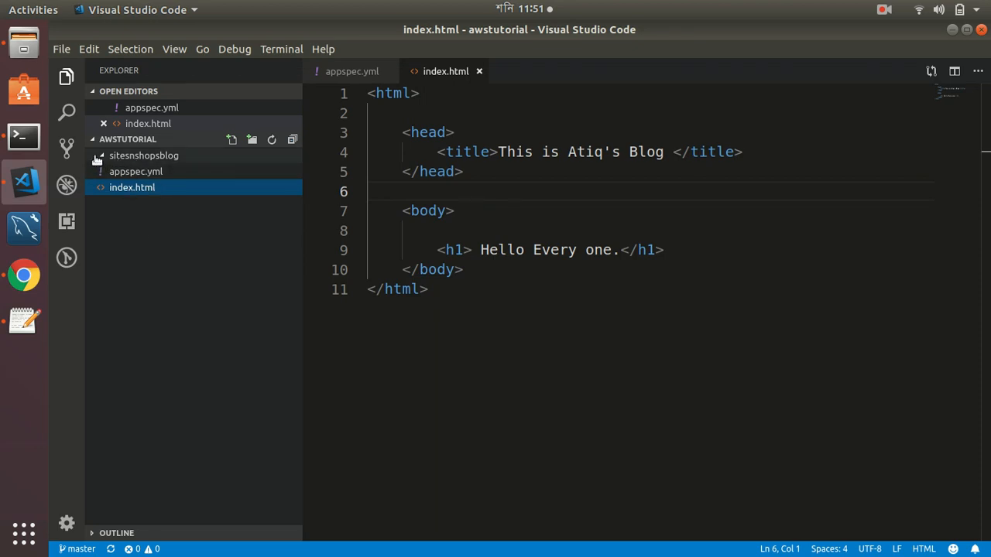
- Drag appspec.yml and index.html into the sitesnshopsblog folder in the Explorer, confirming each move
click(143, 155)
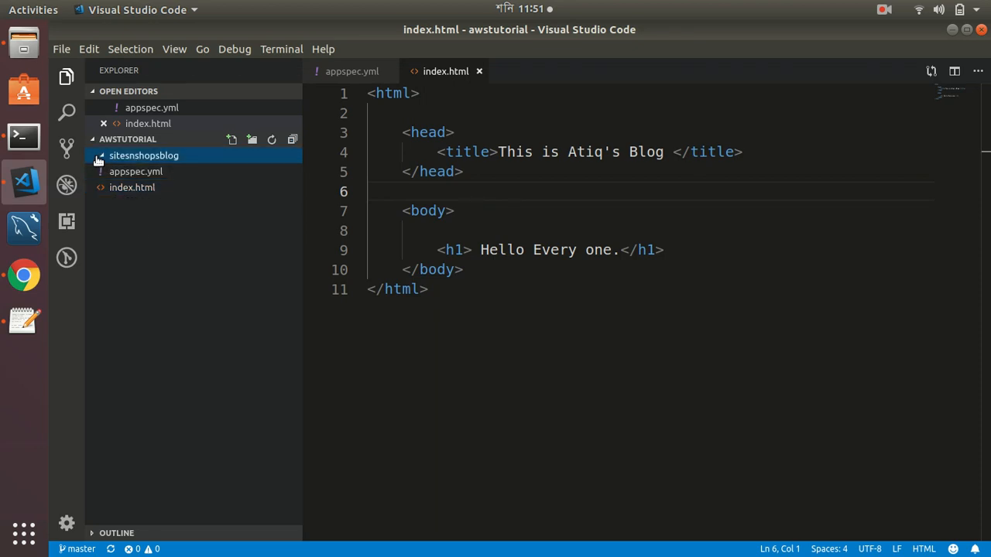
click(136, 170)
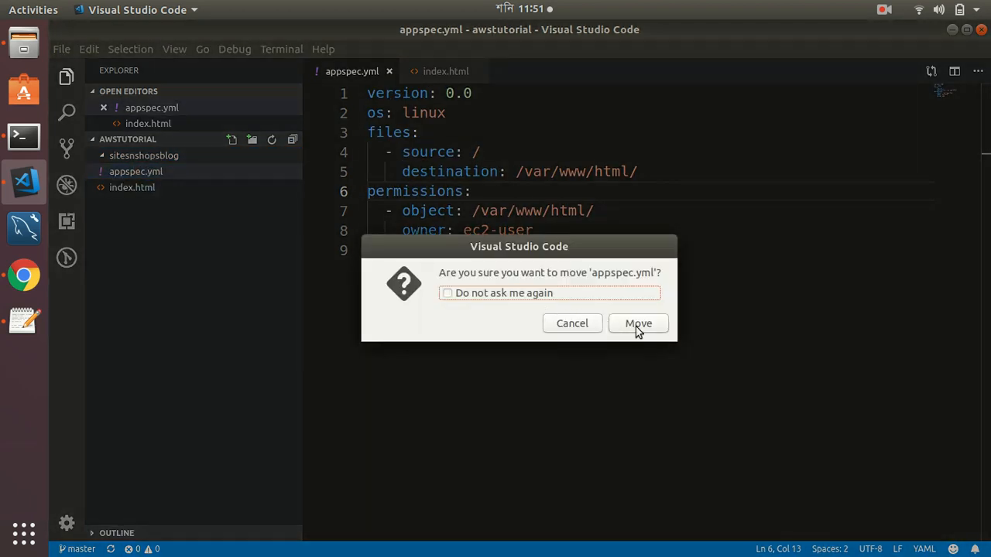
click(638, 324)
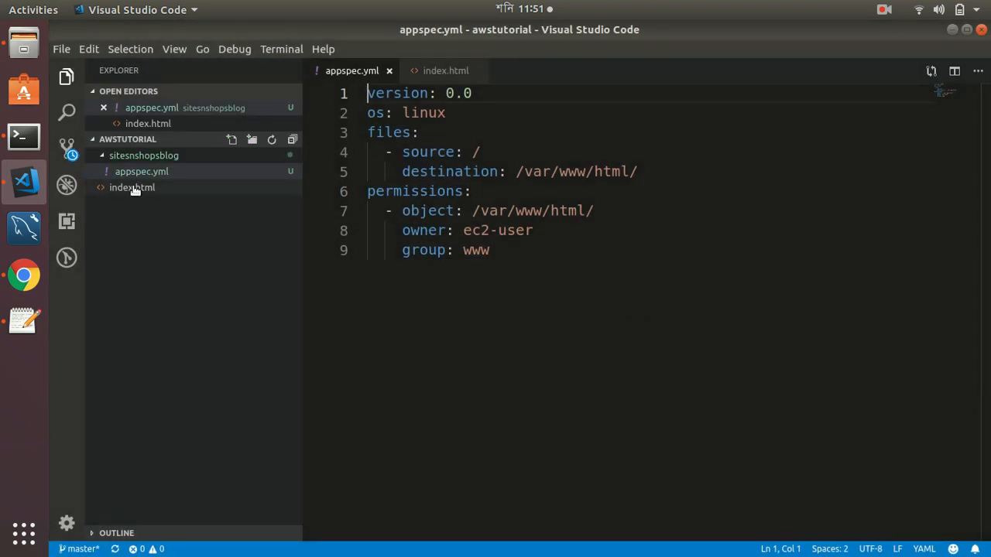
mouse_move(142, 171)
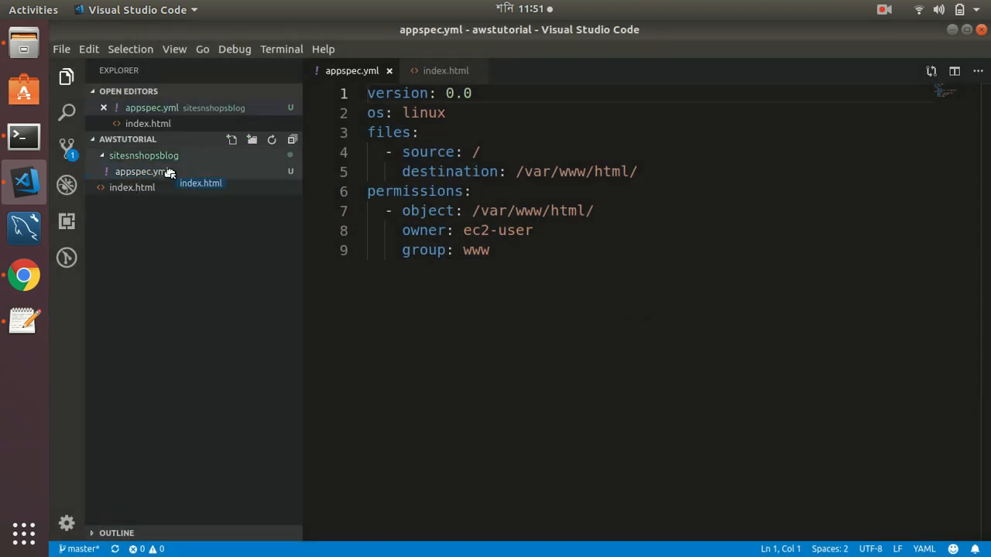
drag(131, 187, 143, 155)
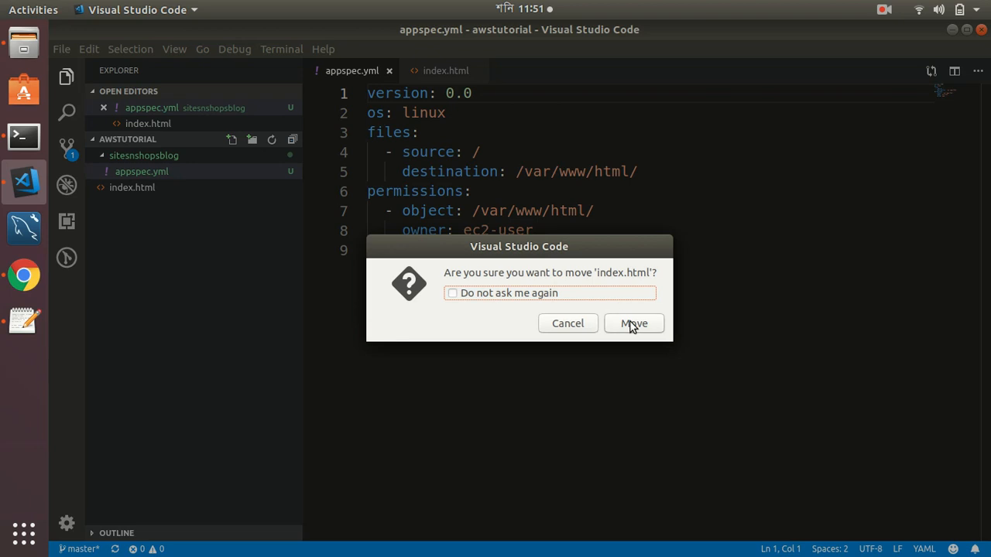
click(633, 324)
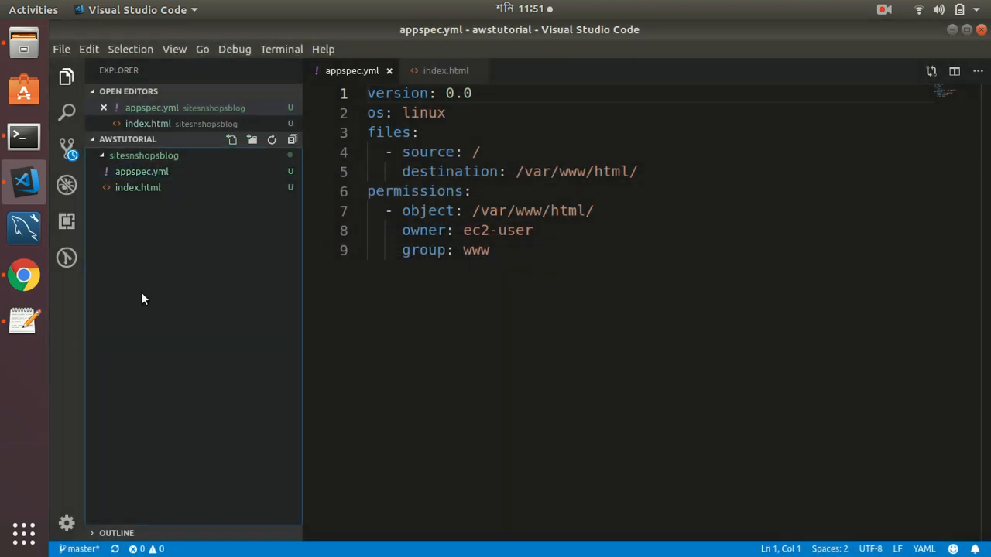
mouse_move(270, 184)
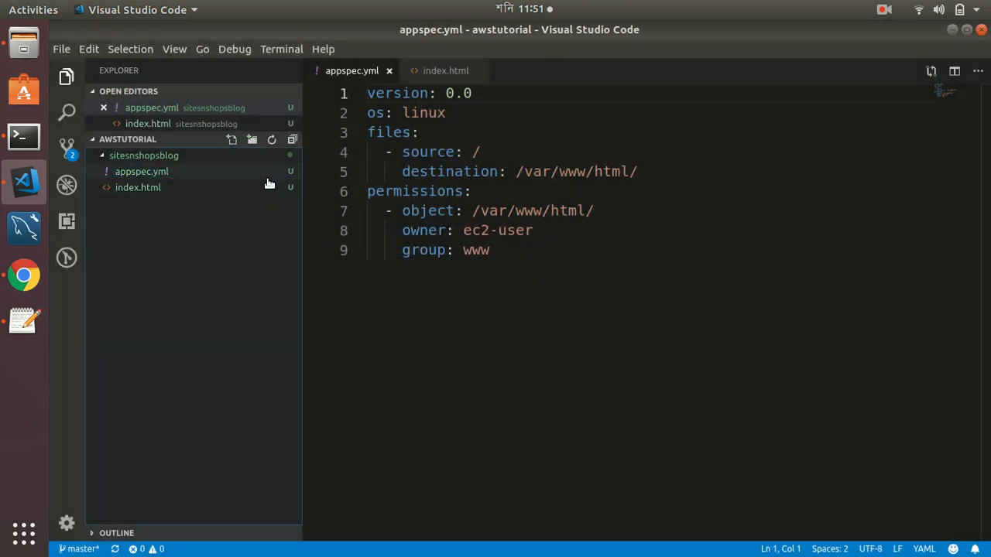
click(23, 136)
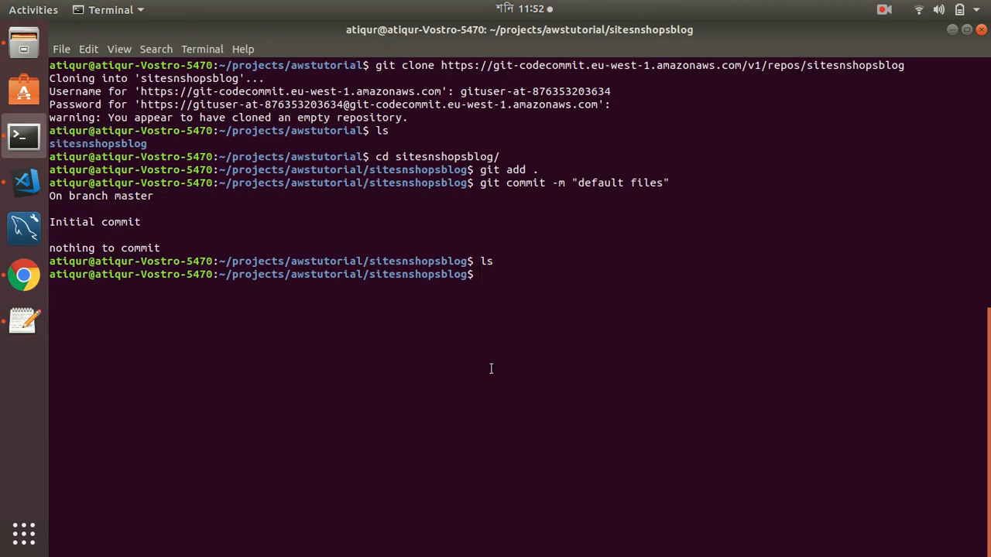
- List the repo files, commit them as "initial commit" and run git push, which prompts for a CodeCommit username
text(ls)
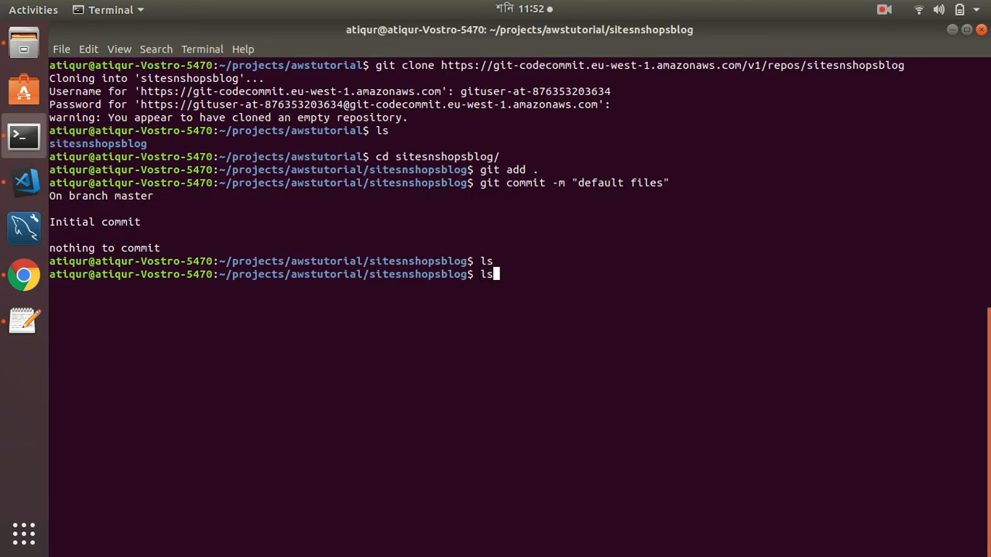
key(Return)
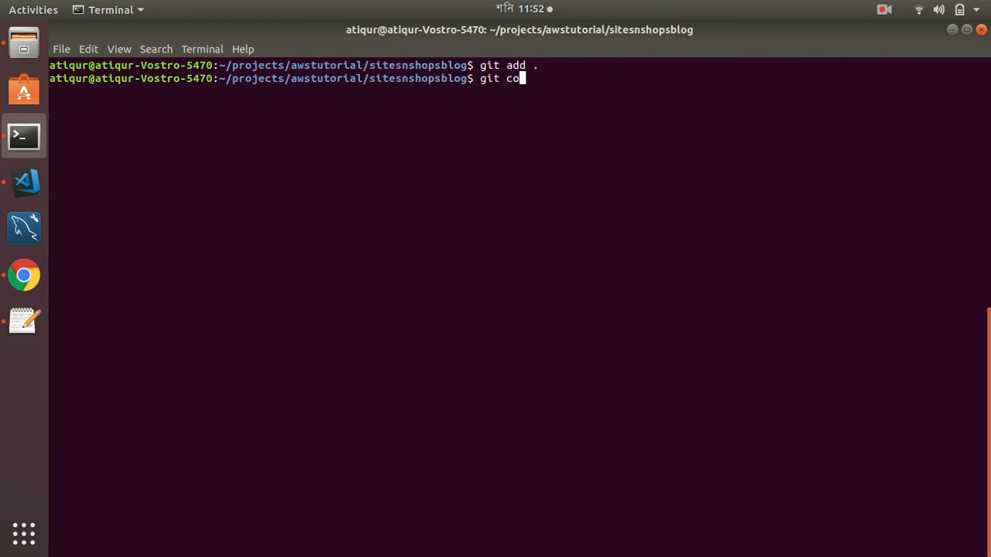
text(mmit)
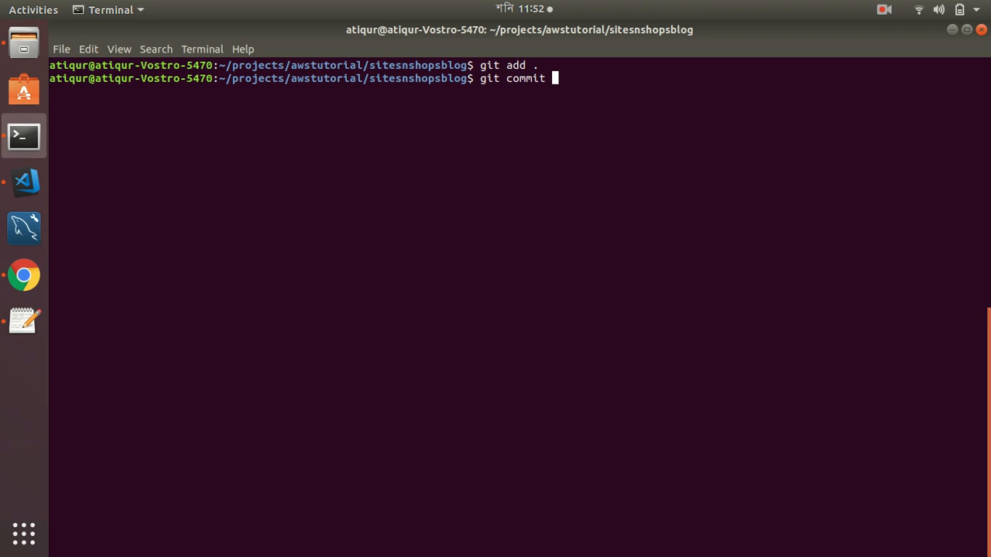
text(-)
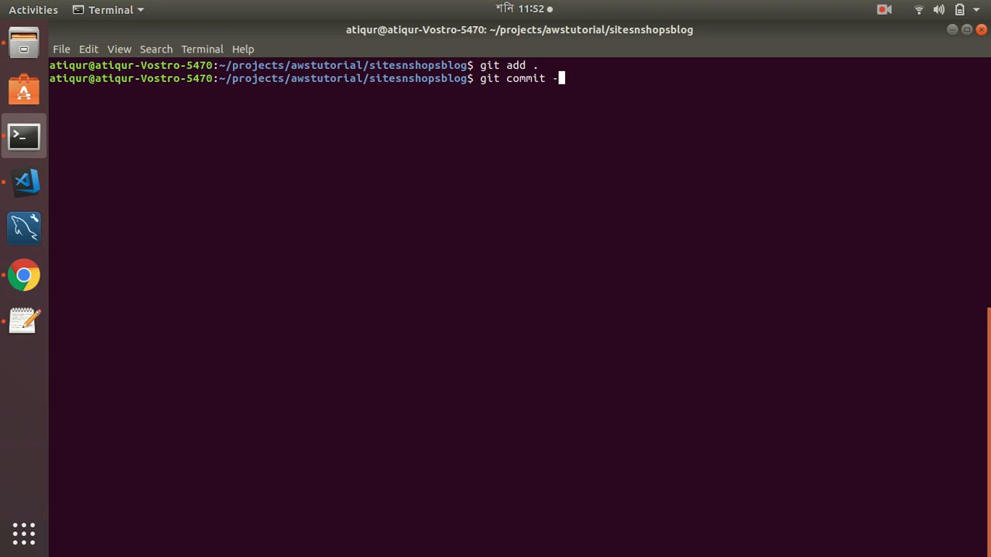
text(m ")
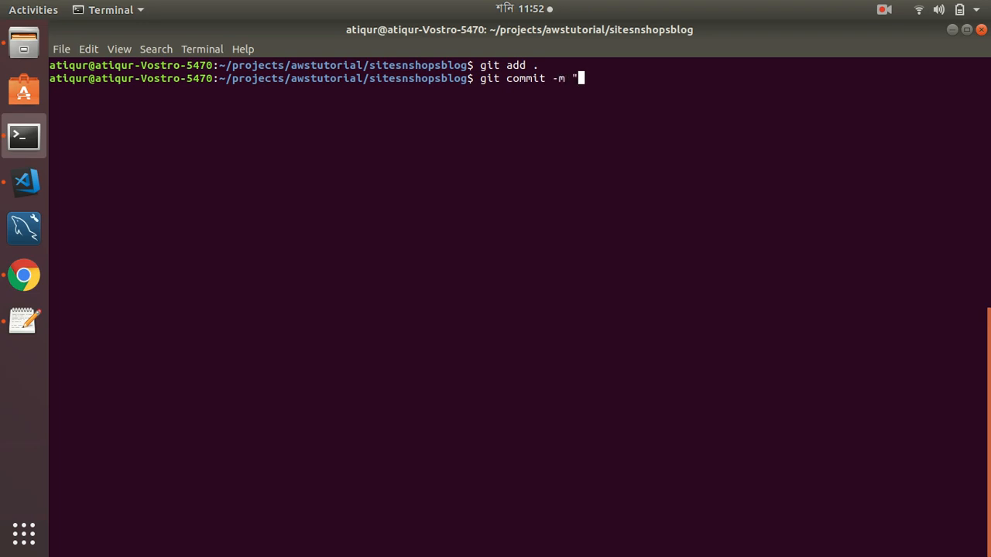
text(initial commit)
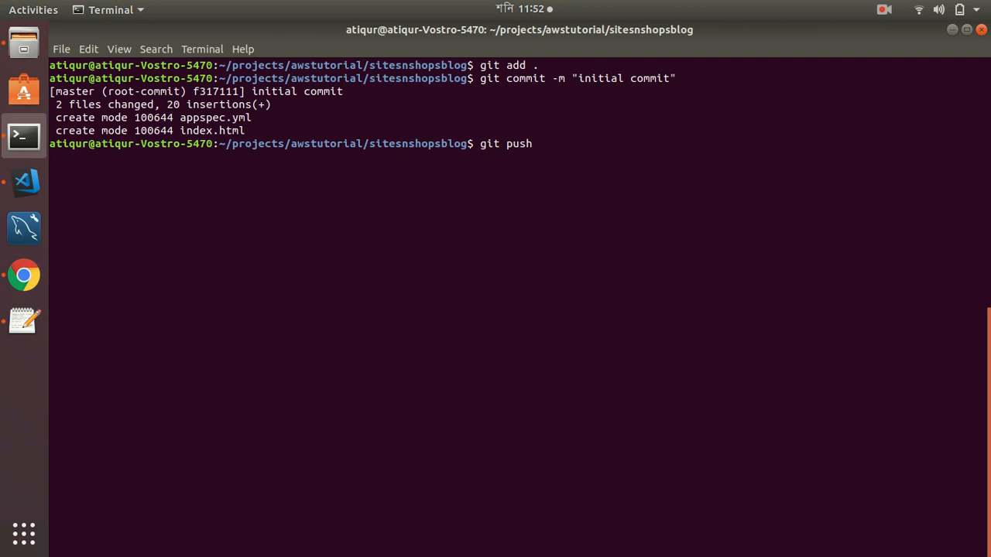
key(Return)
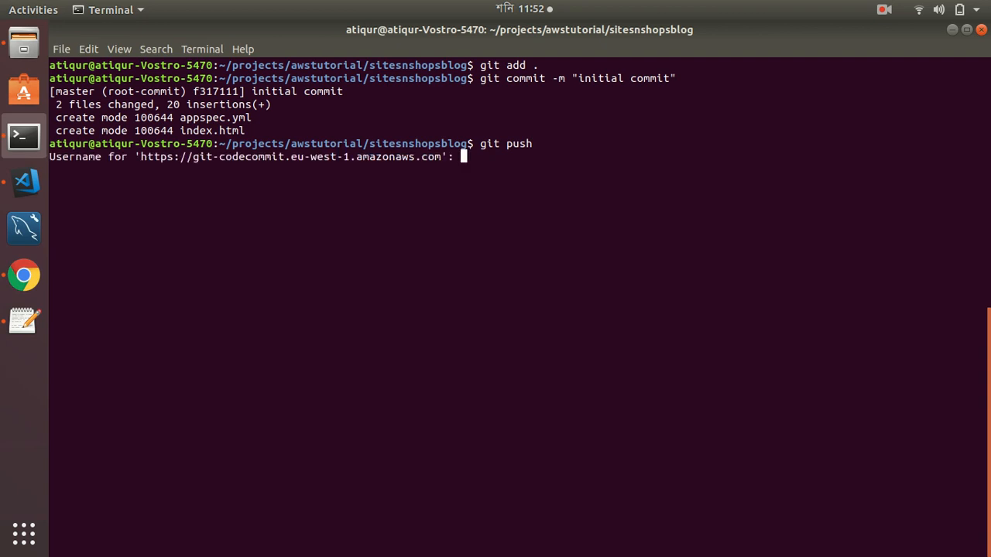
click(23, 276)
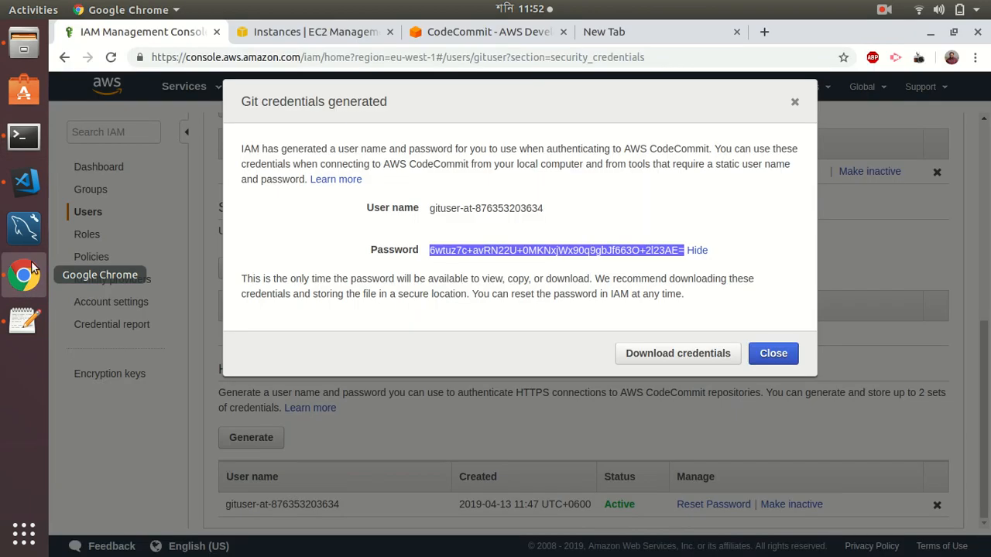
mouse_move(434, 207)
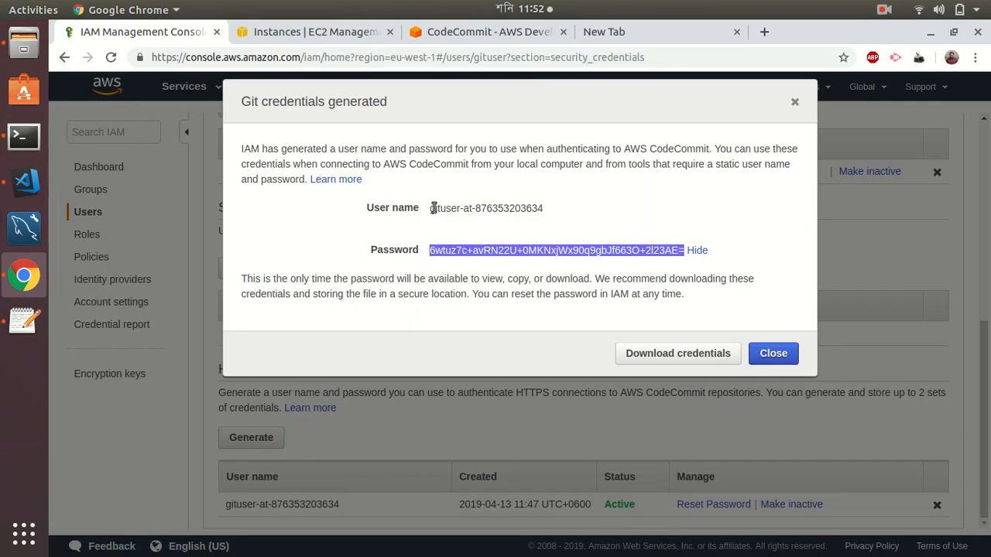
double_click(486, 208)
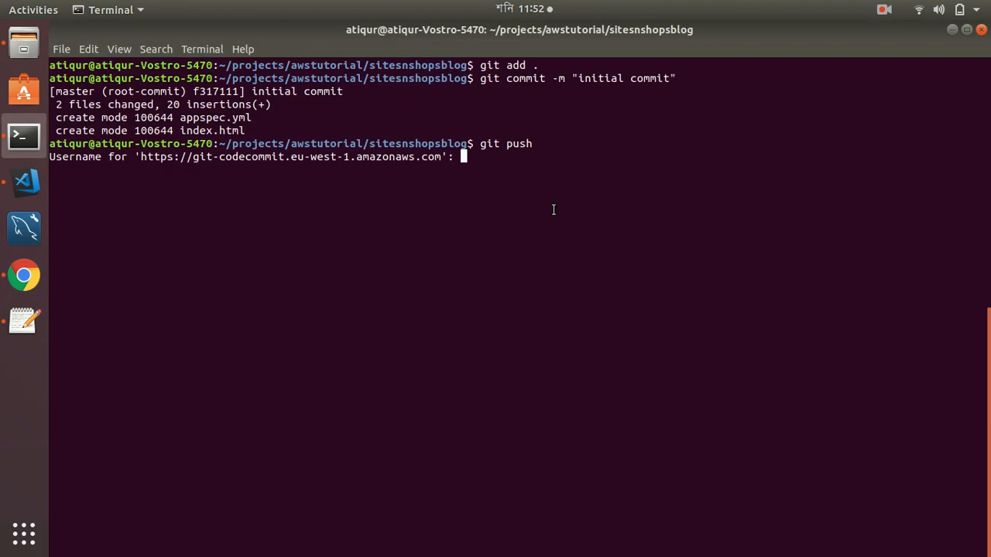
mouse_move(488, 168)
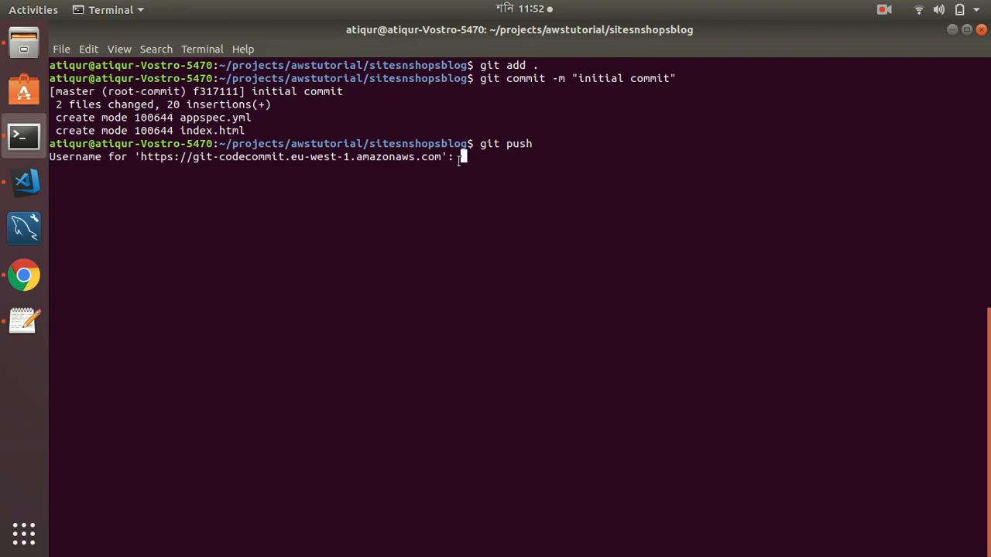
mouse_move(883, 62)
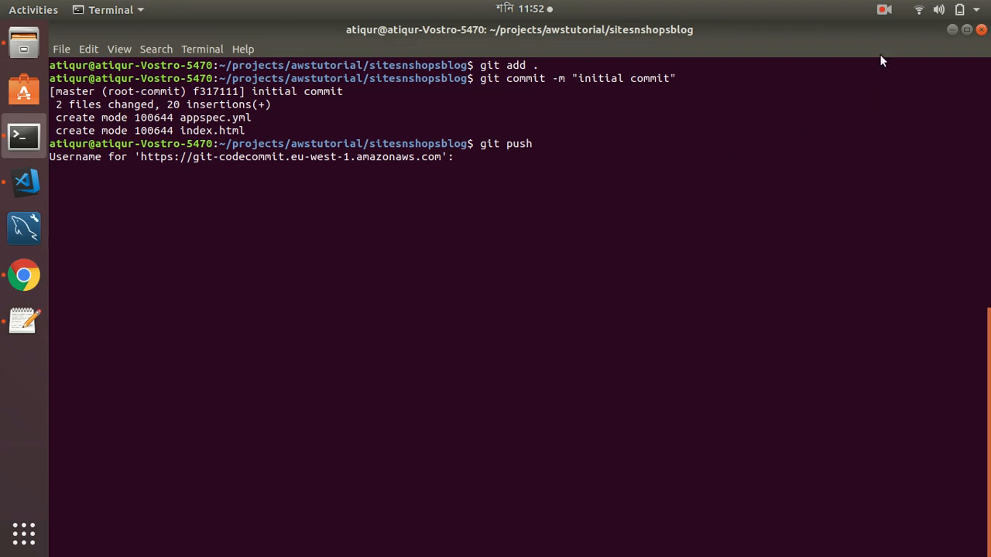
text(gituser-at-876353203634)
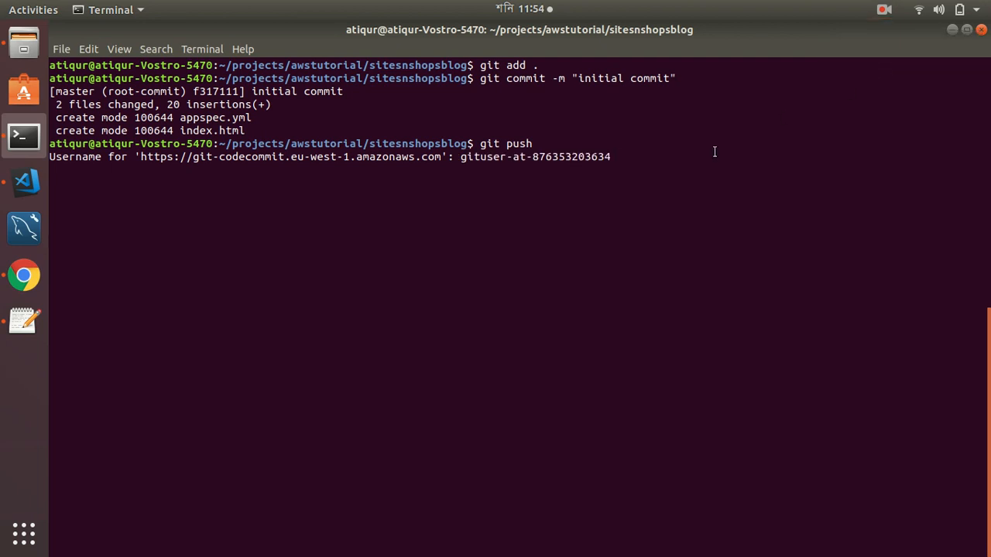
key(Return)
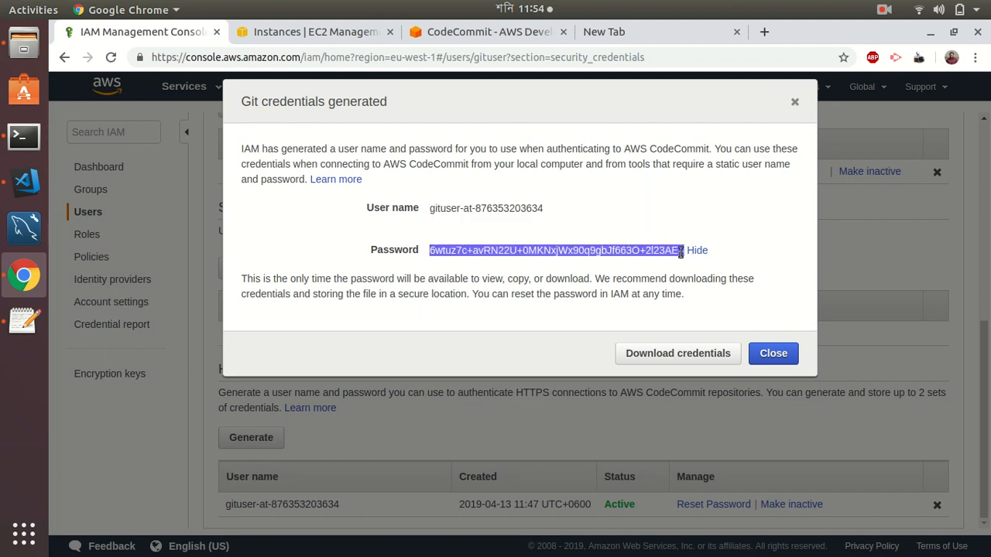
mouse_move(696, 297)
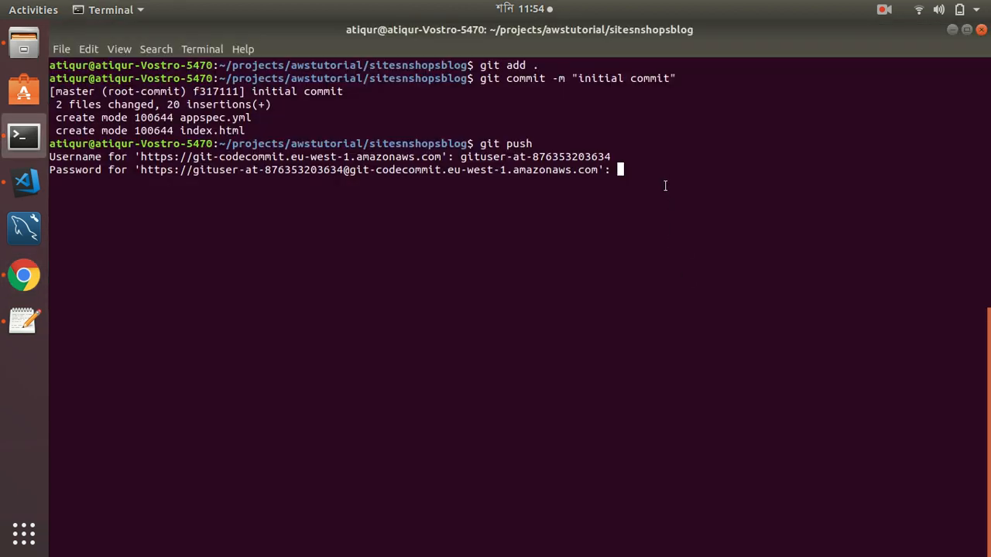
mouse_move(692, 223)
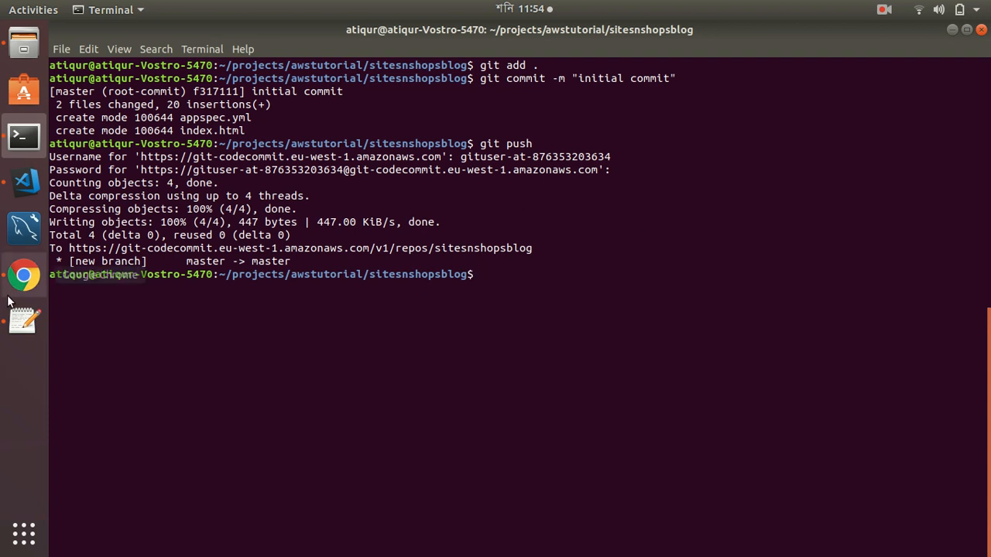
- View the sitesnshopsblog repository holding appspec.yml and index.html, then return to EC2 Instances
click(23, 275)
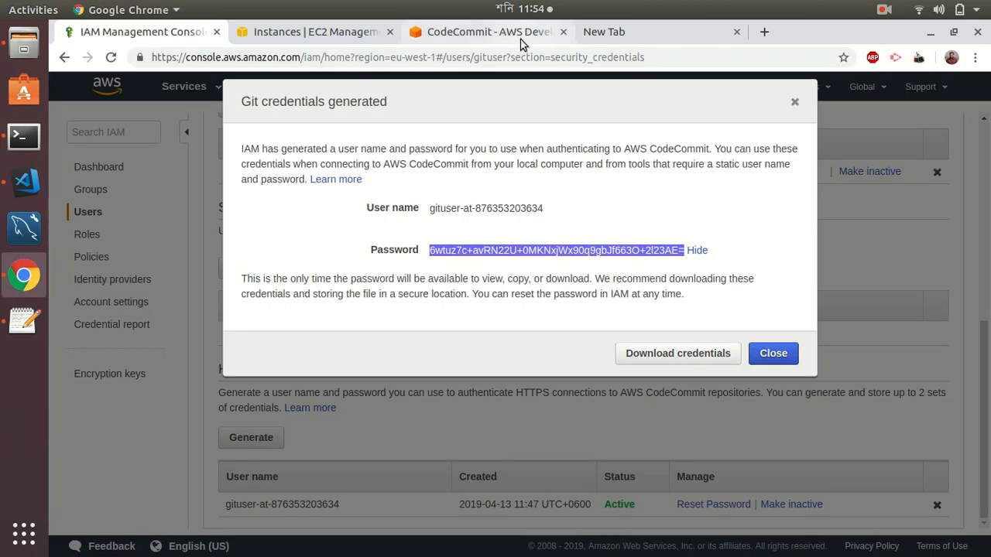
click(487, 31)
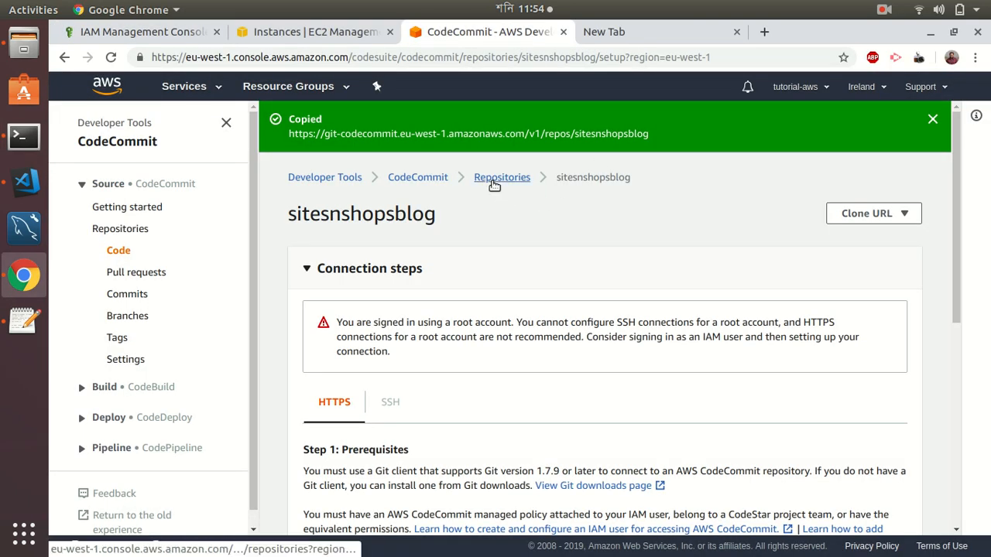
click(502, 177)
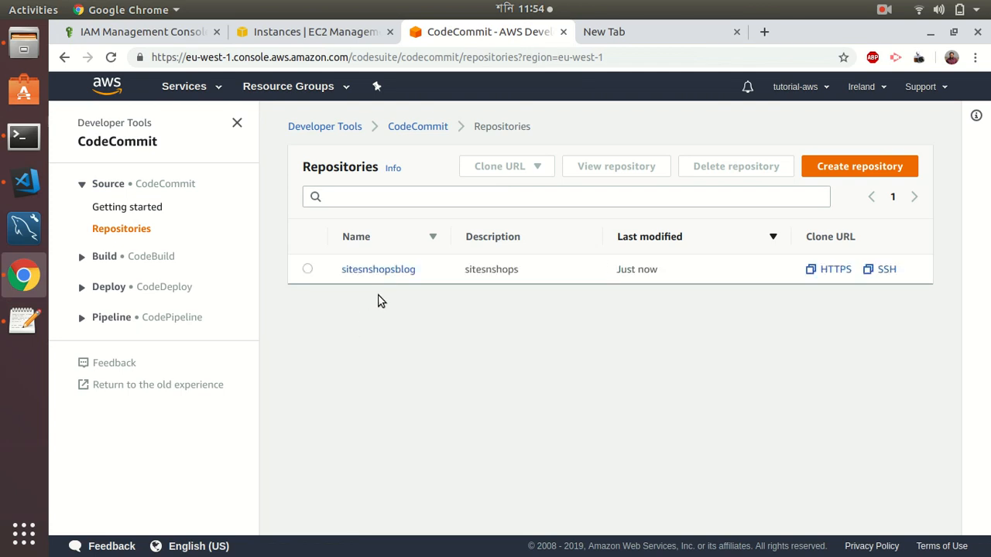
click(378, 269)
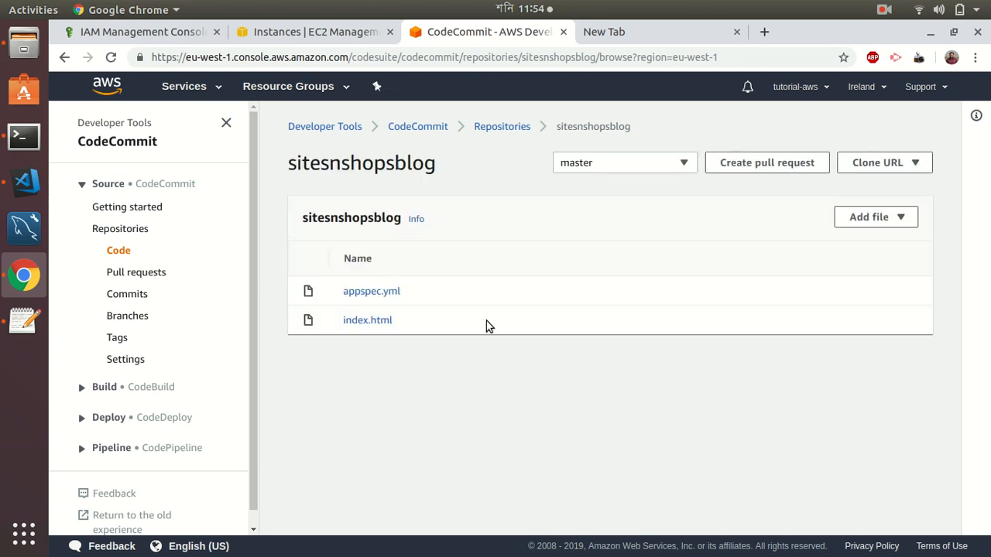
click(313, 31)
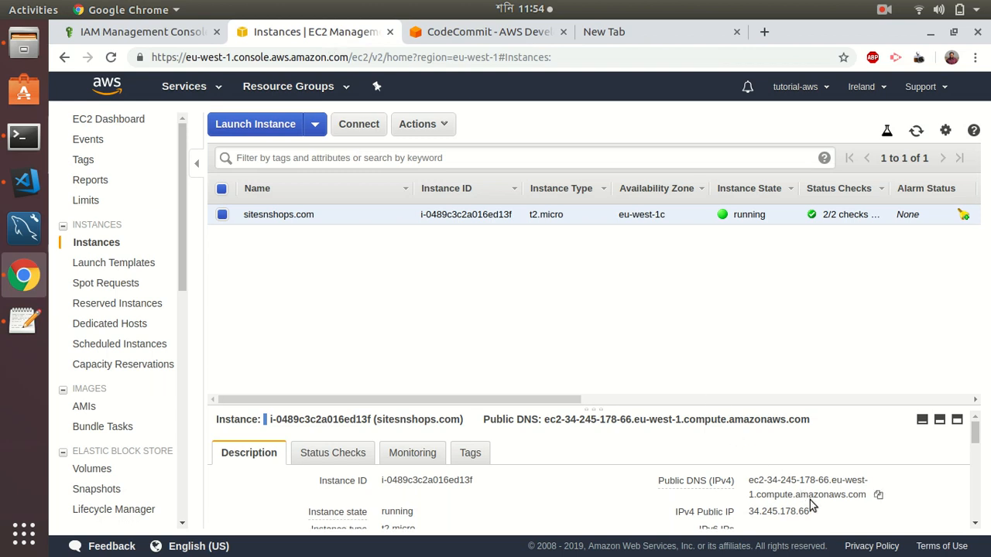
mouse_move(823, 517)
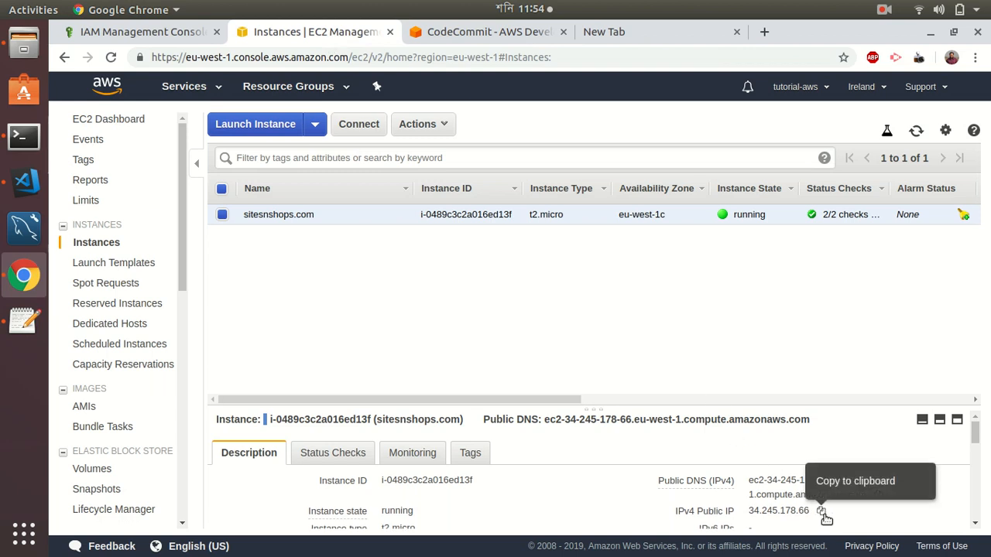
- Copy the sitesnshops.com instance's public IPv4 address 34.245.178.66
click(822, 514)
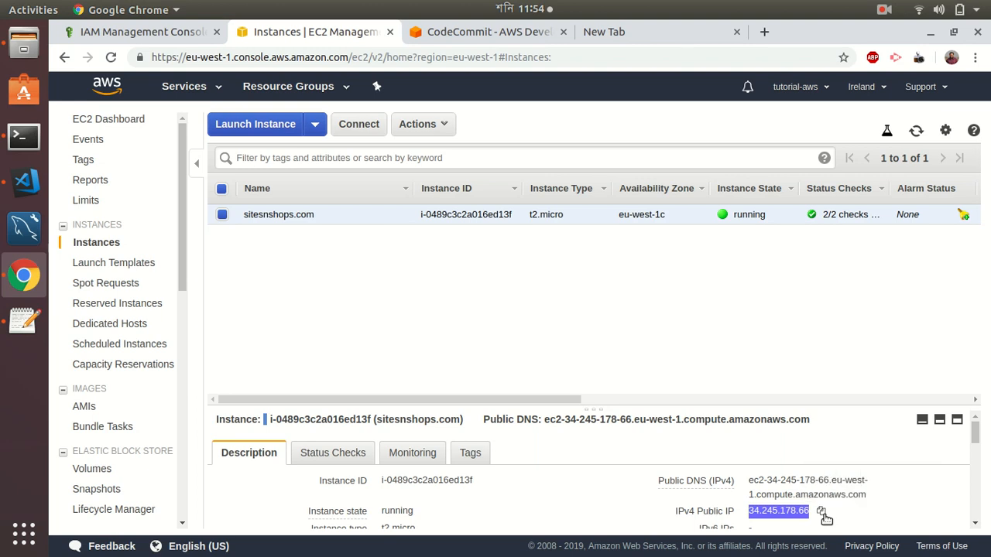
mouse_move(24, 136)
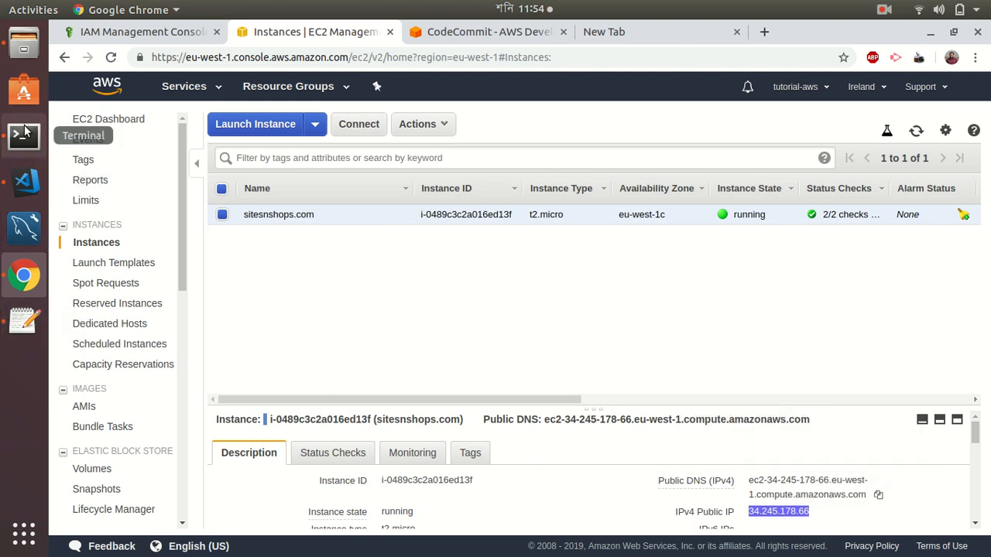
- In Terminal, move from the project folder to ~/Downloads where the key file lives
click(23, 137)
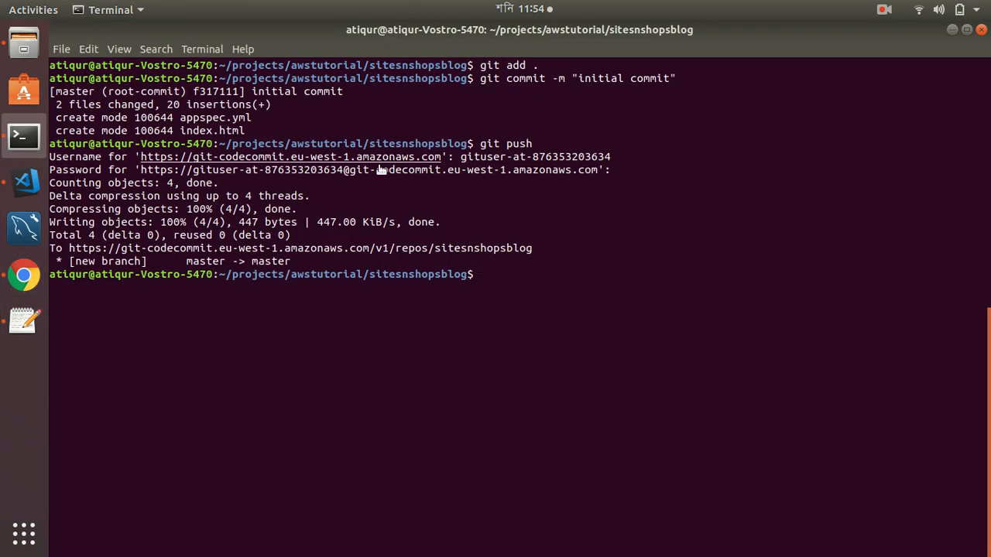
click(60, 48)
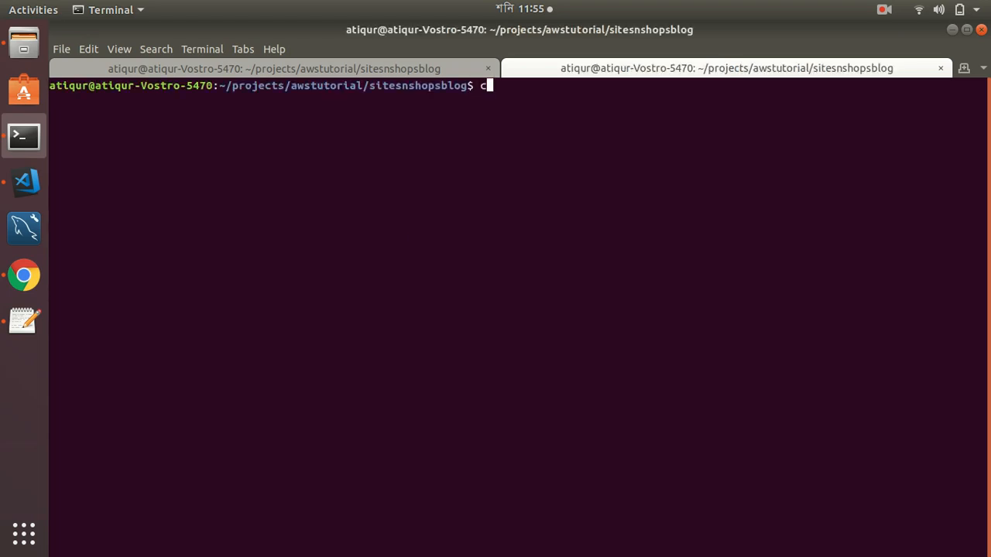
text(d .)
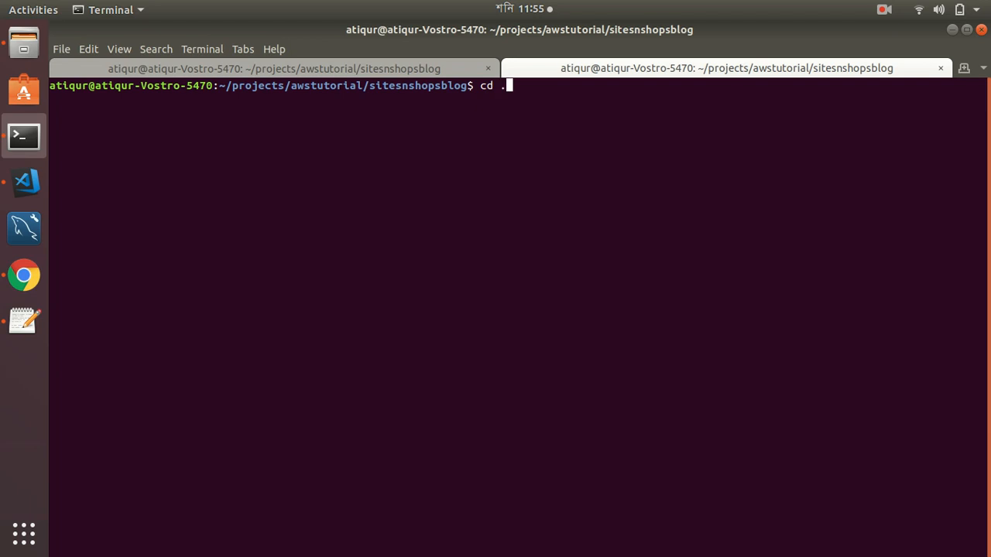
text(./../)
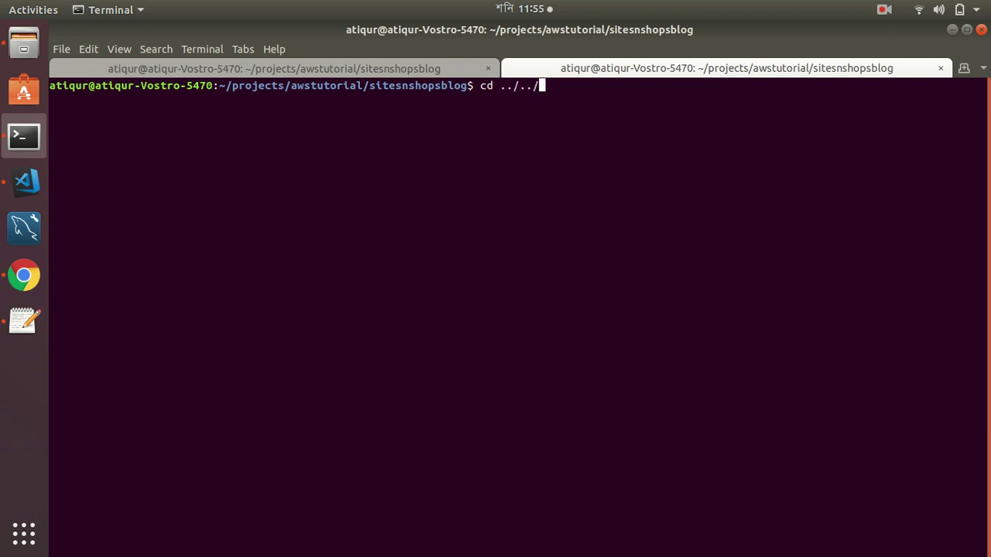
key(Return)
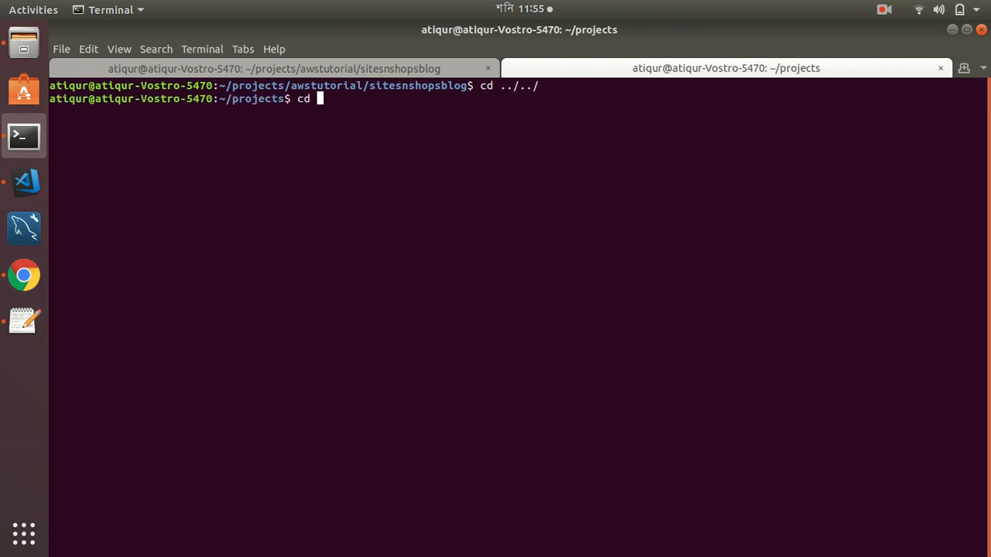
key(Return)
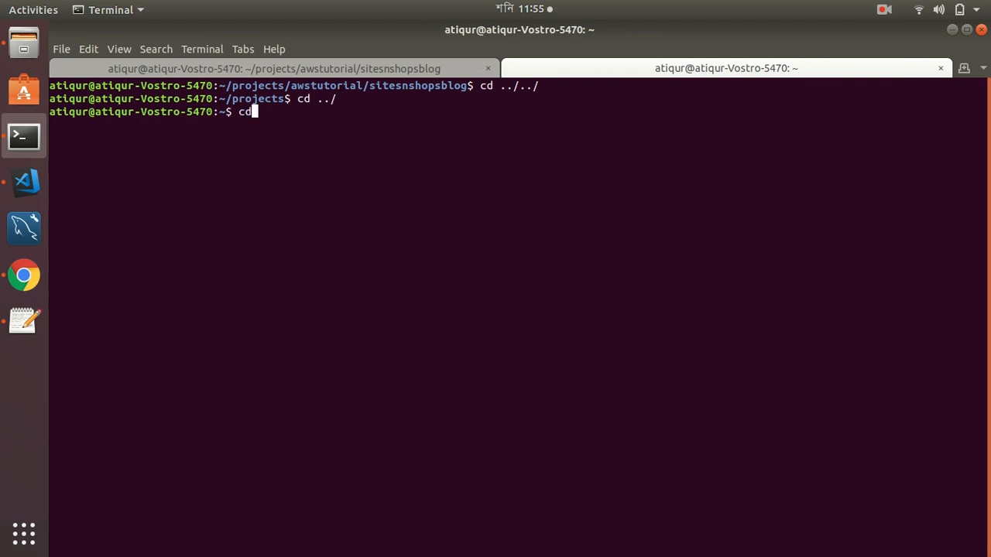
text(Downloads/)
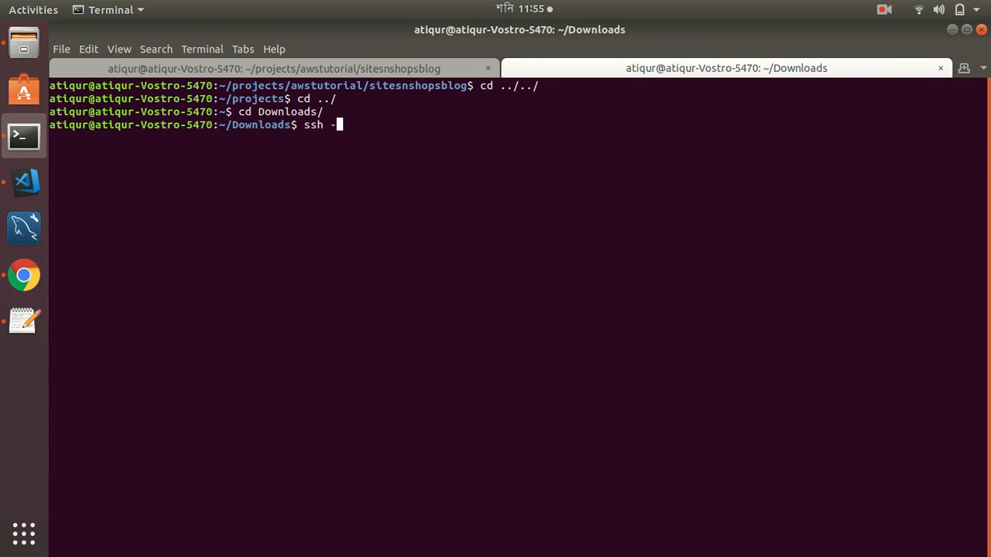
text(i ec)
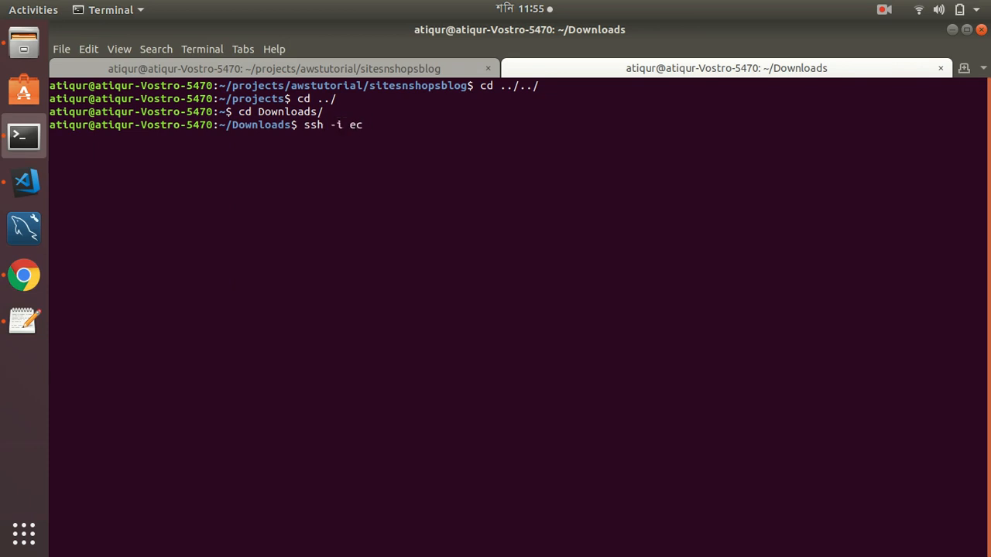
key(BackSpace)
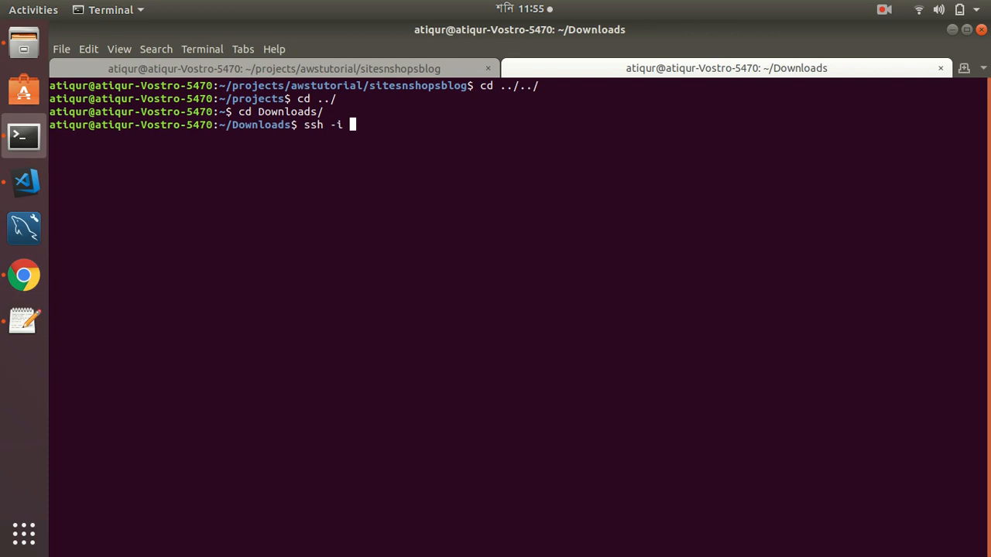
text(31march2019.pem)
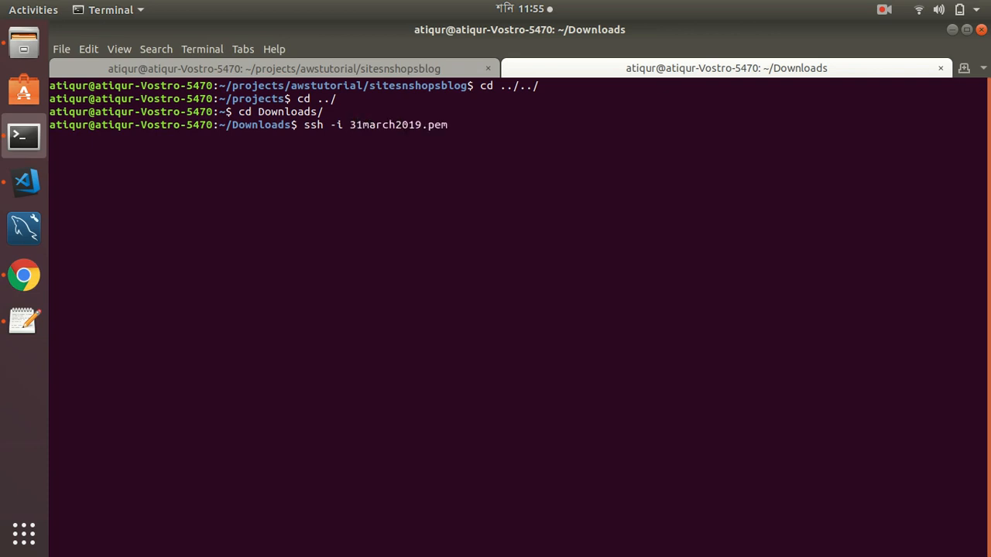
text(ec2-u)
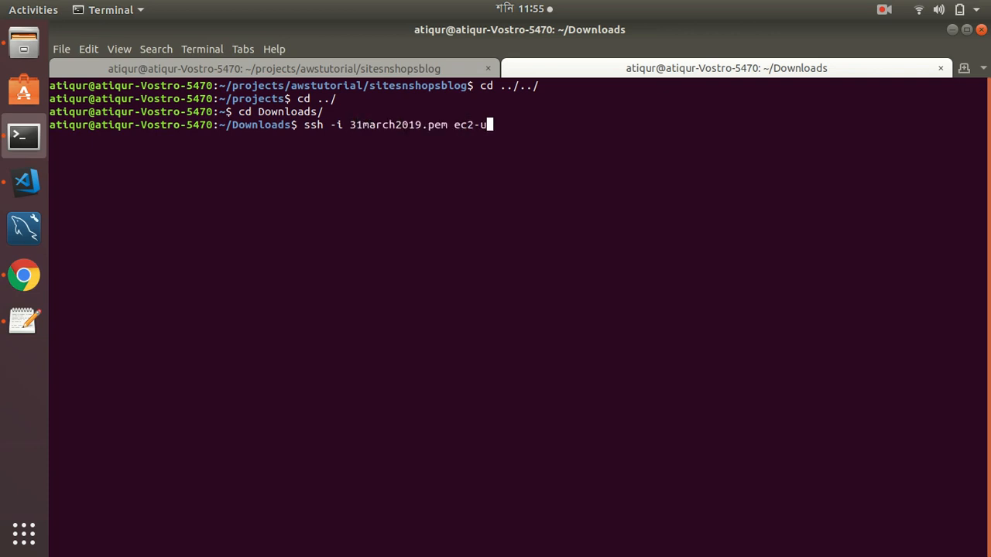
text(ser@)
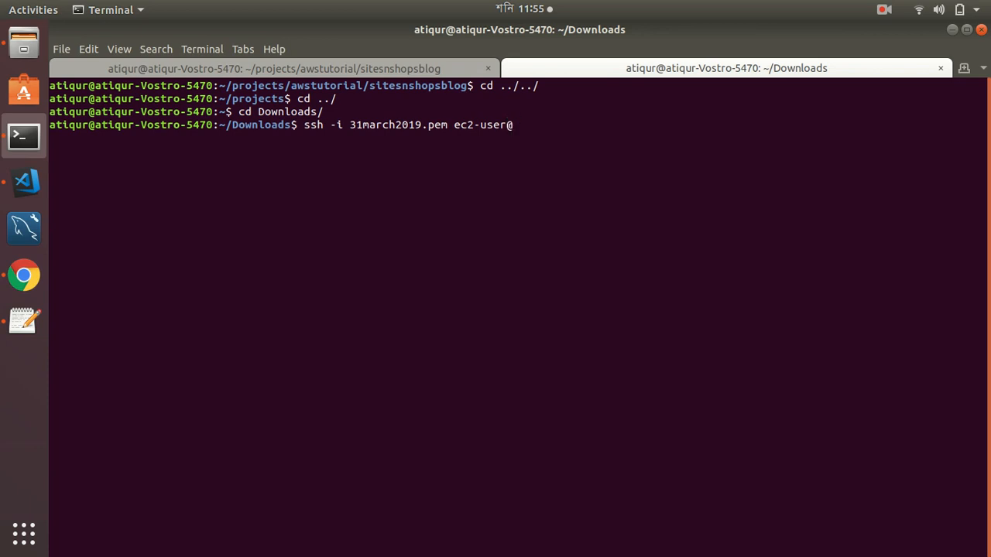
right_click(550, 138)
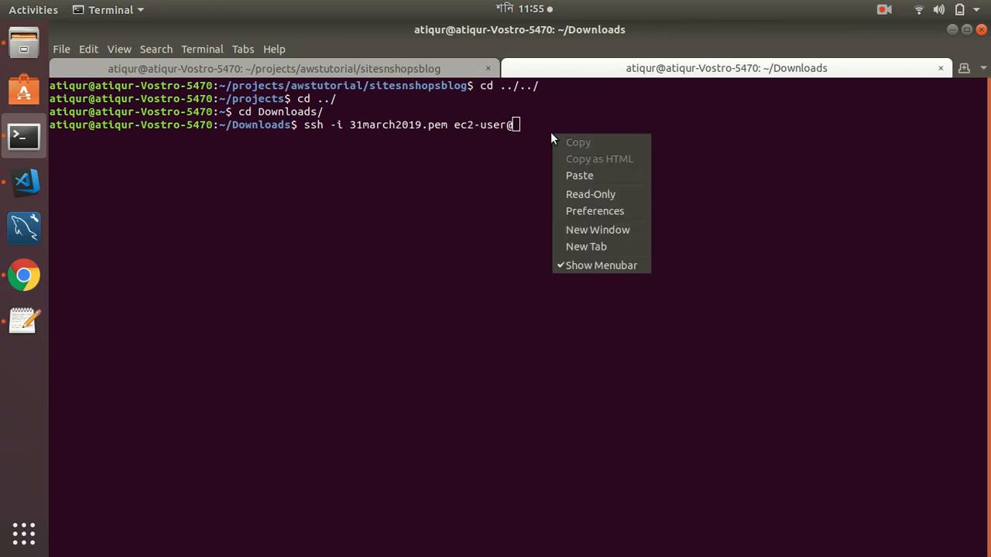
click(580, 175)
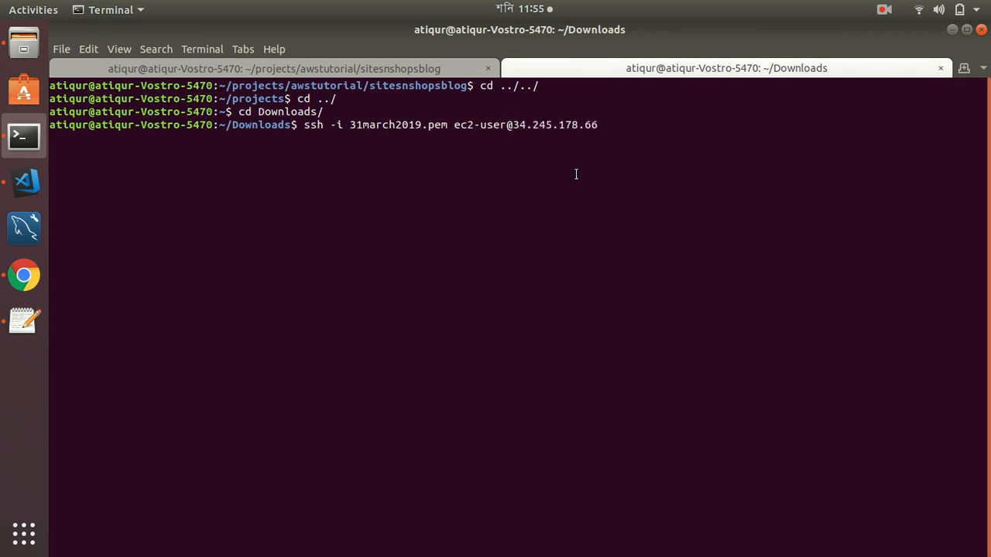
key(Return)
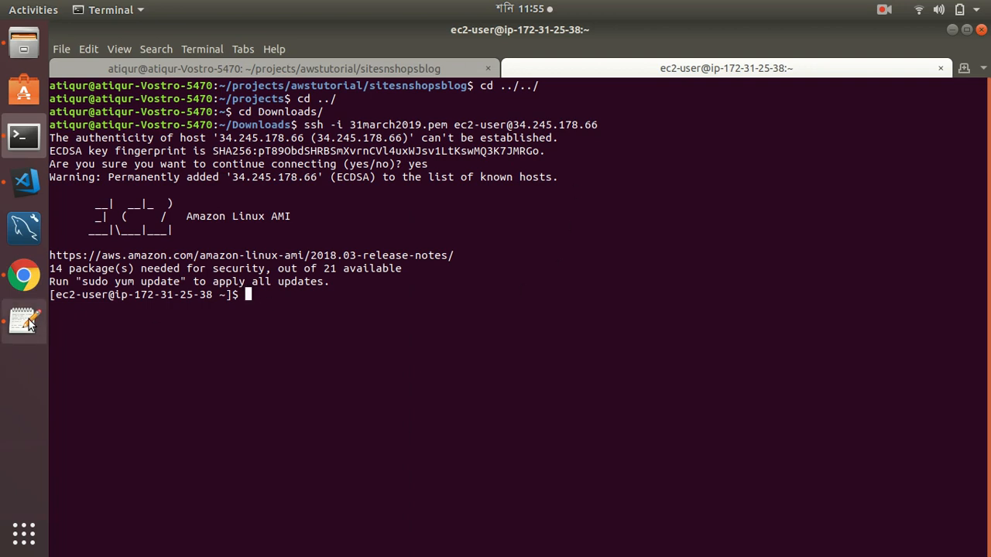
- Run sudo yum update -y from the setup script on the instance and select the next install command
click(23, 319)
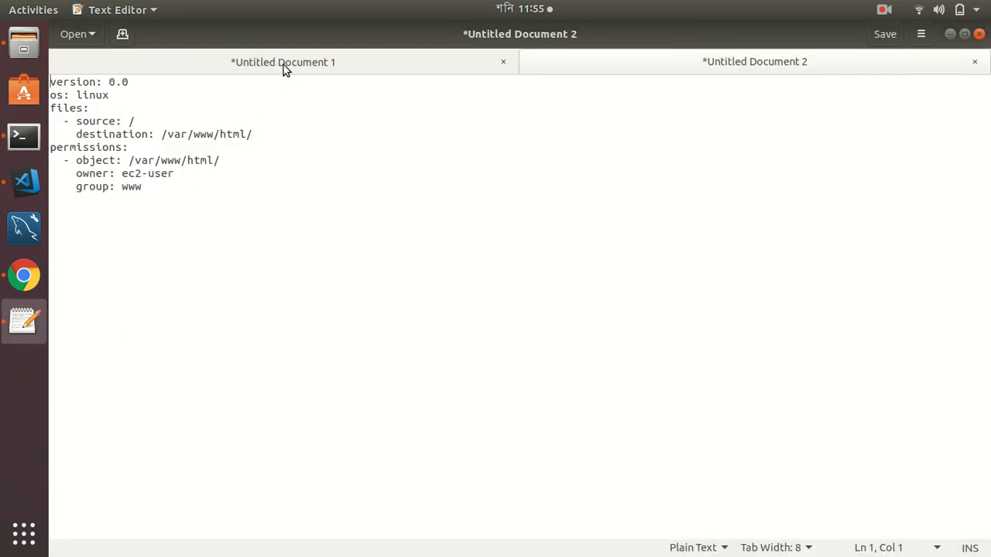
click(282, 62)
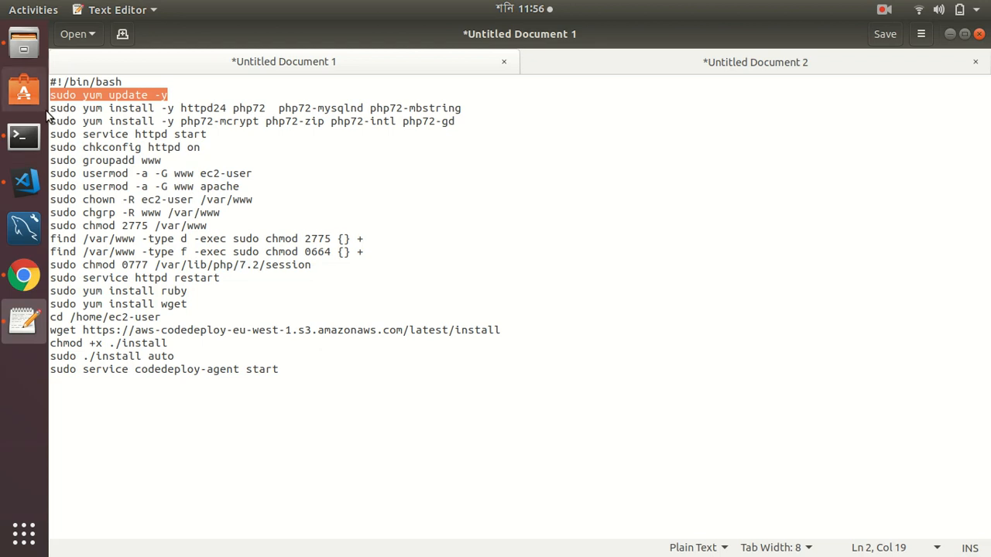
click(49, 121)
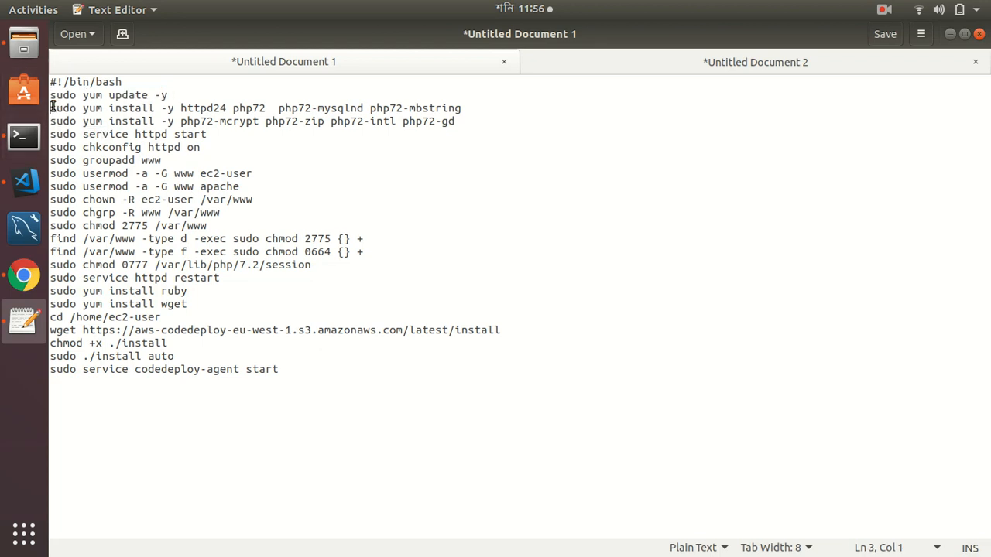
triple_click(232, 108)
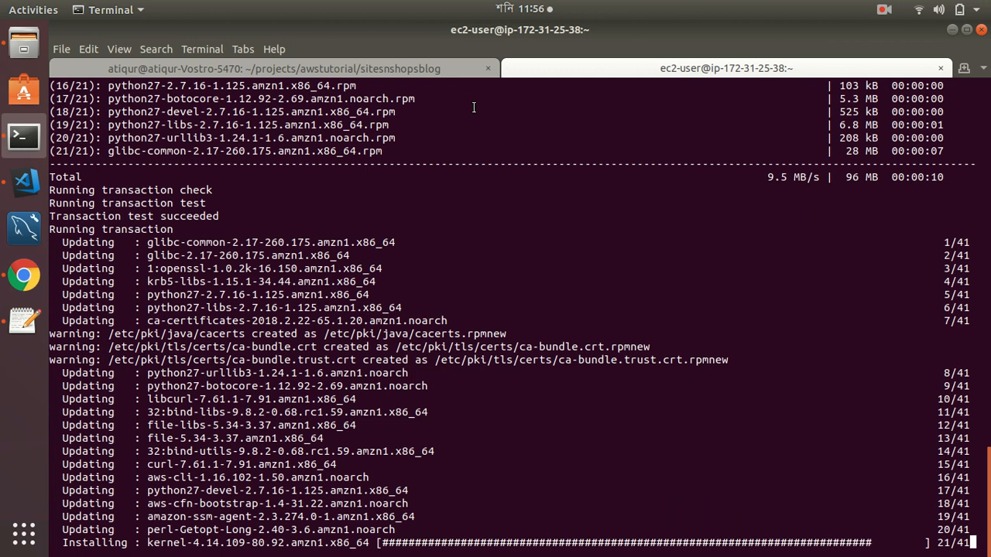
scroll(down, 3)
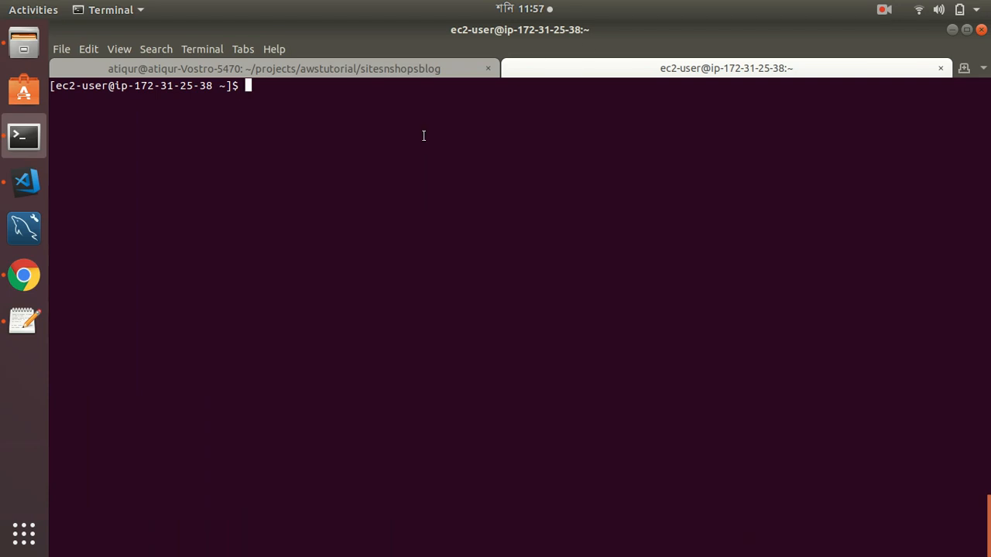
- Install httpd24, php72, php72-mysqlnd and php72-mbstring, then php72-mcrypt, zip, intl and gd via yum
text(sudo yum install -y httpd24 php72  php72-mysqlnd php72-mbstring)
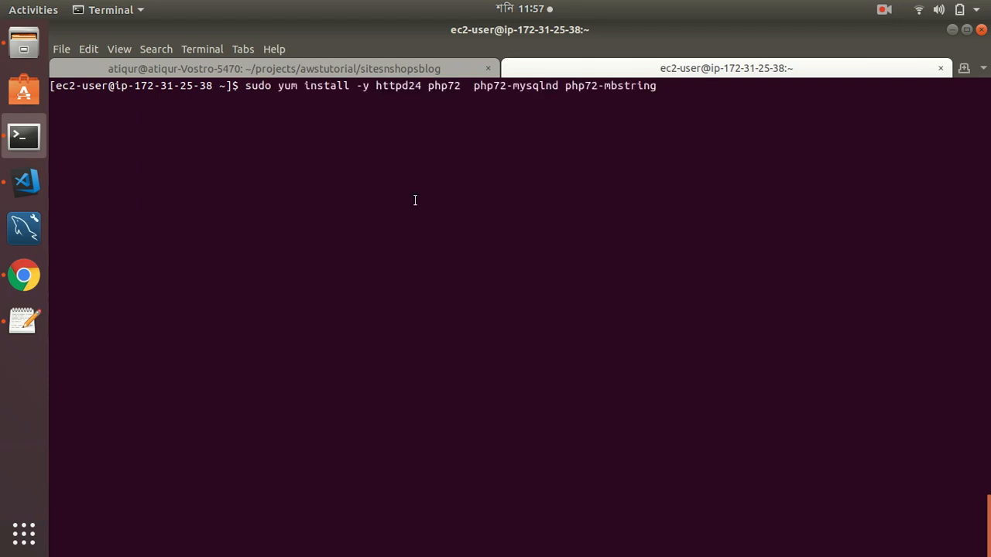
key(Return)
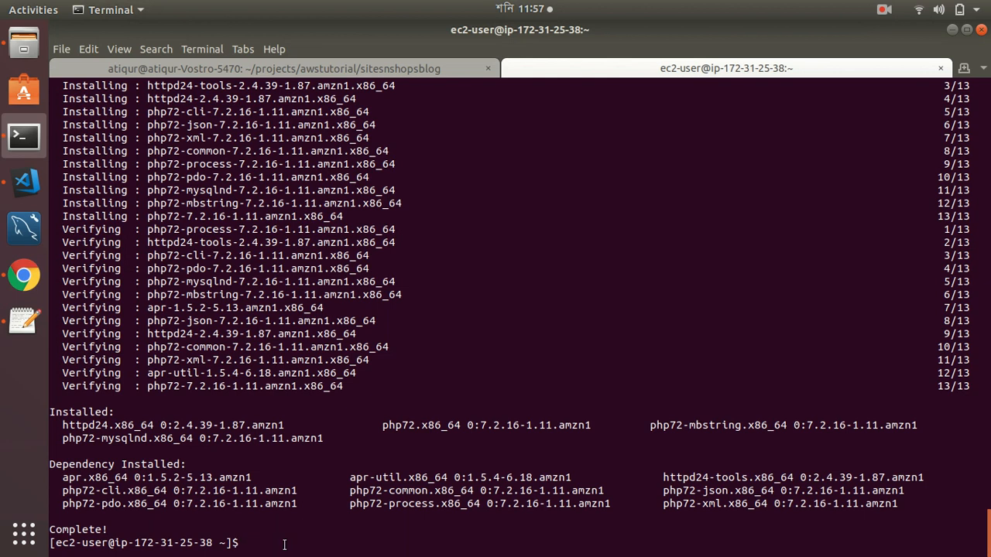
right_click(285, 545)
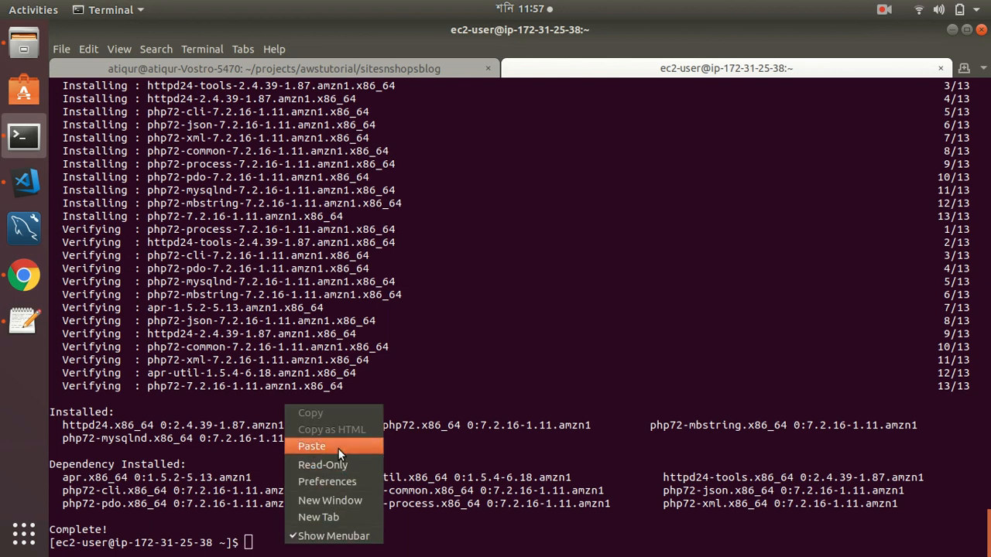
click(311, 445)
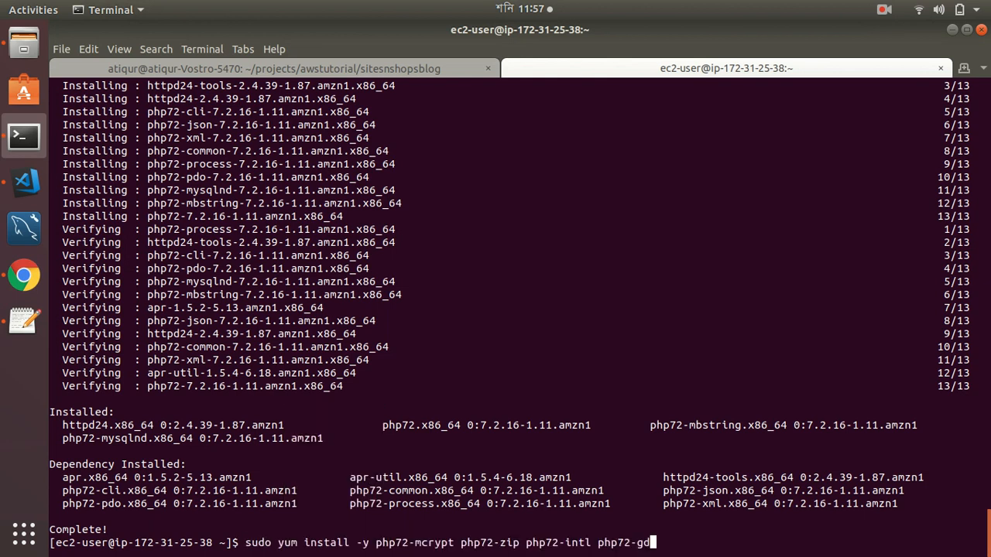
key(Return)
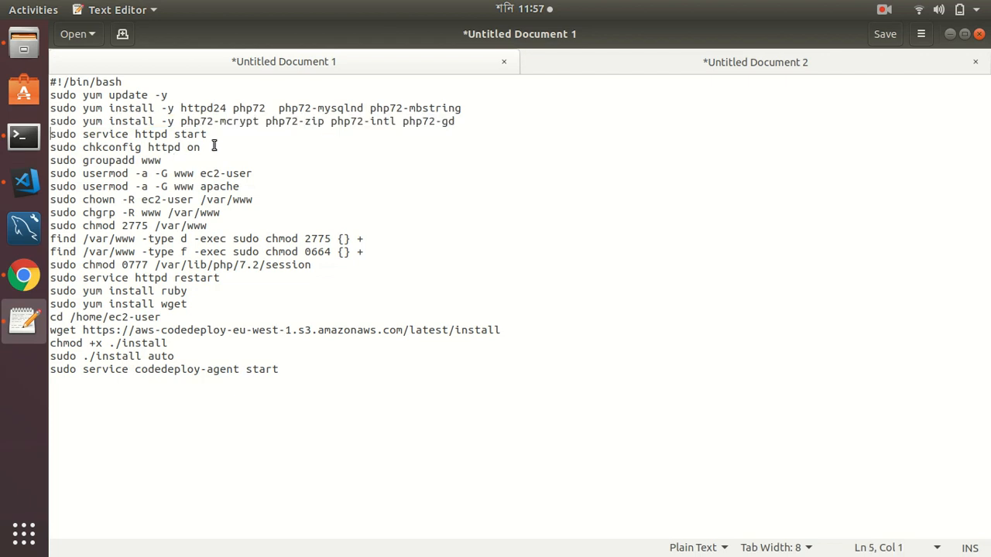
- Start httpd with sudo service httpd start and enable it with sudo chkconfig httpd on
triple_click(127, 133)
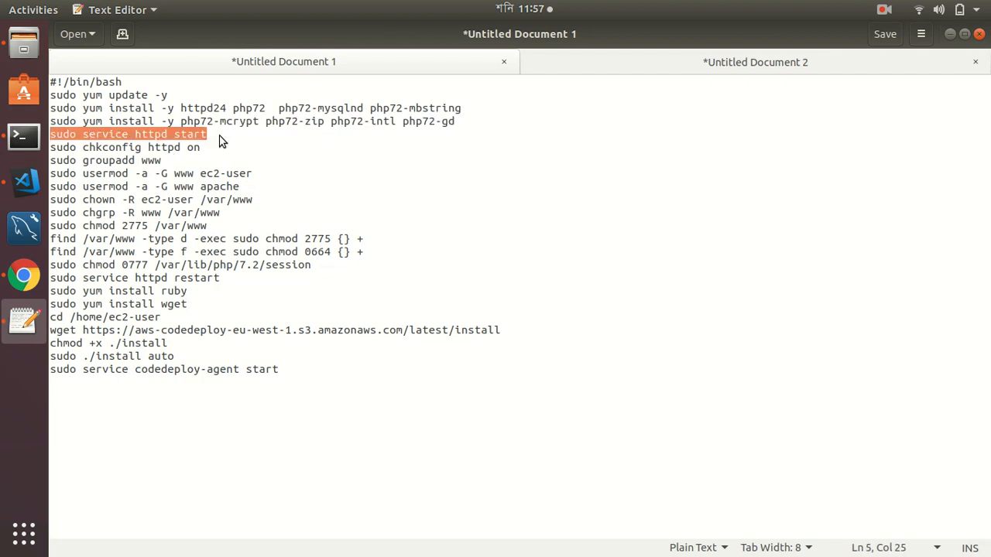
right_click(348, 198)
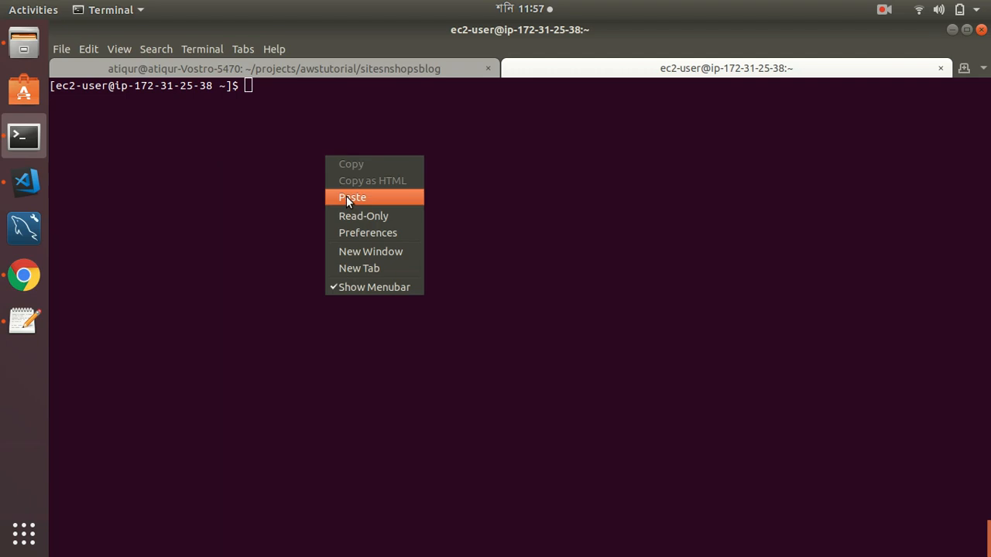
click(353, 197)
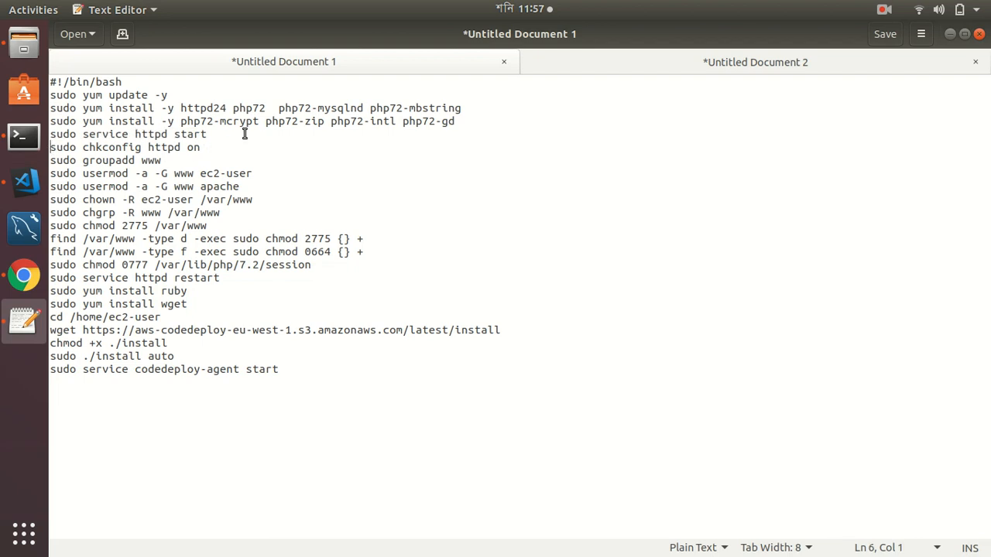
triple_click(124, 148)
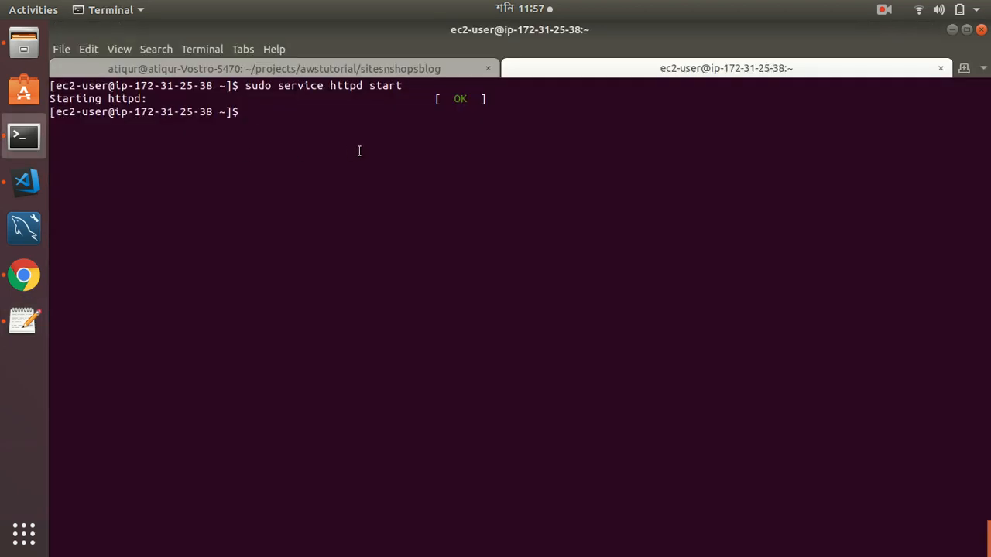
text(sudo chkconfig httpd on)
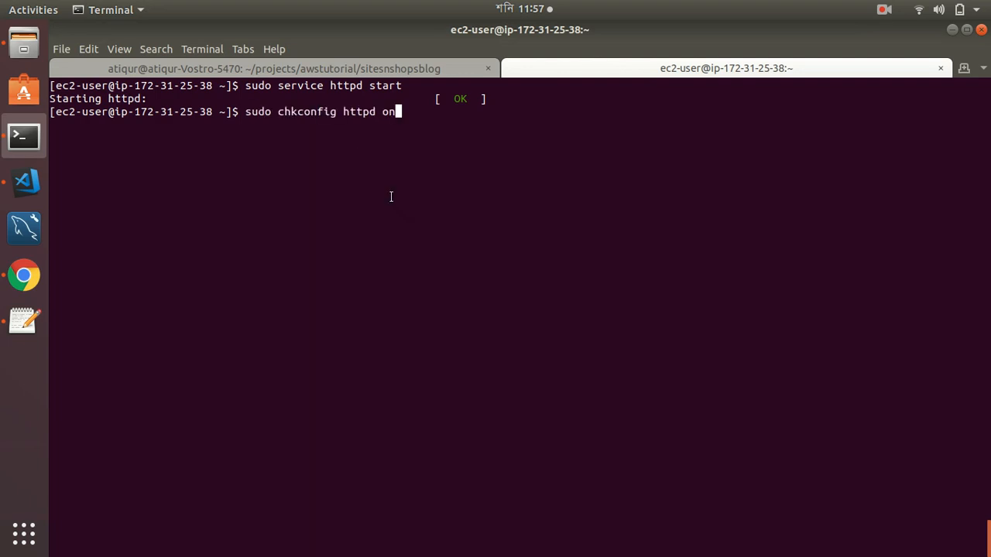
click(23, 319)
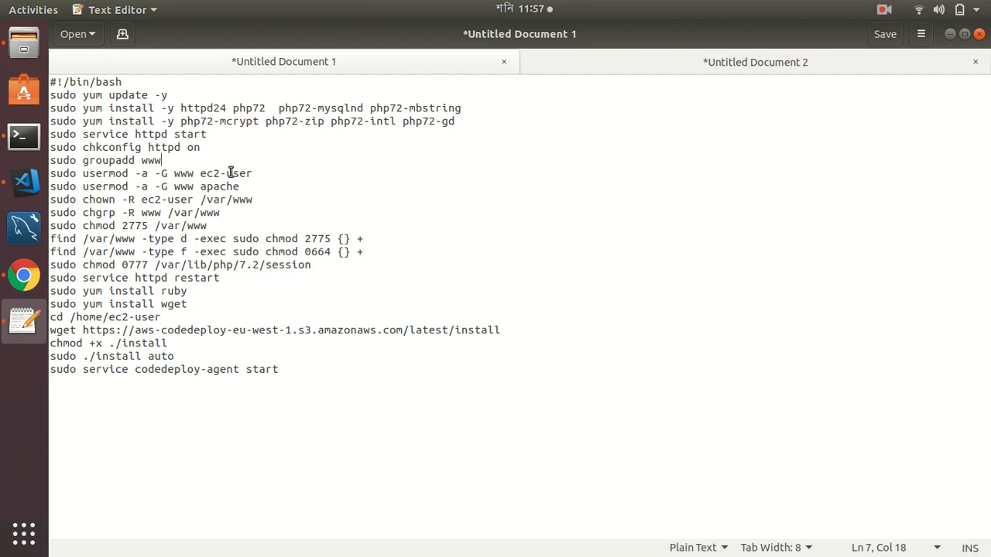
triple_click(106, 160)
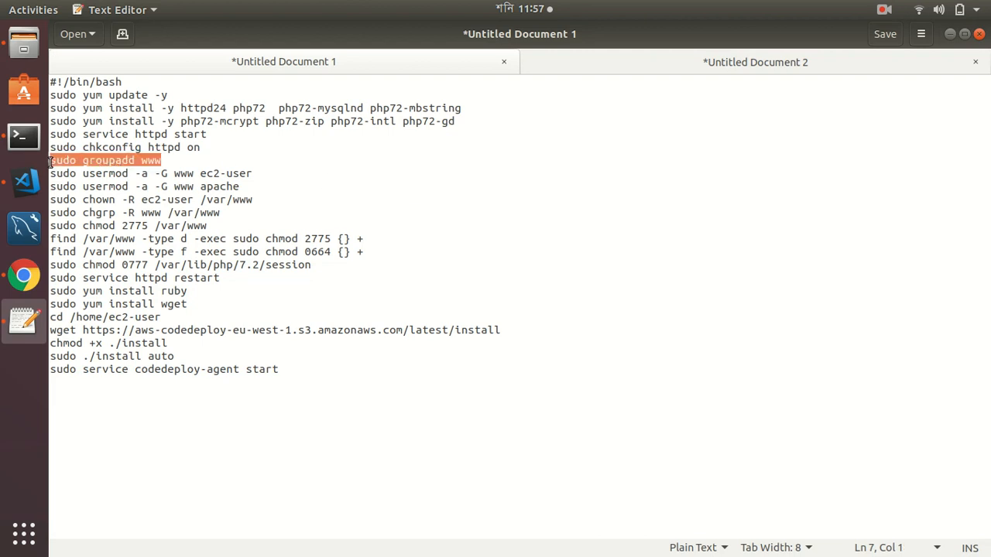
click(23, 137)
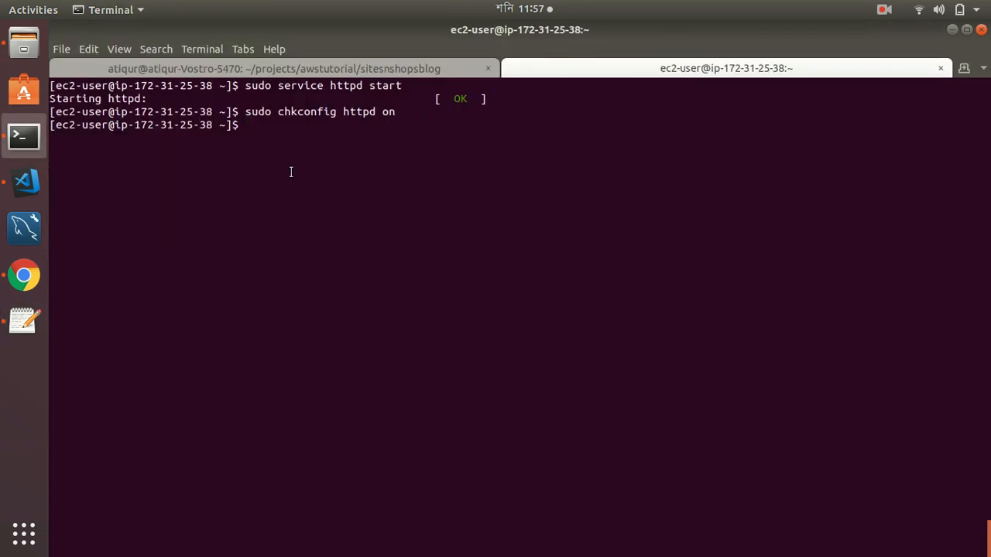
text(sudo groupadd www)
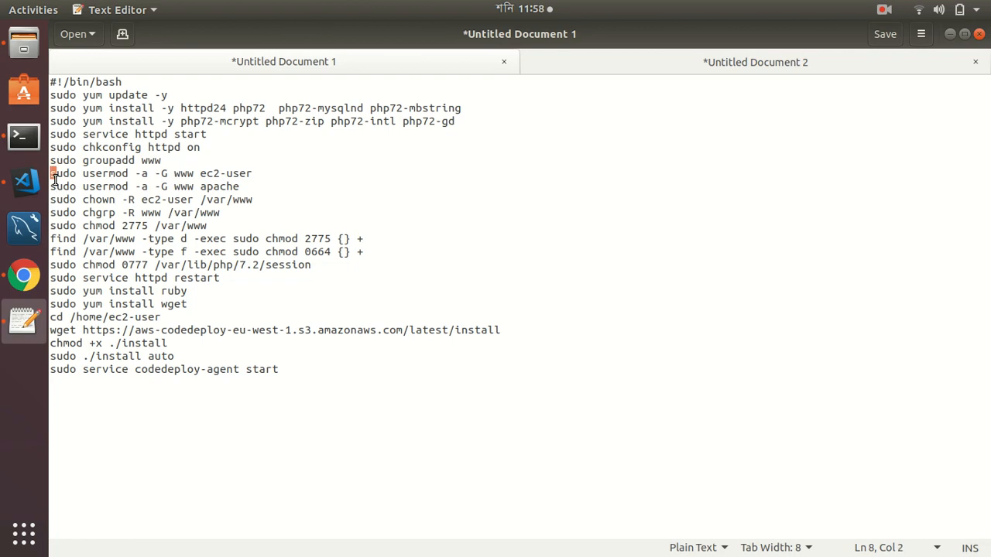
drag(50, 173, 246, 173)
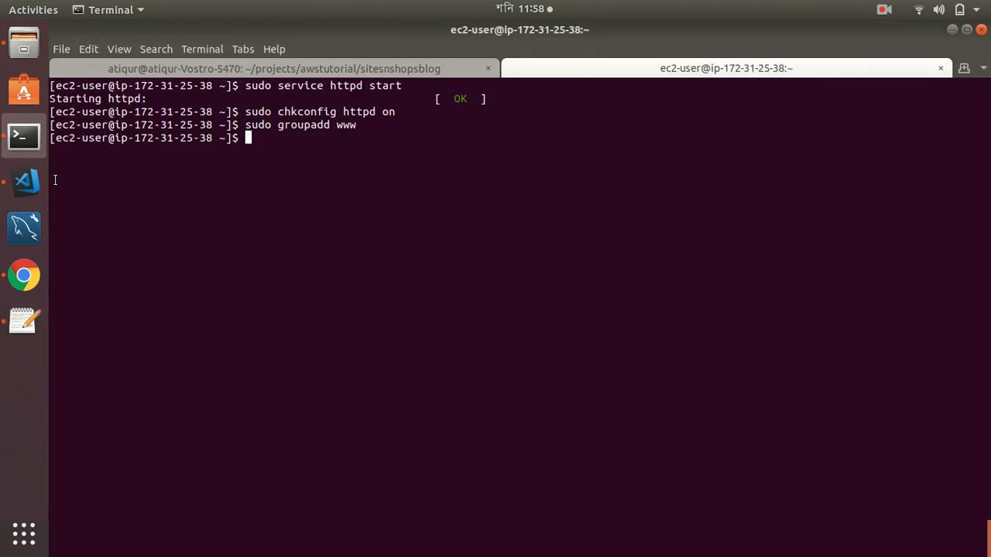
right_click(344, 183)
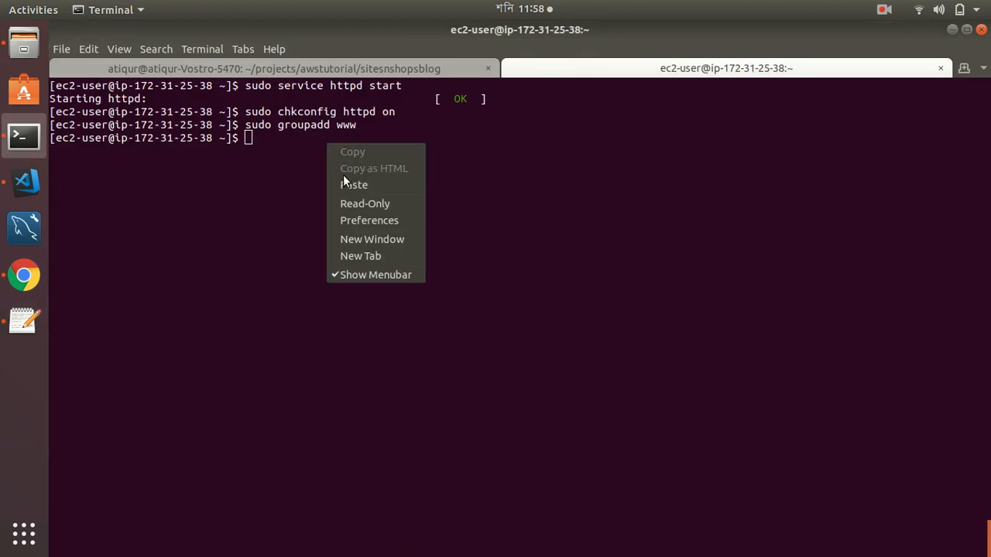
click(353, 184)
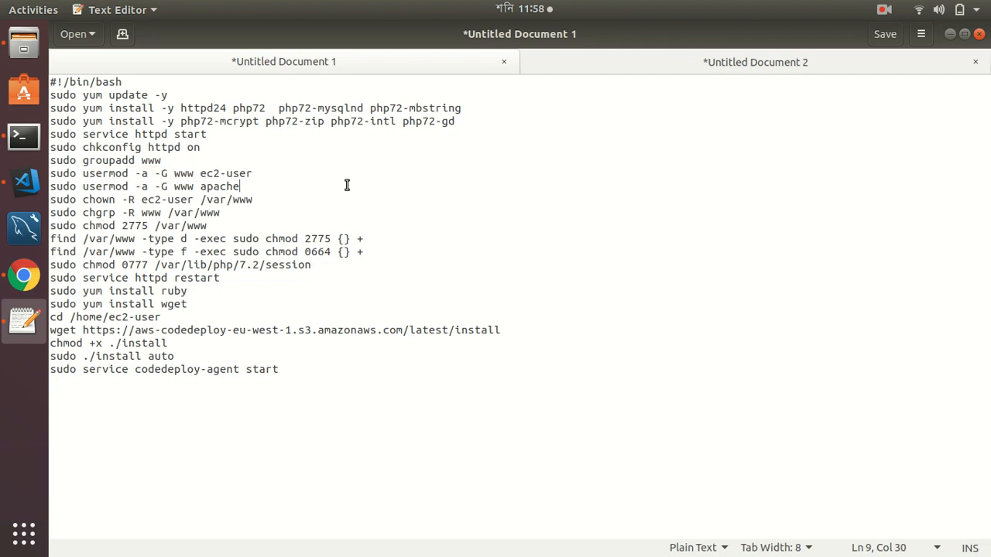
triple_click(146, 186)
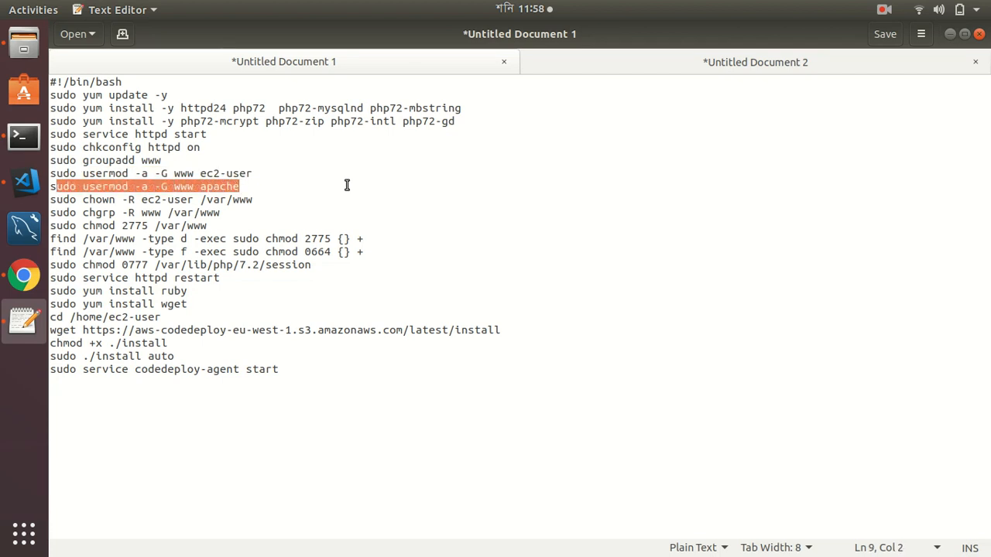
click(24, 136)
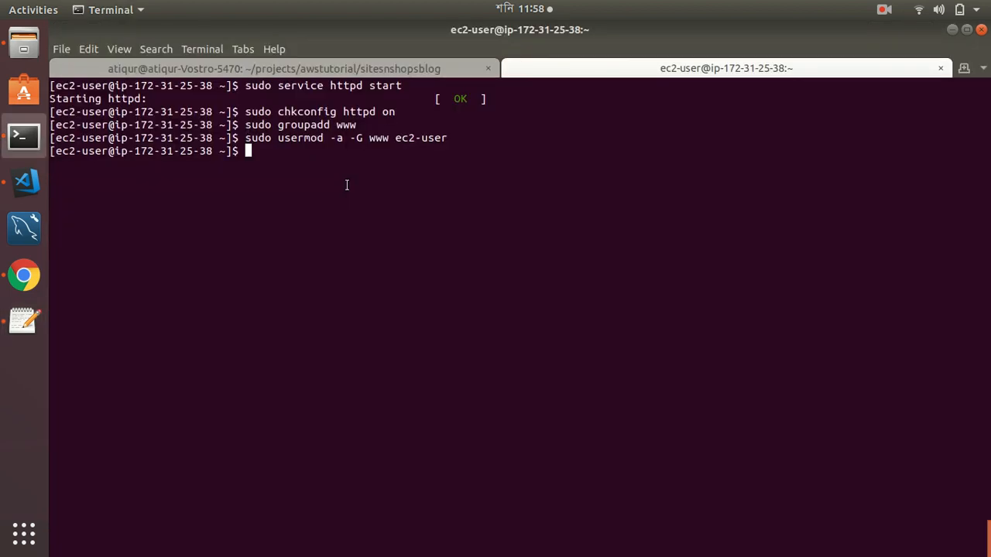
text(sudo usermod -a -G www apache)
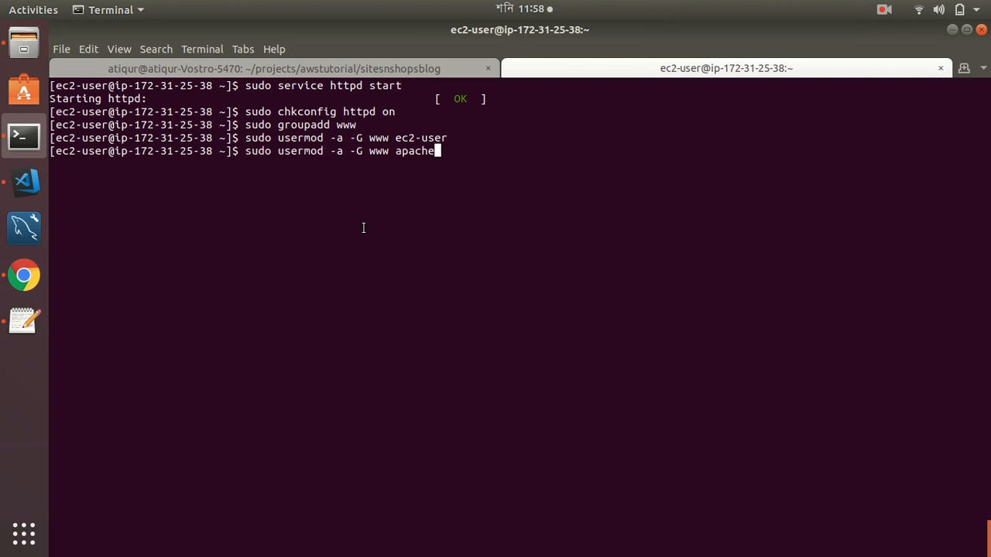
key(Return)
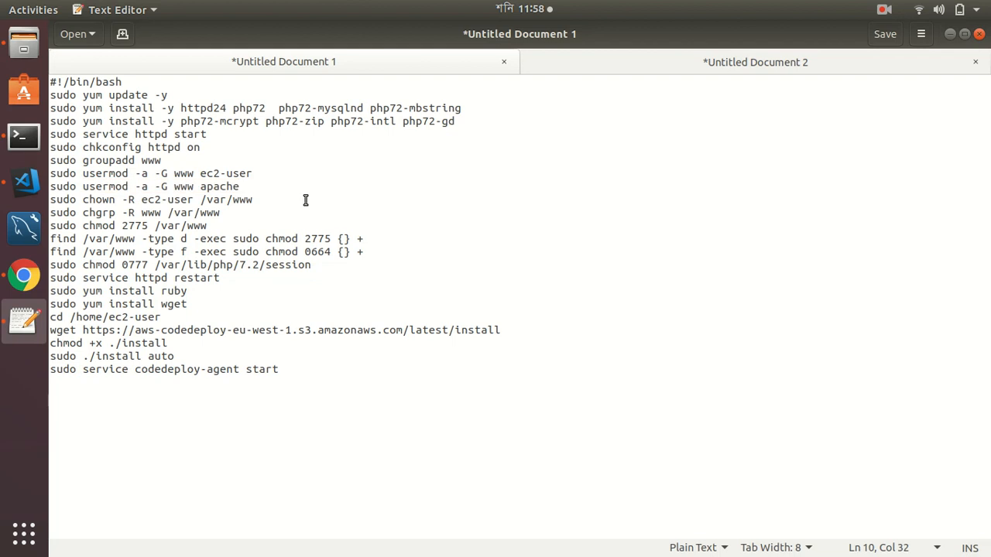
- Run the script's chown and chmod lines to set /var/www ownership and permissions
drag(251, 198, 114, 198)
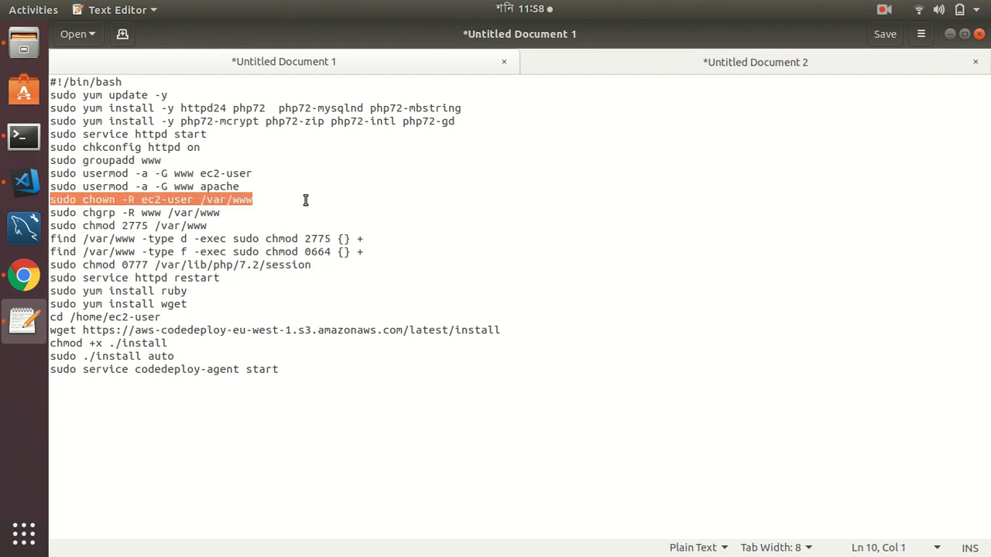
right_click(333, 241)
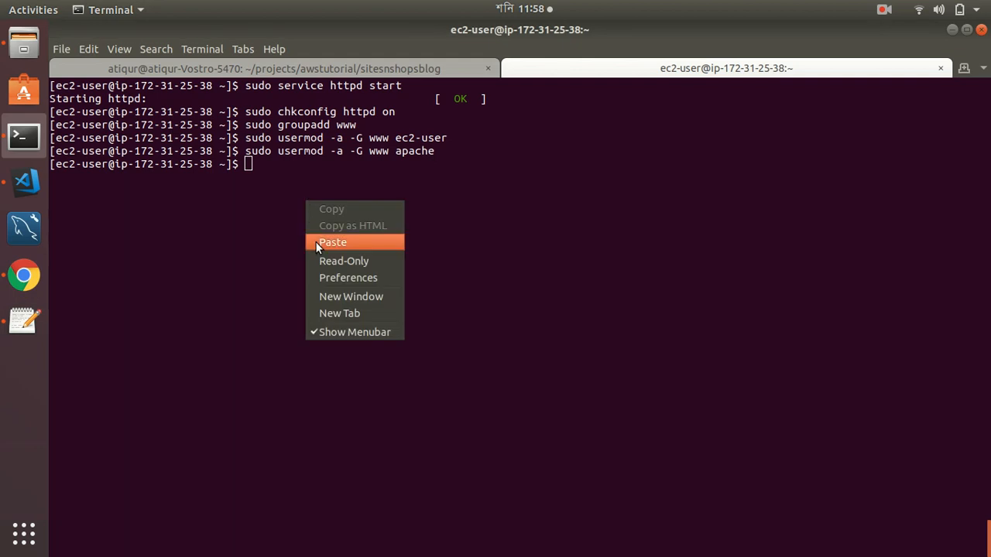
click(331, 241)
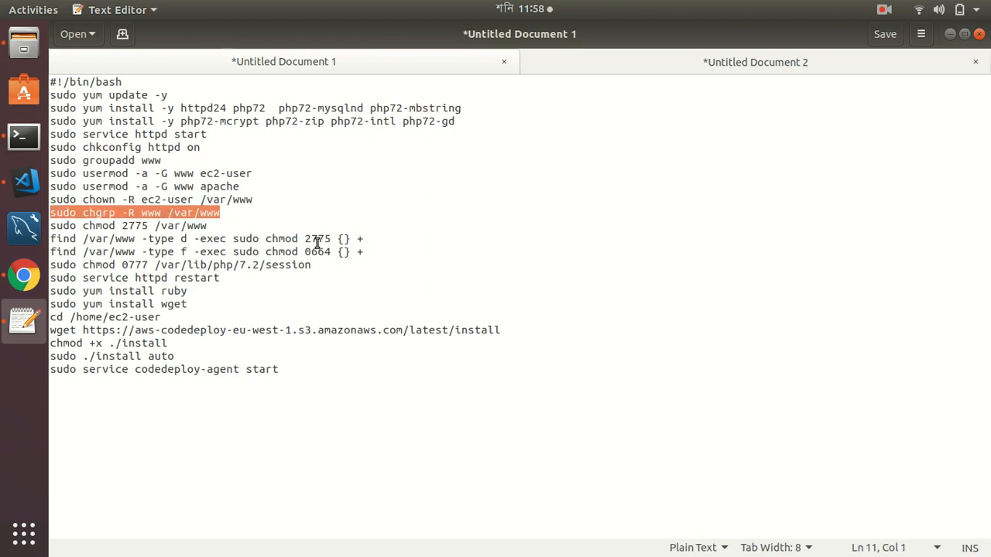
click(23, 136)
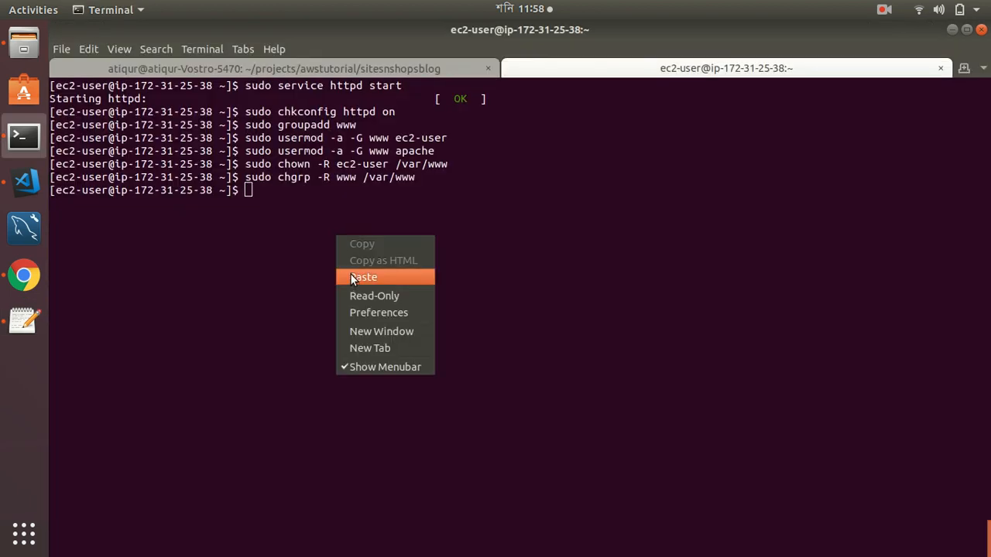
click(362, 277)
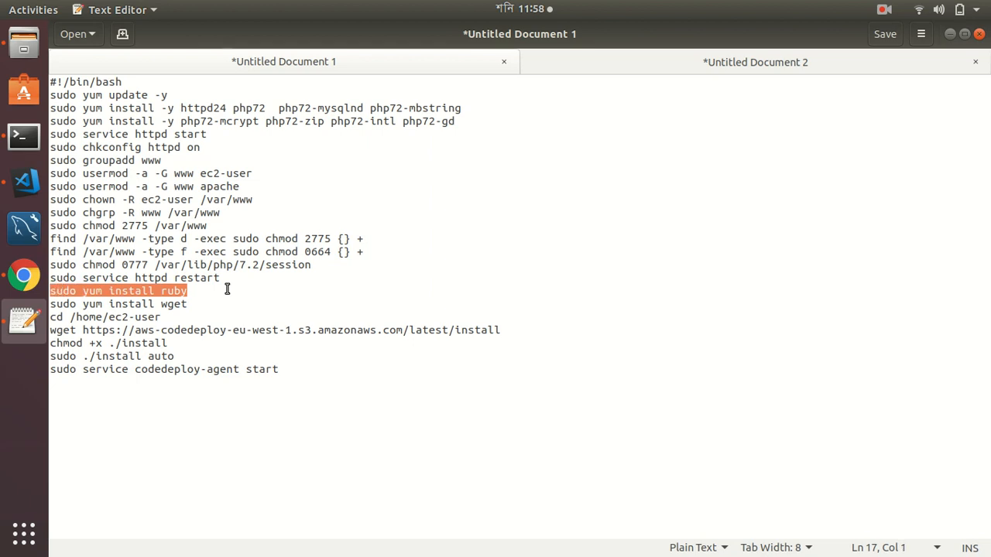
- Install ruby and wget, then paste the CodeDeploy installer download command
right_click(317, 225)
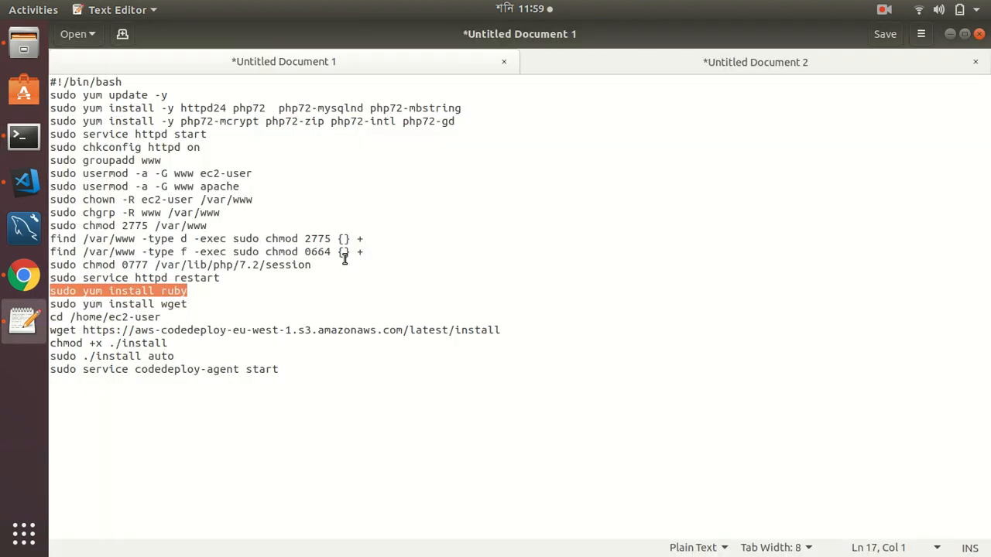
mouse_move(204, 301)
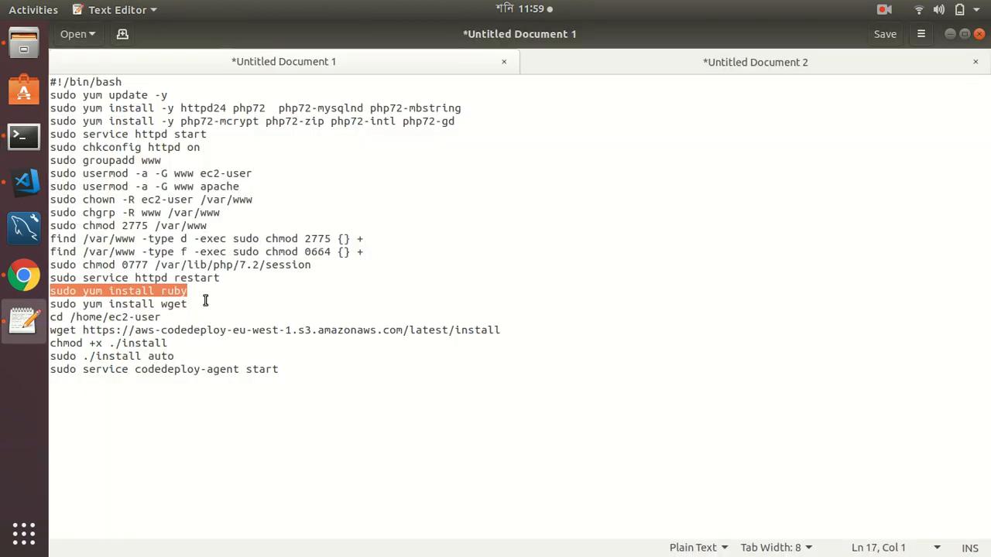
click(185, 303)
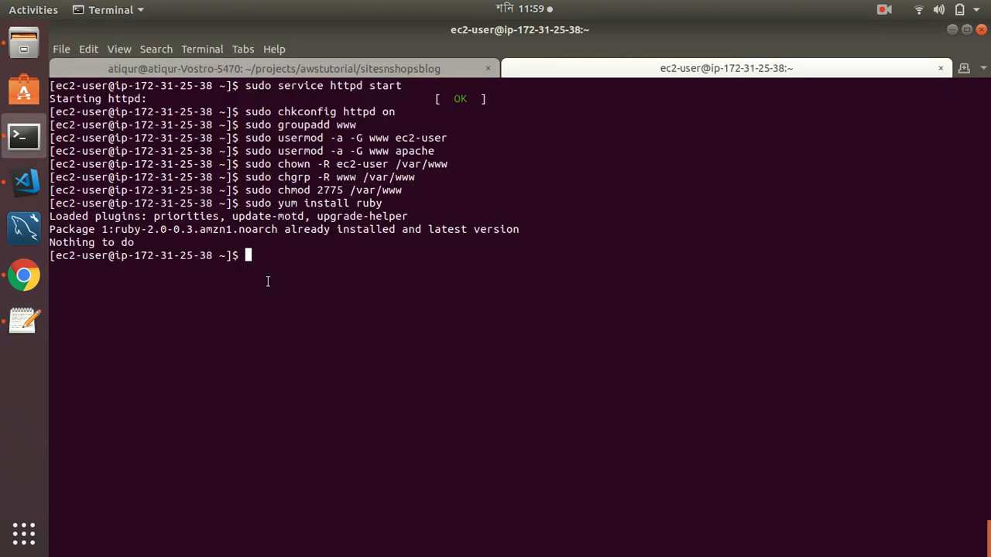
mouse_move(344, 302)
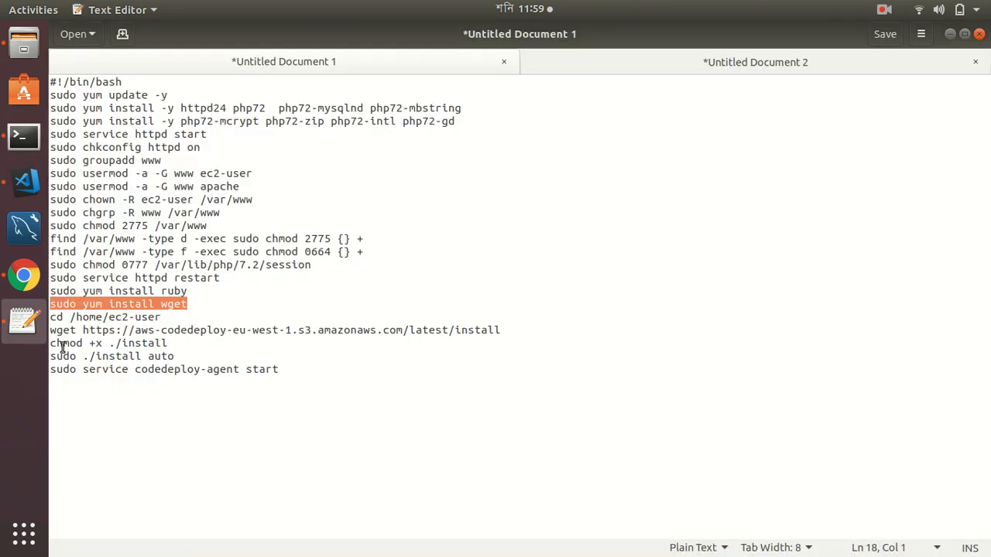
click(52, 330)
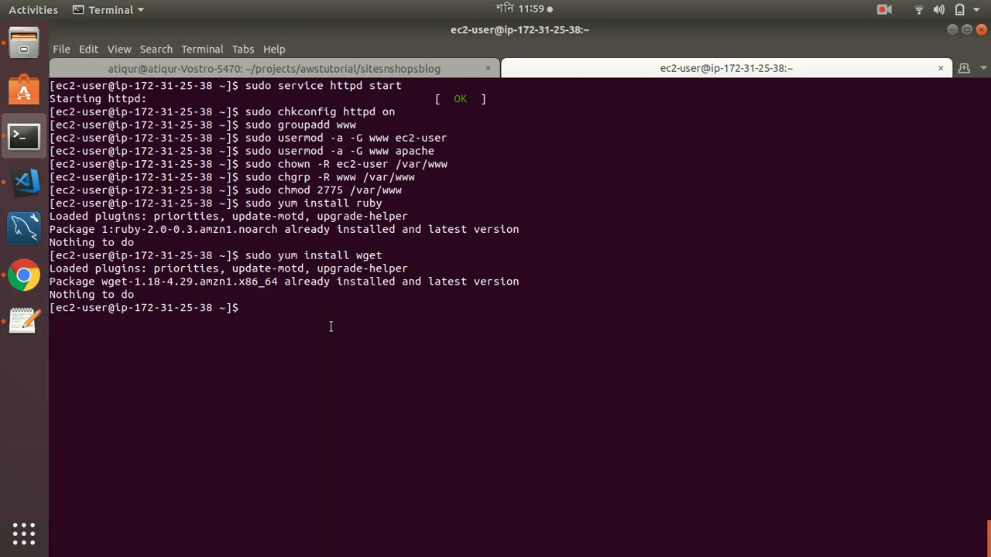
right_click(331, 325)
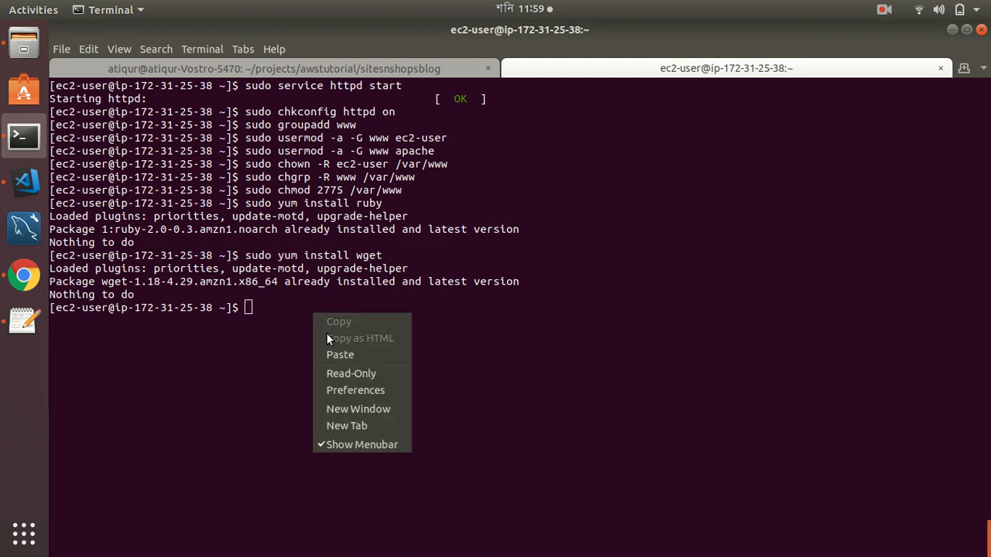
click(341, 354)
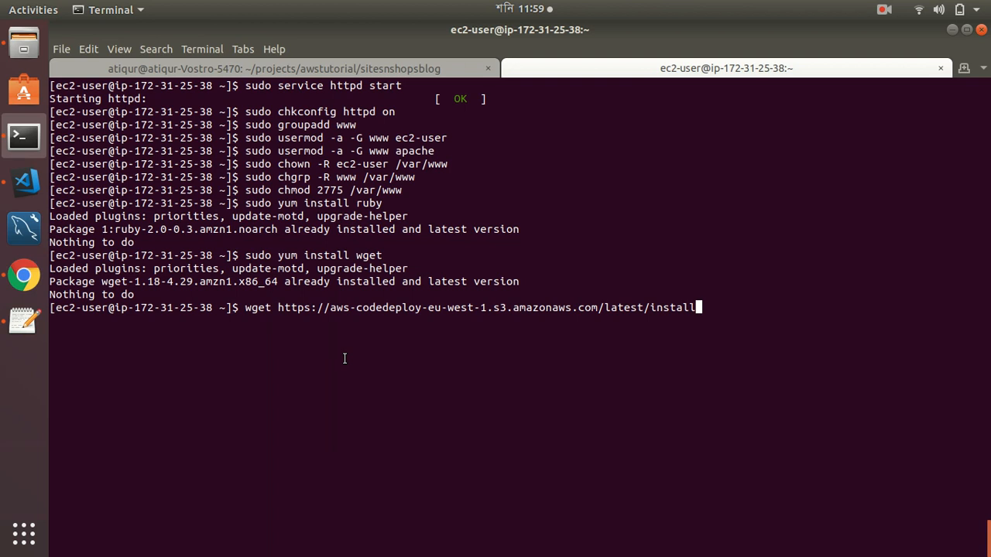
- Download the CodeDeploy install script, chmod +x ./install, and run sudo ./install auto
key(Return)
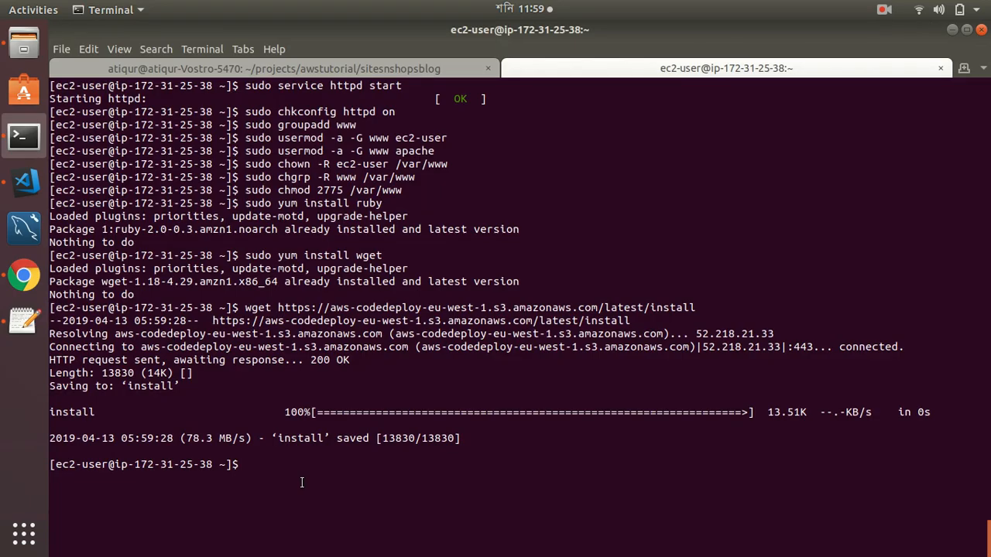
right_click(302, 483)
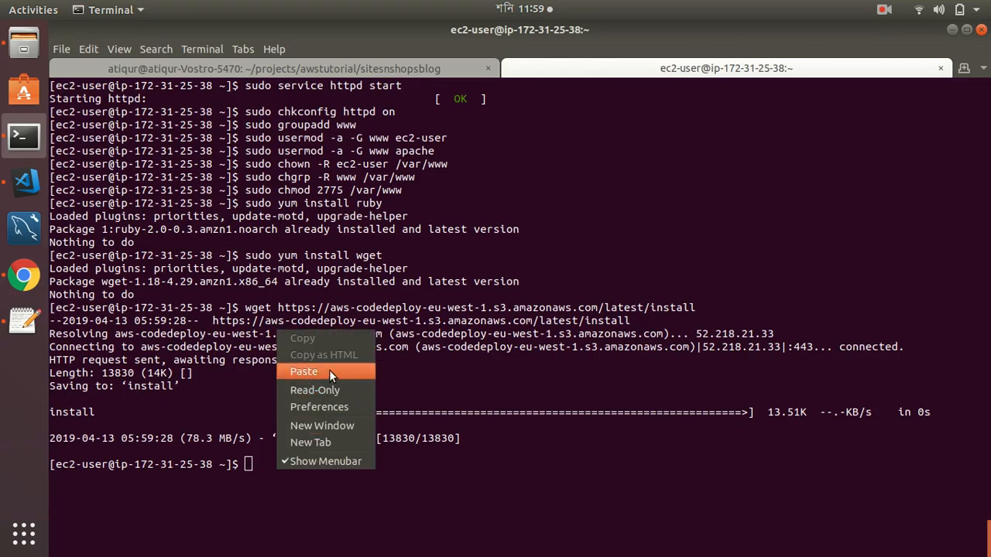
click(304, 372)
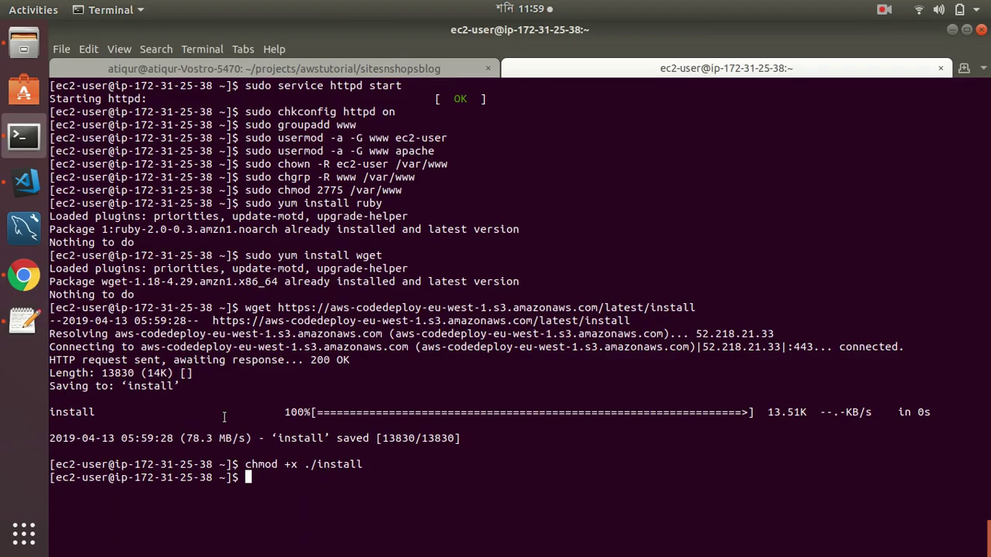
right_click(306, 480)
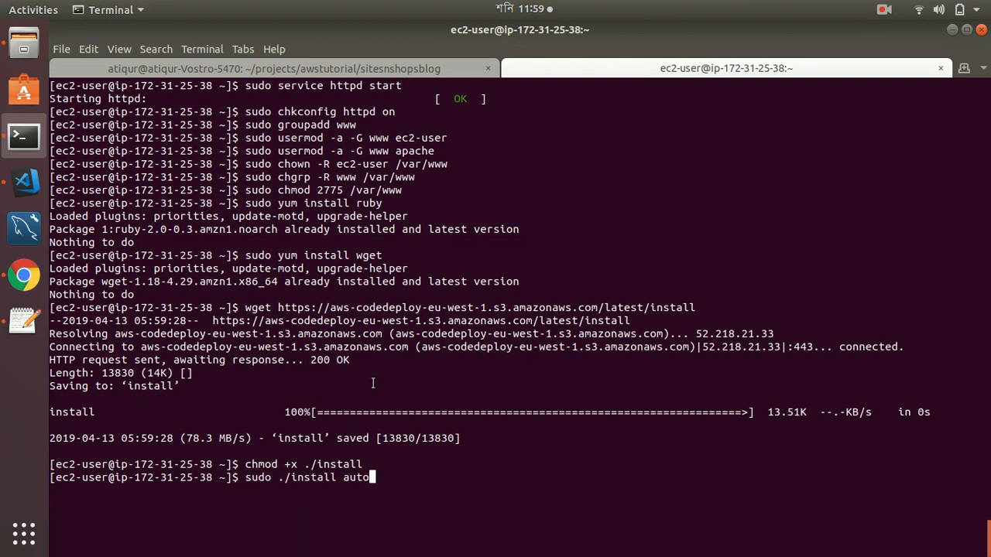
key(Return)
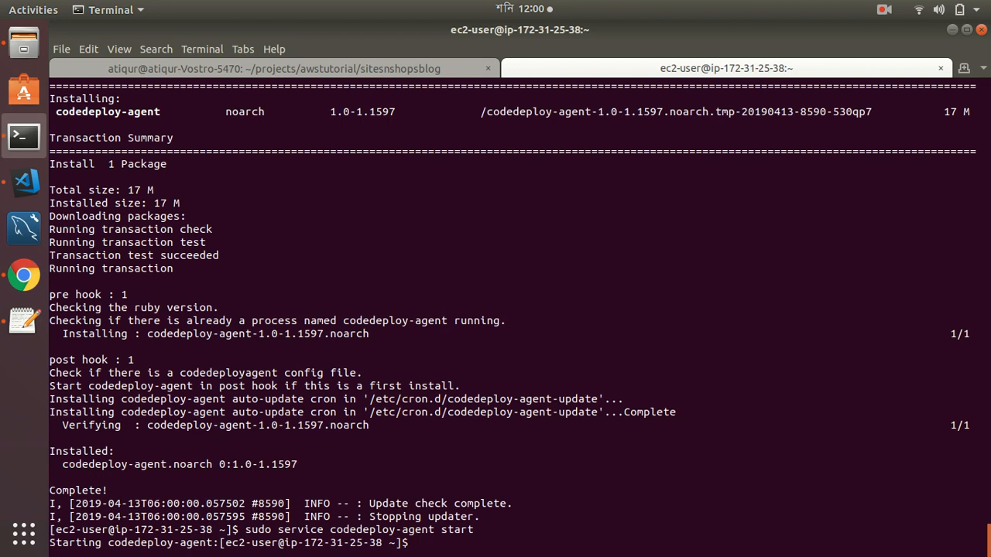
- Run sudo service codedeploy-agent status to confirm the agent is running as PID 8636
text(clear)
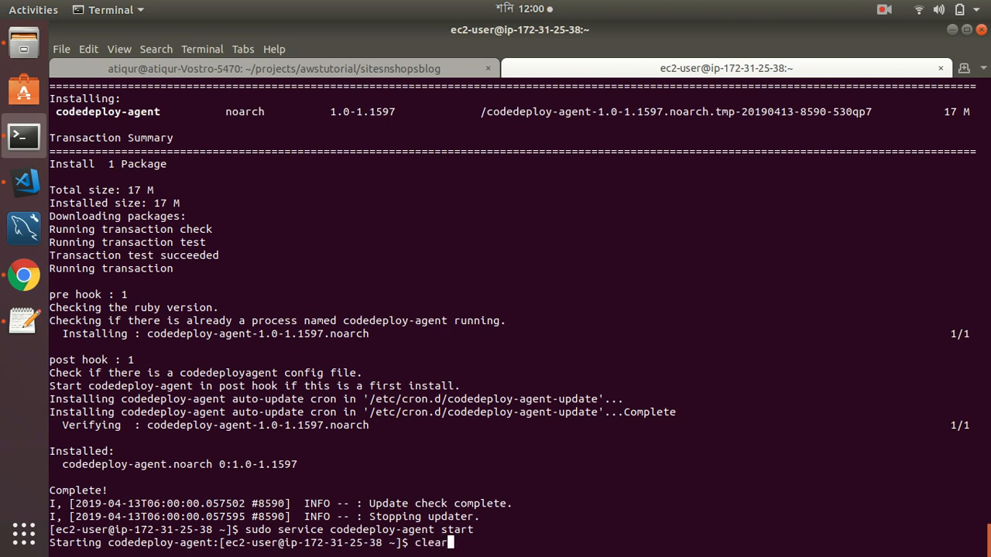
key(Return)
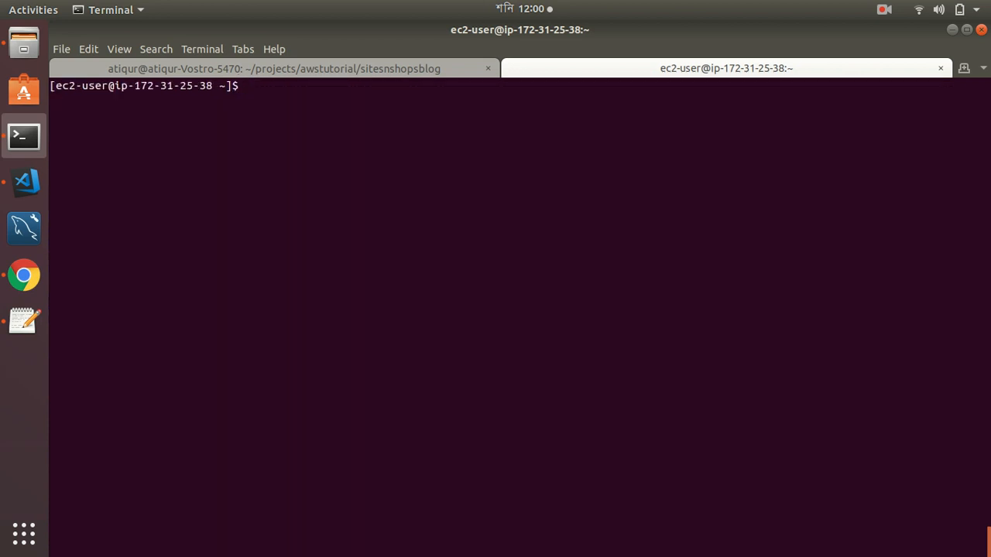
right_click(316, 316)
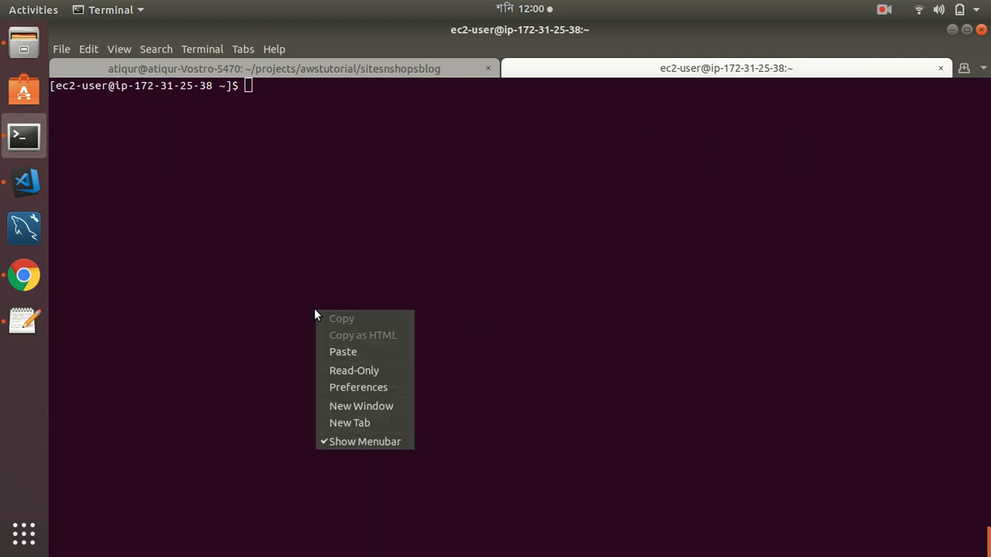
click(343, 352)
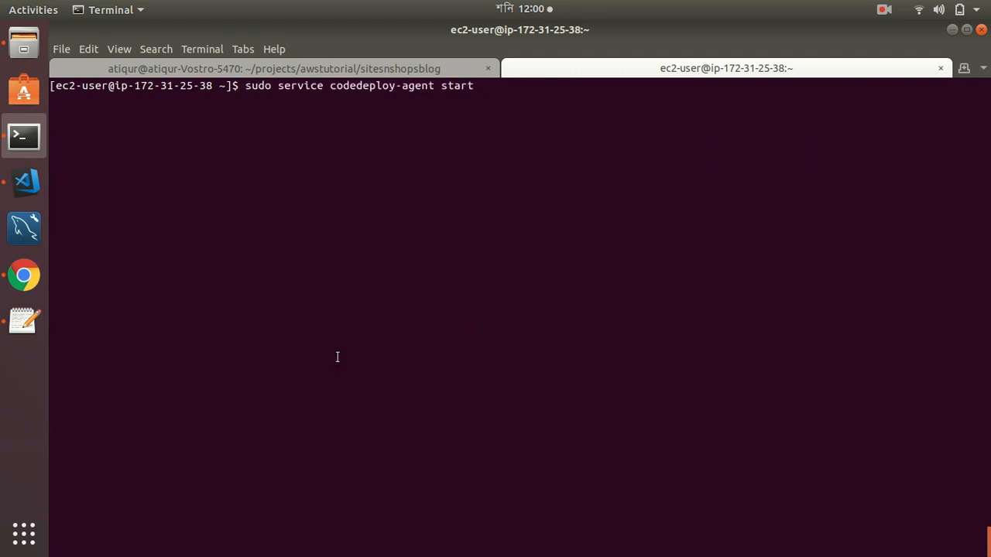
key(BackSpace)
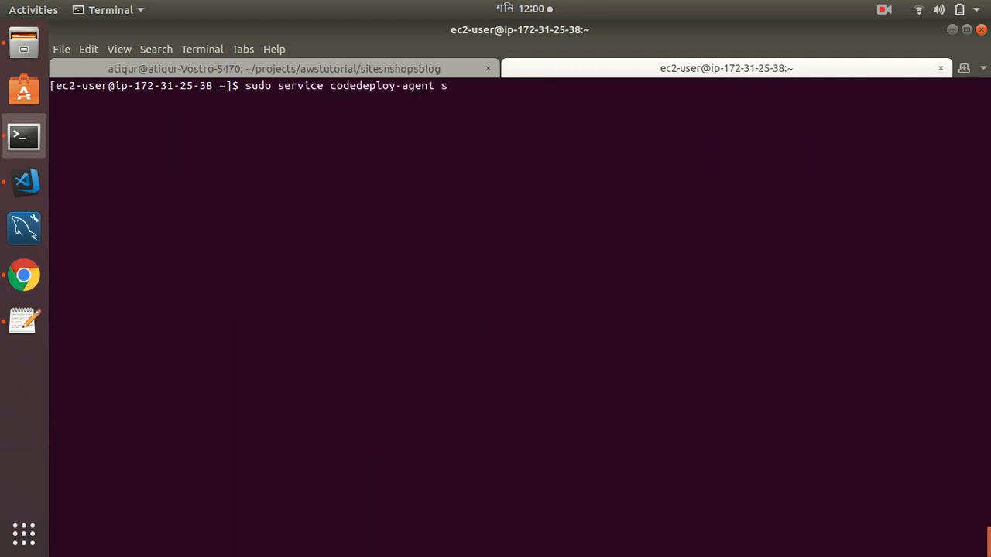
text(tatus)
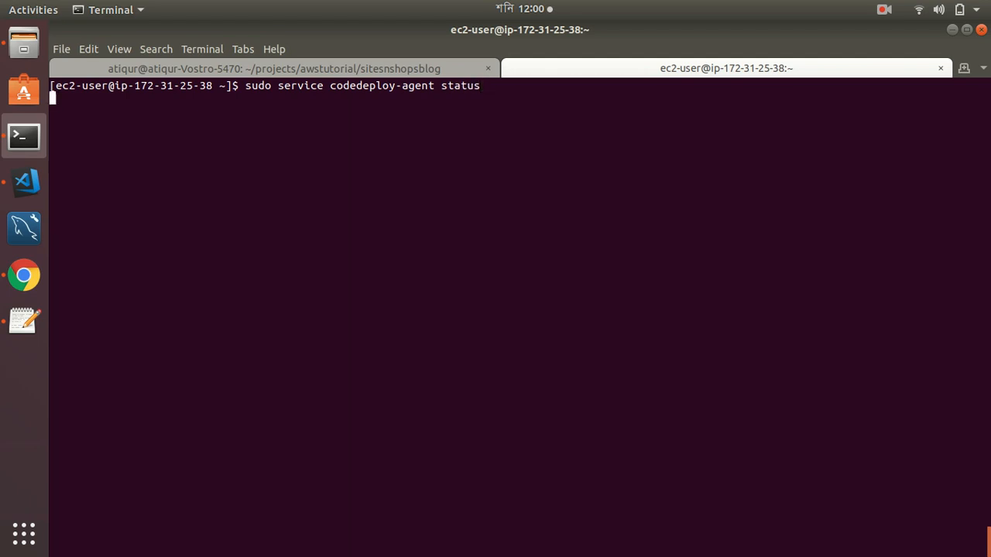
key(Return)
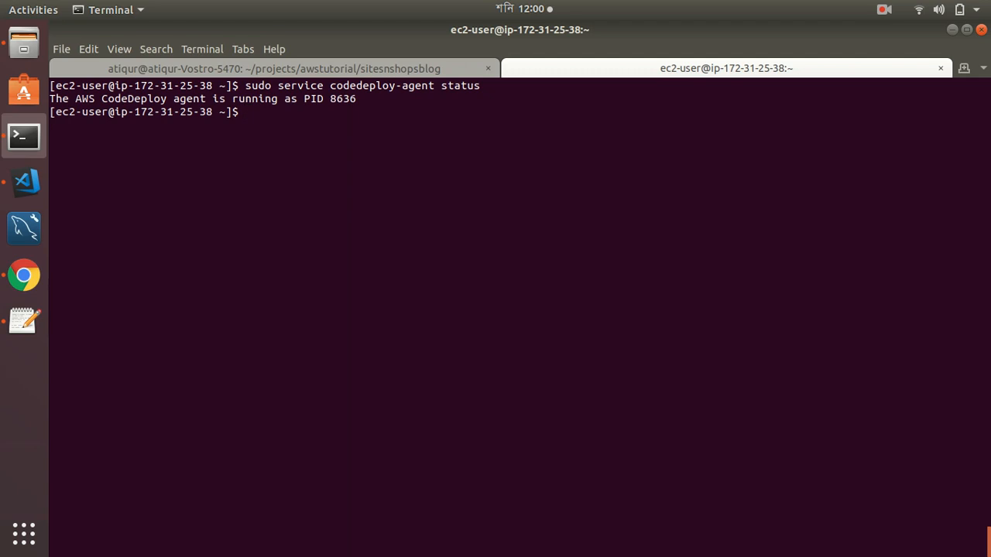
click(23, 276)
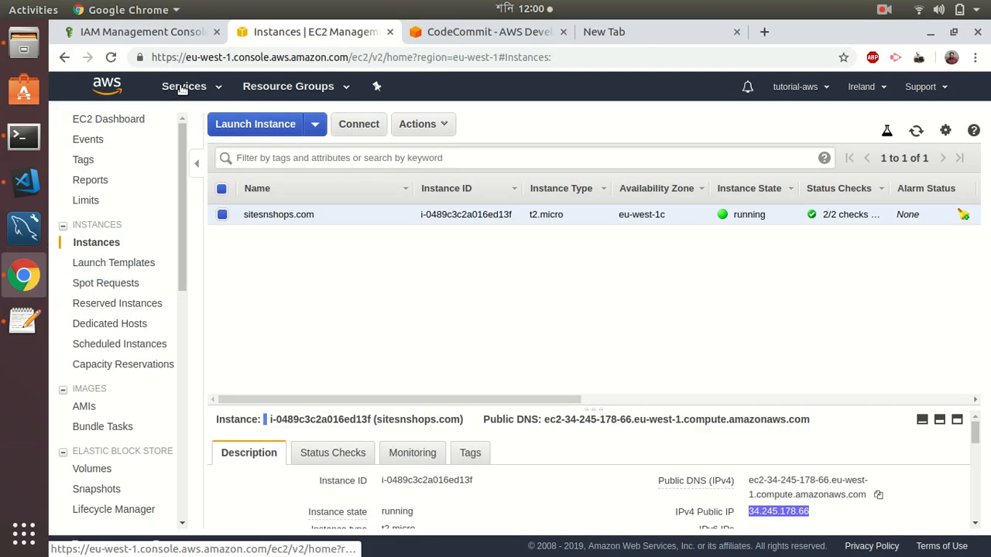
- Find CodeDeploy through the Services search and land on its empty Applications list
click(184, 87)
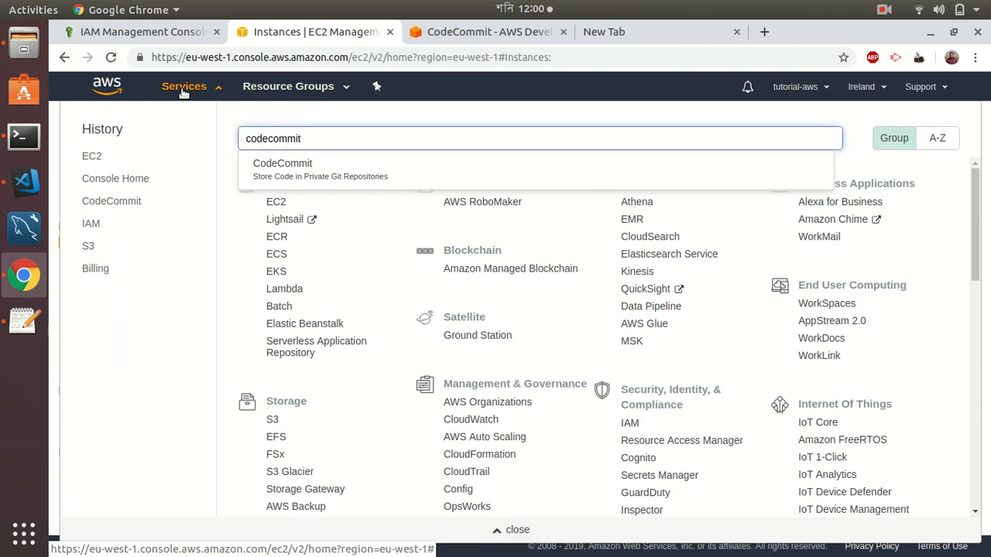
key(BackSpace)
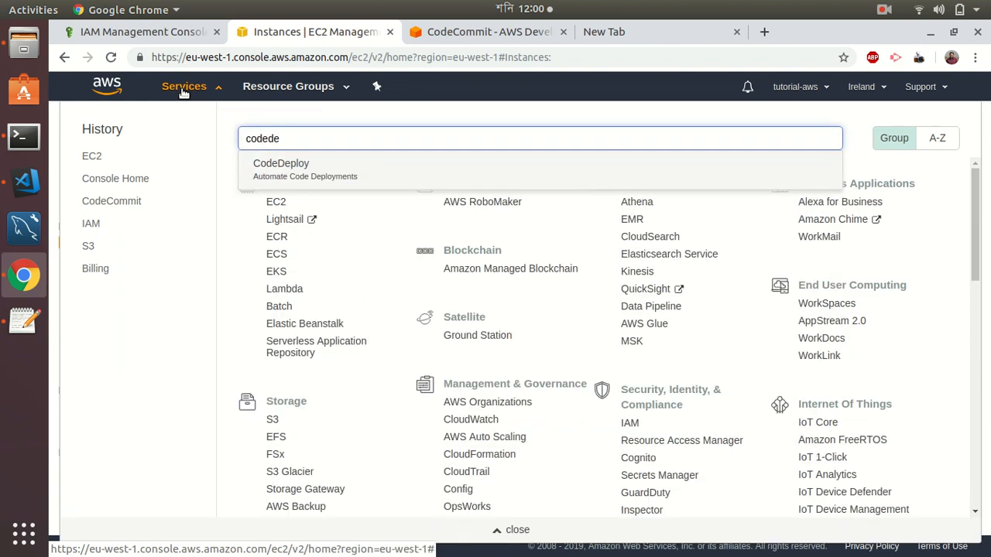
text(pl)
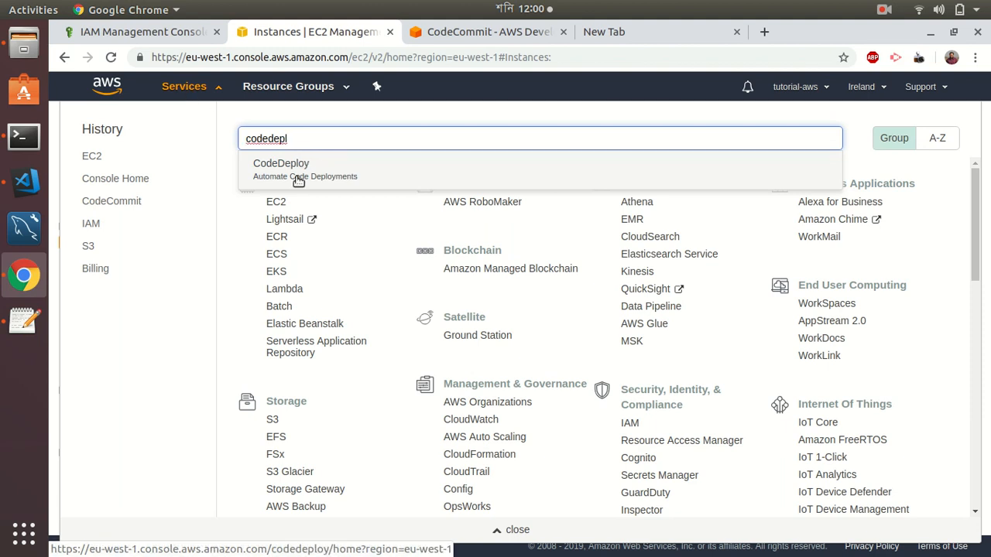
click(282, 167)
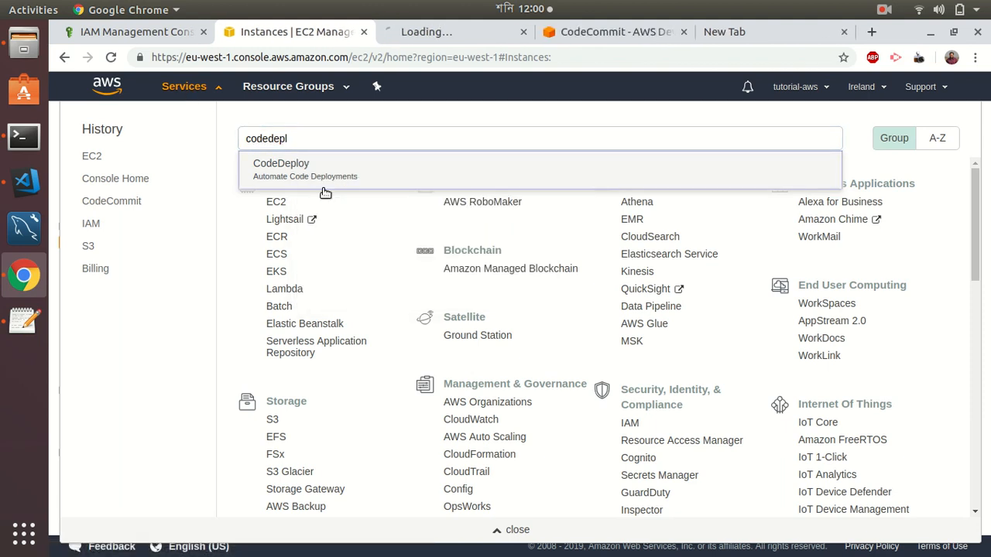
click(305, 169)
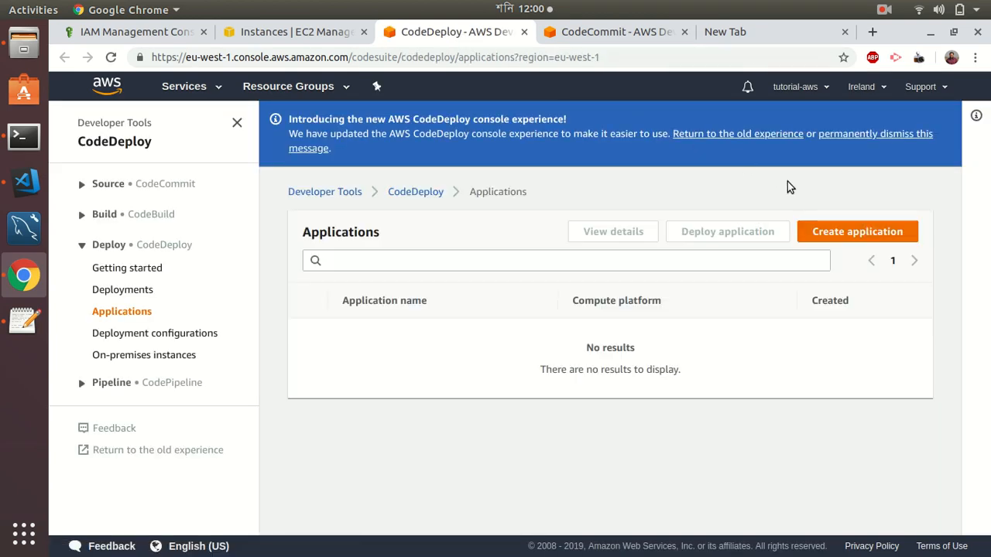
- Fill the new application form with name sitesnshopsblog and EC2/On-premises compute platform
click(858, 231)
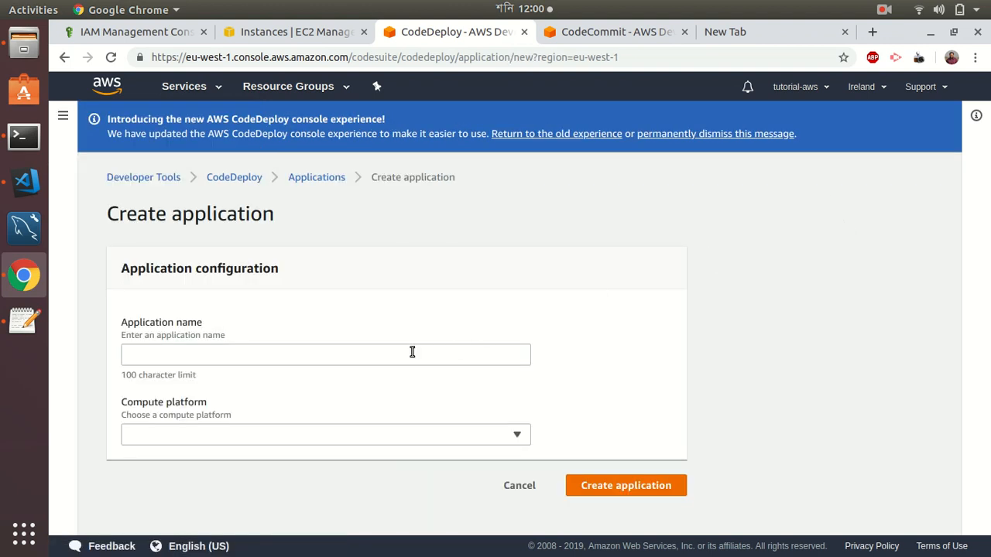
text(sitesn)
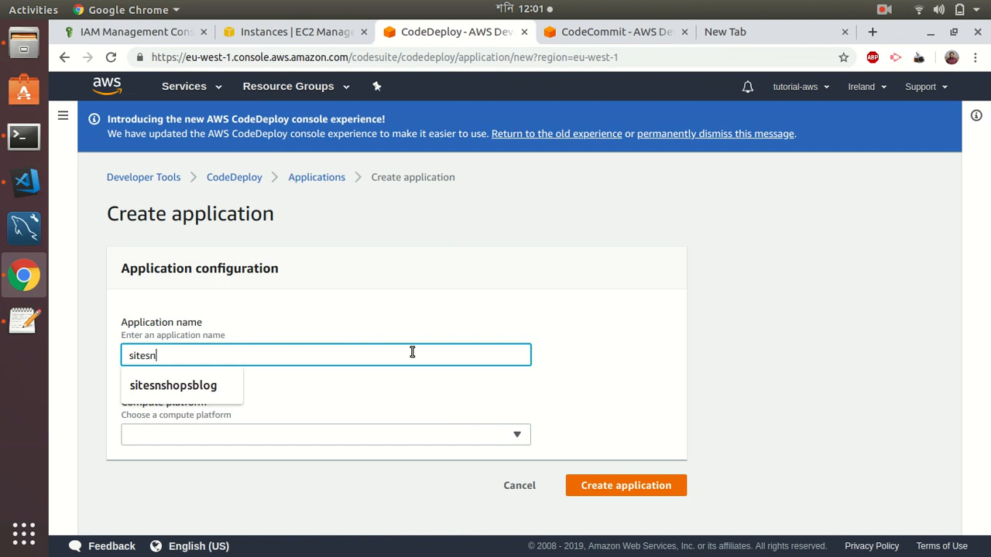
click(173, 384)
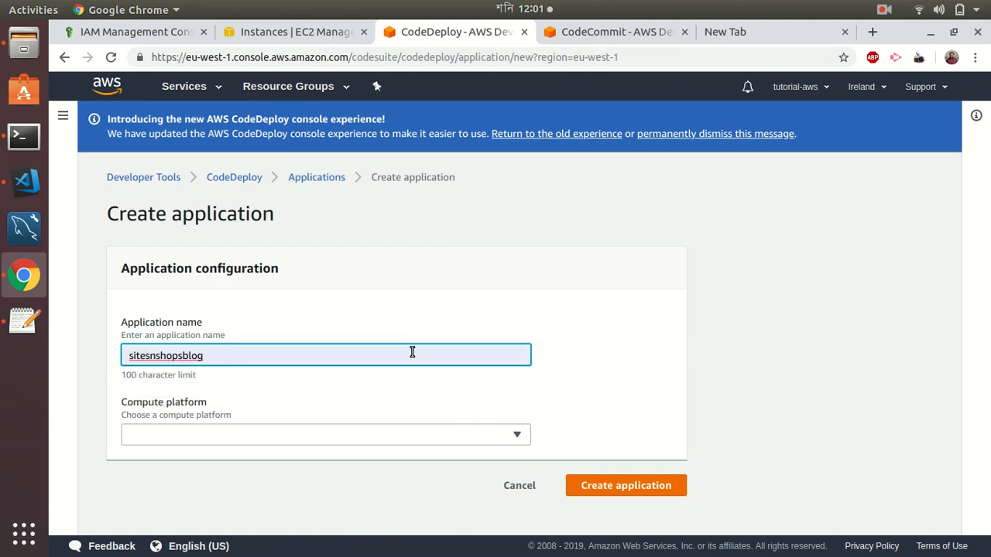
click(325, 433)
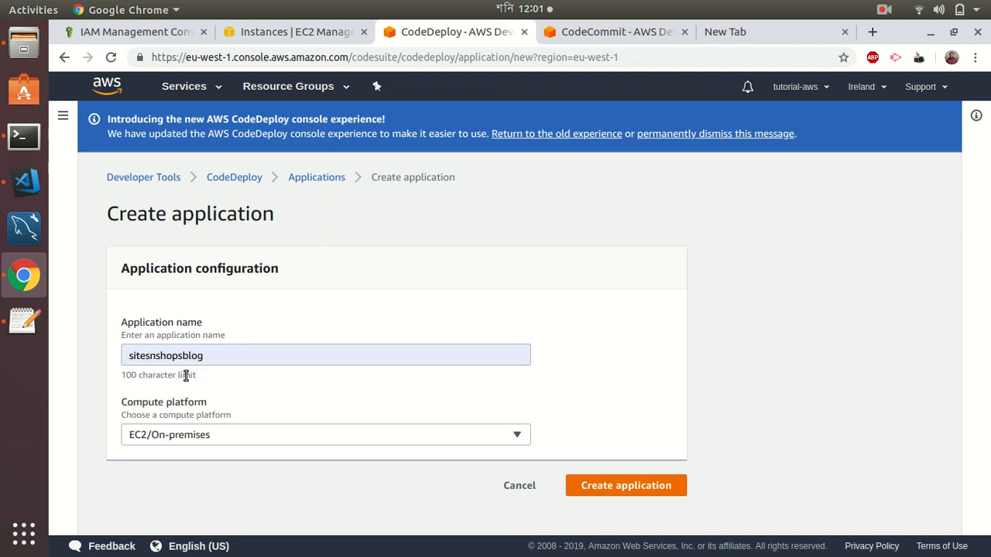
mouse_move(862, 412)
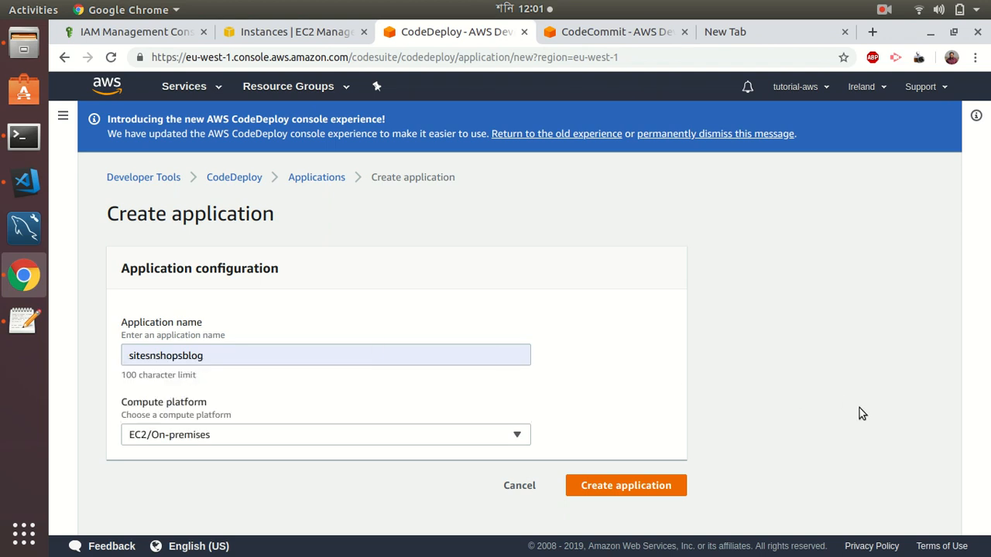
mouse_move(626, 486)
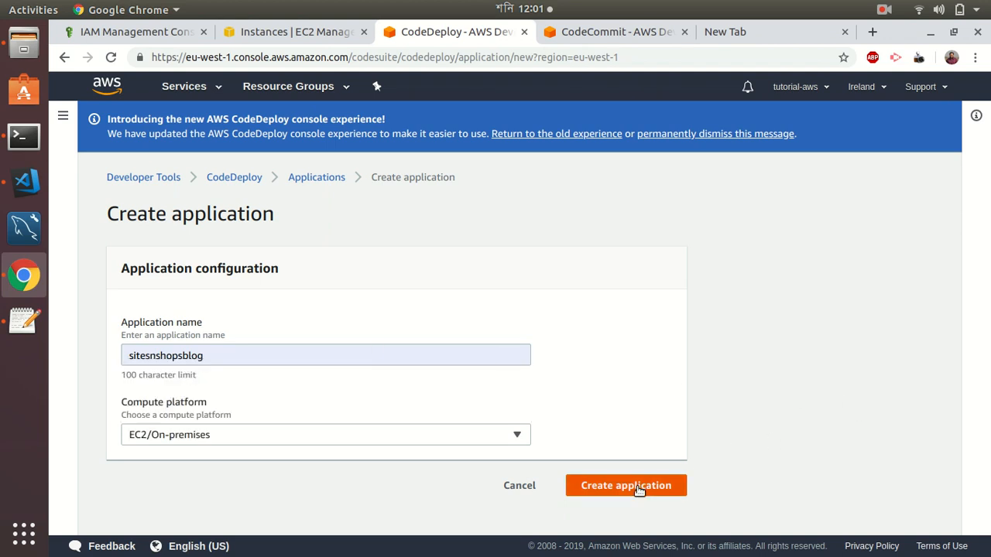
- Create the sitesnshopsblog application and dismiss the created notice
click(625, 486)
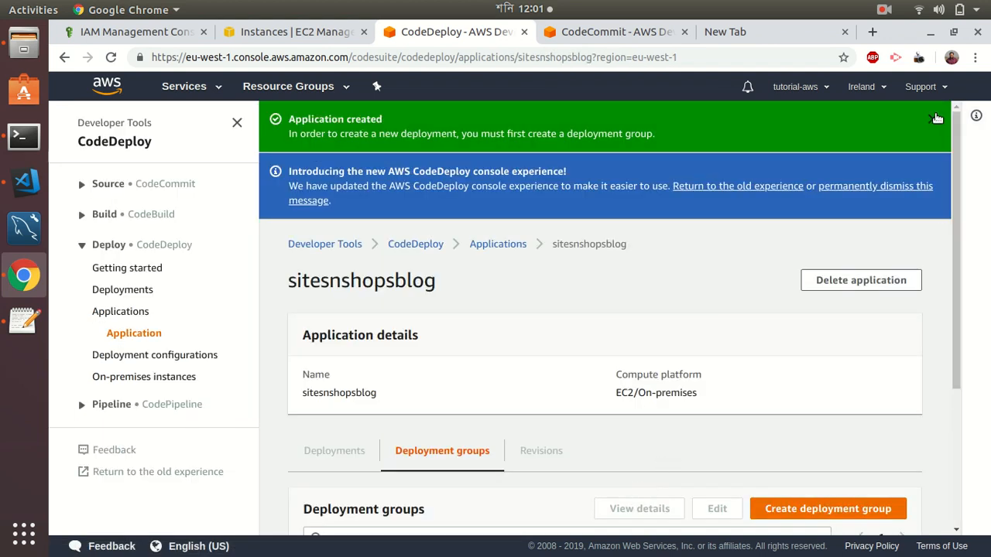
click(935, 117)
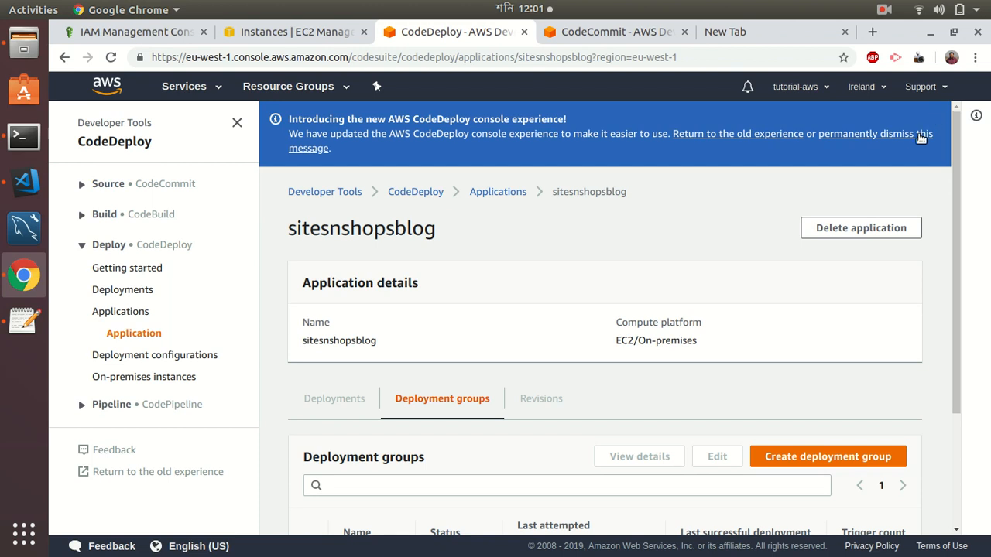
mouse_move(957, 440)
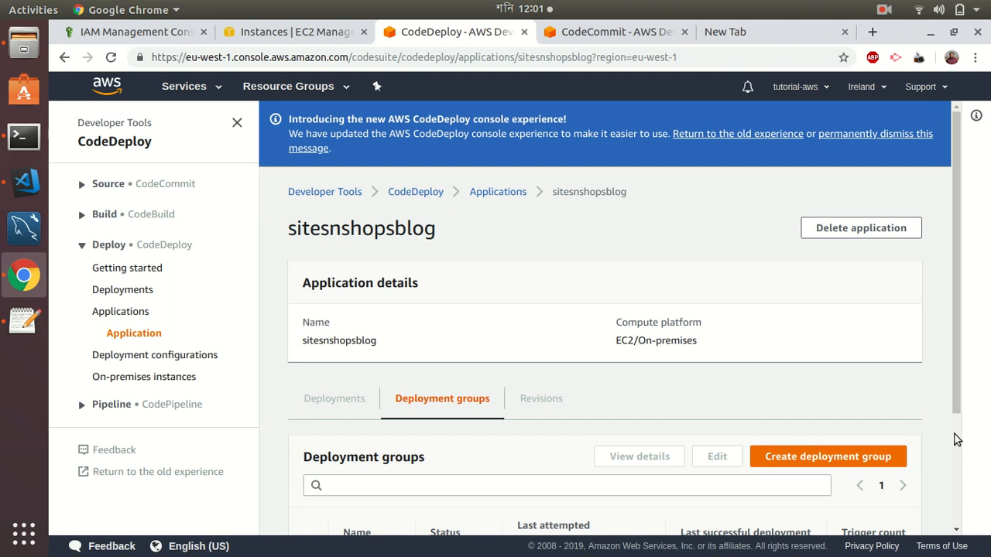
scroll(down, 3)
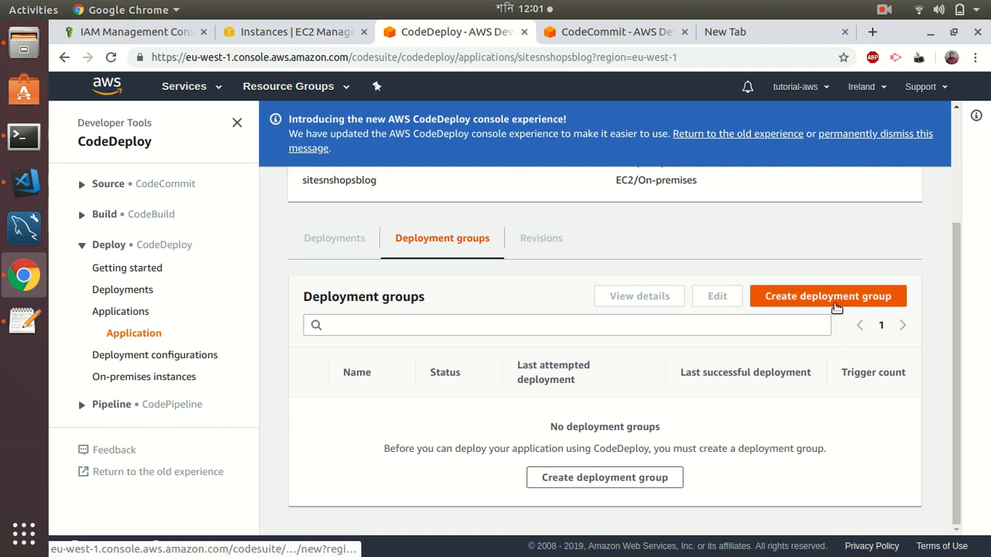
- Start a deployment group for sitesnshopsblog named master
click(827, 296)
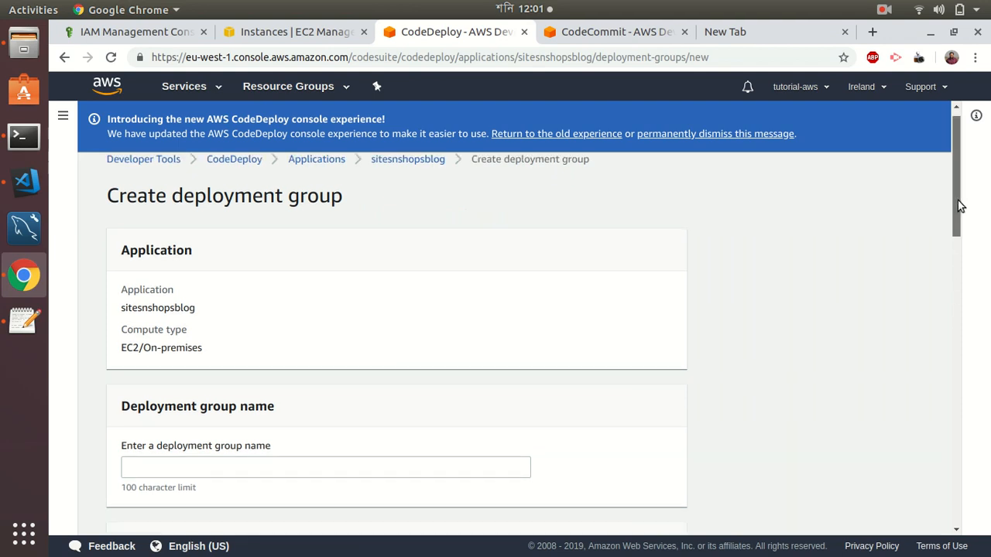
scroll(down, 3)
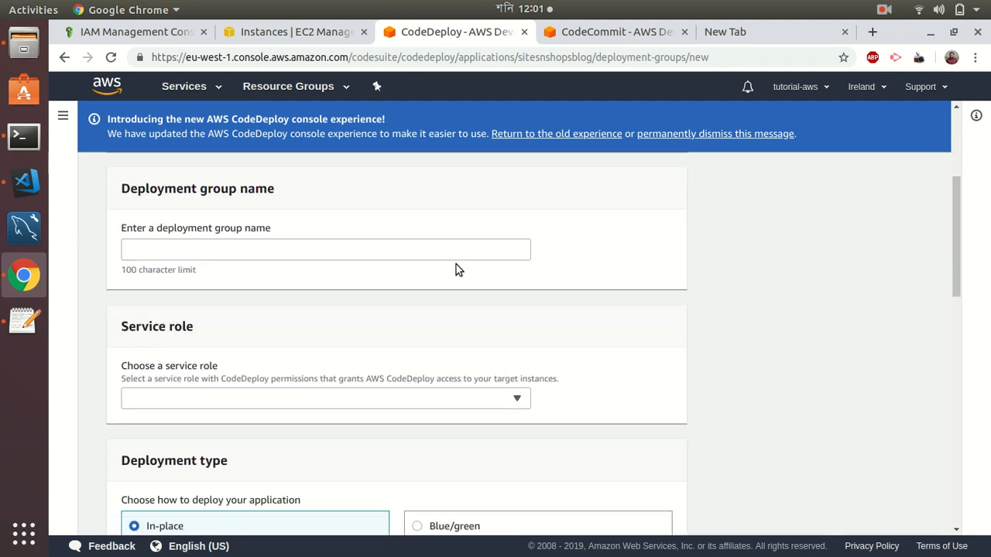
click(325, 248)
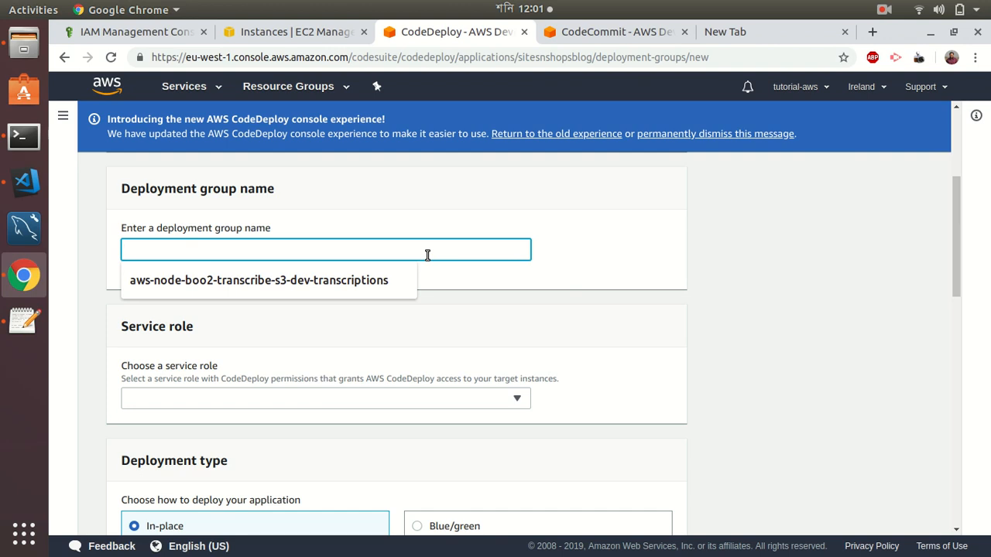
text(master)
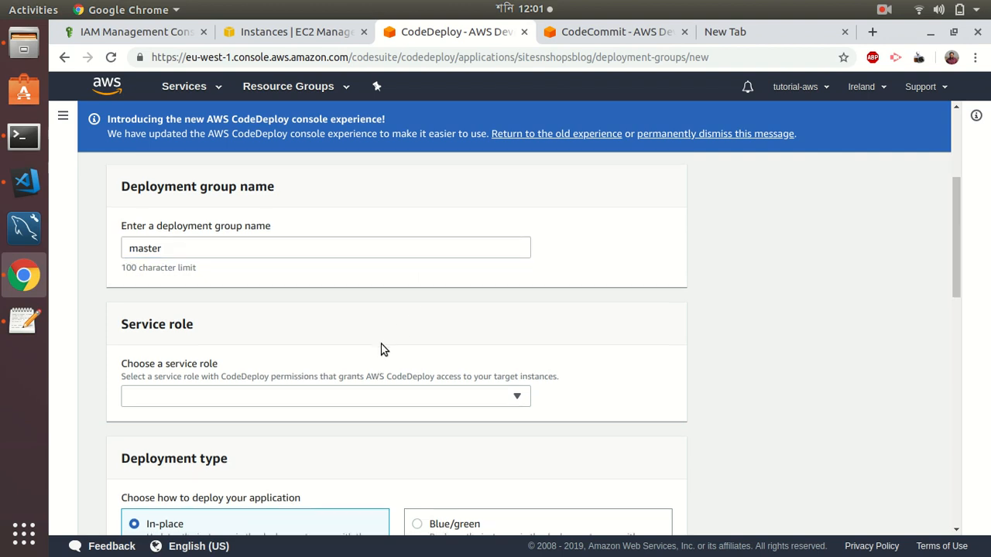
- Check the Service role list, finding no options, and move to an empty browser tab
click(325, 397)
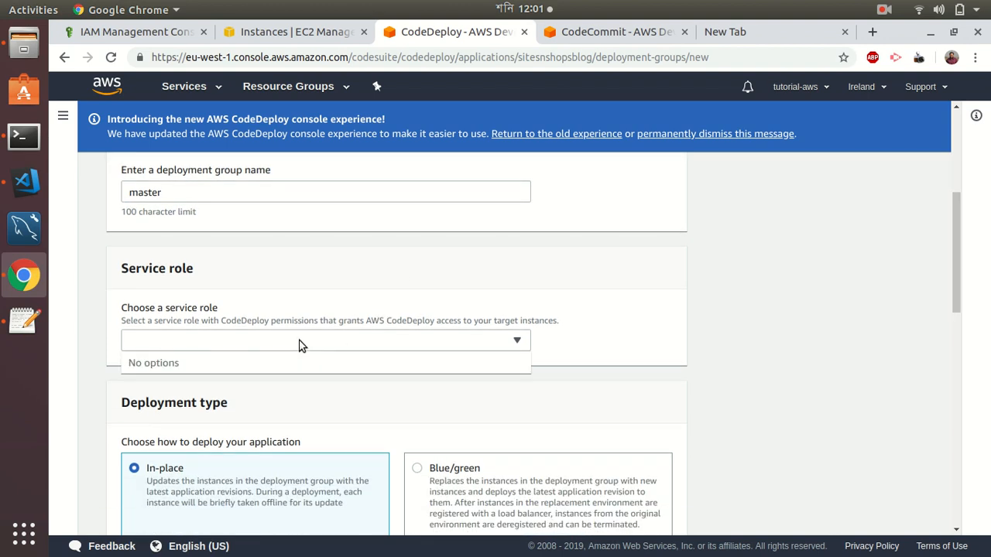
mouse_move(263, 344)
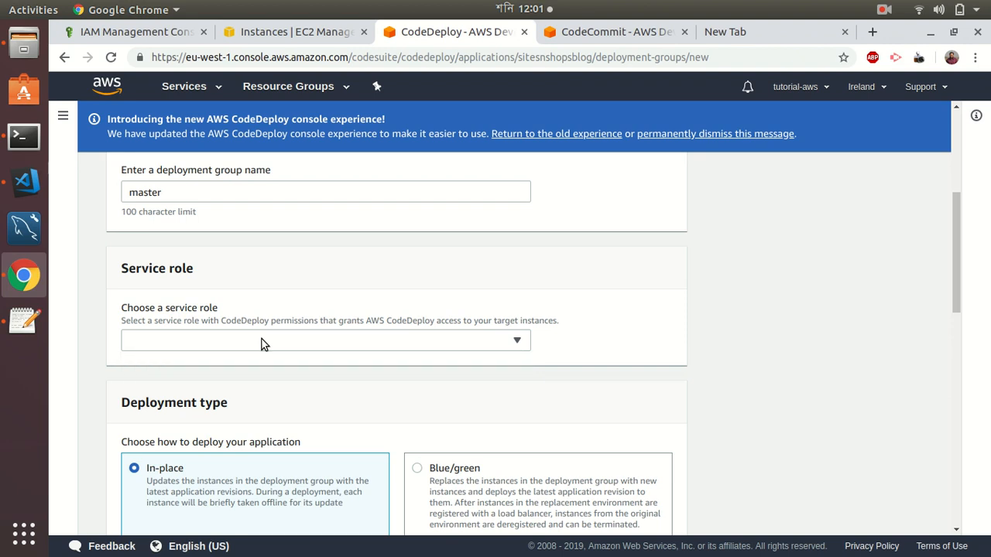
mouse_move(366, 395)
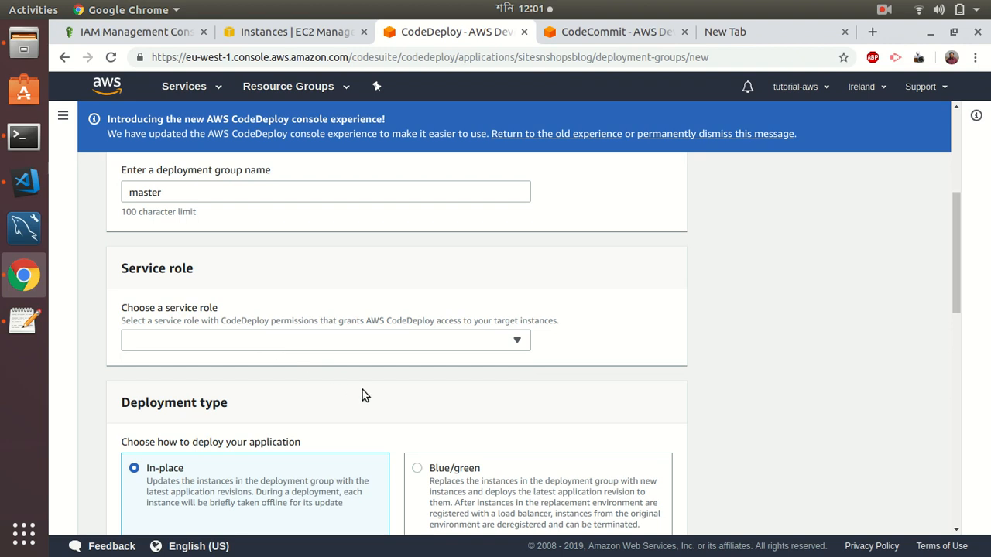
mouse_move(958, 138)
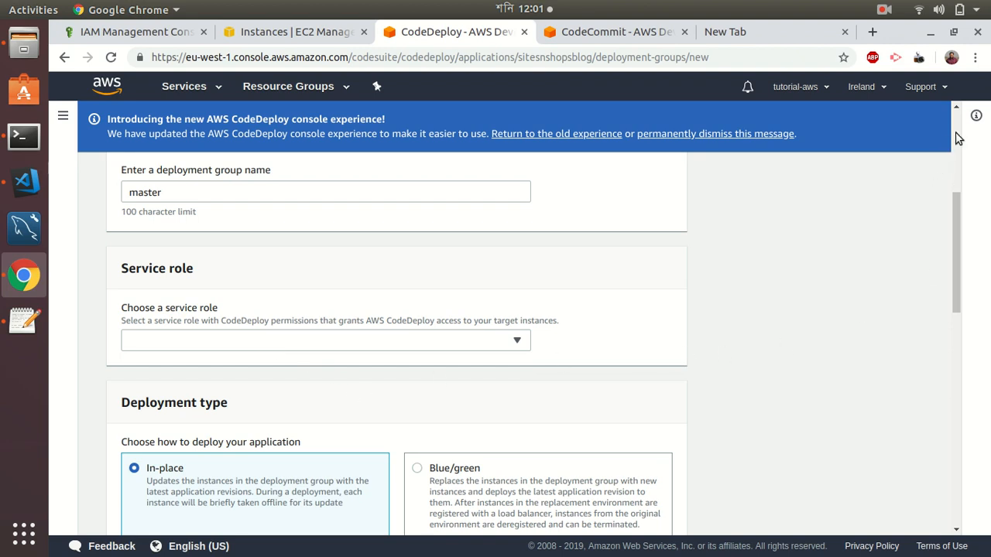
click(136, 31)
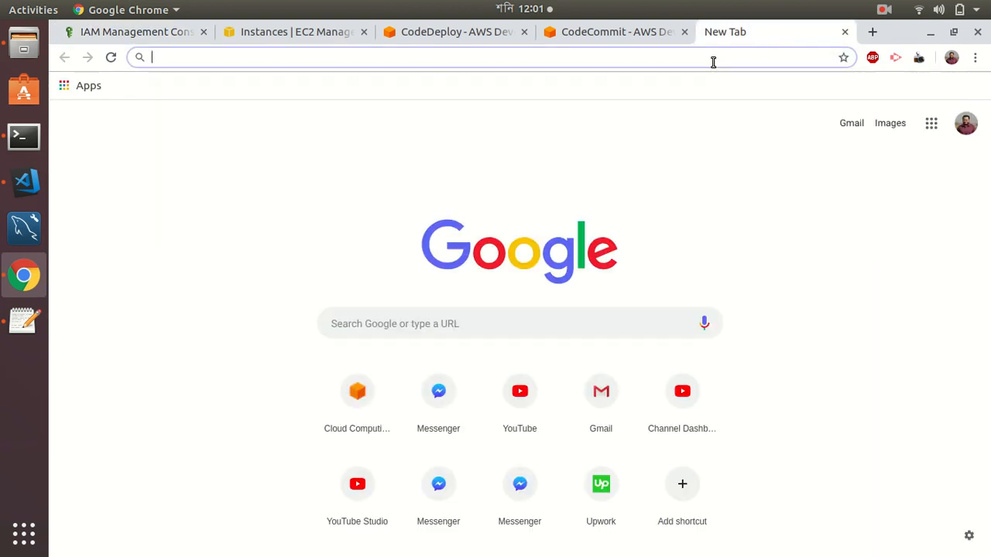
- Reach IAM through the Services search and start creating a new role from the Roles list
click(612, 31)
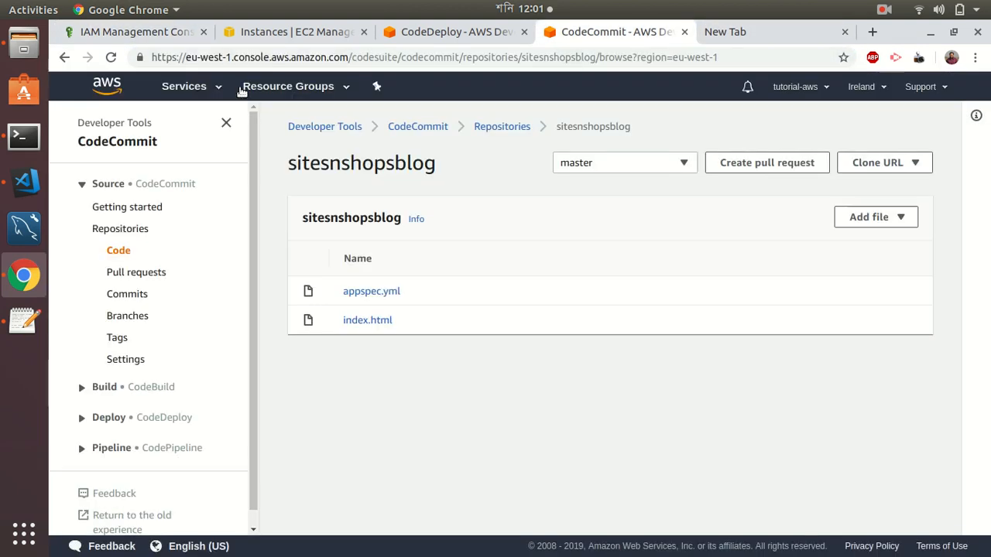
click(185, 87)
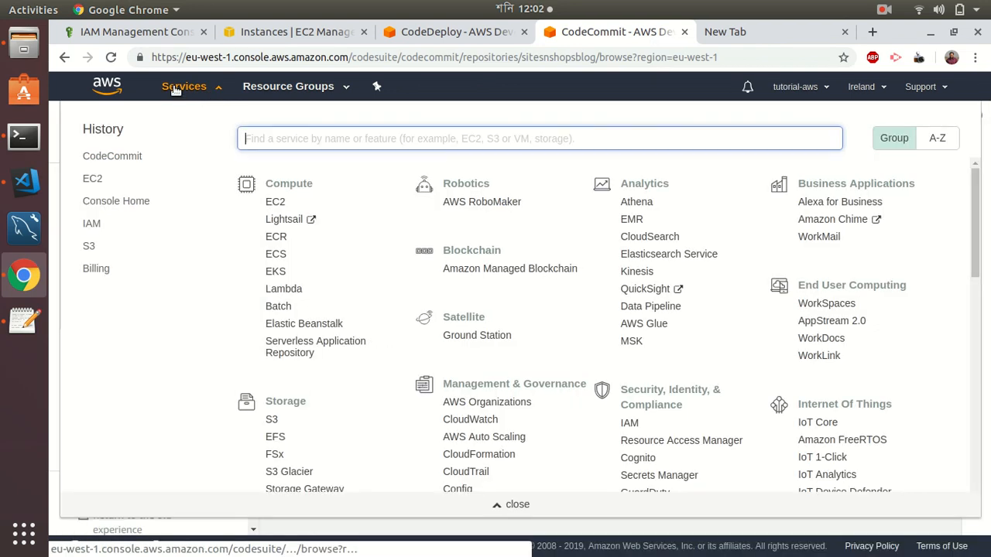
text(iam)
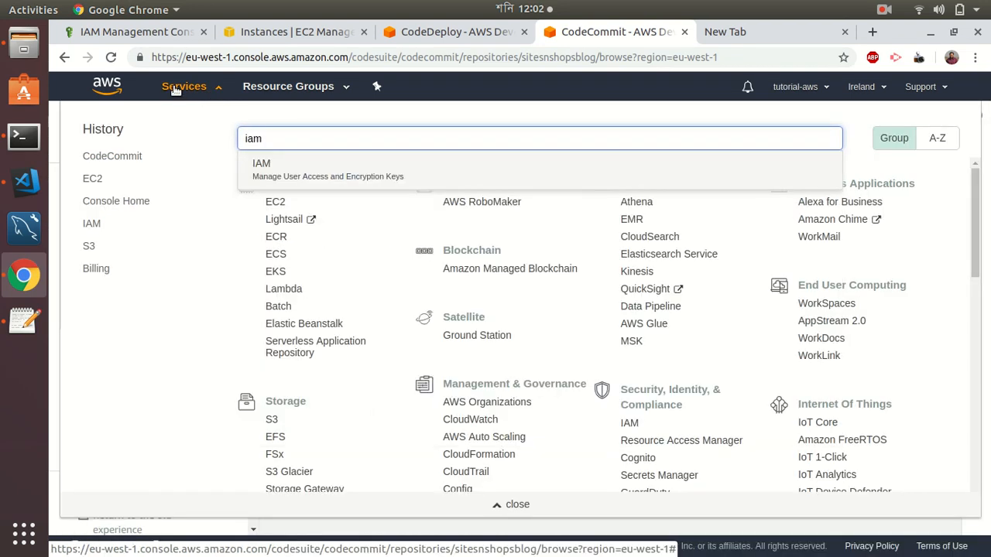
click(260, 164)
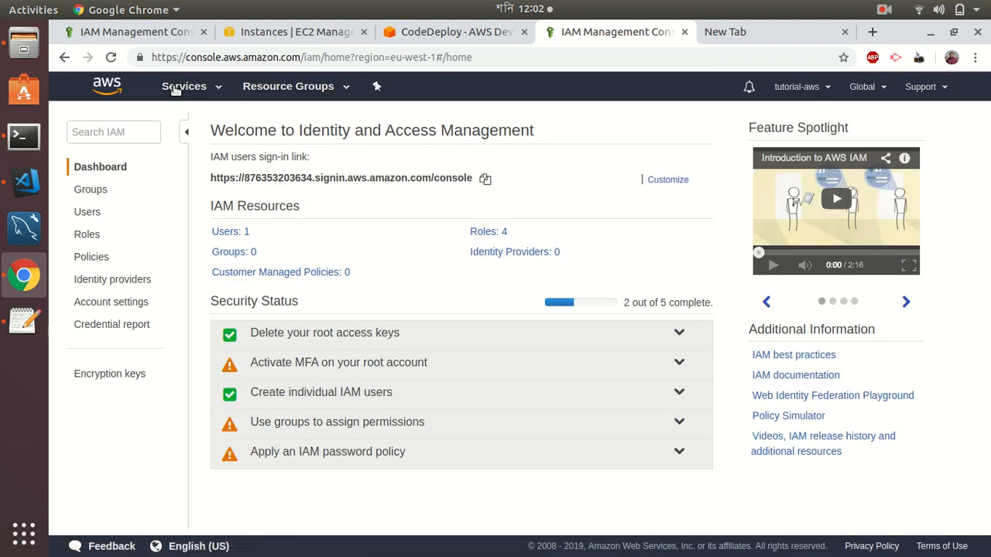
mouse_move(86, 236)
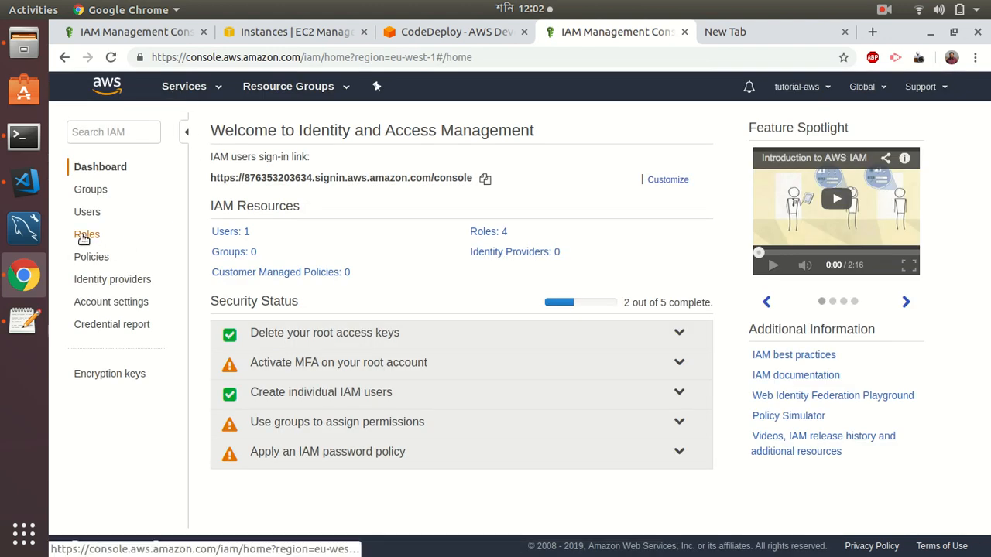
click(87, 235)
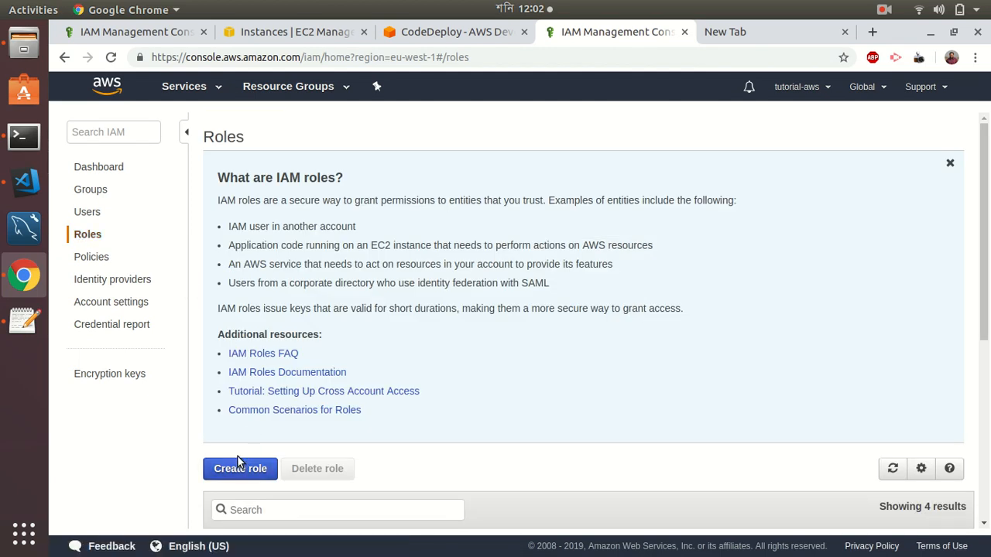
click(240, 468)
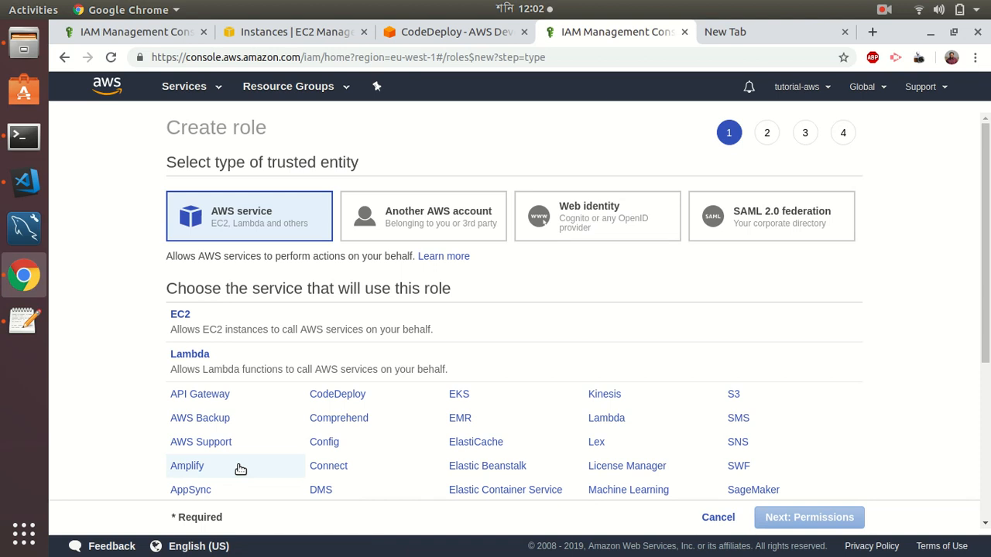
mouse_move(344, 396)
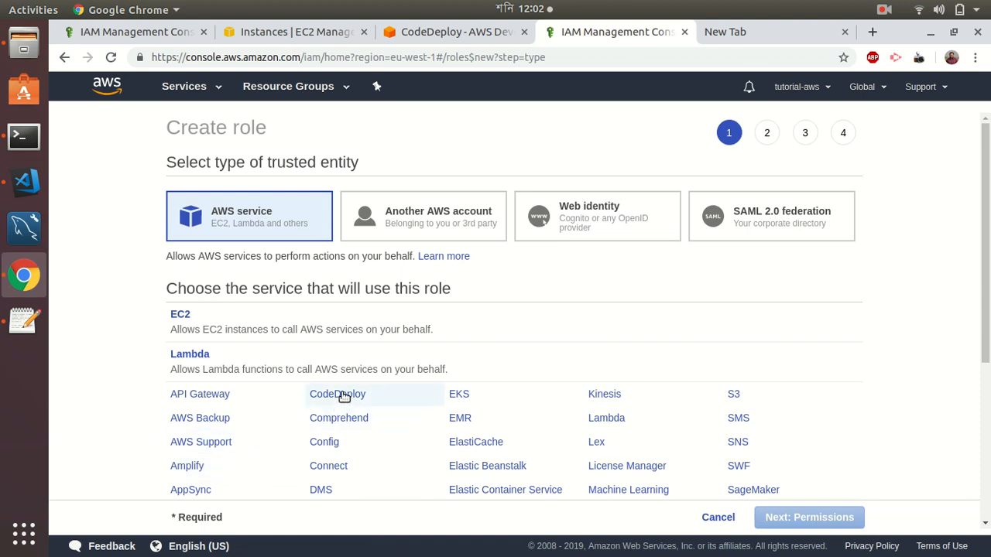
- Choose CodeDeploy as the trusted service and advance through permissions and tags to review
click(337, 395)
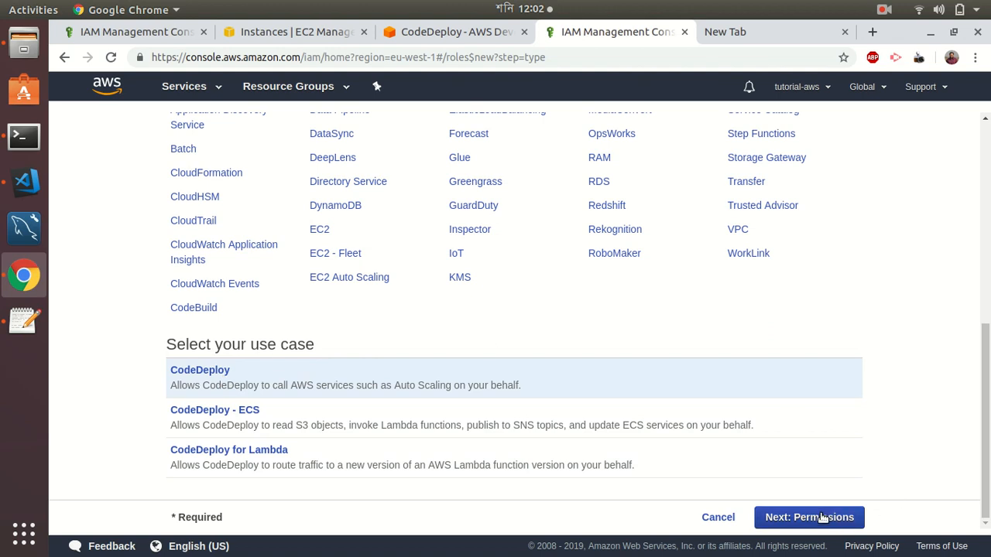
click(808, 517)
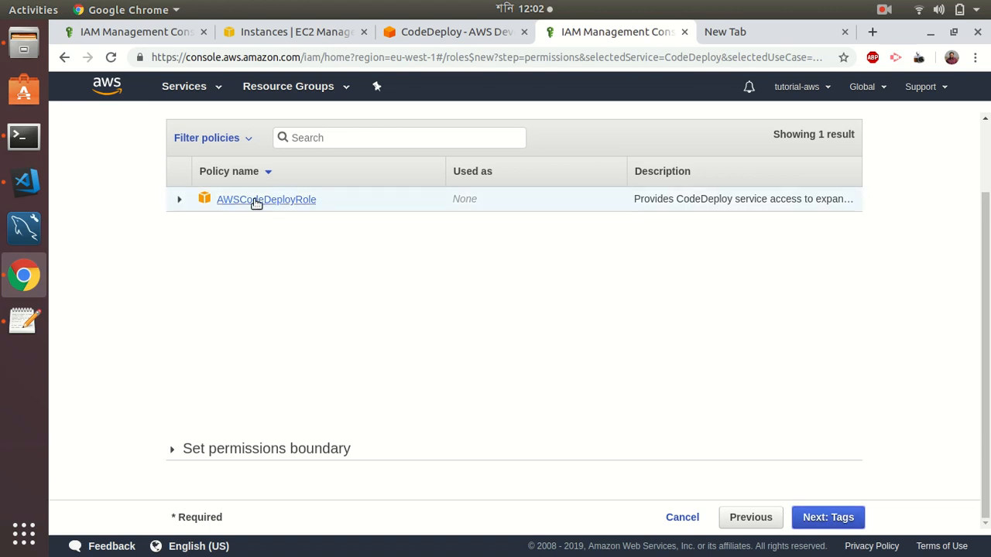
mouse_move(827, 517)
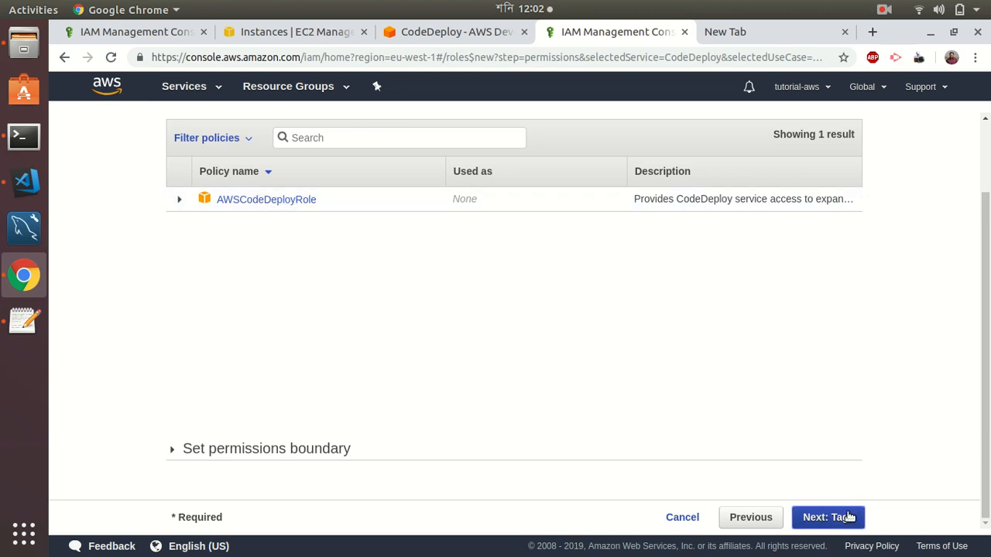
click(827, 517)
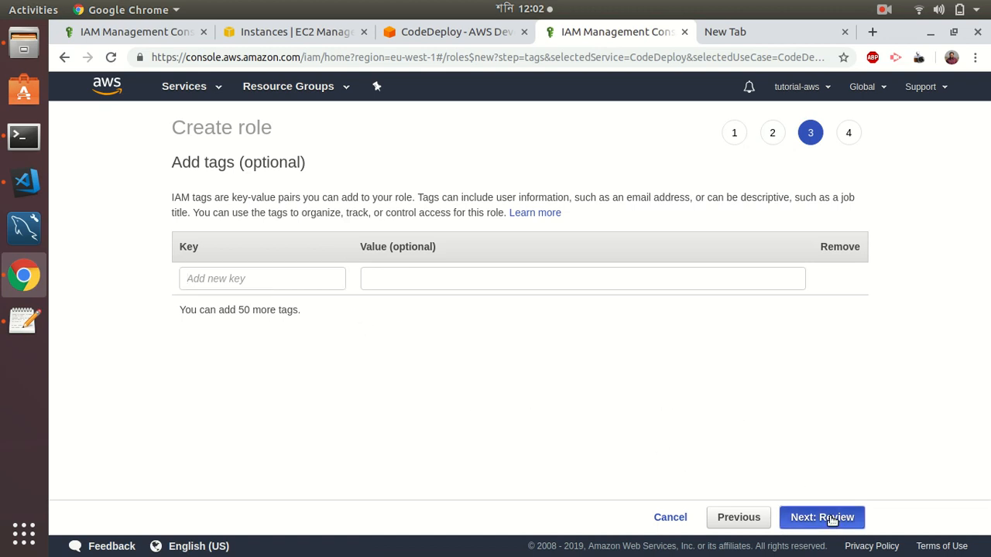
click(821, 517)
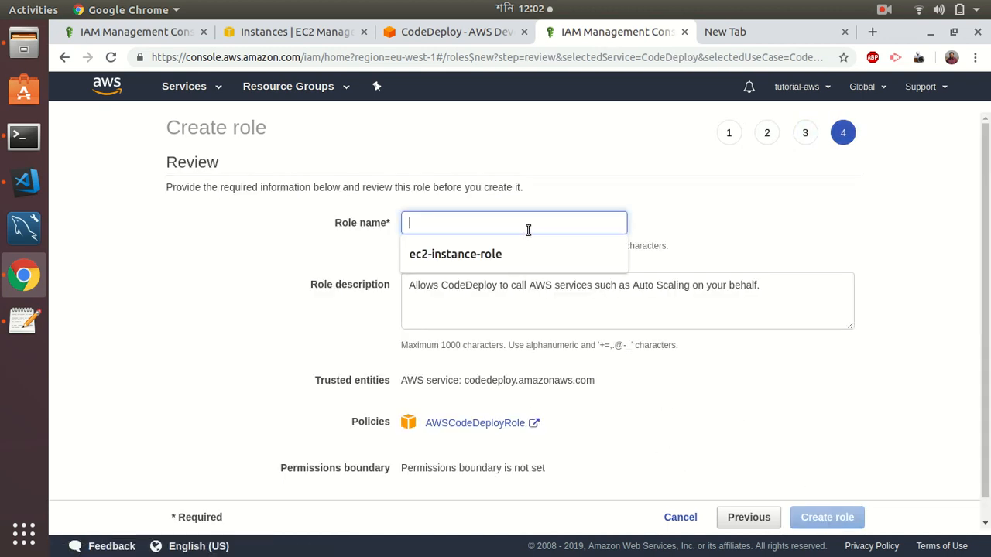
- Name the role codedeploymentRole and create it
text(codede)
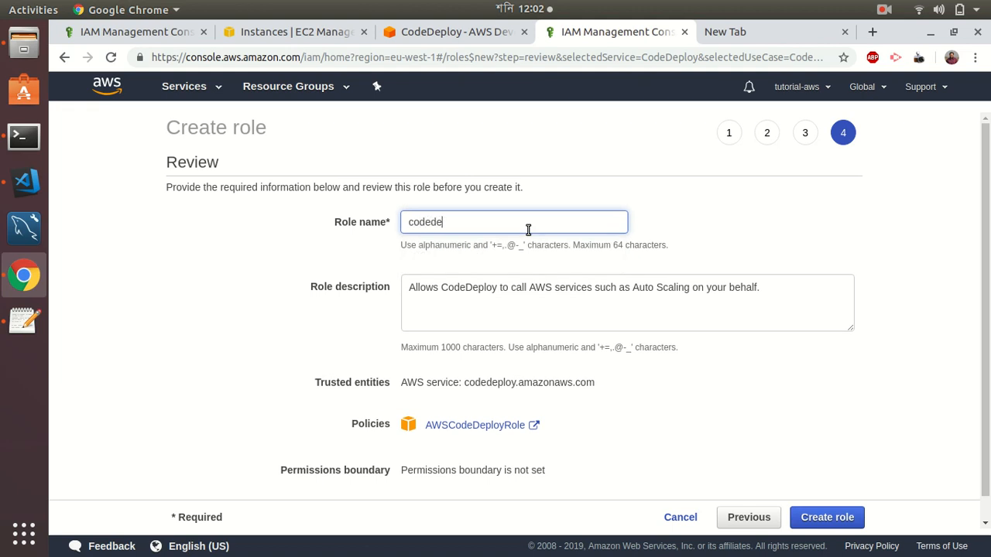
text(ployment)
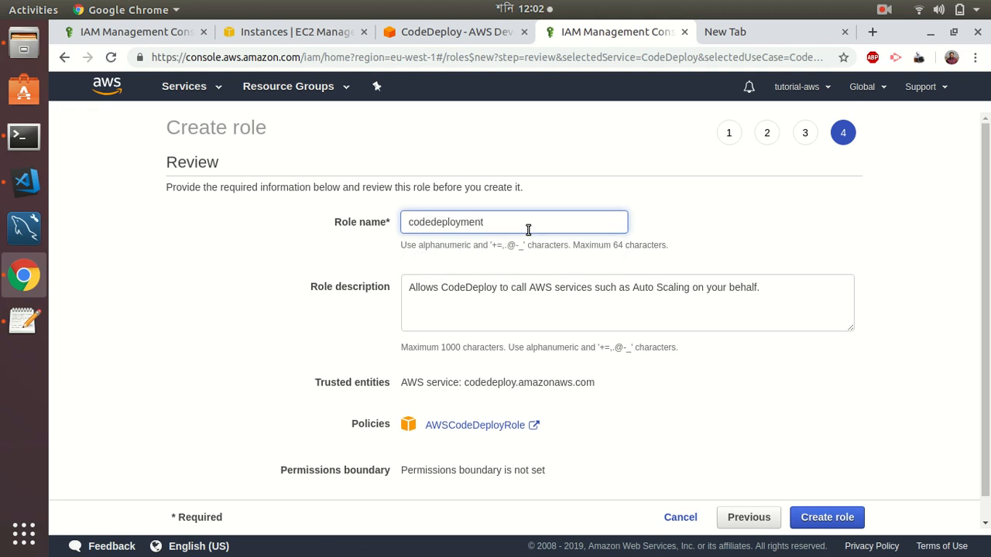
text(Role)
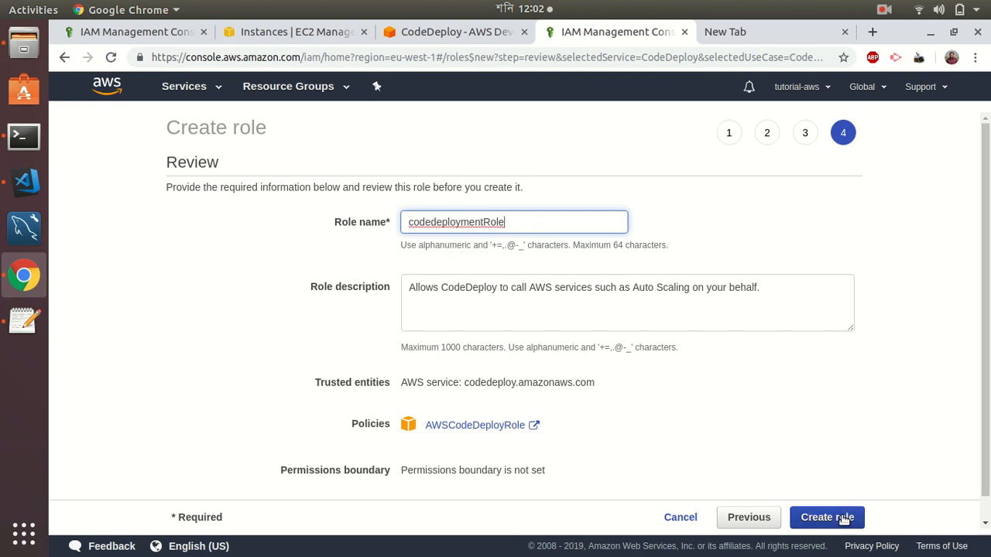
click(827, 517)
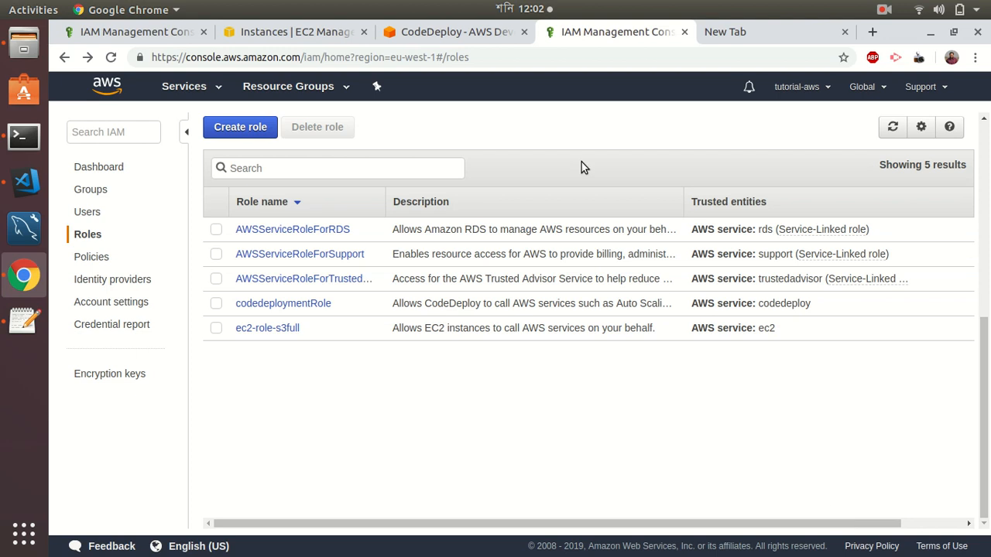
- Return to the sitesnshopsblog application and restart the deployment group form
click(433, 30)
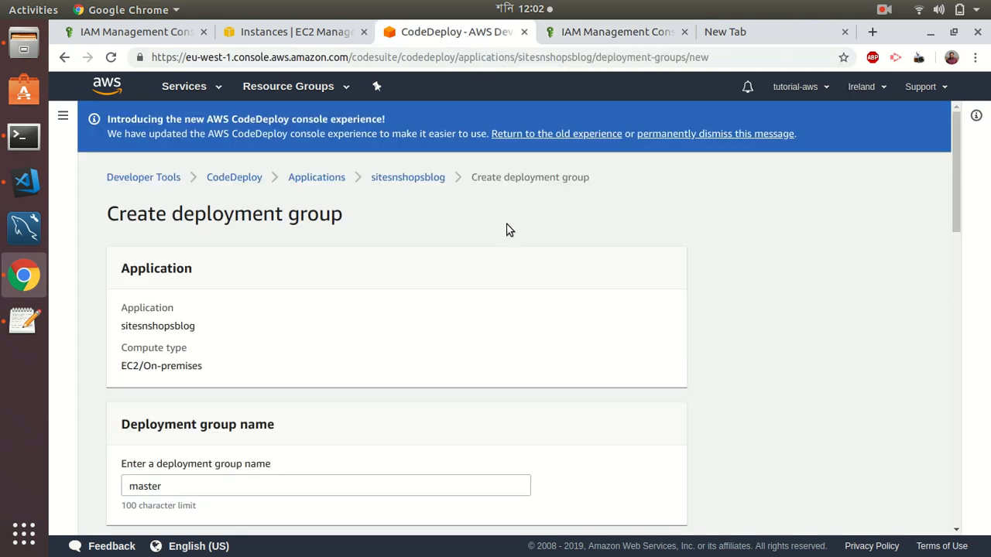
click(409, 177)
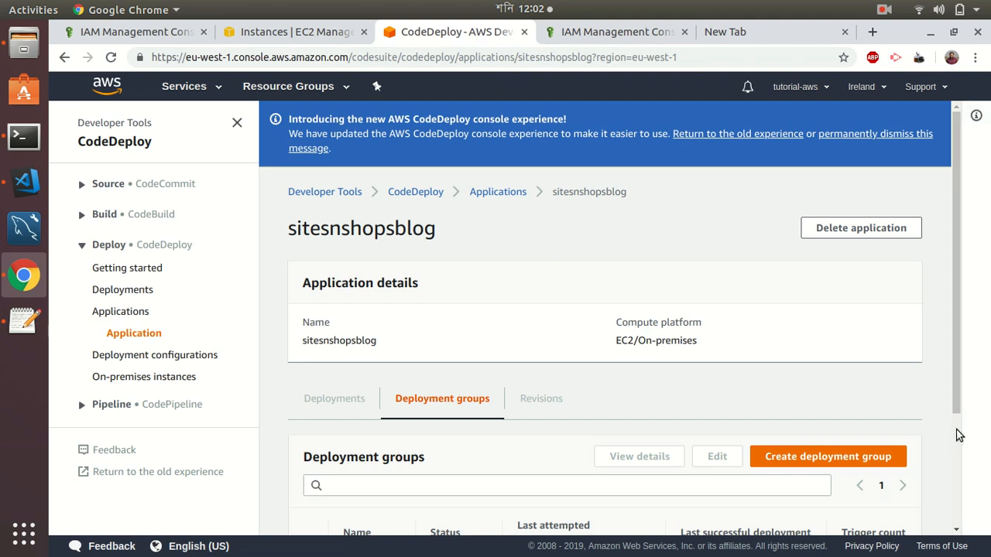
scroll(down, 3)
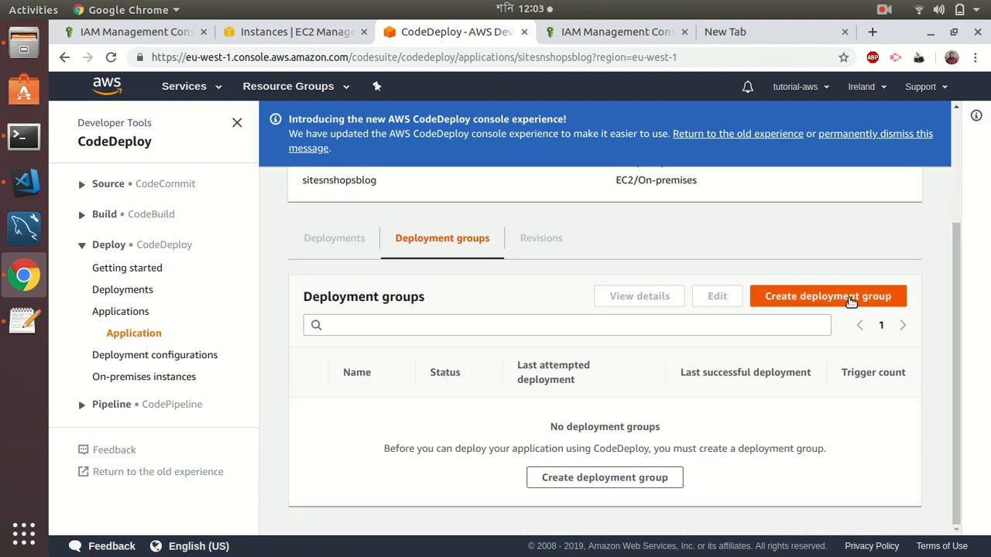
click(827, 296)
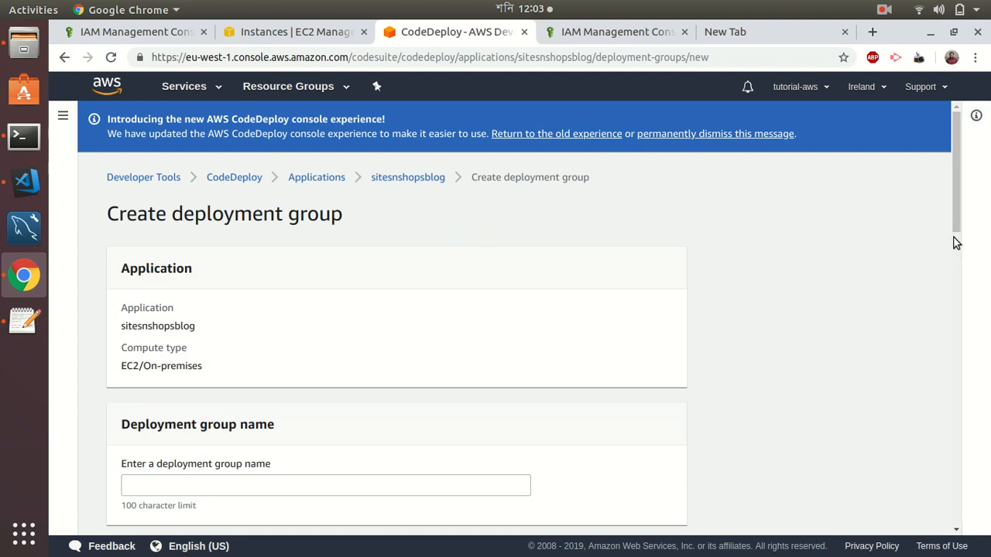
- Assign codedeploymentRole as service role, name the group master, and review the in-place AllAtOnce settings
scroll(down, 3)
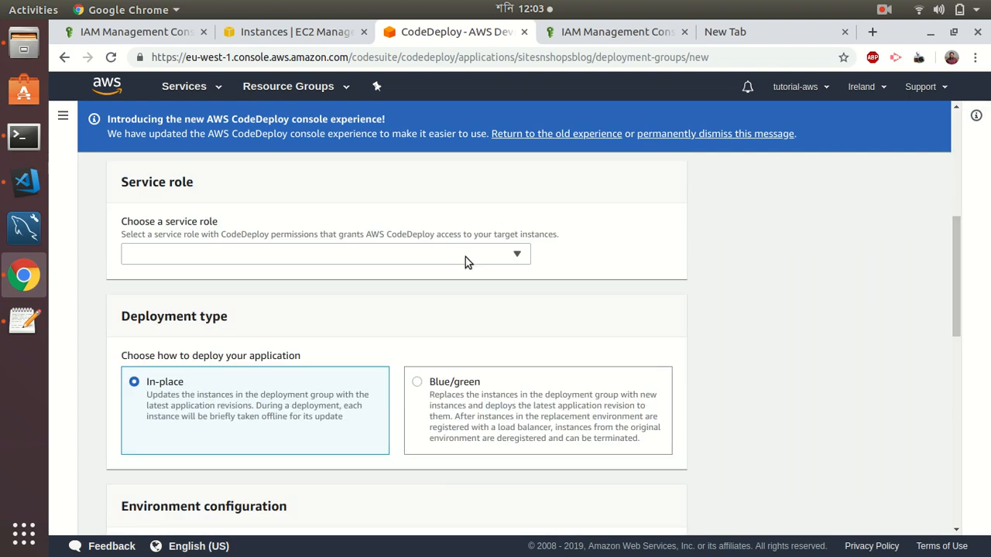
click(325, 254)
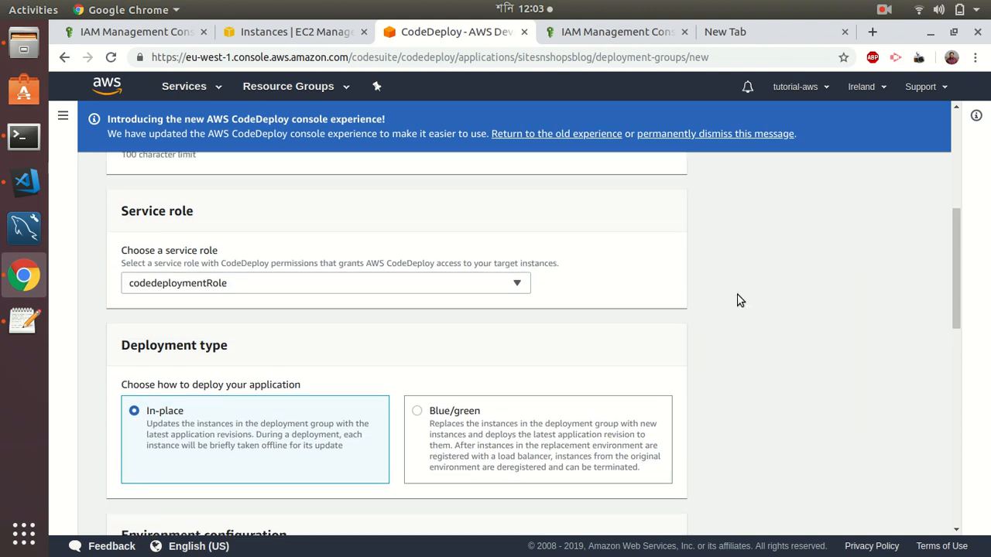
scroll(up, 3)
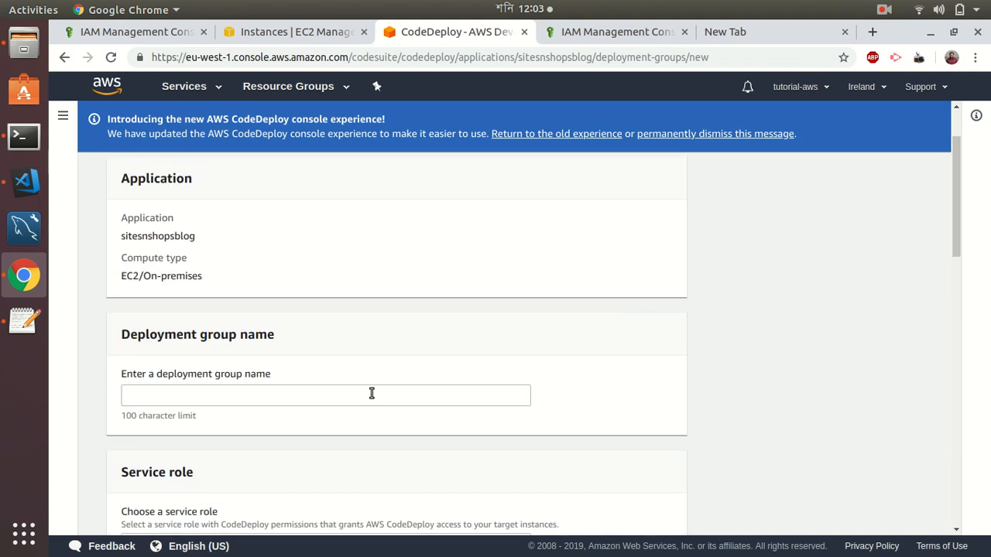
text(master)
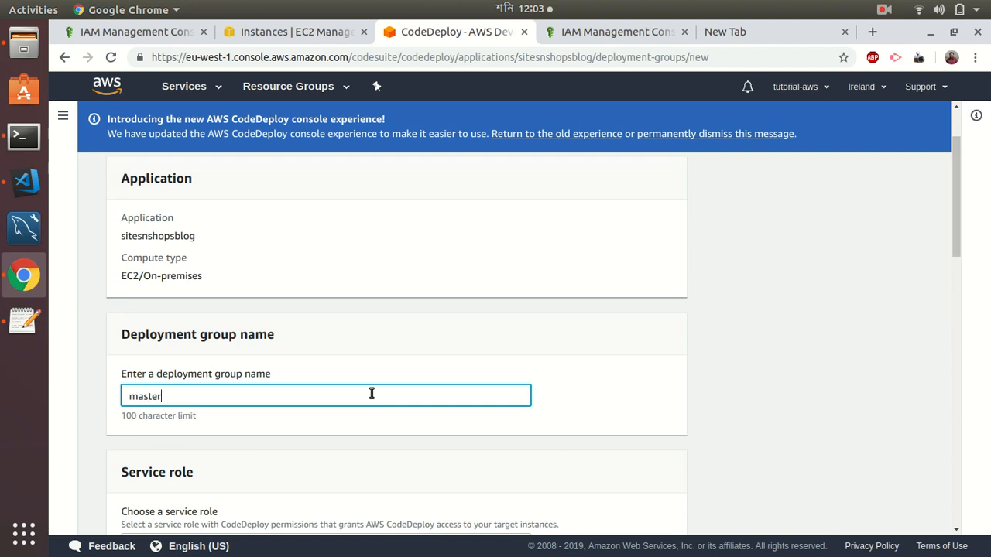
scroll(down, 3)
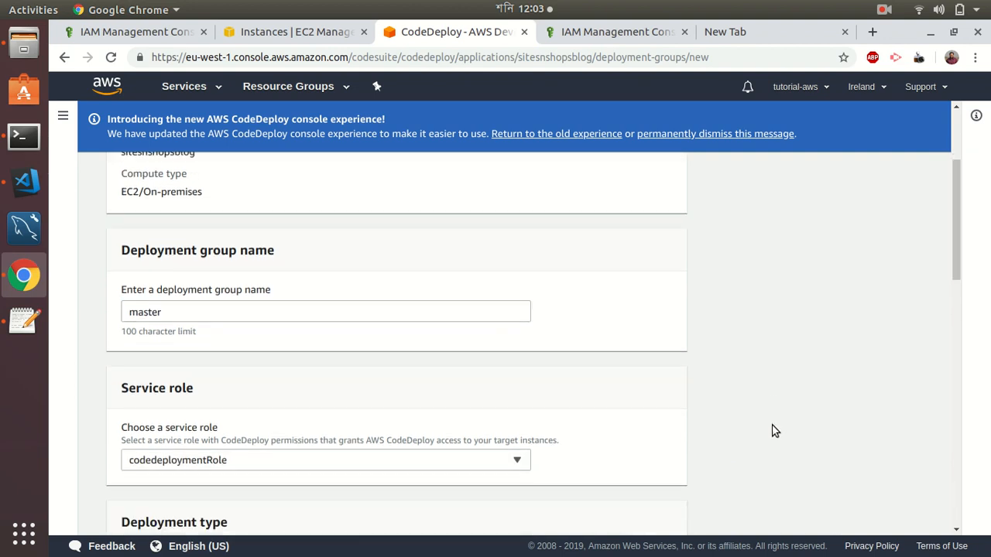
scroll(down, 3)
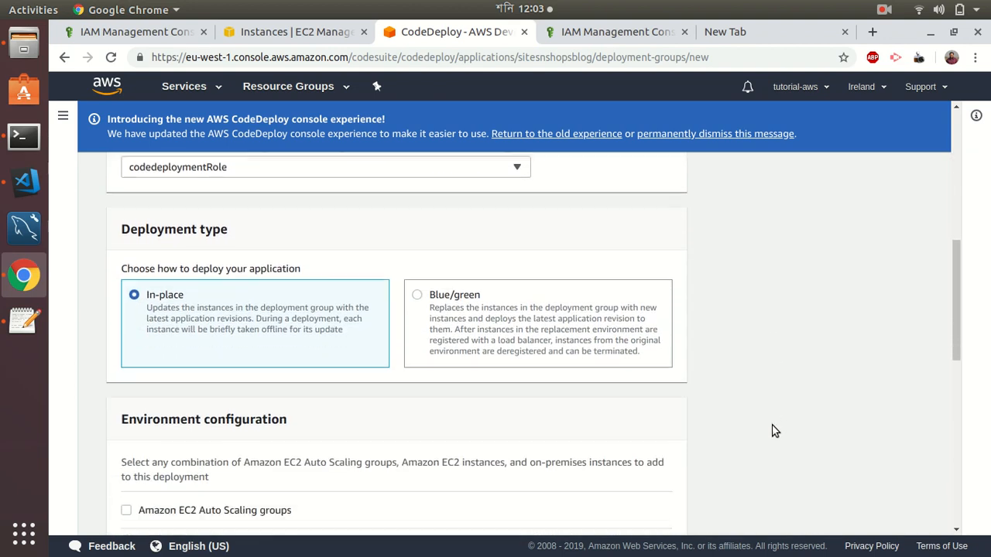
scroll(down, 3)
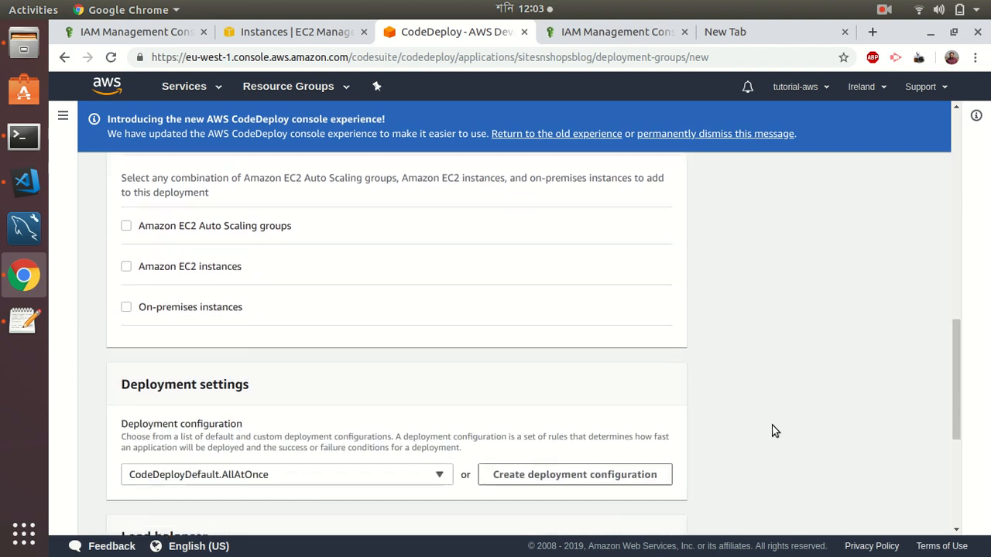
scroll(down, 3)
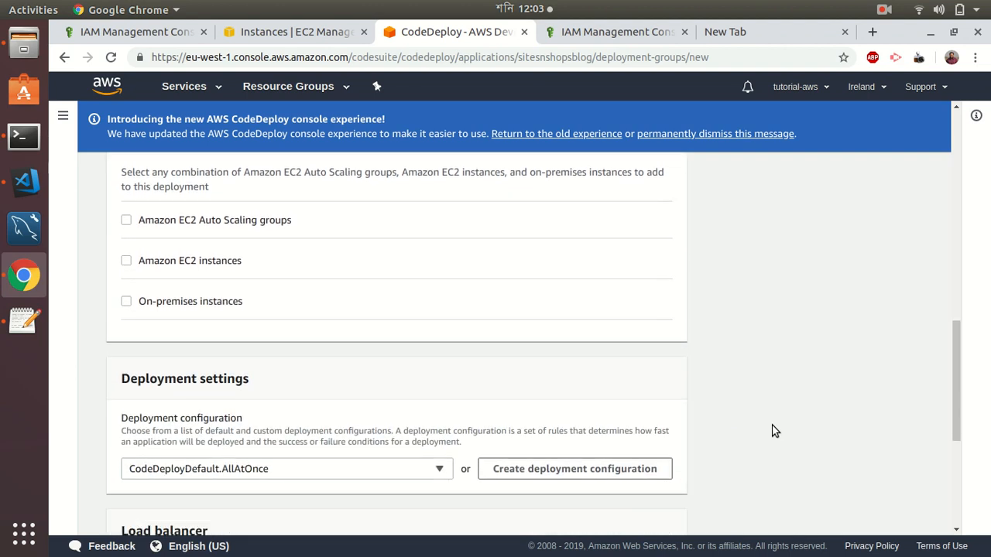
mouse_move(120, 277)
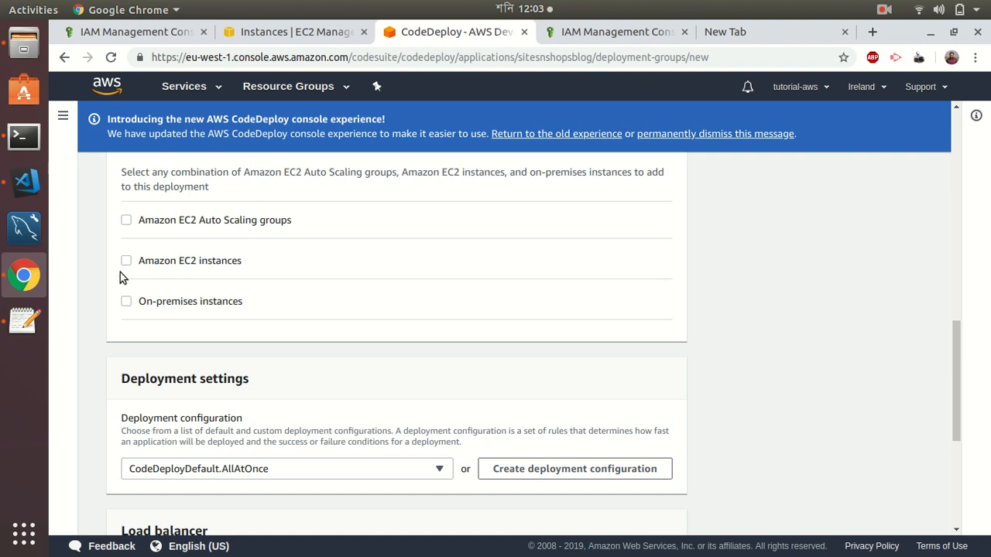
mouse_move(123, 268)
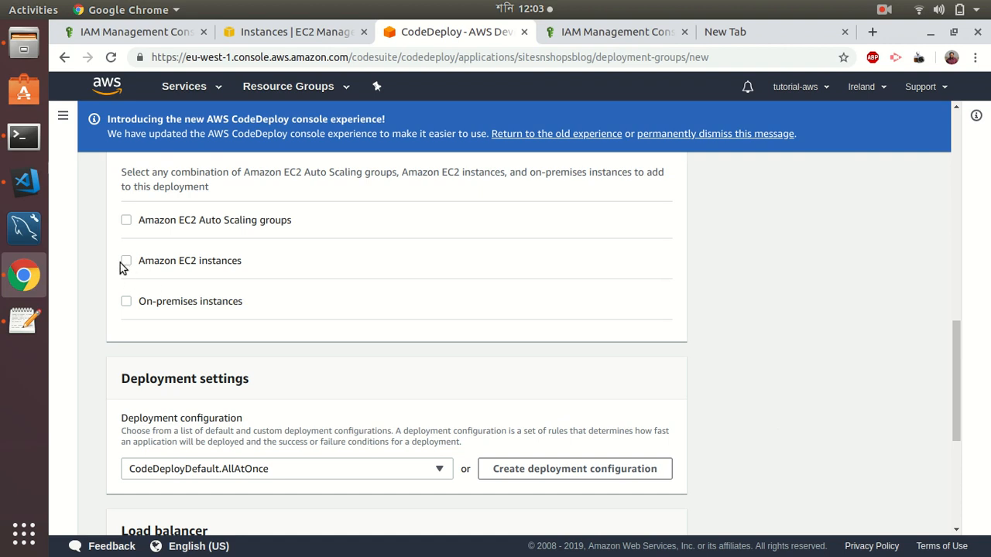
- Target Amazon EC2 instances by tag project-myblog = sitesnshops.com, matching one instance
click(126, 260)
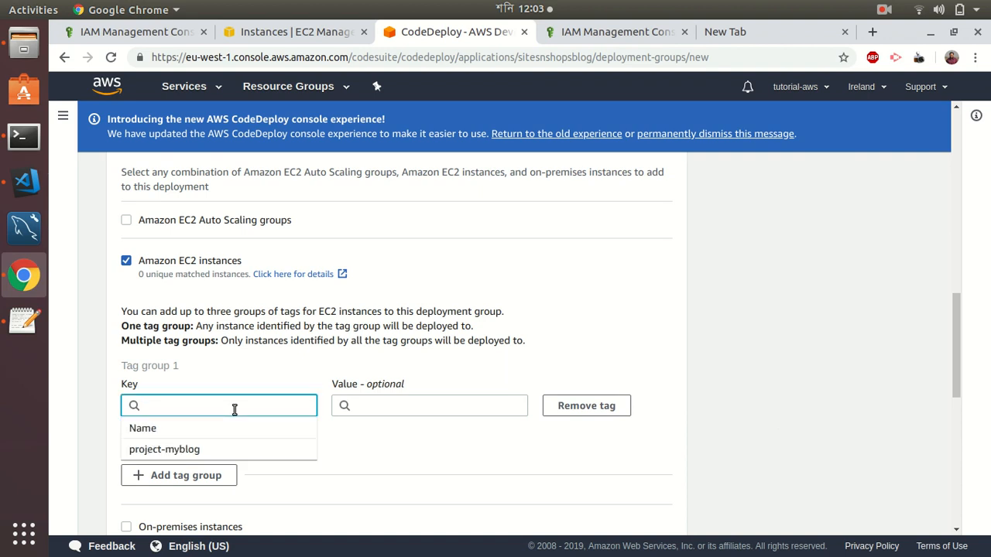
text(pro)
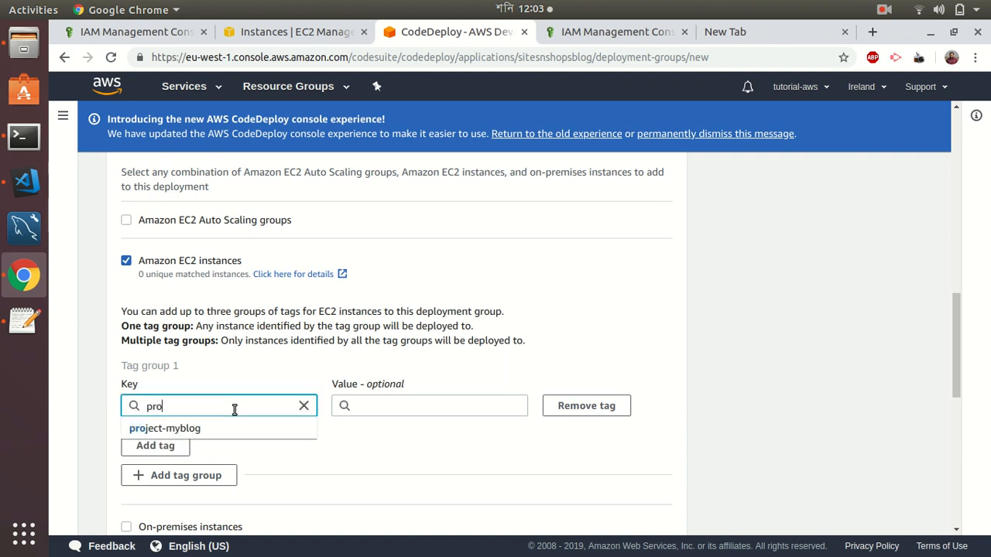
click(164, 427)
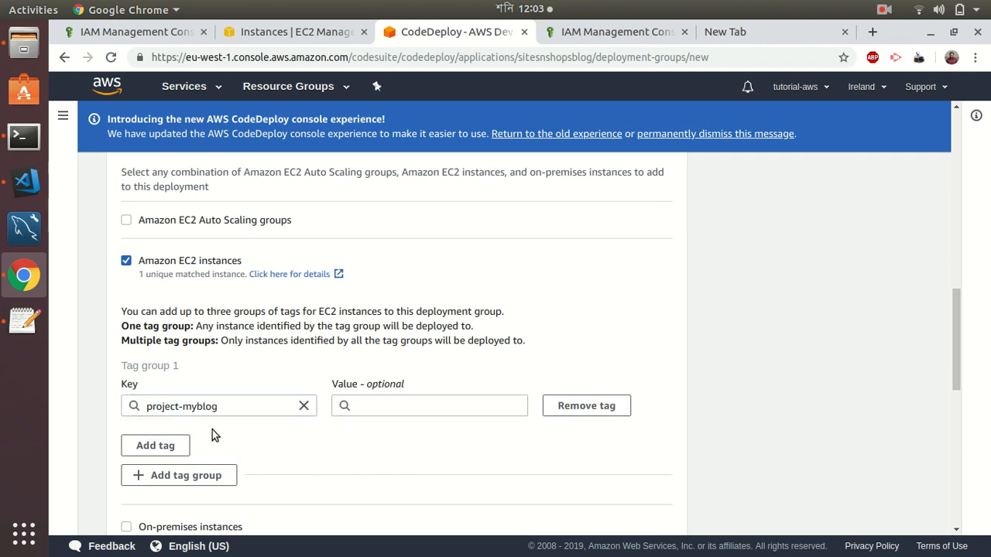
click(429, 406)
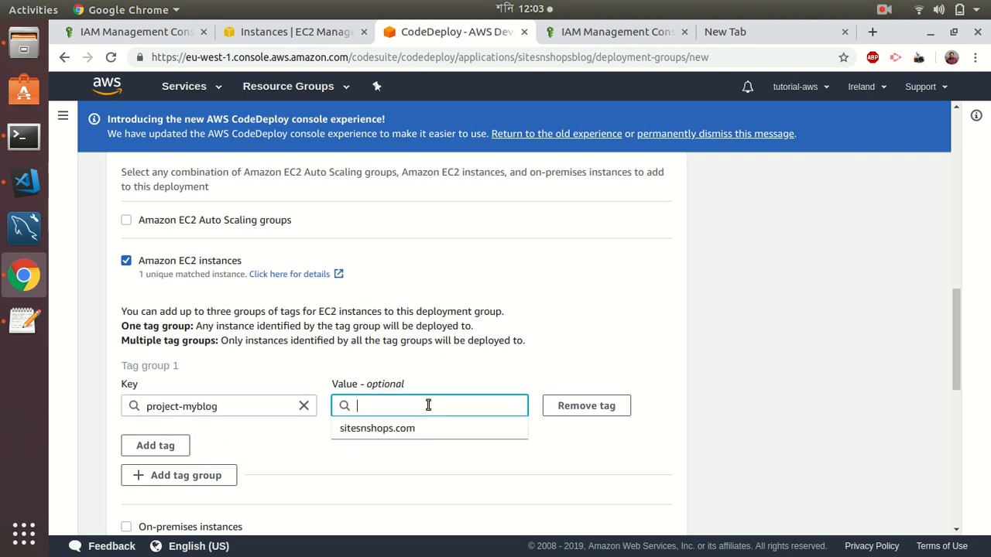
text(si)
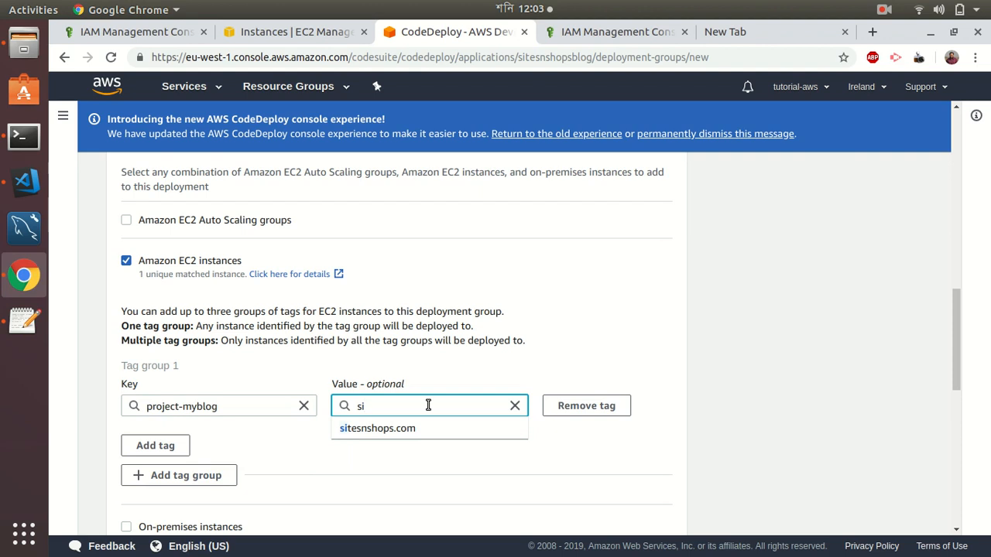
click(377, 427)
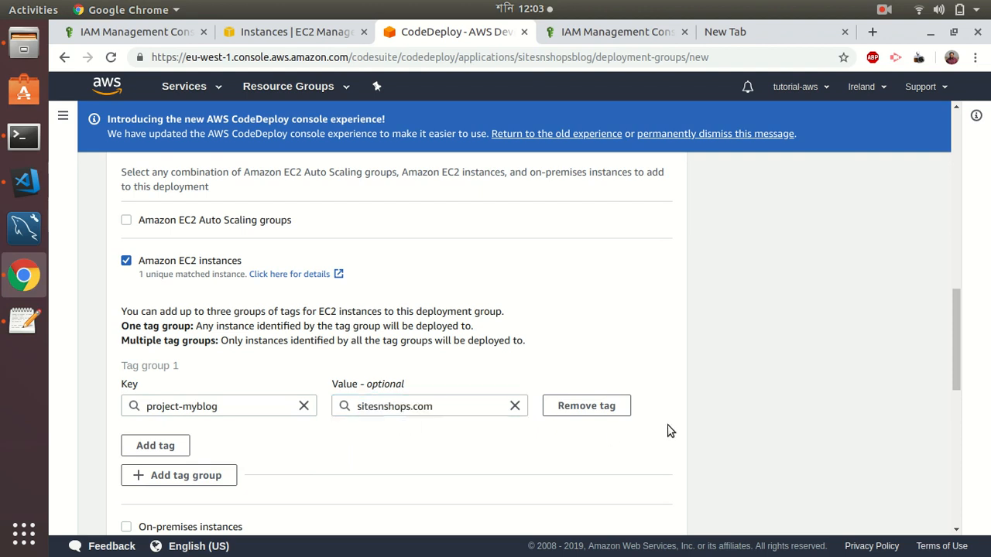
mouse_move(724, 421)
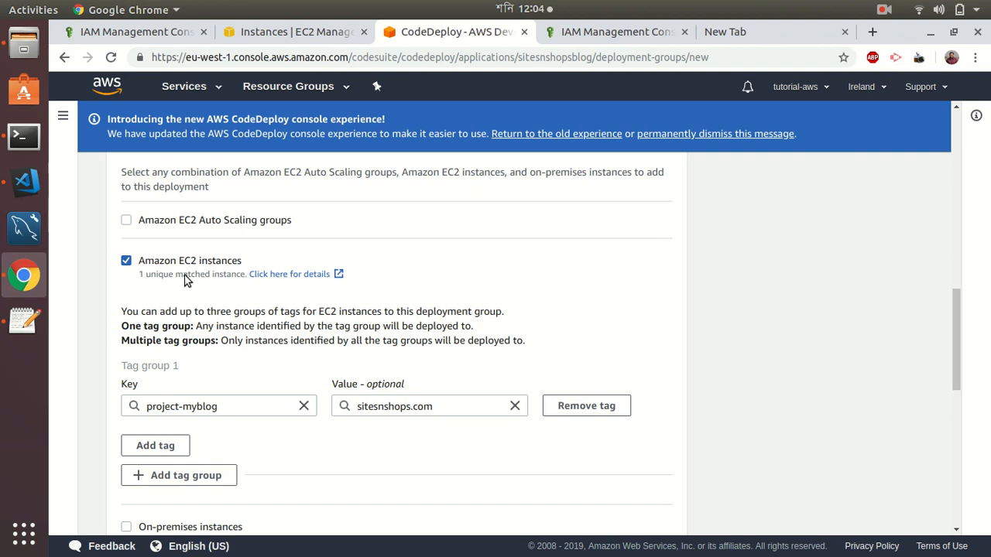
mouse_move(375, 337)
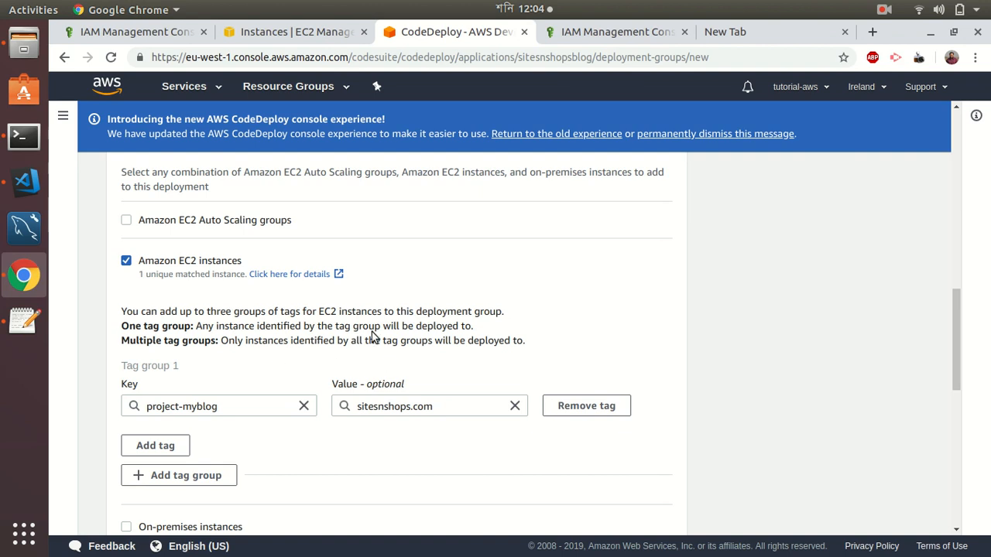
mouse_move(761, 372)
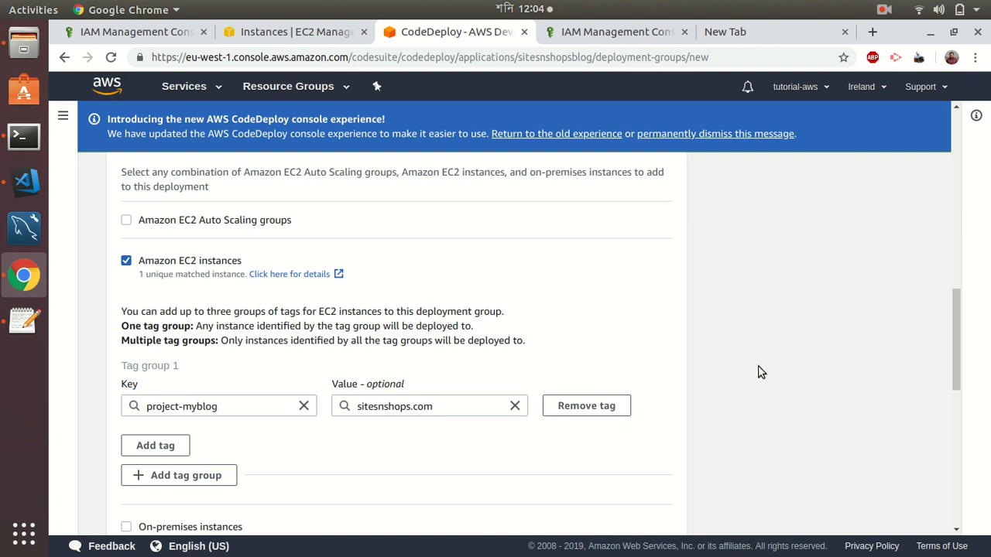
- Disable load balancing for the group and scroll to the advanced triggers and alarms section
scroll(down, 3)
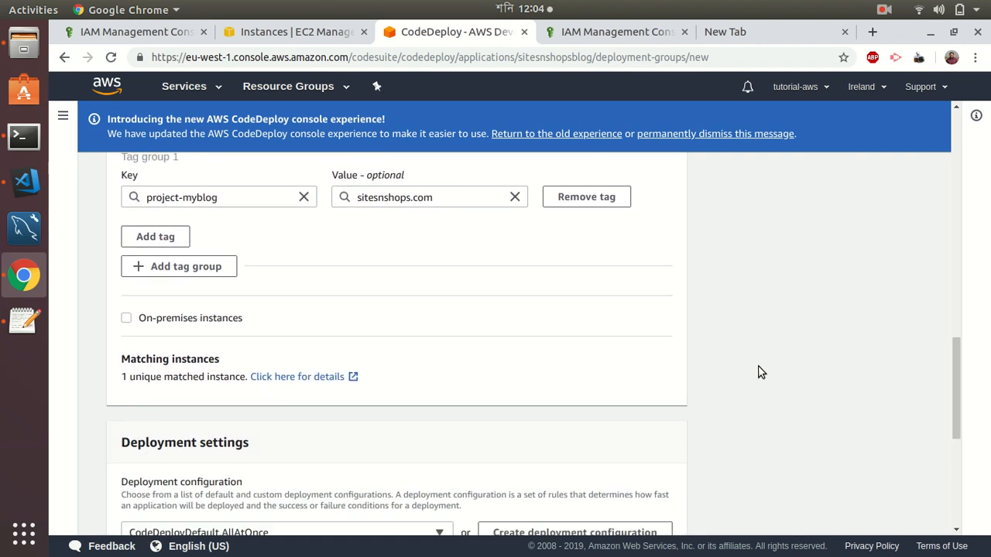
scroll(down, 3)
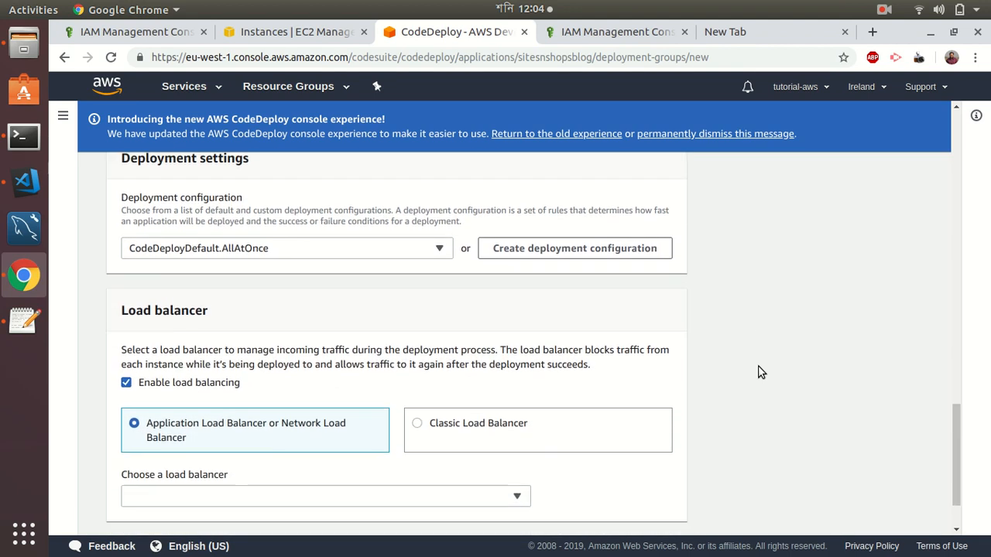
mouse_move(127, 382)
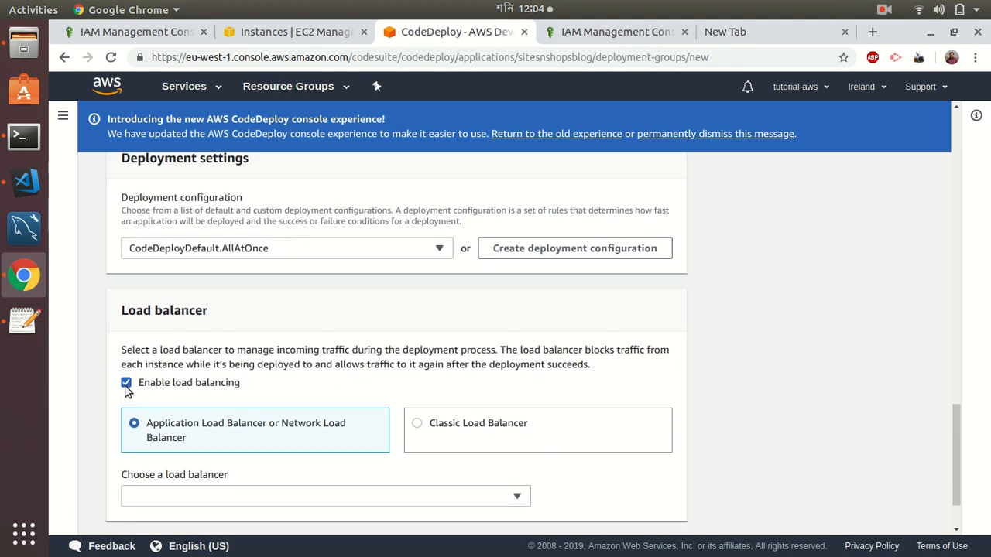
click(127, 382)
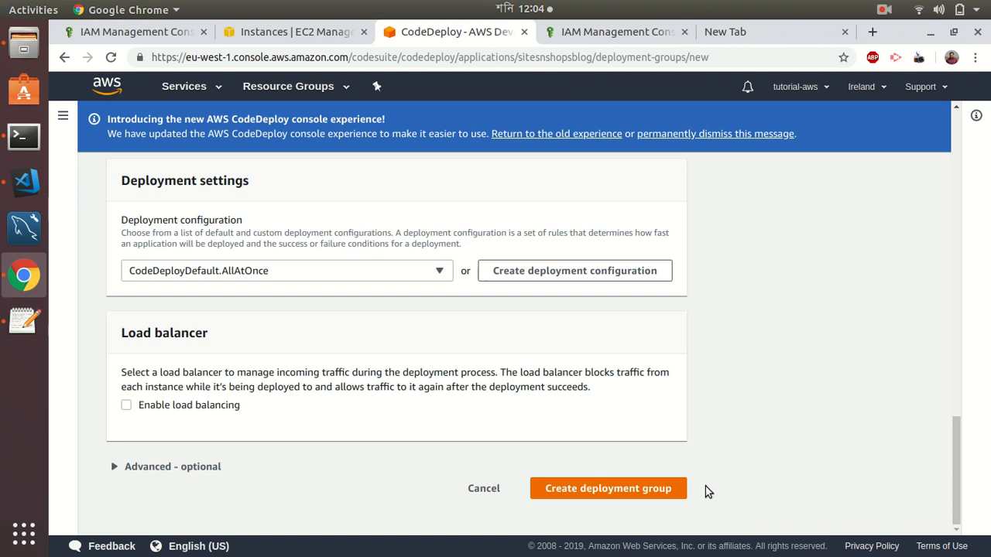
mouse_move(822, 466)
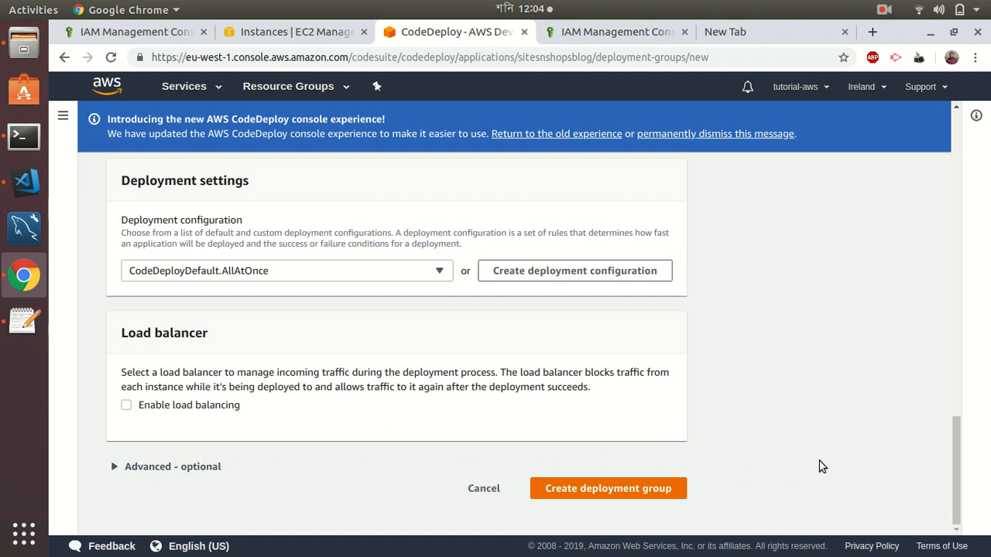
mouse_move(184, 466)
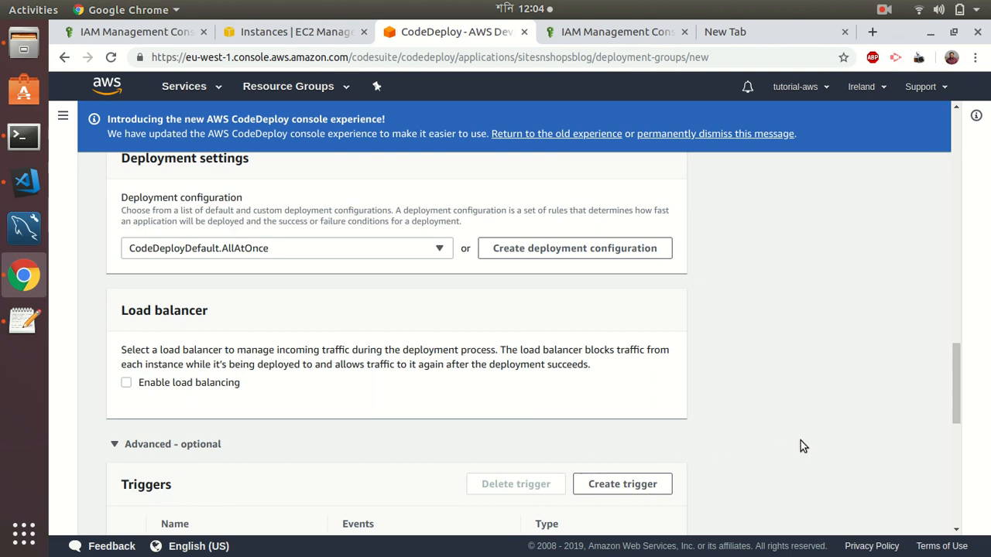
scroll(down, 3)
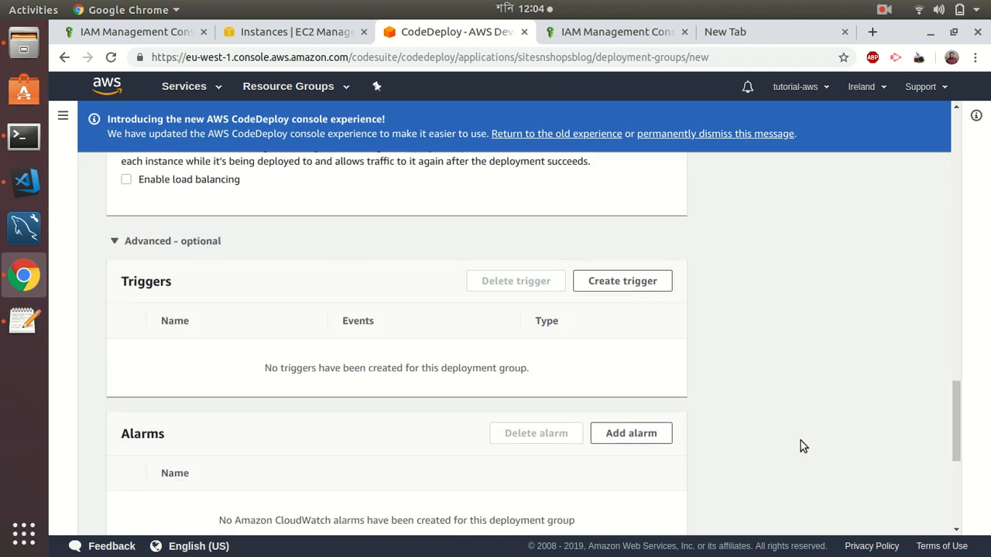
mouse_move(623, 282)
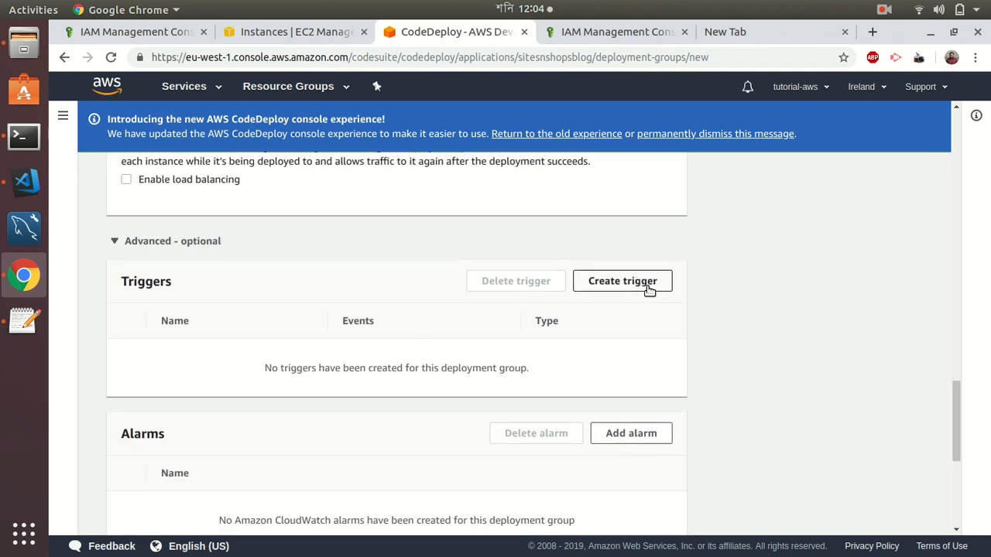
click(622, 281)
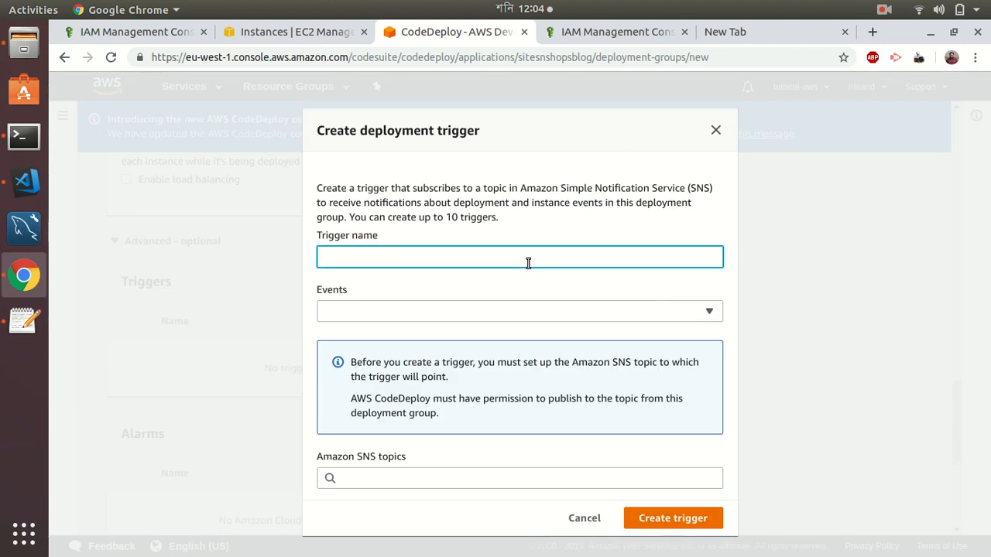
click(521, 257)
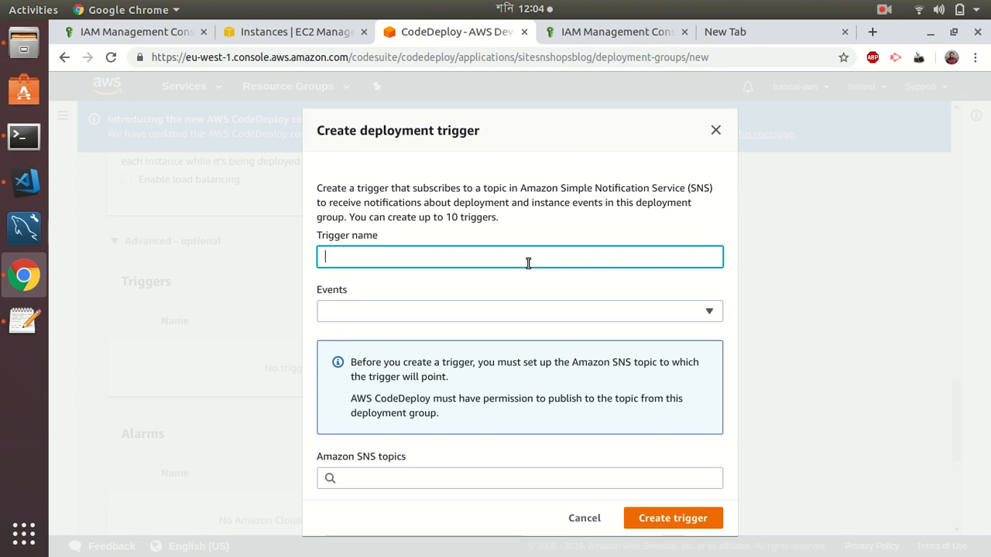
text(deploymentf)
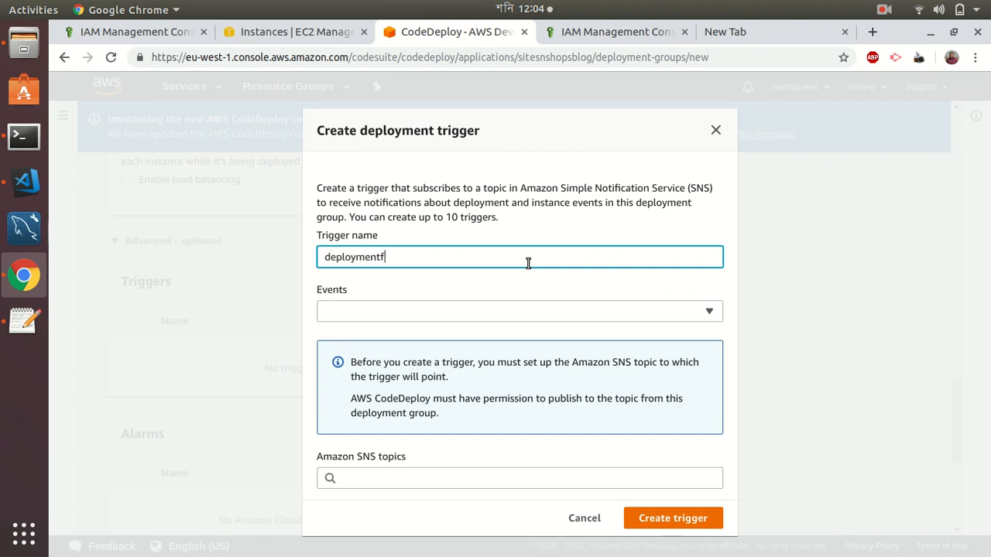
text(ails)
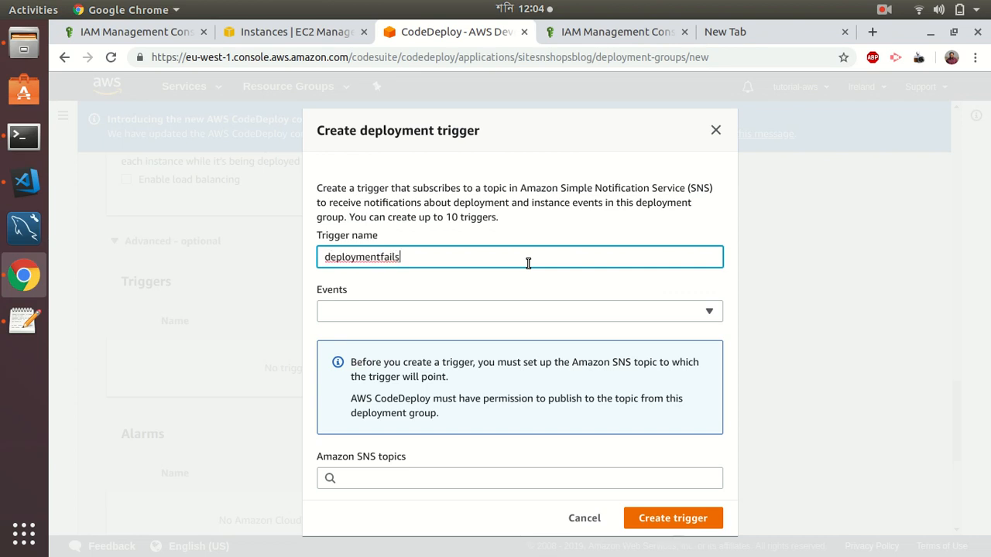
mouse_move(487, 289)
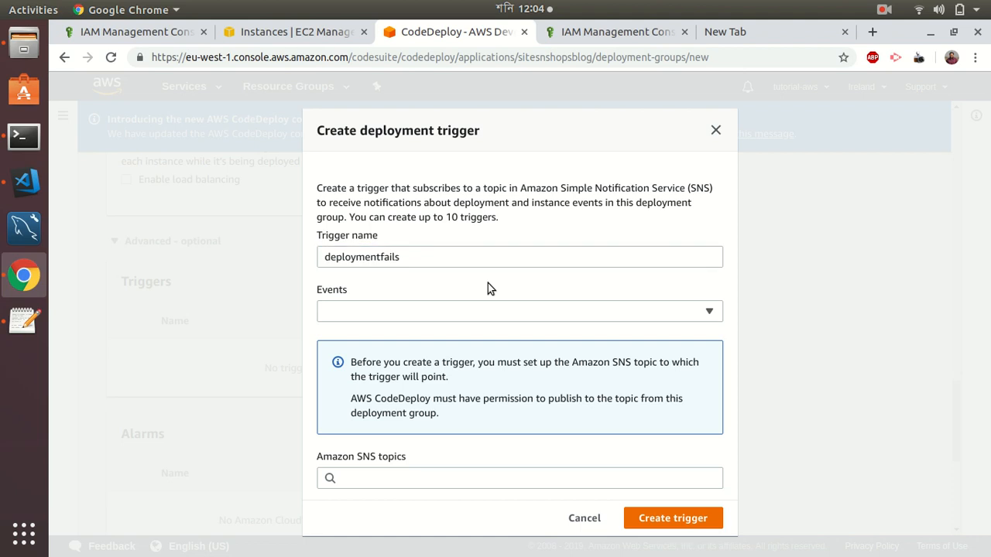
click(518, 310)
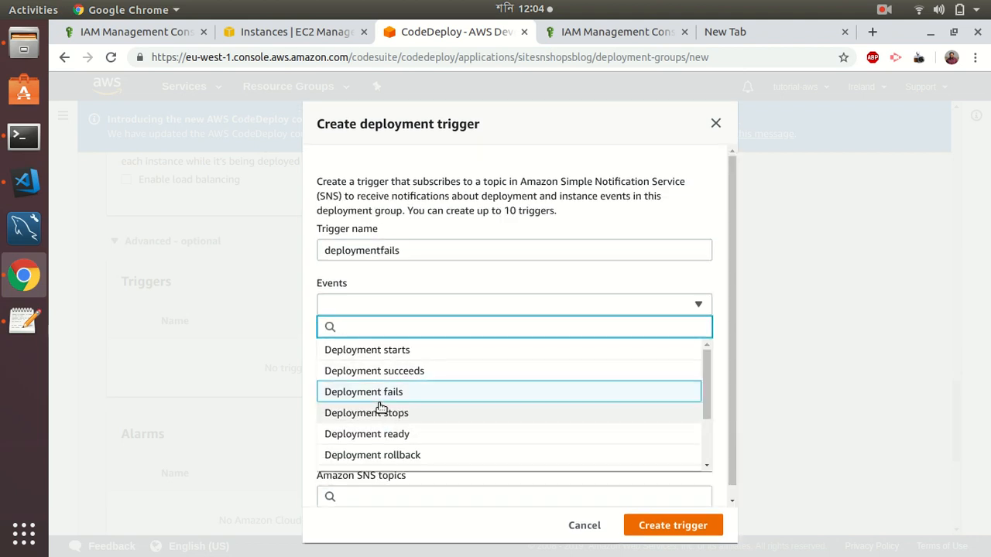
click(362, 390)
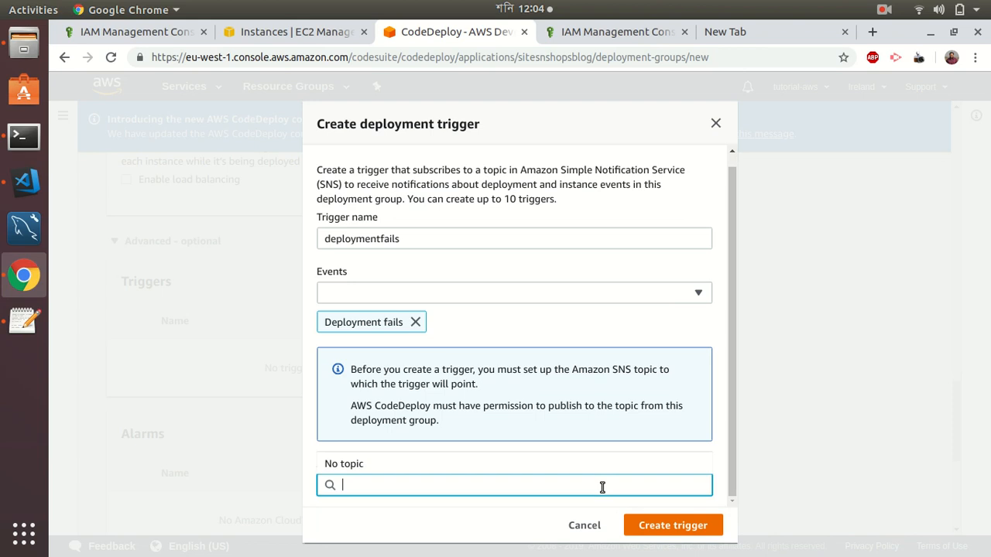
mouse_move(428, 486)
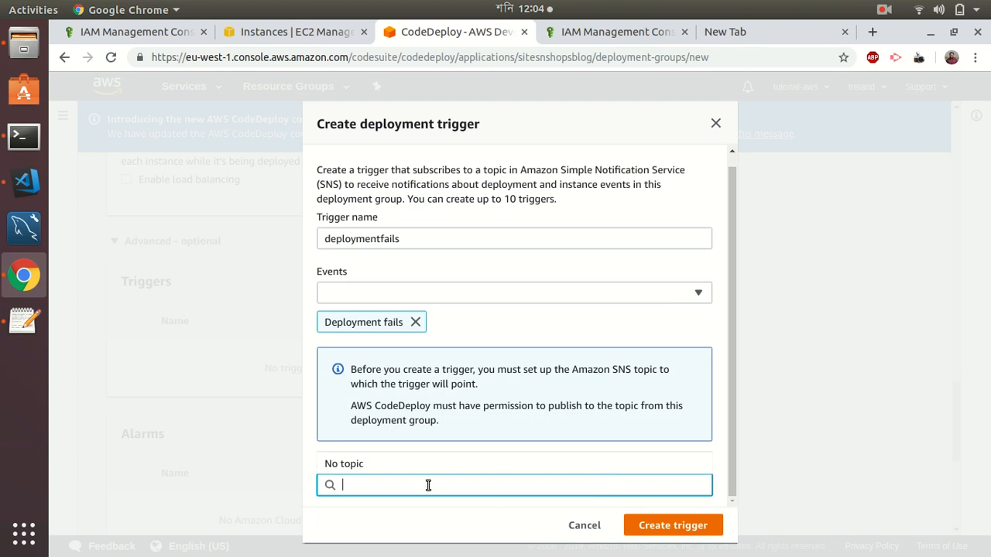
text(atiq)
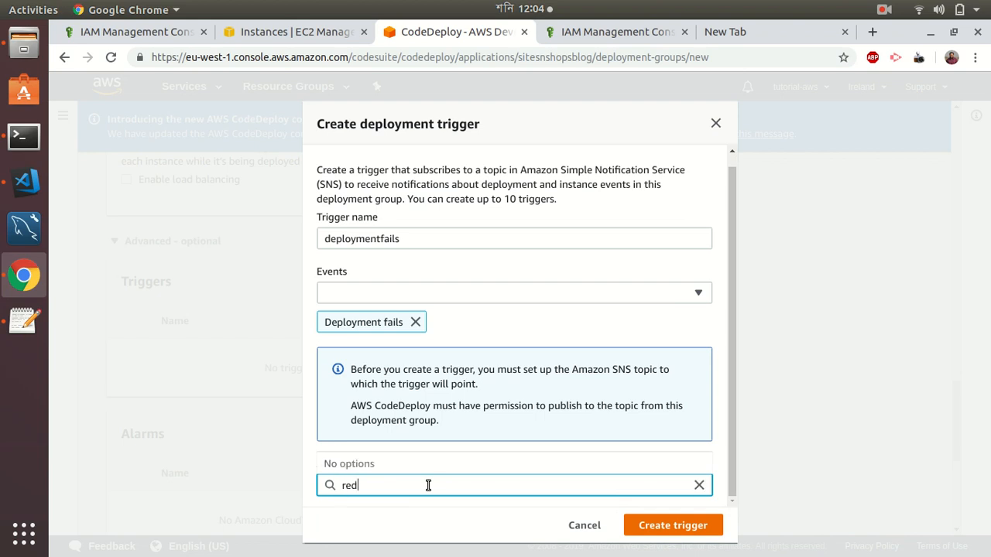
click(698, 487)
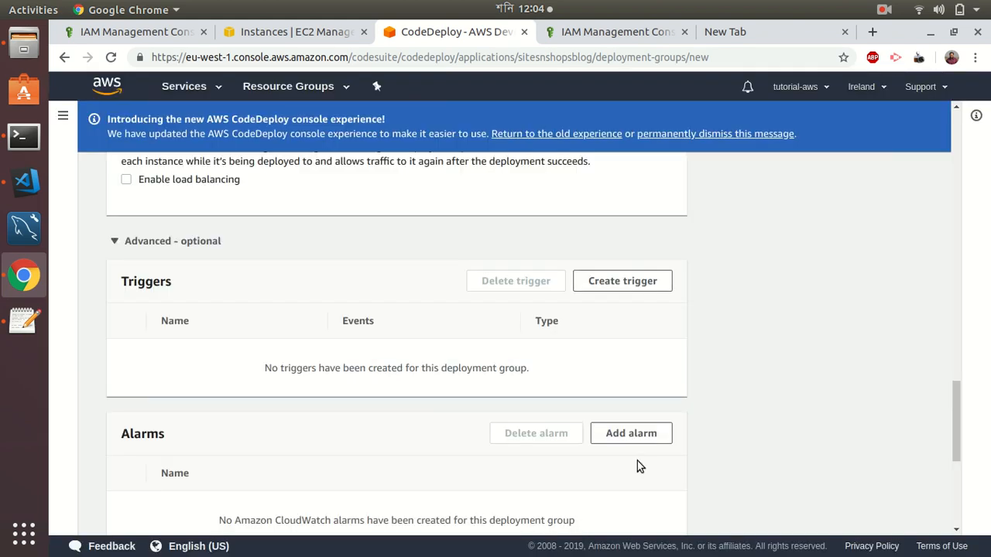
mouse_move(697, 106)
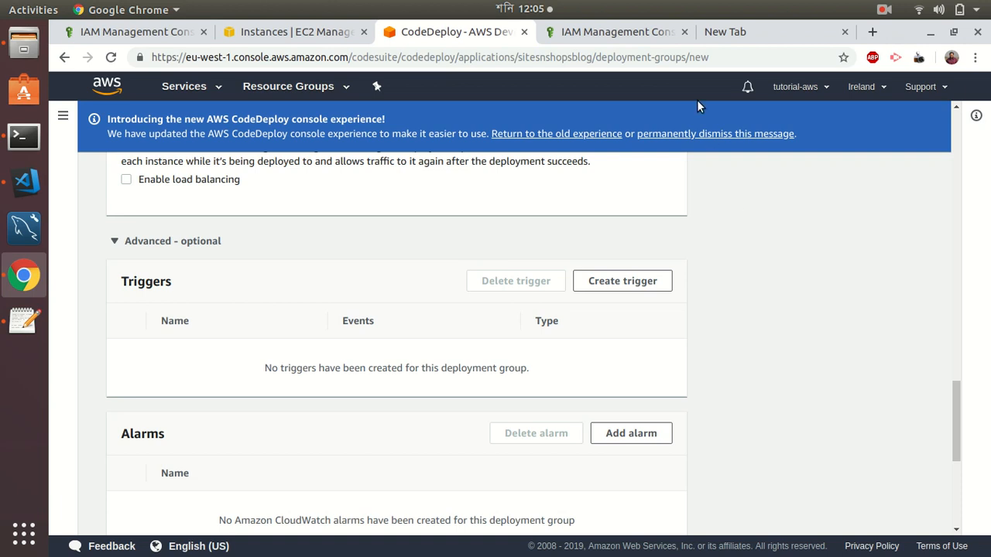
- Reach SNS in another tab and begin a topic named system_admin
click(616, 30)
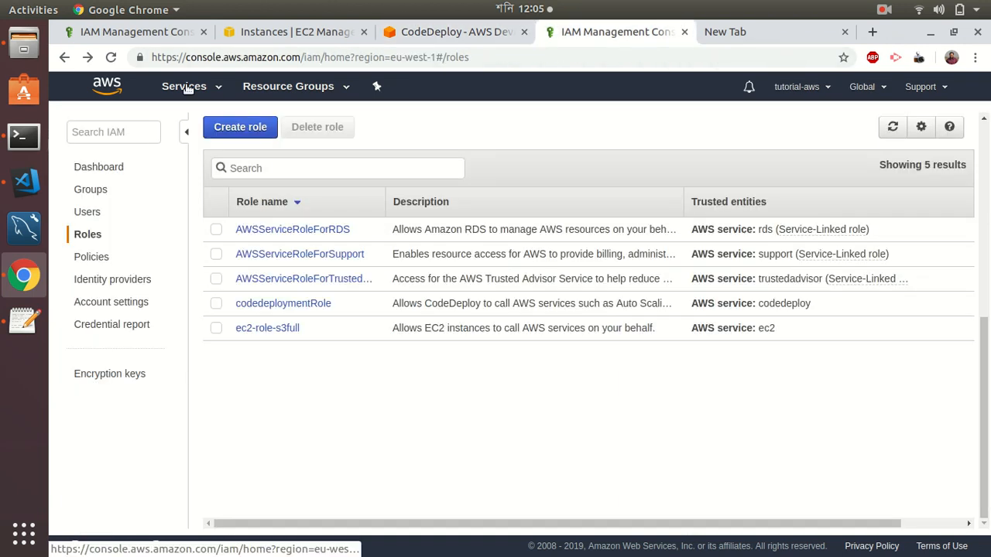
text(sns)
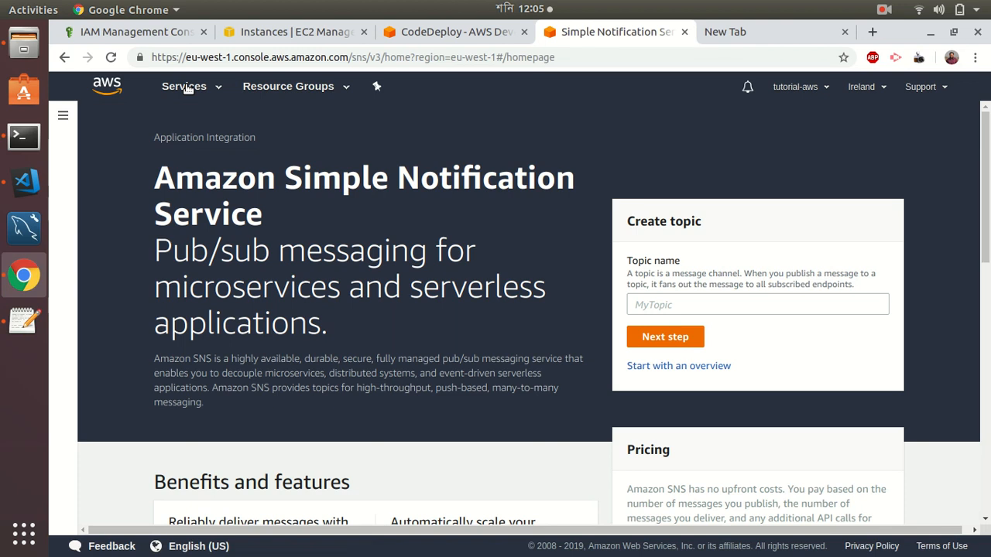
click(757, 303)
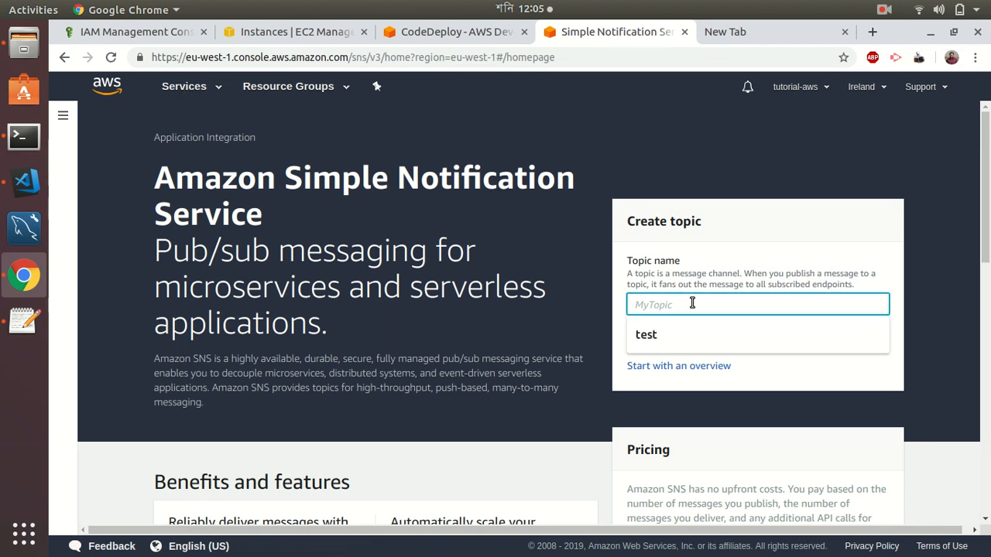
text(syst)
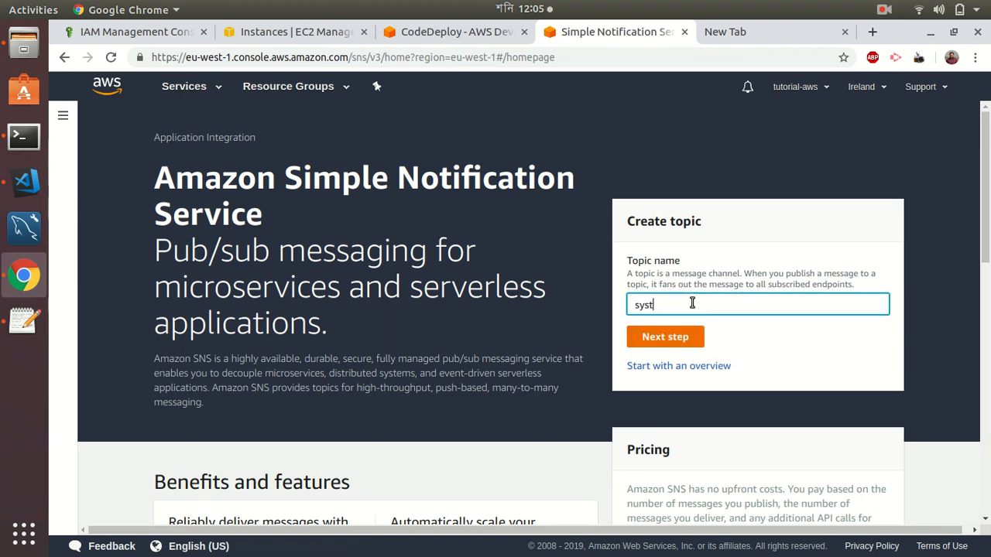
text(em_admin)
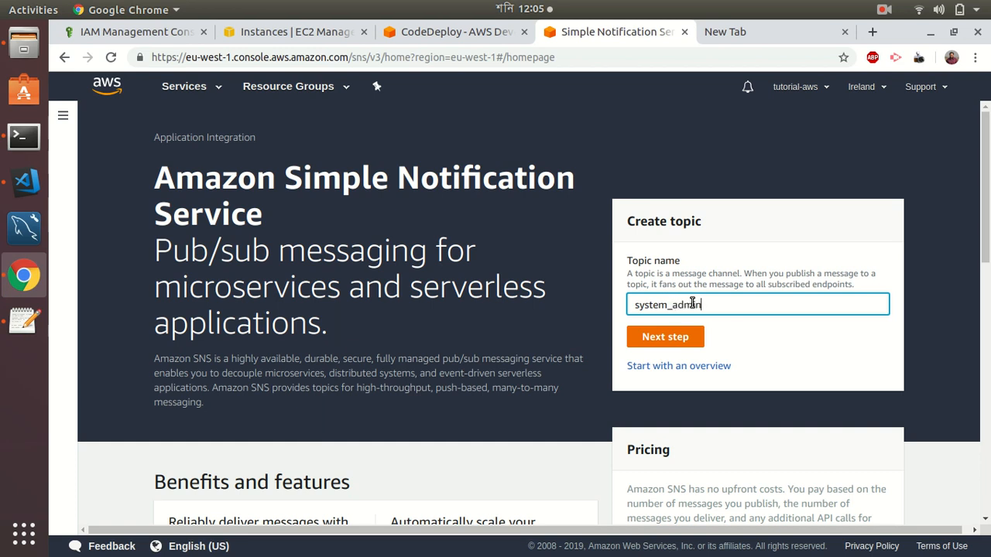
click(665, 338)
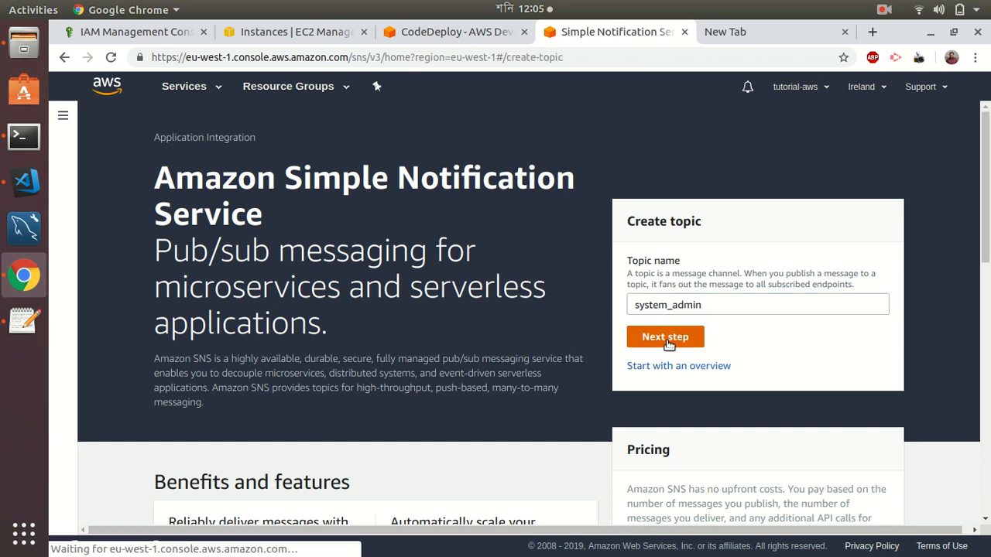
click(664, 337)
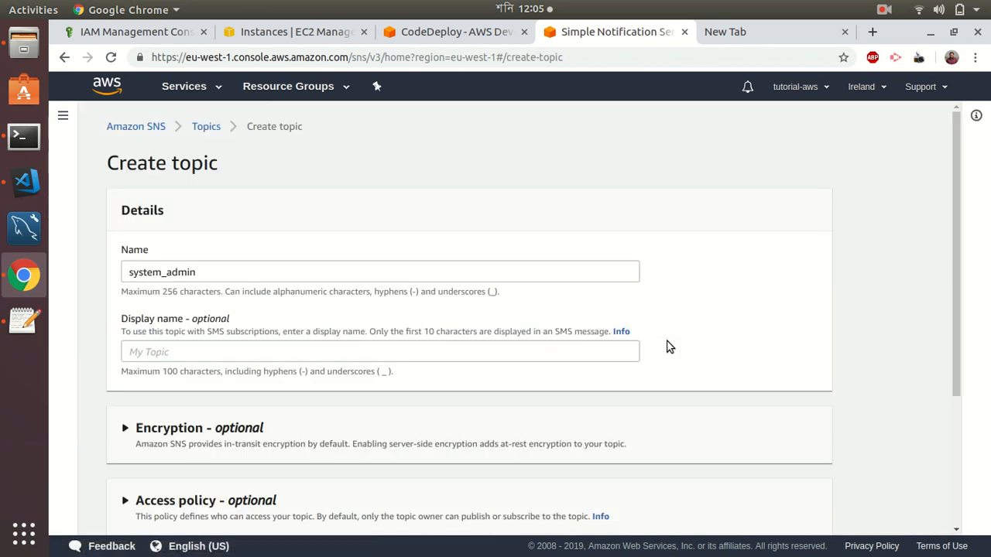
mouse_move(542, 359)
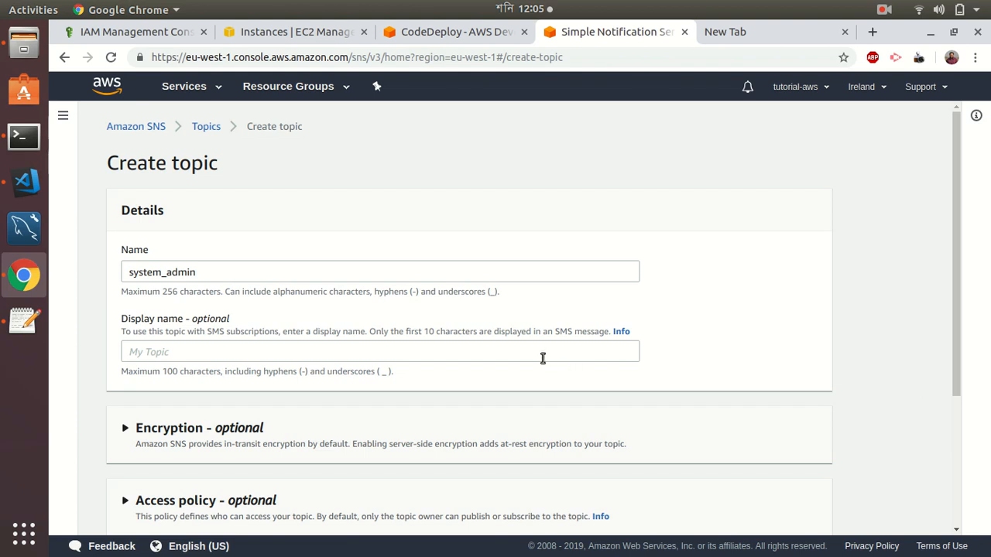
- Set the topic display name to sys_admin and scroll toward Create topic
click(380, 351)
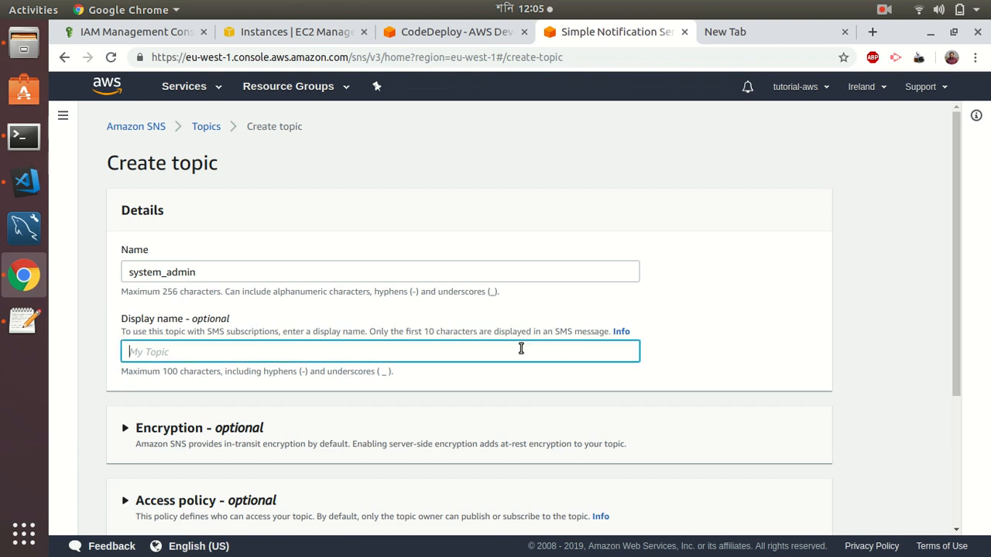
text(sys_admin)
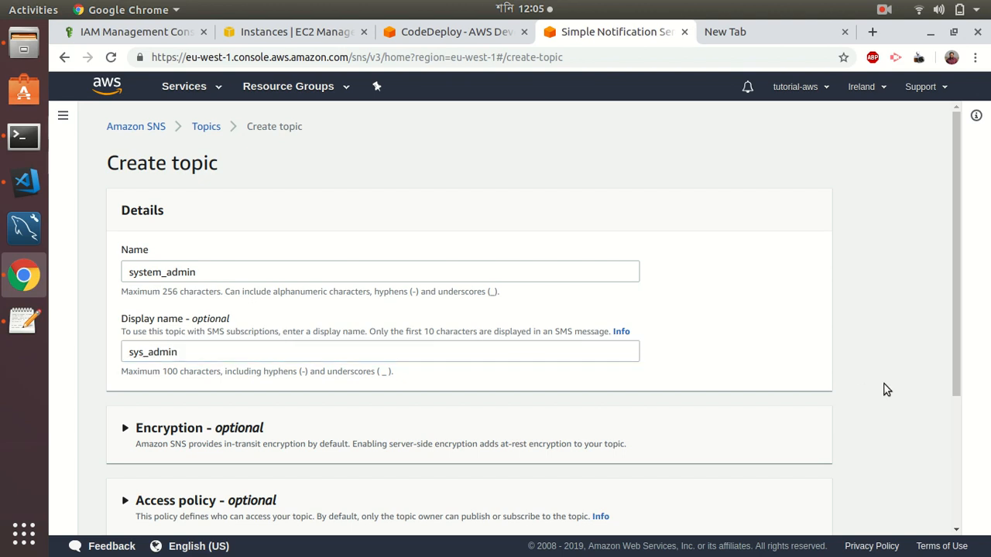
scroll(down, 3)
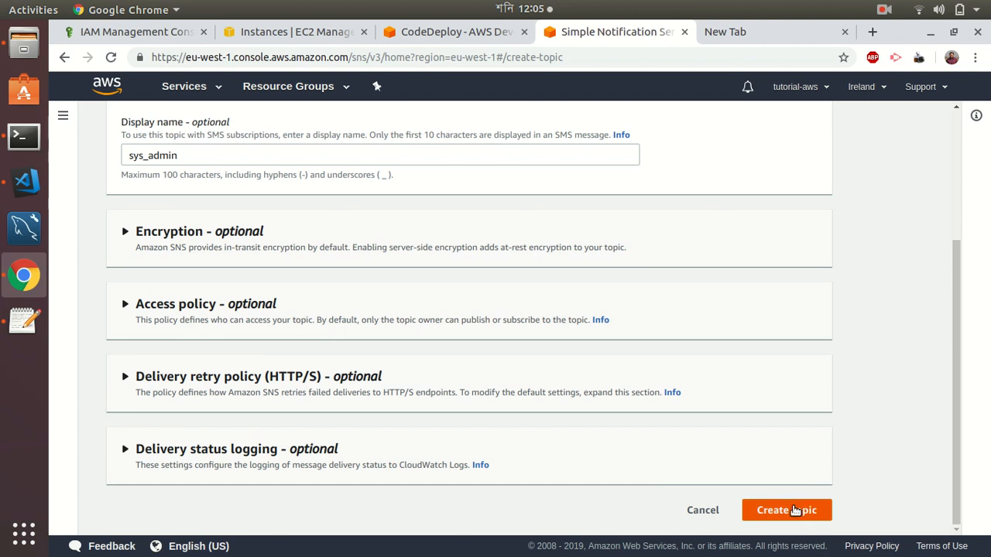
- Create the system_admin topic and start an Email-protocol subscription for it
click(787, 509)
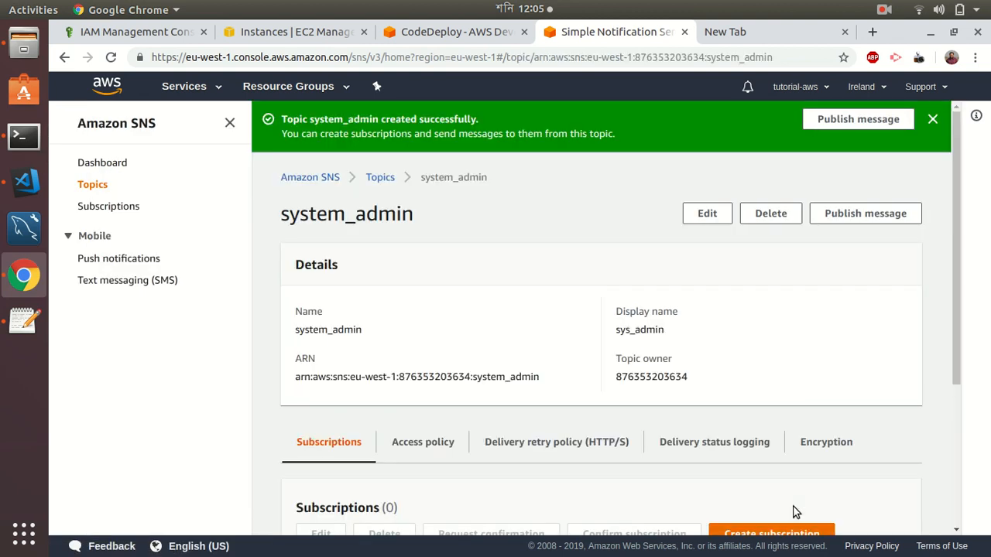
scroll(down, 3)
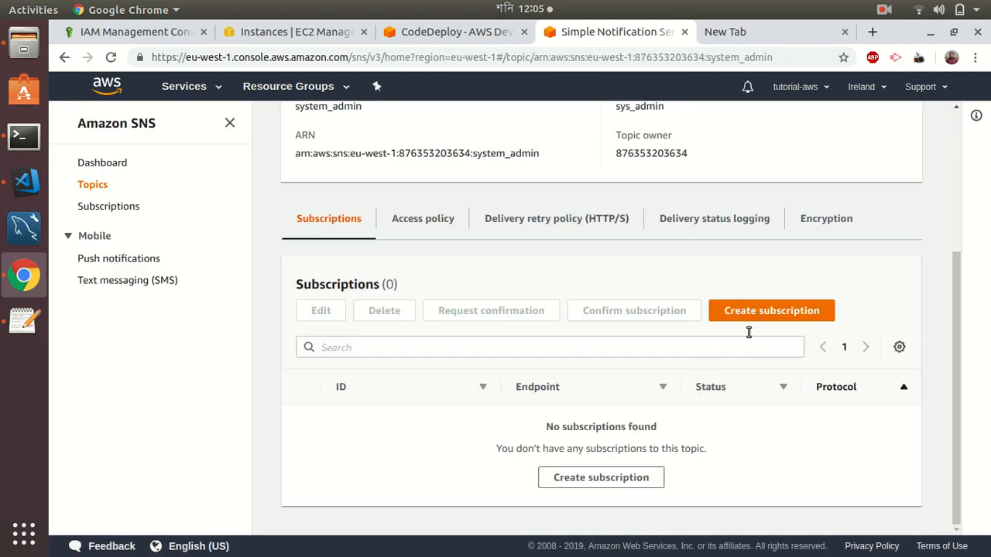
click(771, 310)
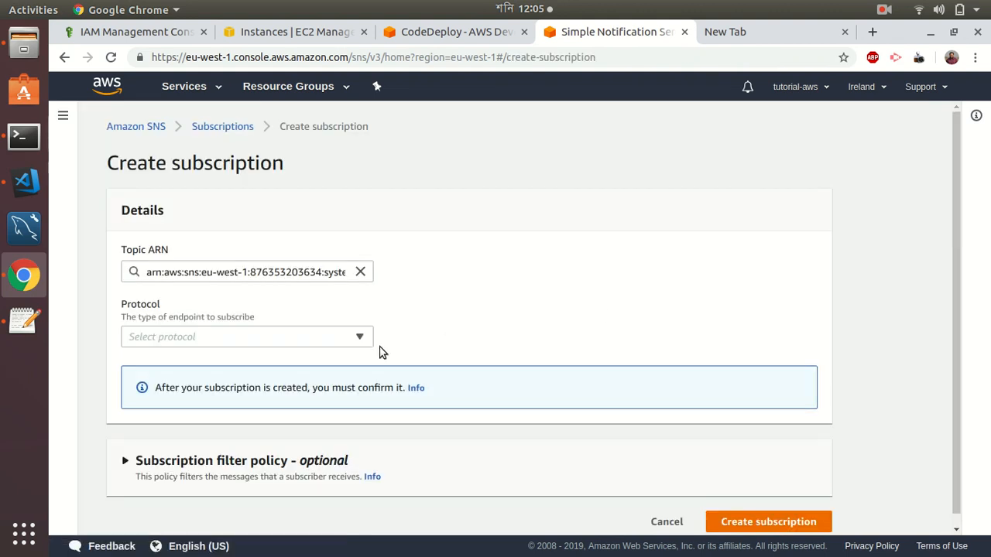
click(246, 336)
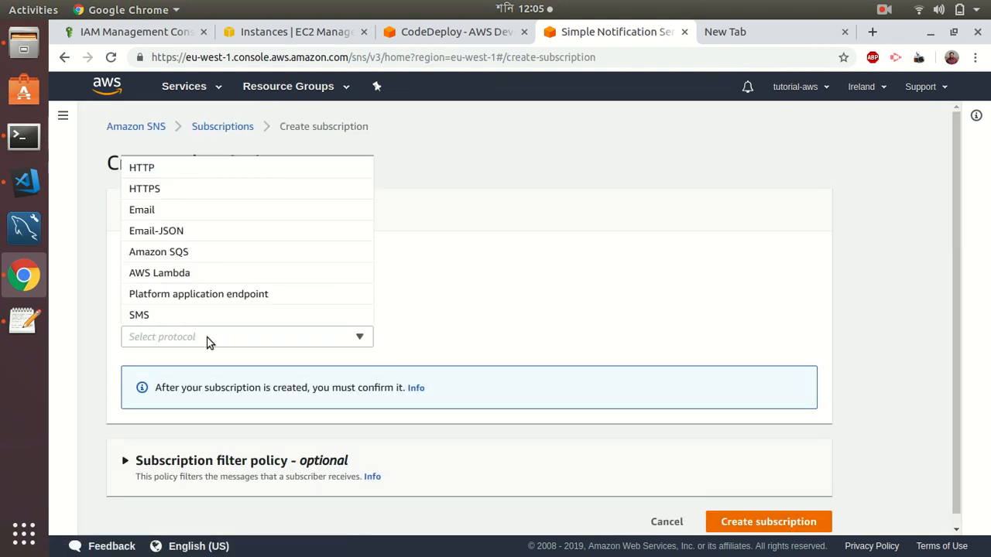
click(142, 209)
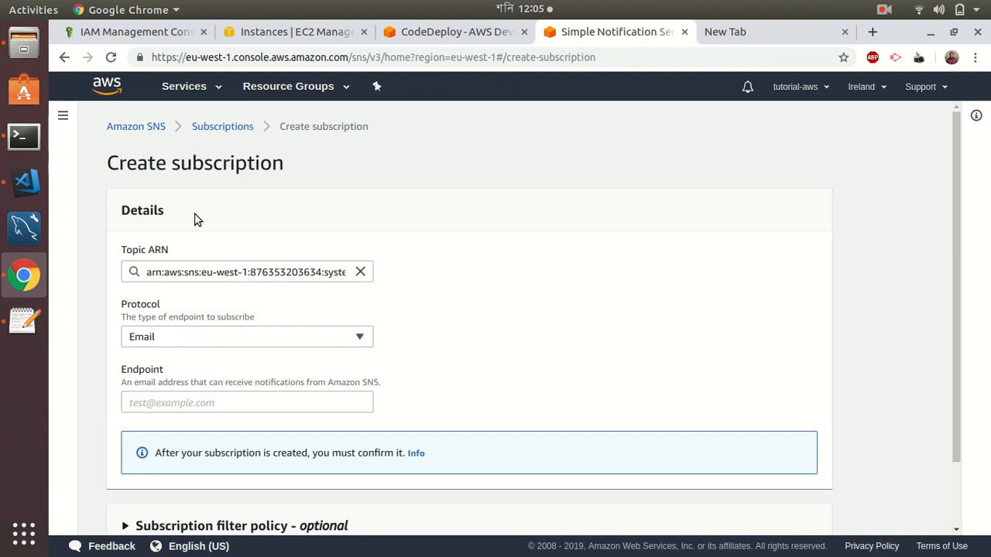
click(247, 403)
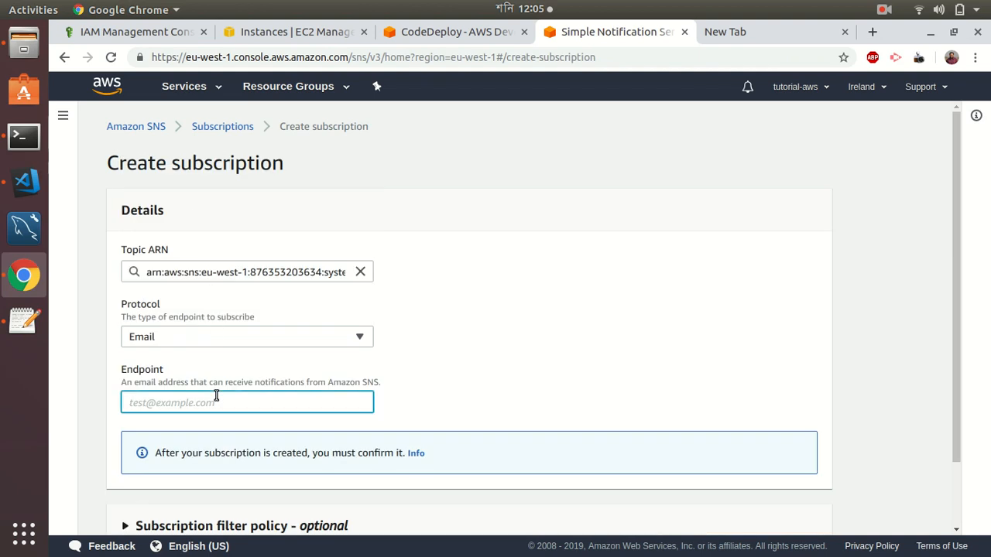
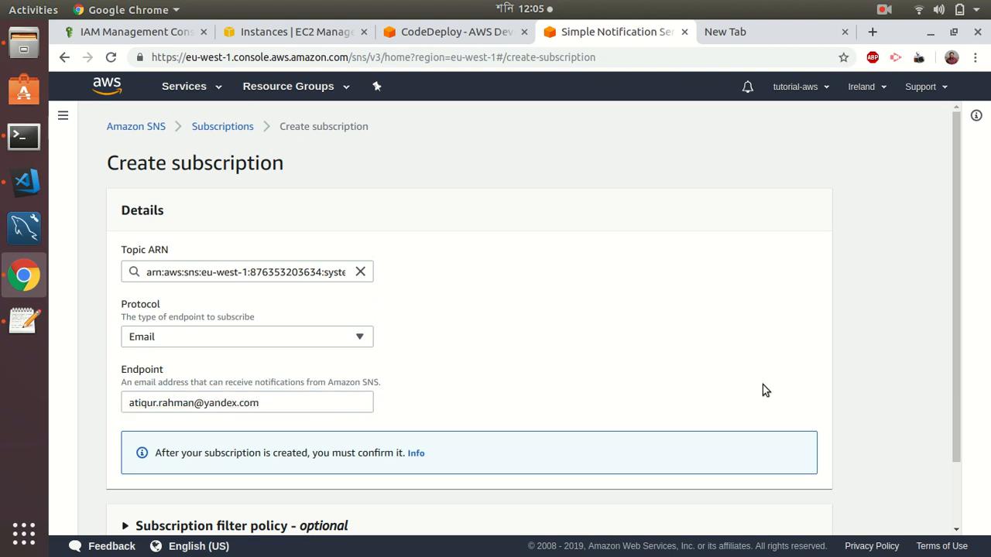
scroll(down, 3)
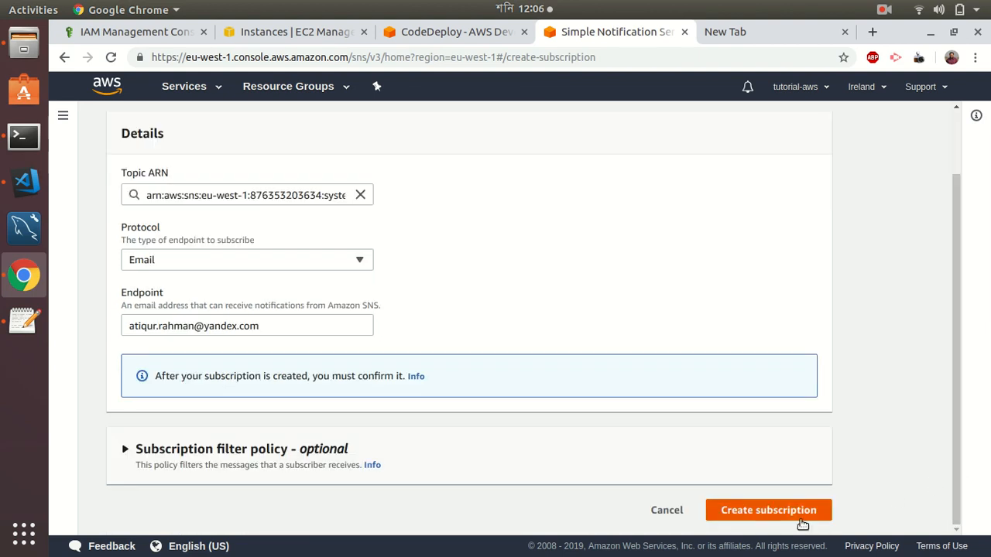
click(768, 510)
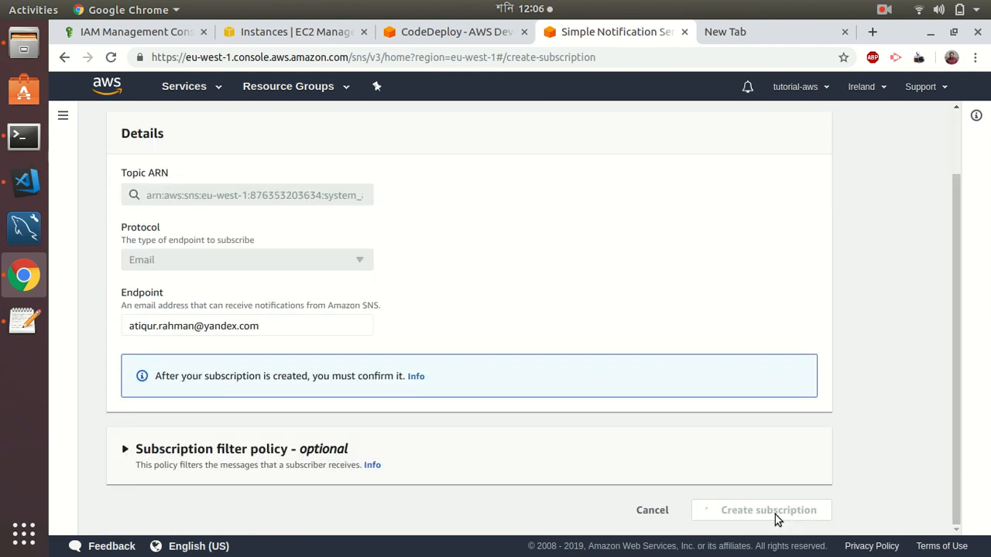
click(768, 509)
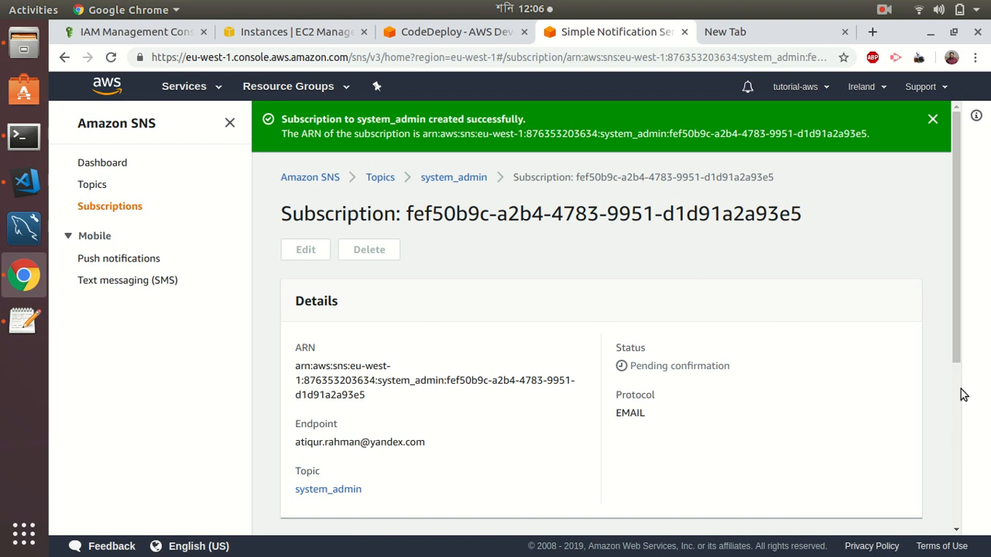
scroll(down, 3)
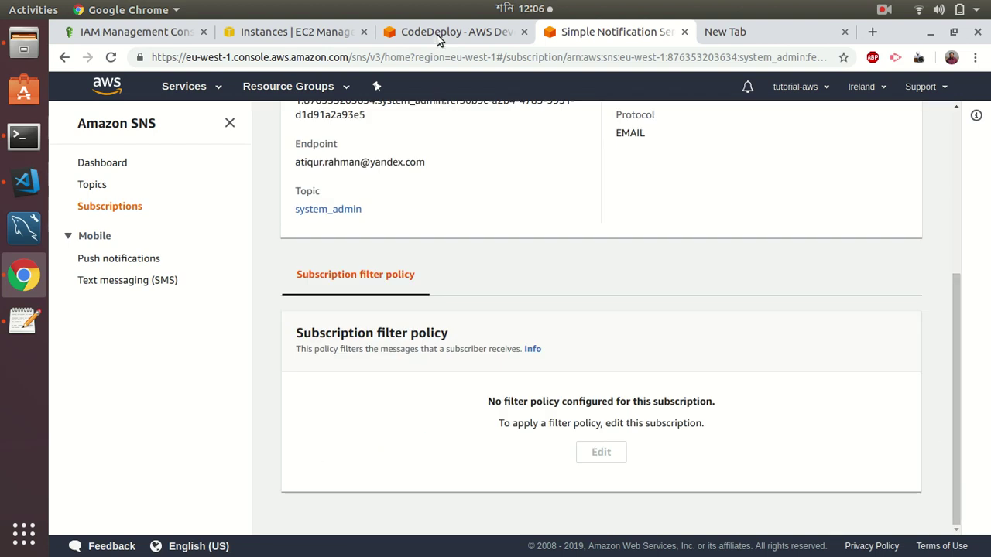
- Back in CodeDeploy, look at the Create trigger form and cancel it without adding one
click(452, 31)
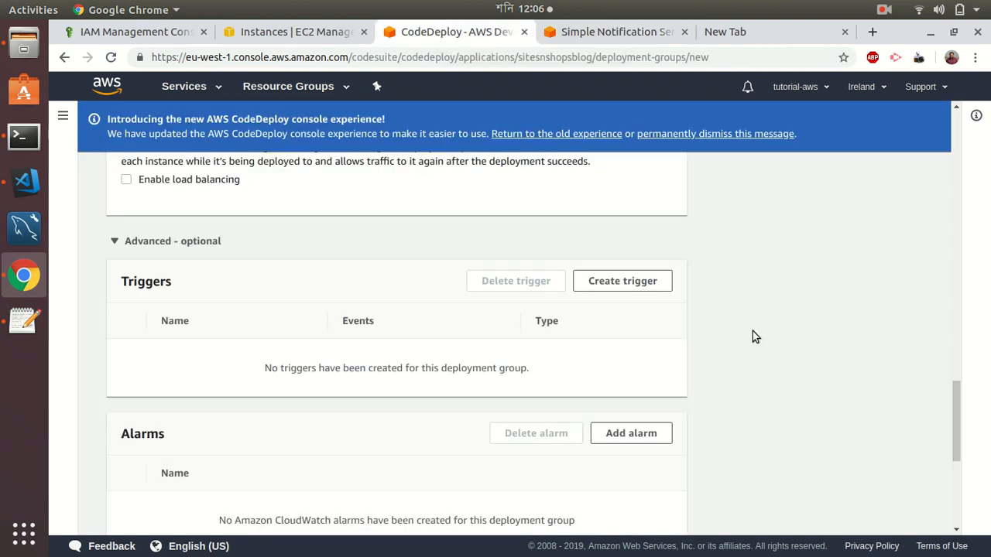
click(623, 280)
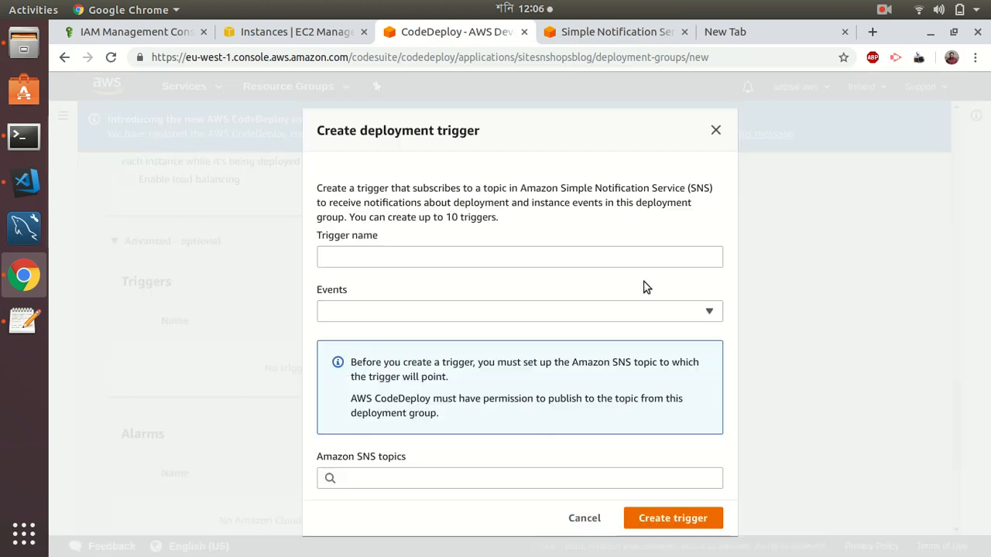
click(519, 477)
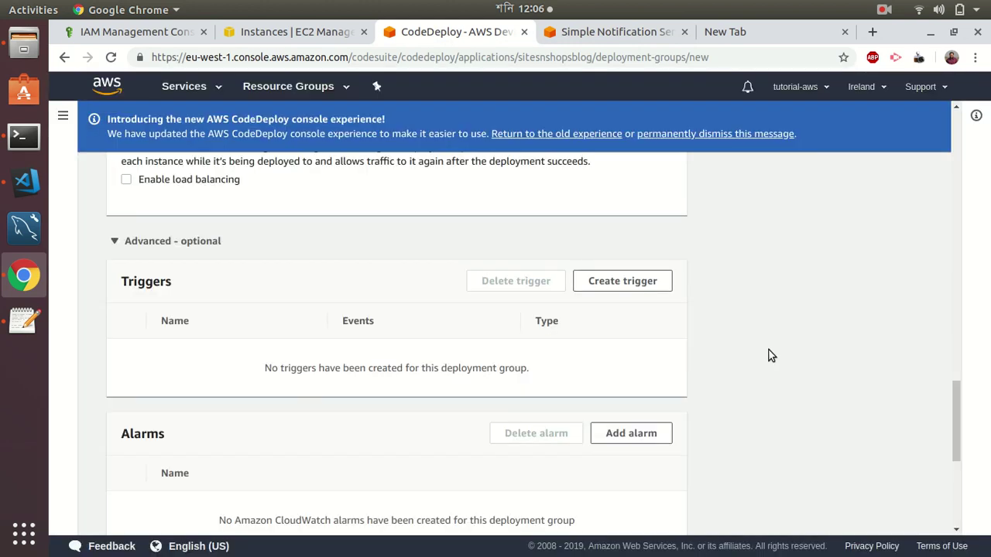
scroll(up, 3)
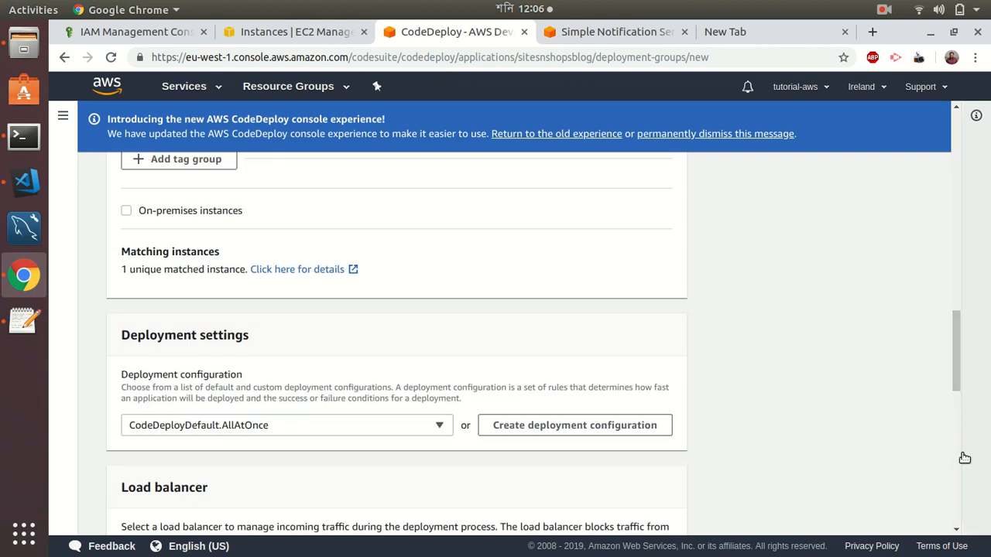
scroll(down, 3)
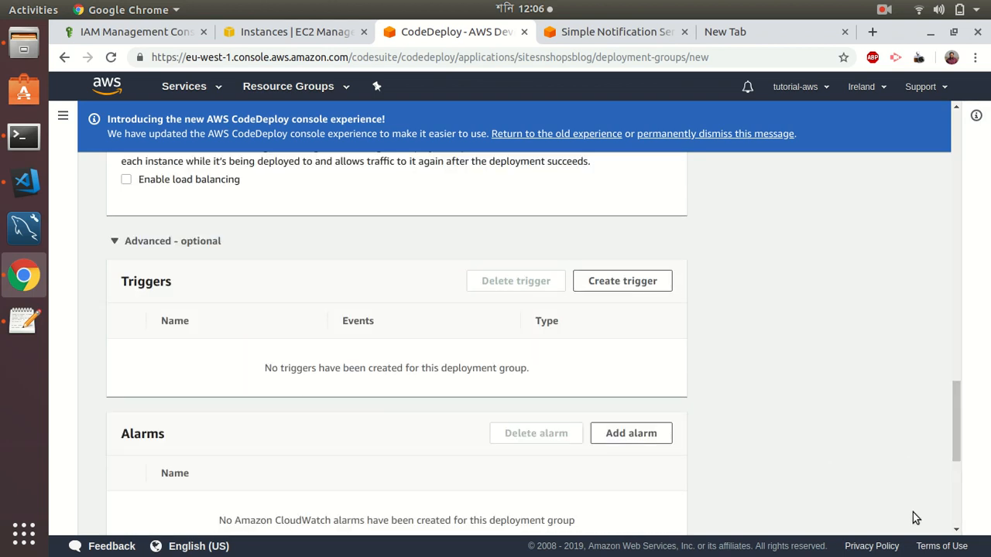
scroll(down, 3)
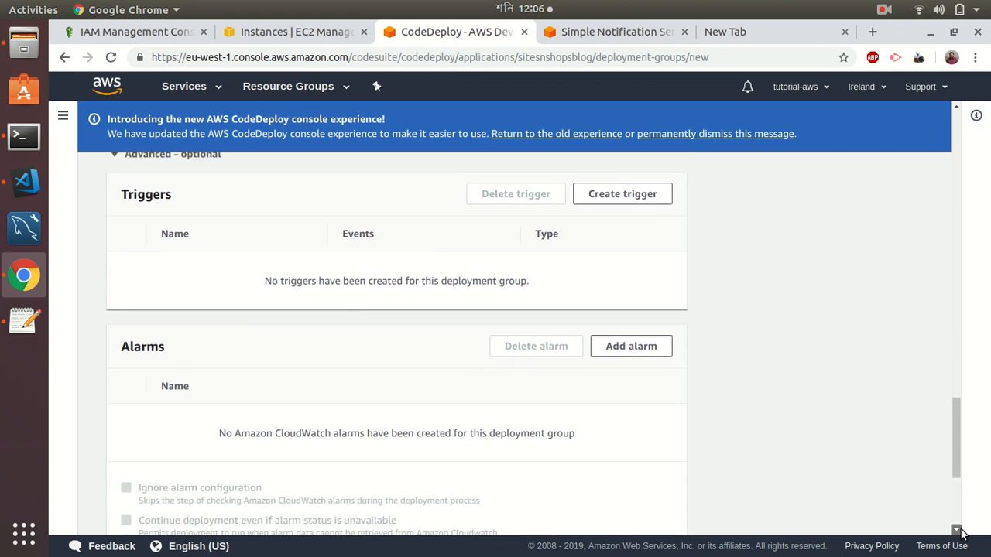
scroll(down, 3)
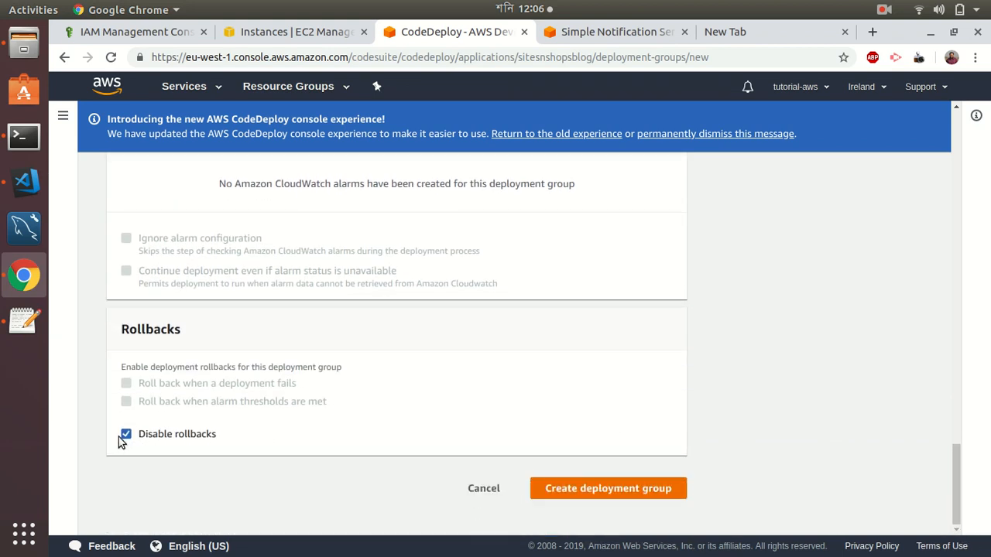
- Enable rollback on deployment failure and alarm thresholds, then create the master deployment group
click(127, 433)
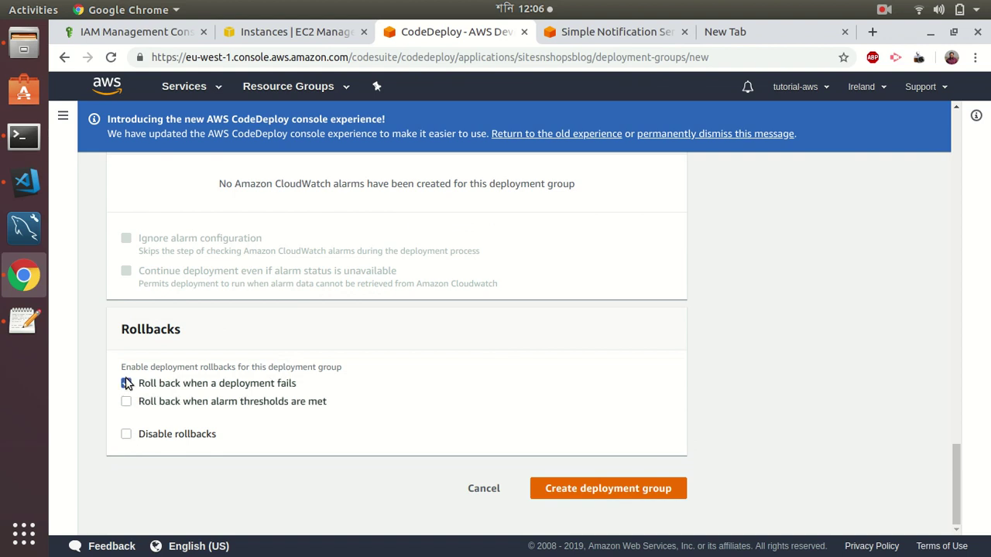
click(127, 401)
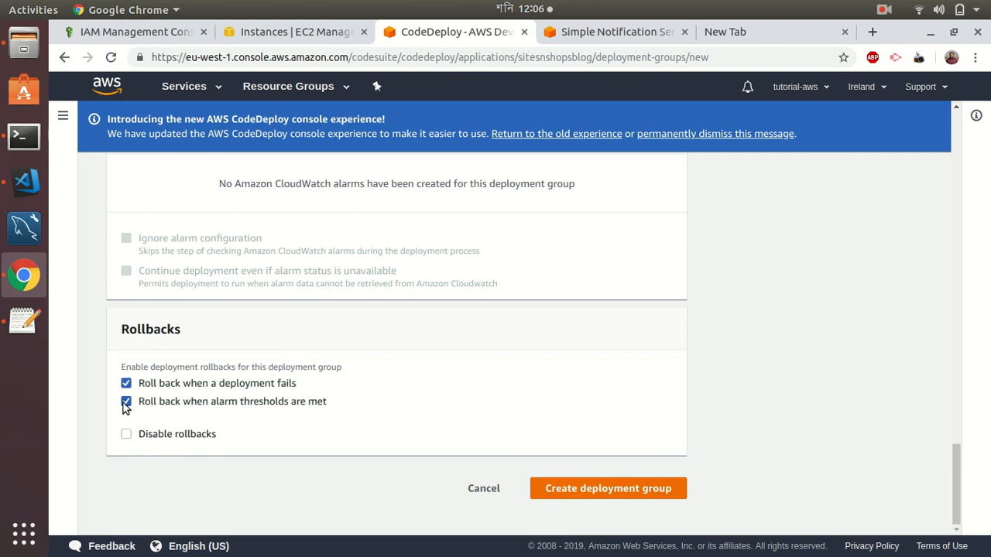
click(607, 487)
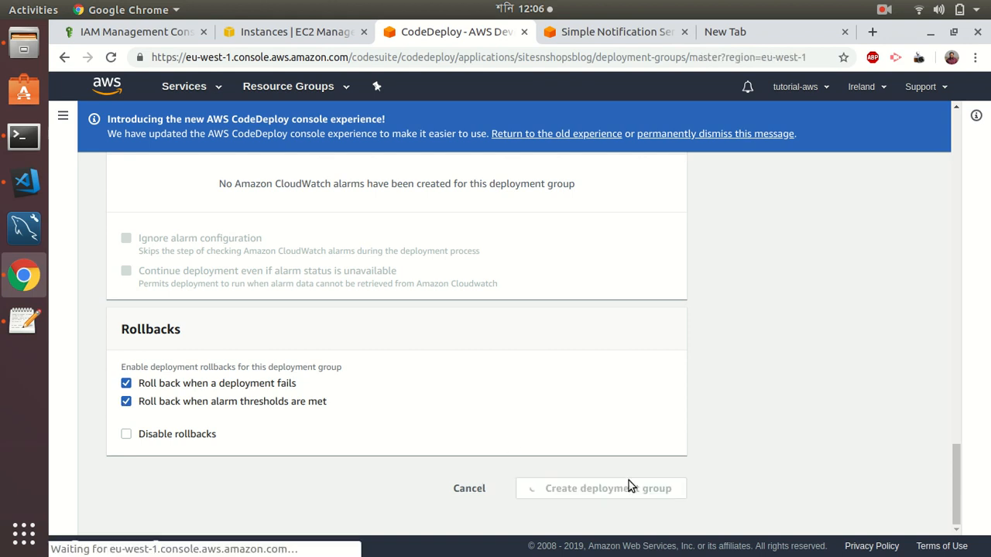
click(600, 488)
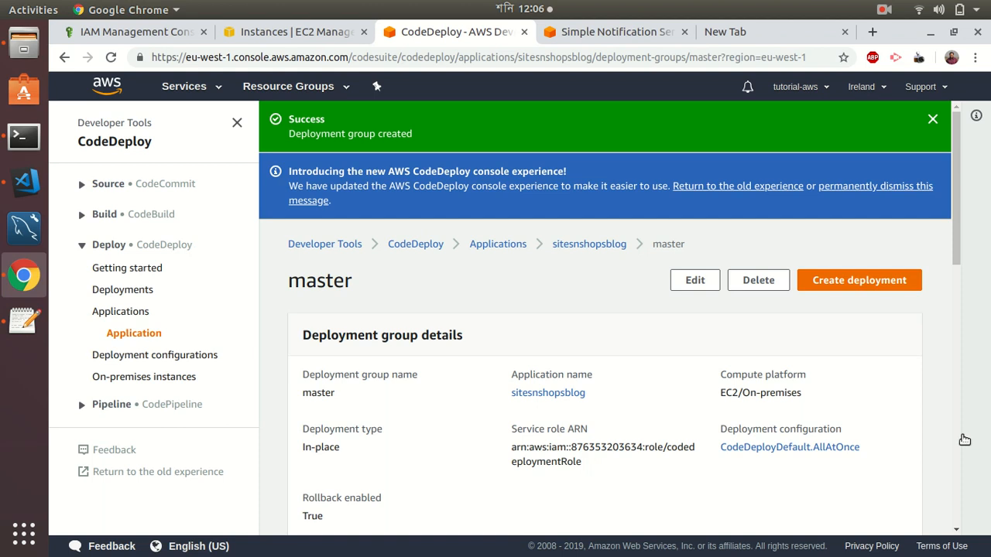
scroll(down, 3)
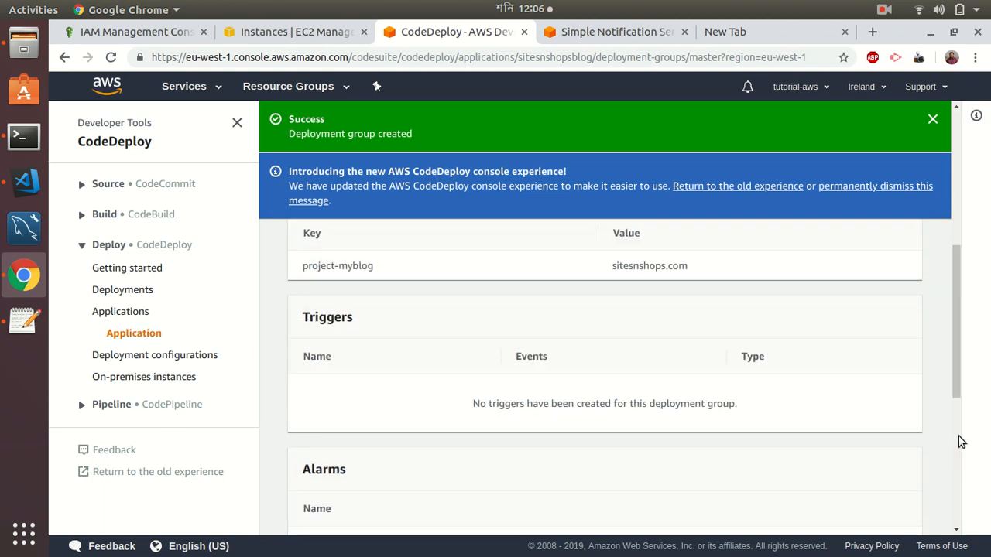
mouse_move(960, 427)
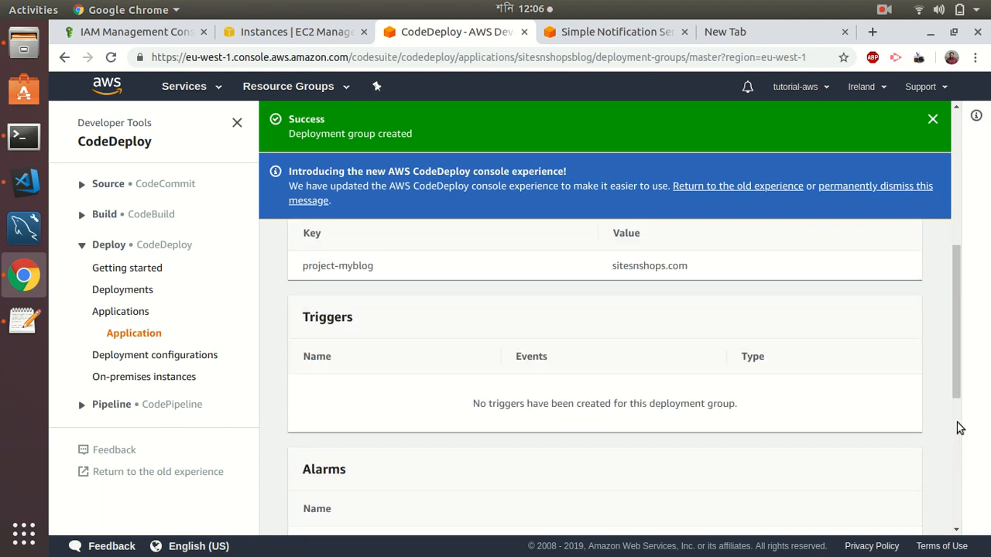
scroll(down, 3)
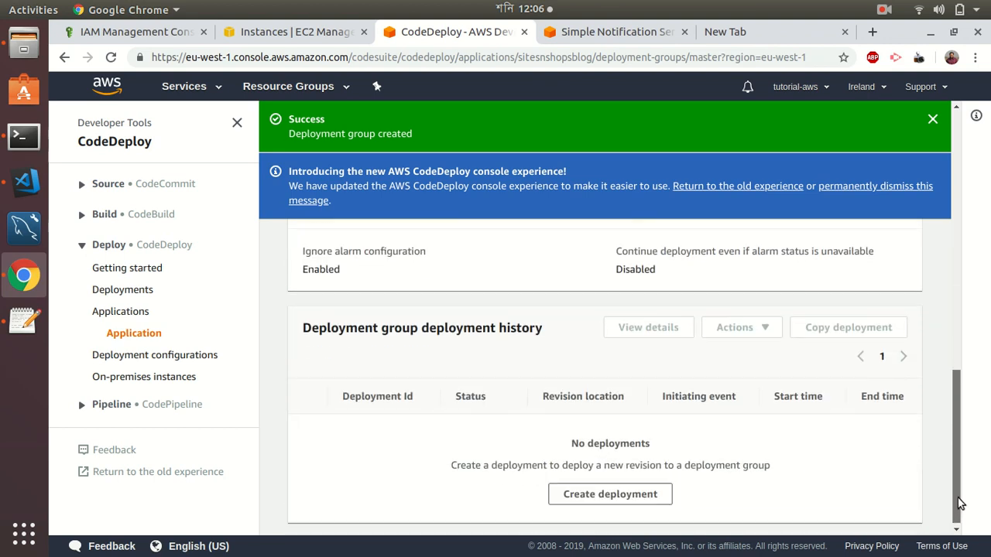
- Edit the master deployment group and move down to its Advanced - optional section
scroll(up, 3)
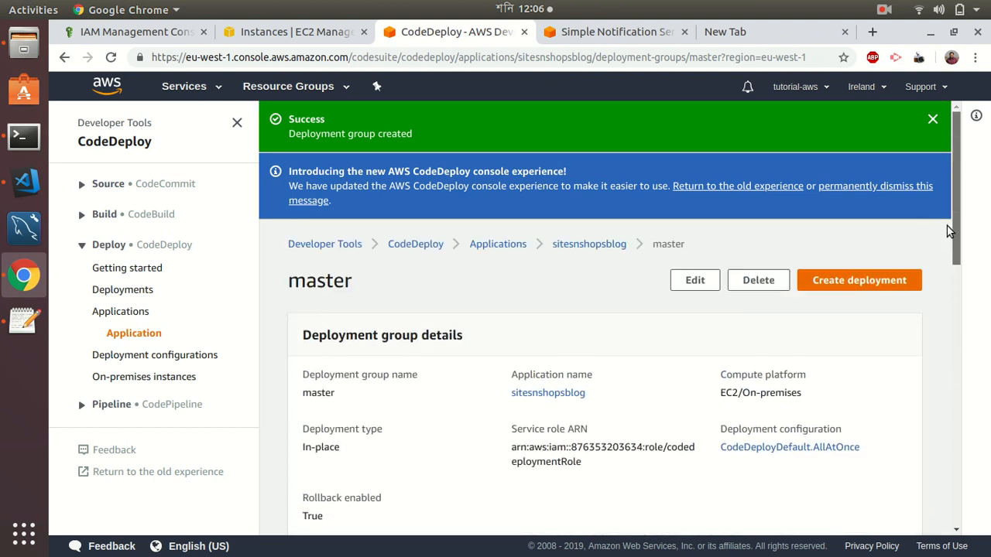
click(694, 280)
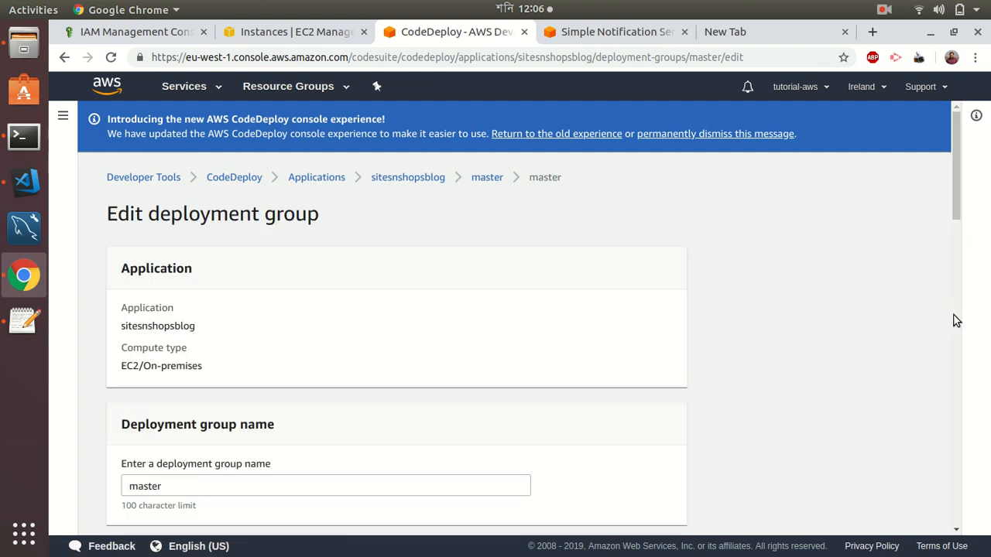
scroll(down, 3)
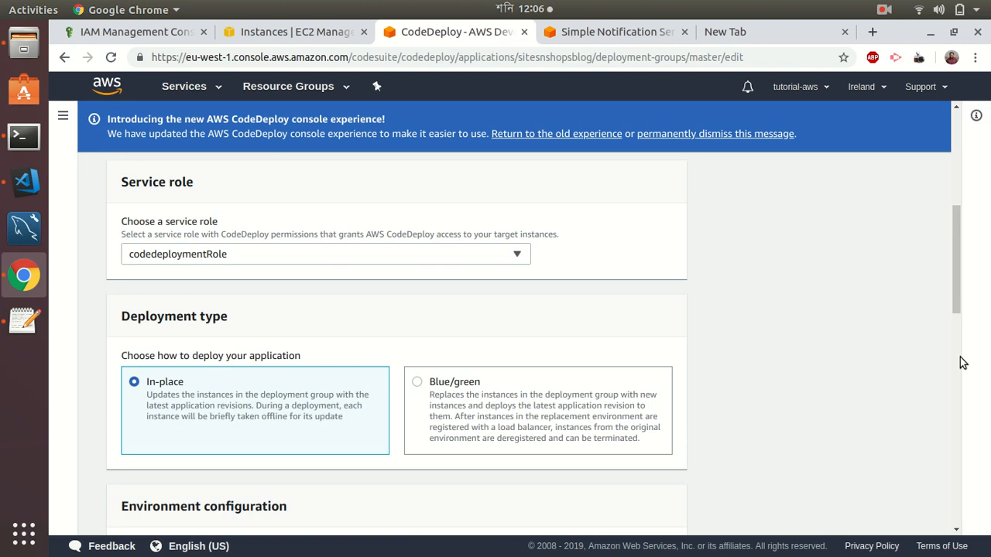
scroll(down, 3)
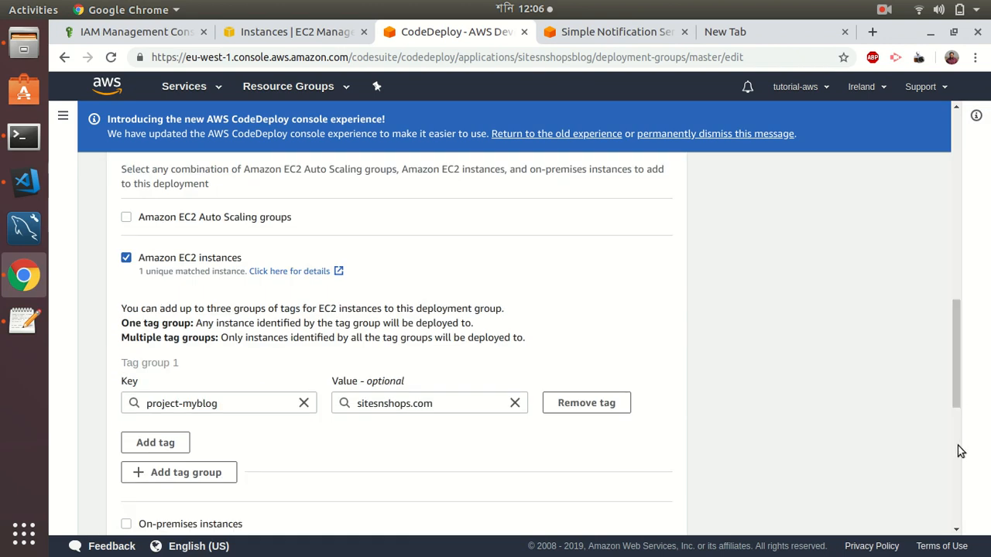
scroll(down, 3)
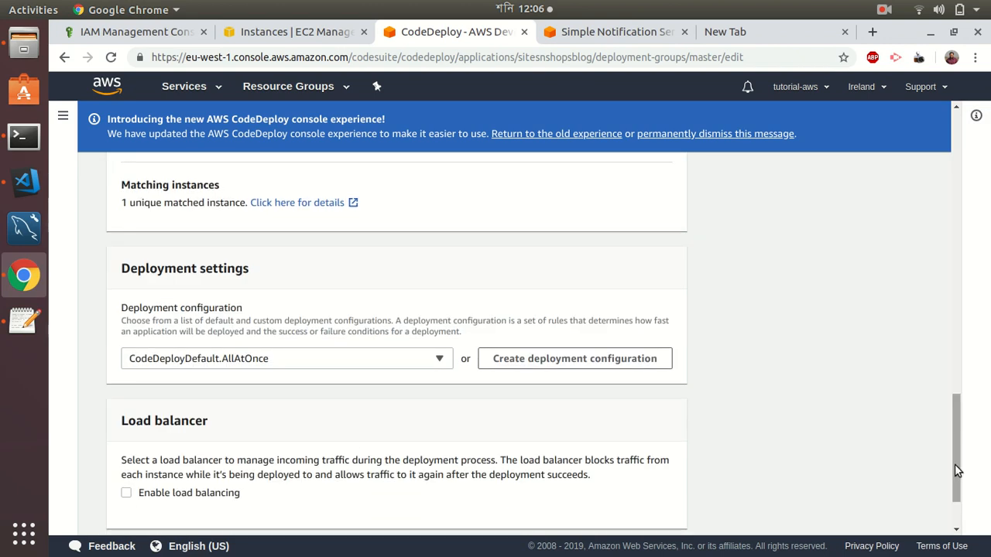
scroll(up, 3)
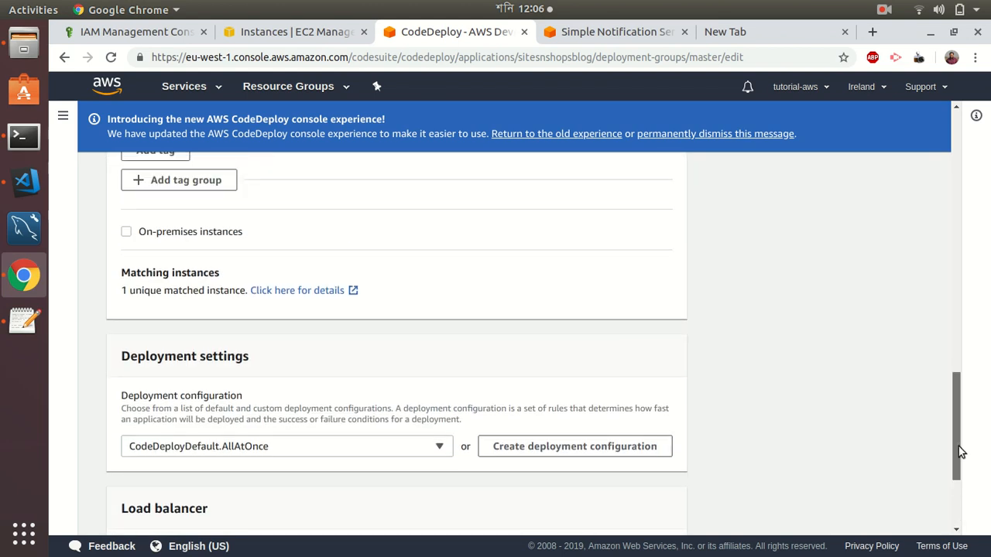
scroll(down, 3)
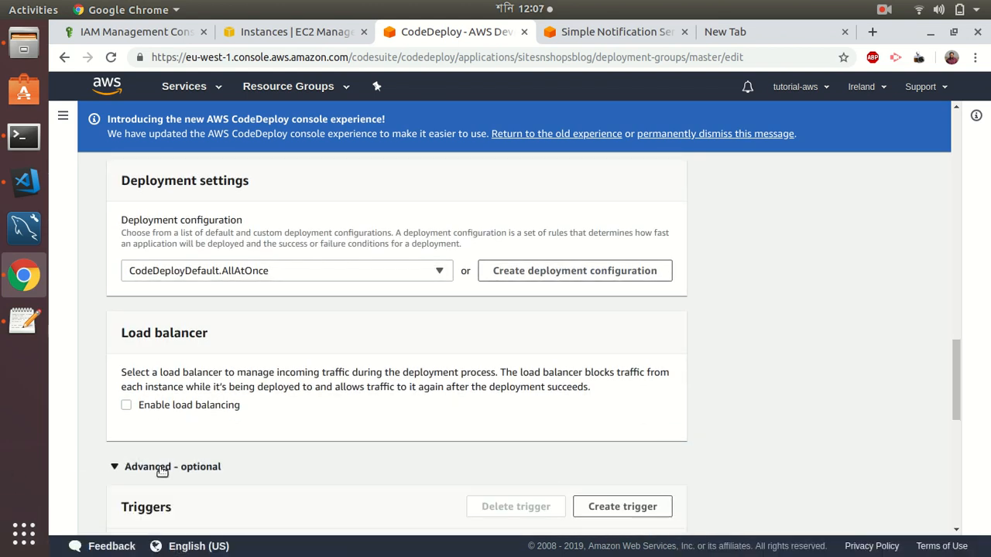
- Create trigger deloyment_failed on the 'Deployment fails' event, notifying the system_admin SNS topic
click(622, 507)
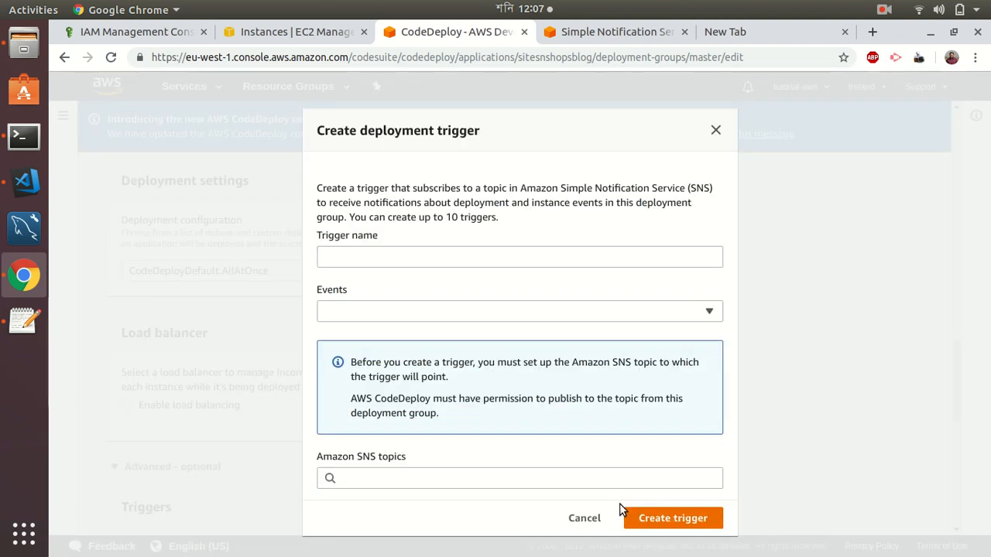
click(518, 477)
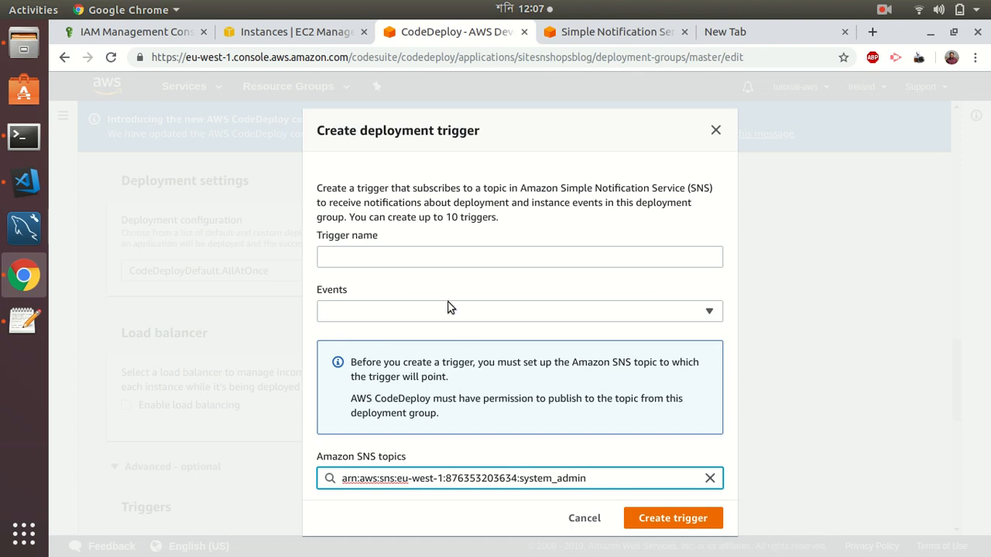
text(e)
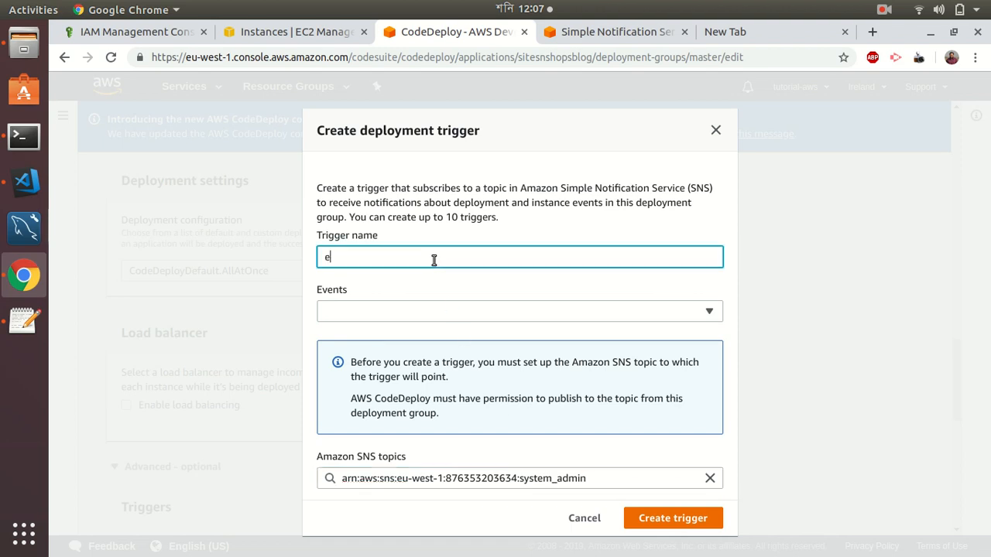
text(deloy)
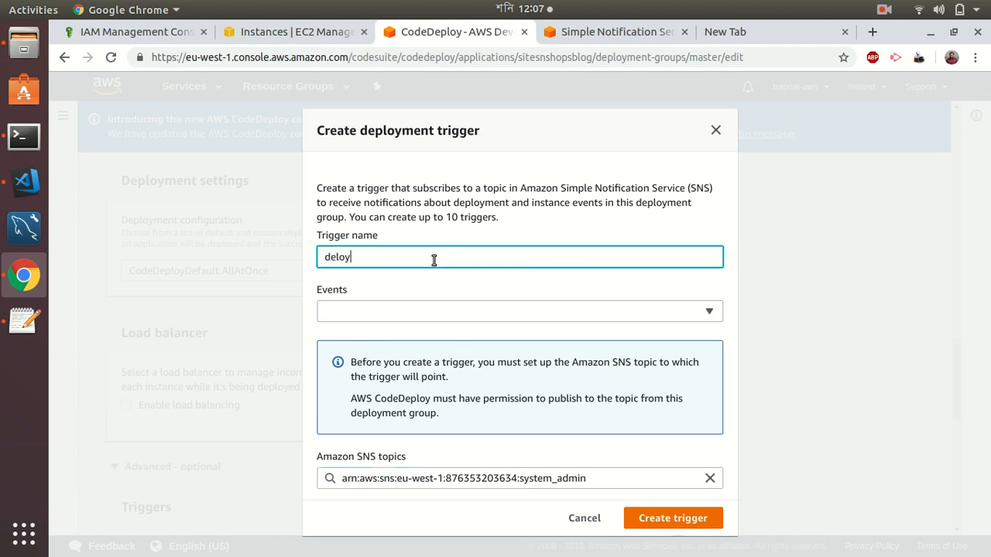
text(ment_faile)
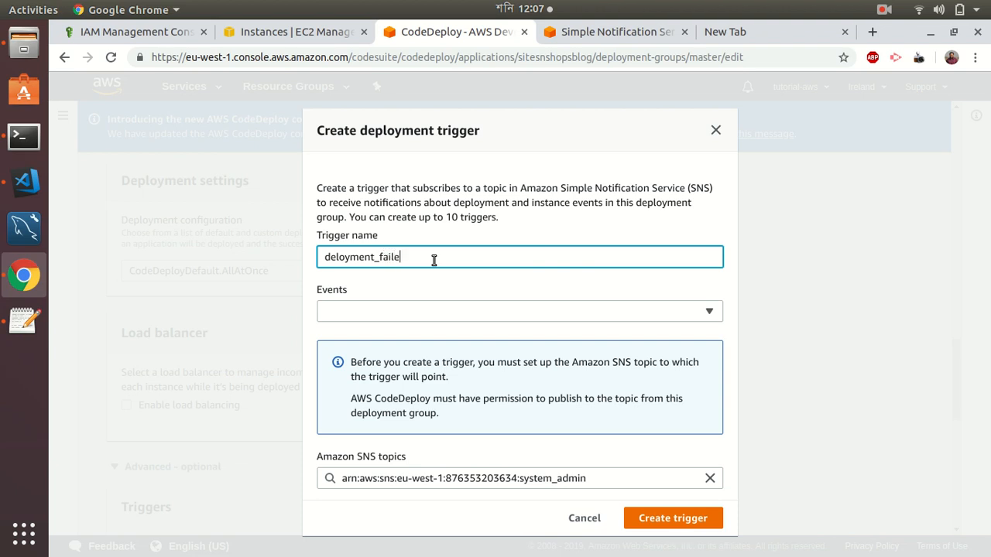
click(519, 311)
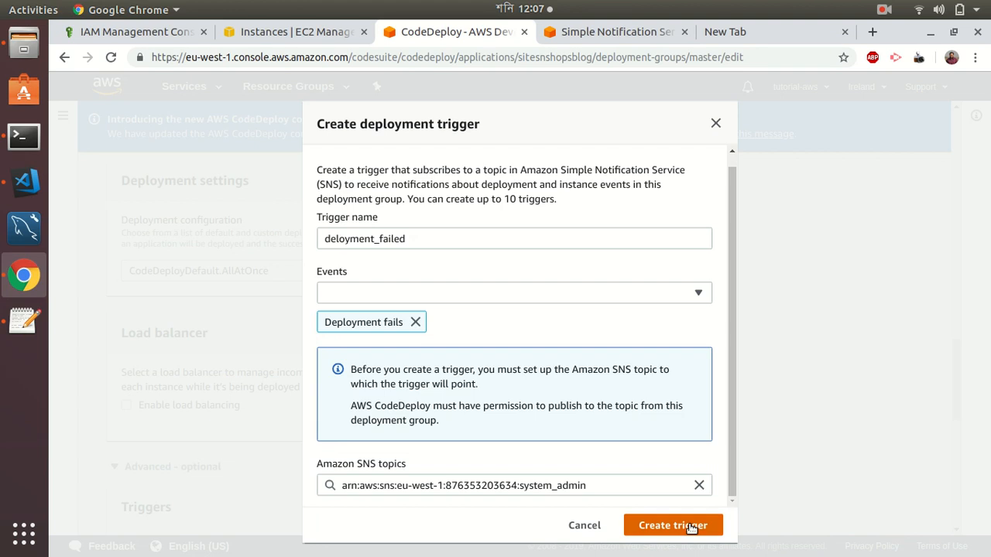
click(672, 525)
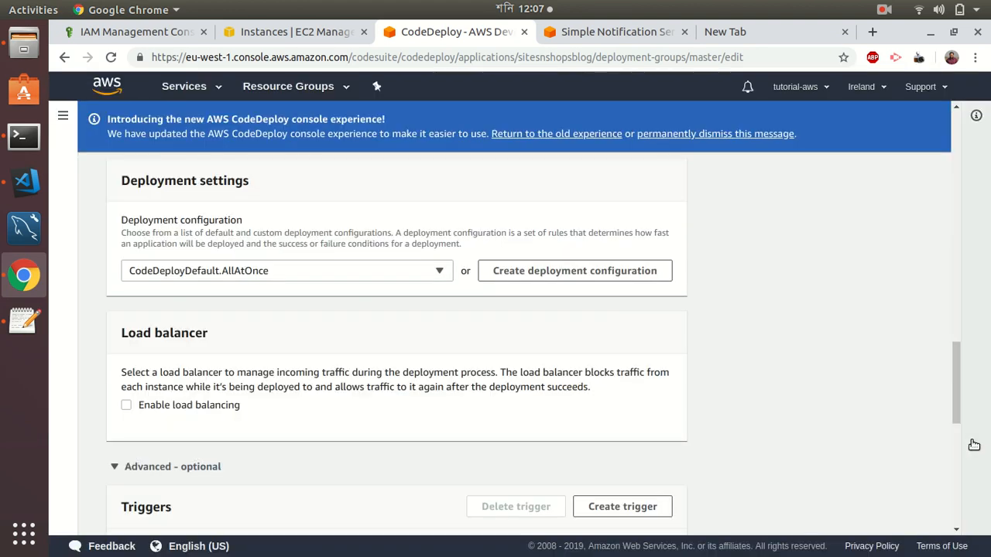
- Save the master deployment group changes with the new deployment_failed trigger
scroll(down, 3)
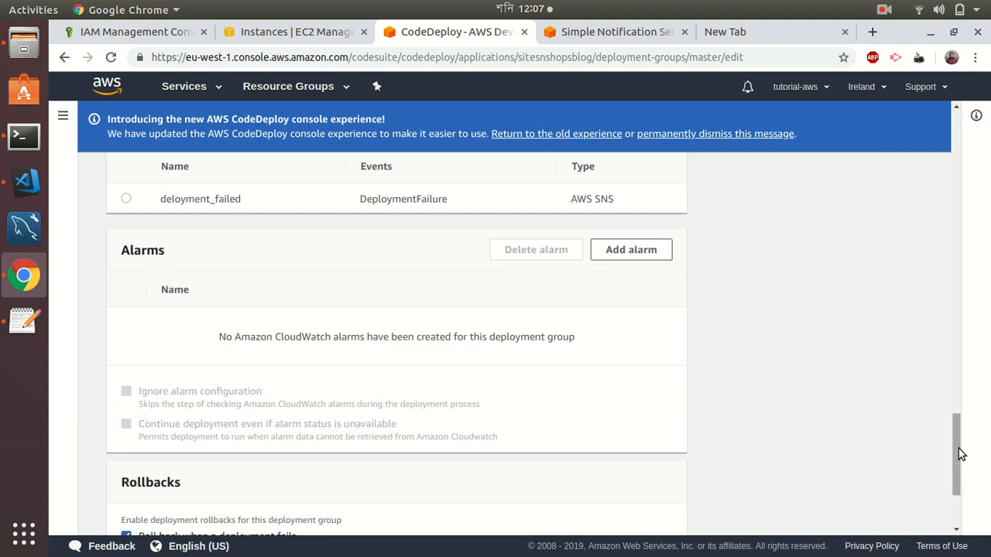
mouse_move(963, 238)
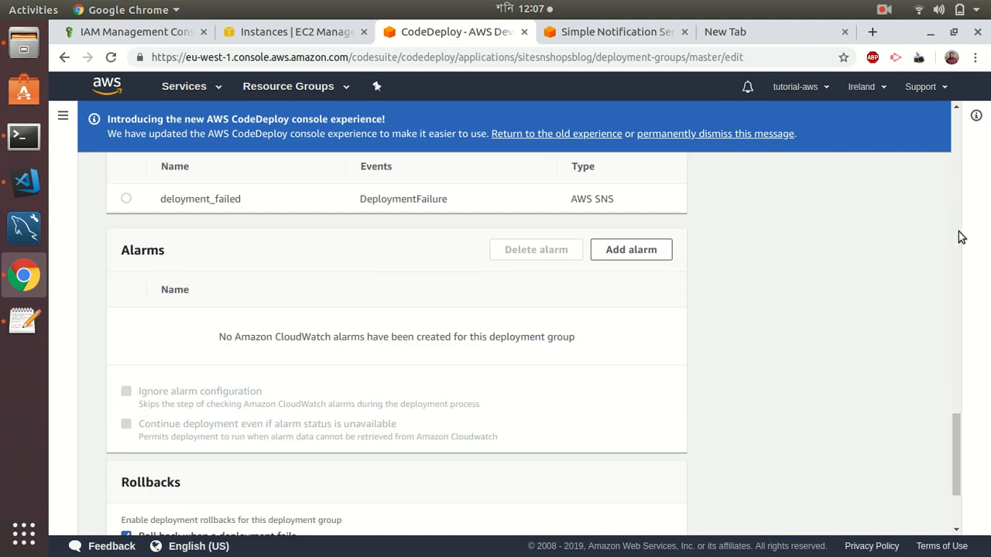
scroll(down, 3)
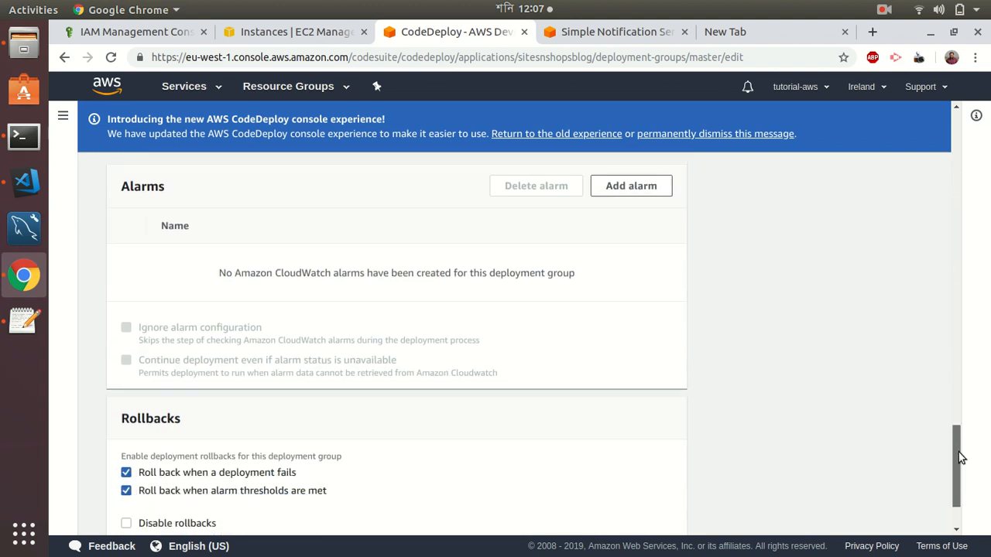
scroll(down, 3)
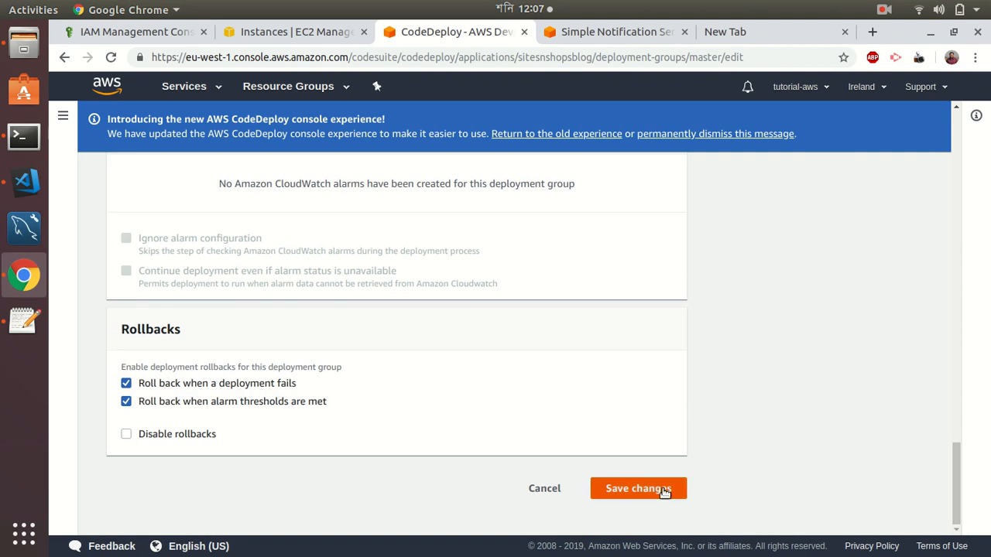
click(638, 490)
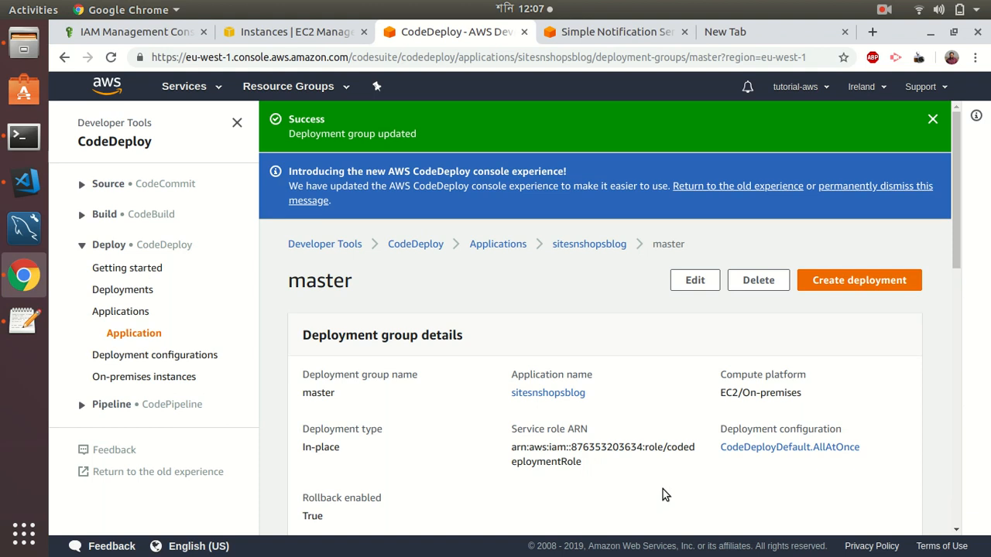
click(932, 118)
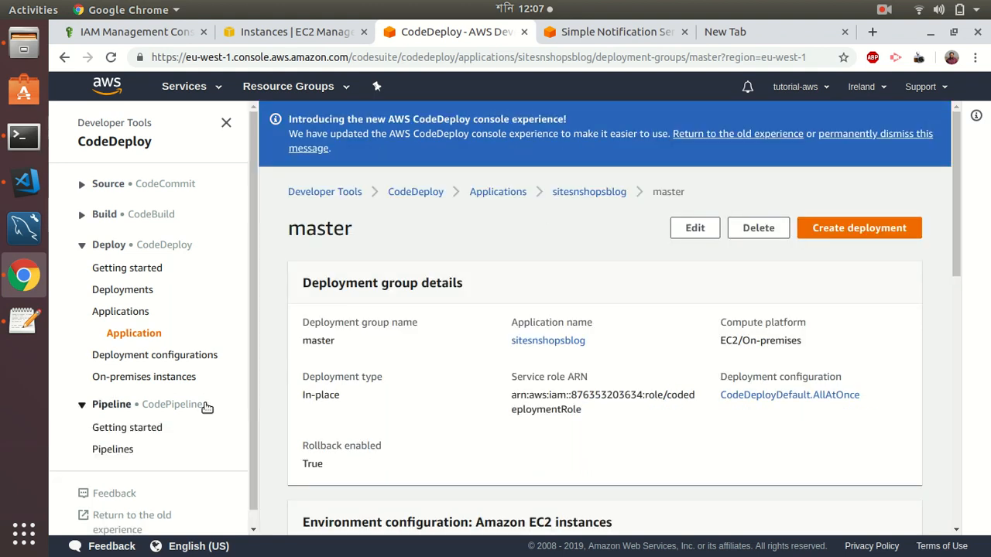
- Start a new CodePipeline pipeline named sitesnshops, keeping New service role and Default location
click(113, 449)
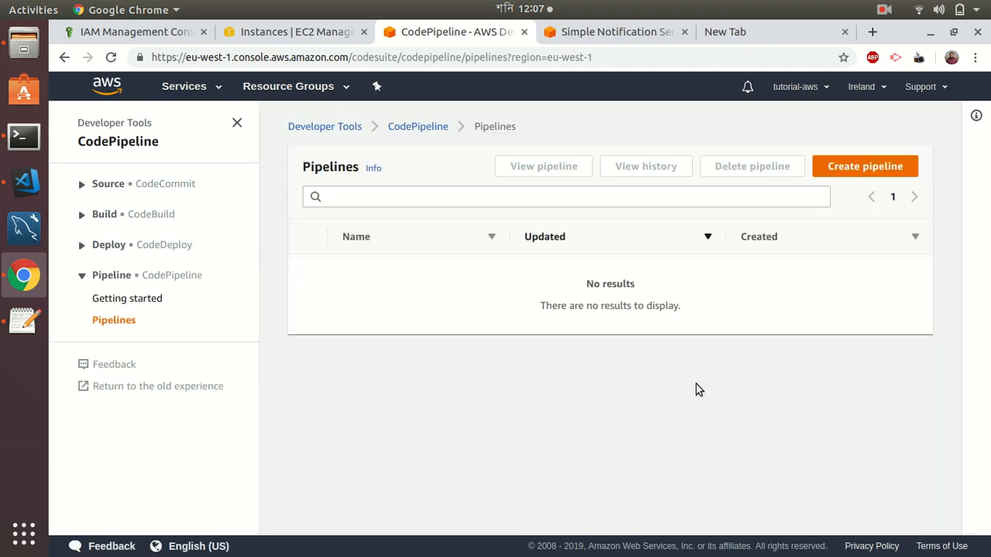
click(864, 166)
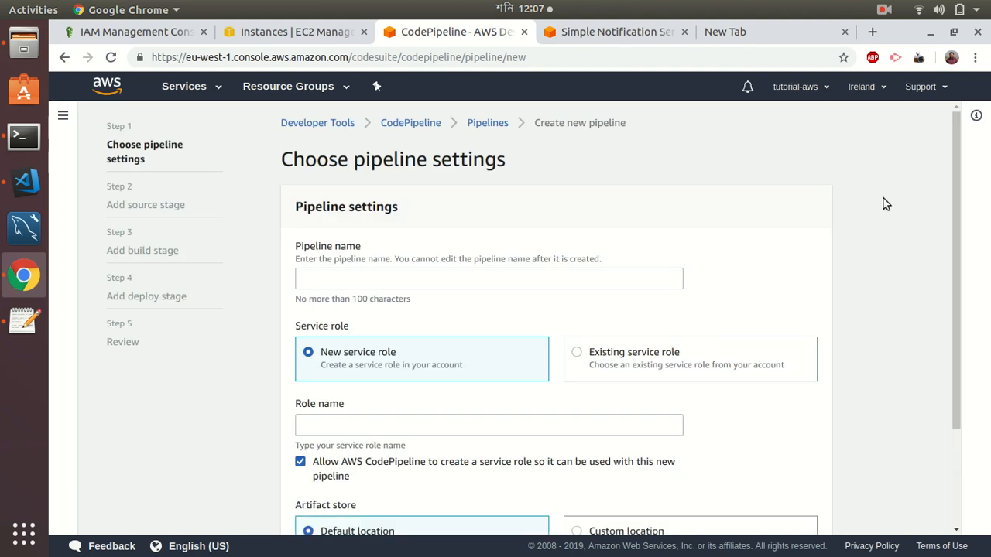
mouse_move(957, 269)
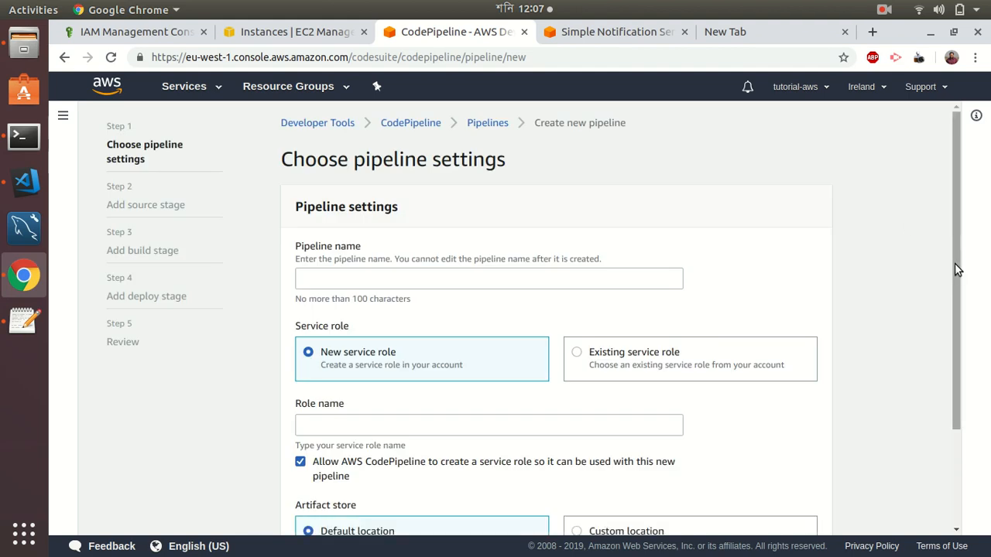
click(490, 279)
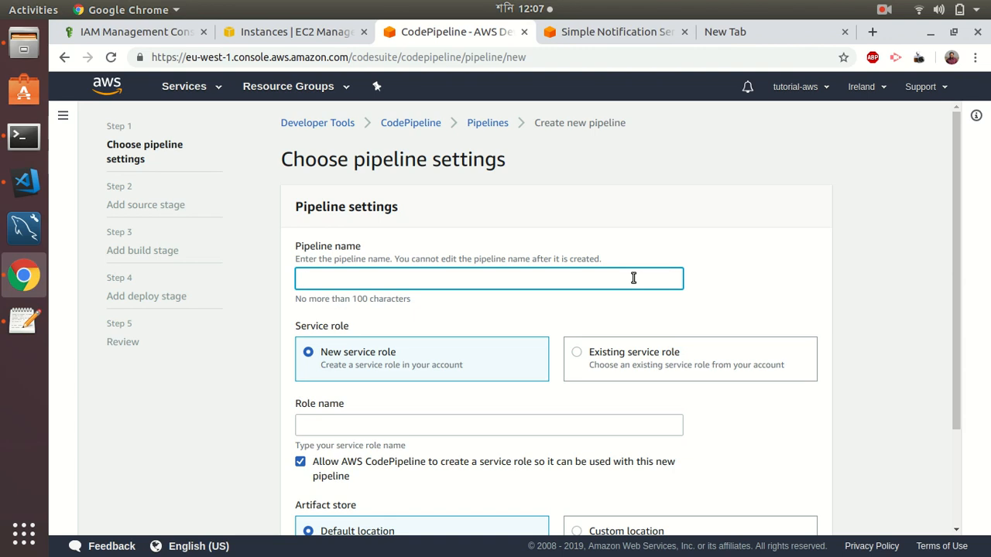
text(sitesnshops)
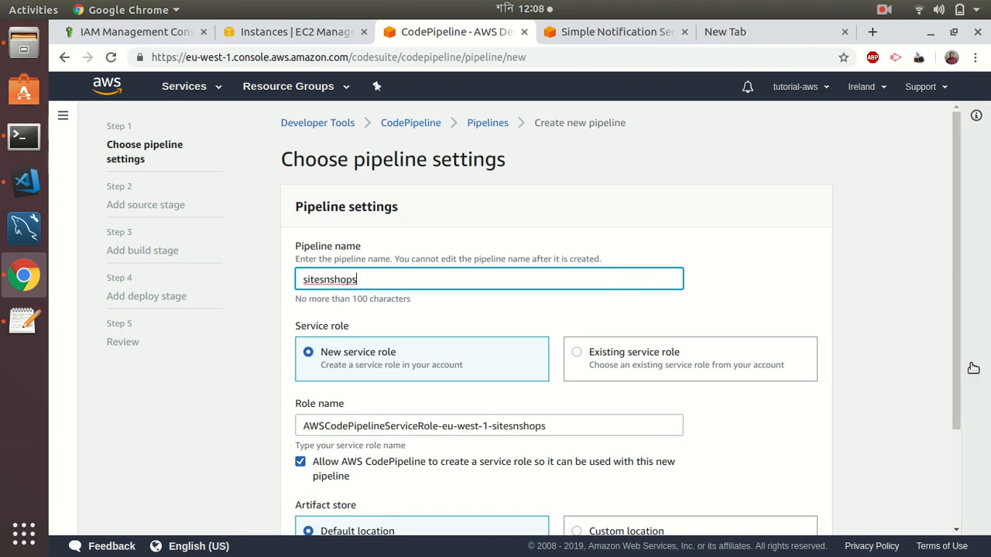
scroll(down, 3)
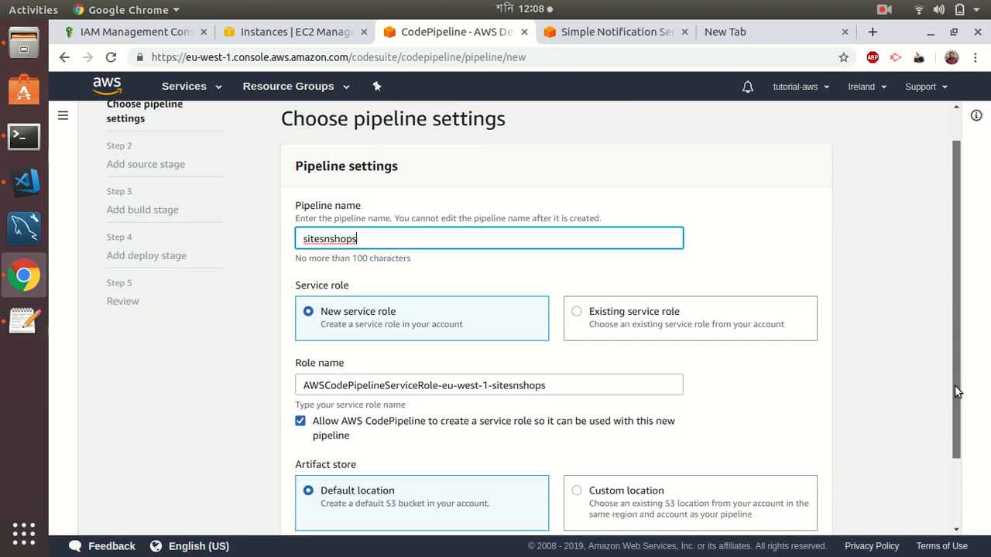
scroll(down, 3)
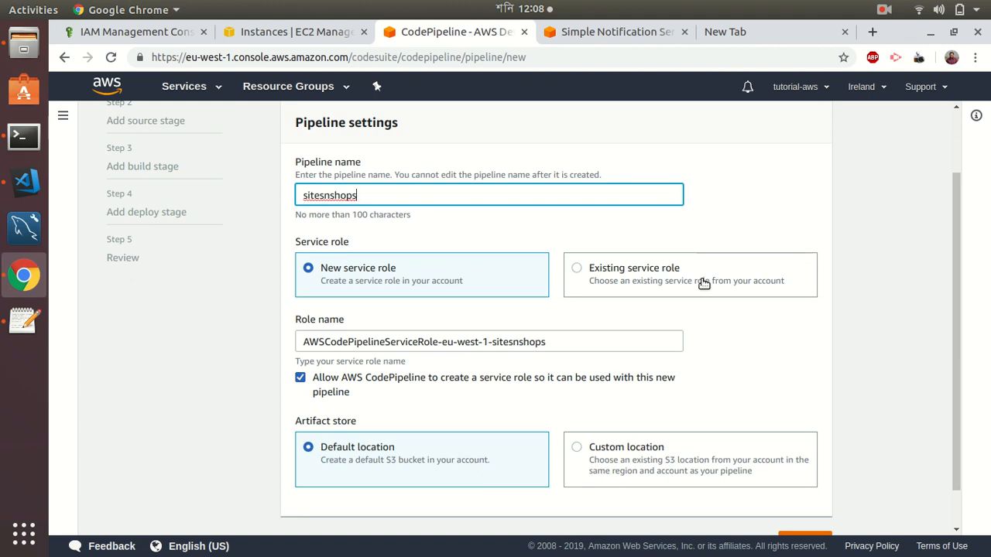
mouse_move(604, 337)
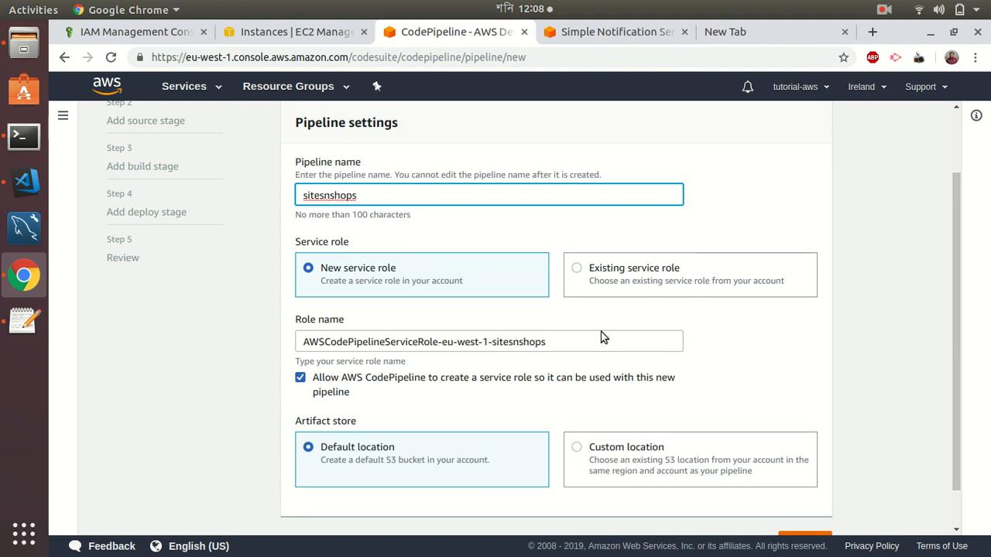
mouse_move(904, 399)
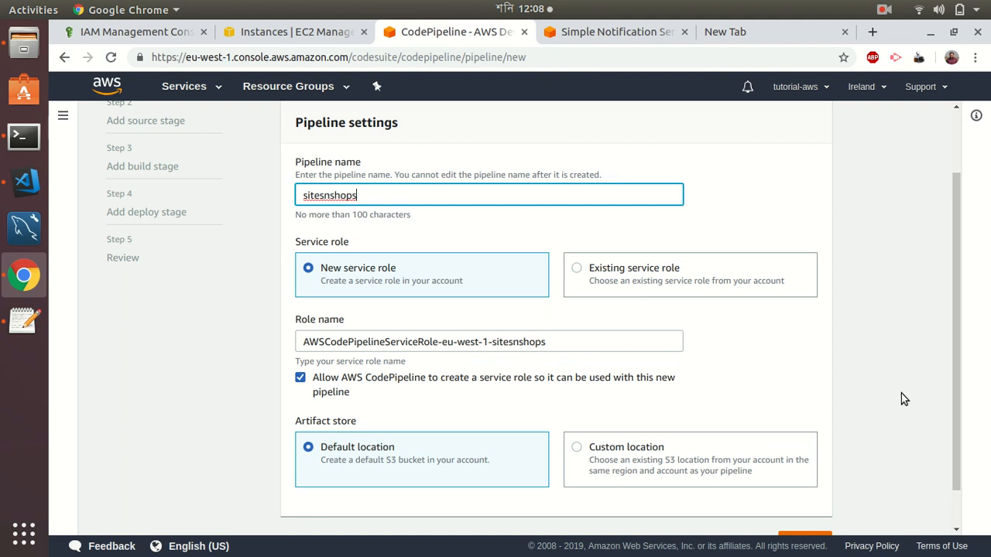
scroll(down, 3)
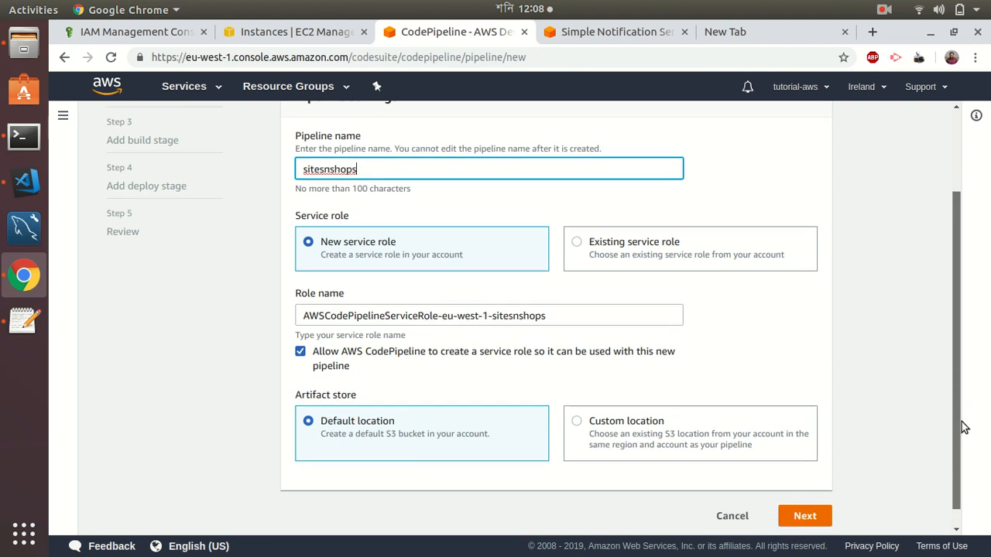
scroll(down, 3)
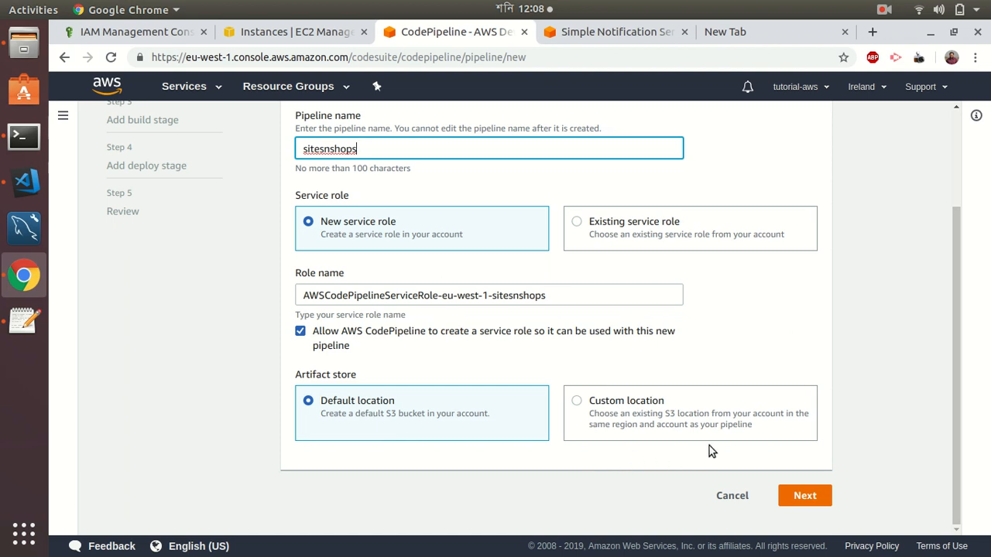
mouse_move(806, 496)
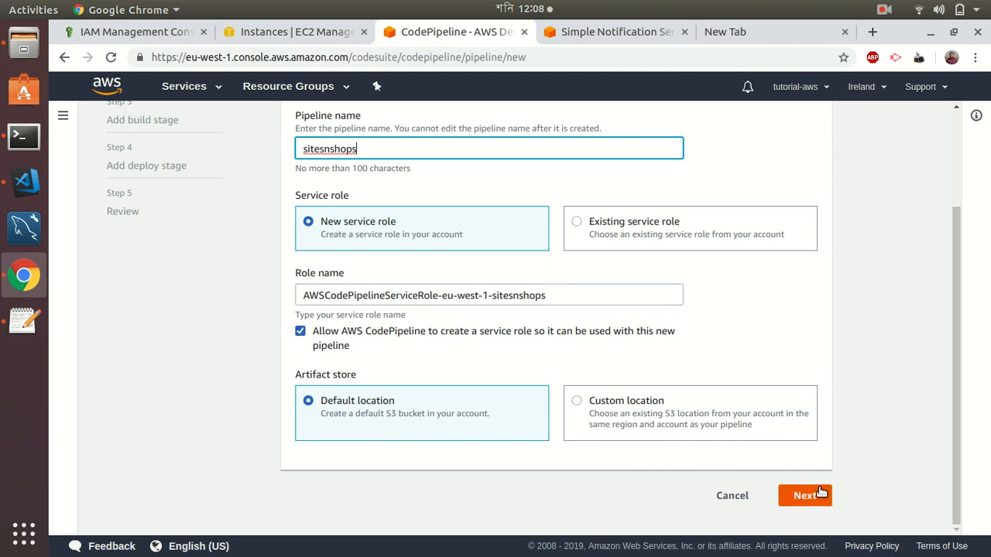
- Set the source stage to AWS CodeCommit, repository sitesnshopsblog, branch master, with CloudWatch Events detection
click(805, 495)
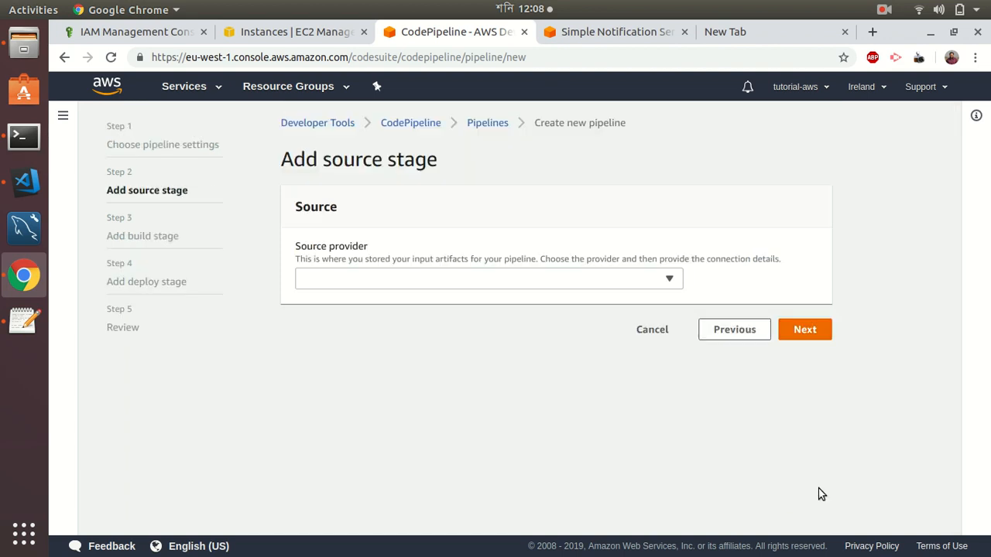
mouse_move(425, 297)
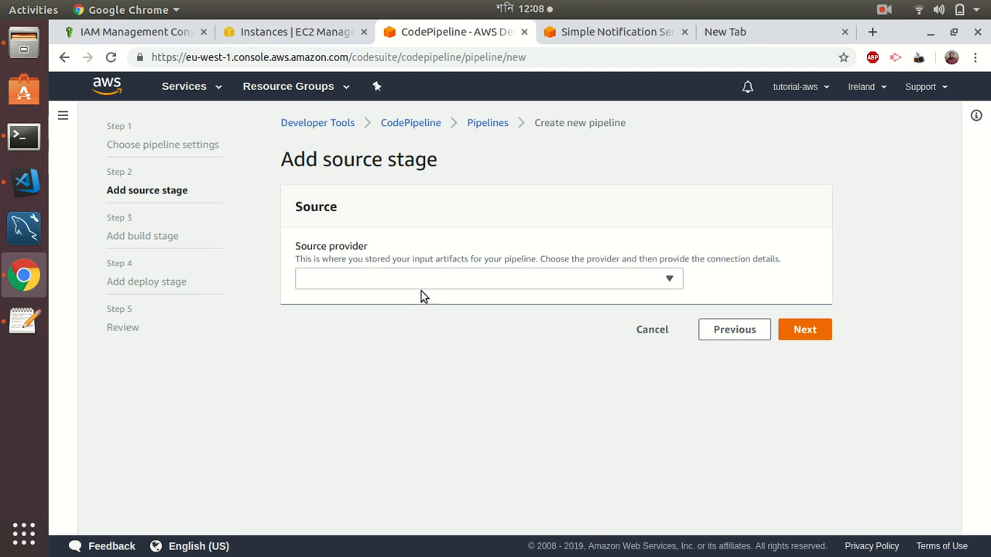
click(488, 278)
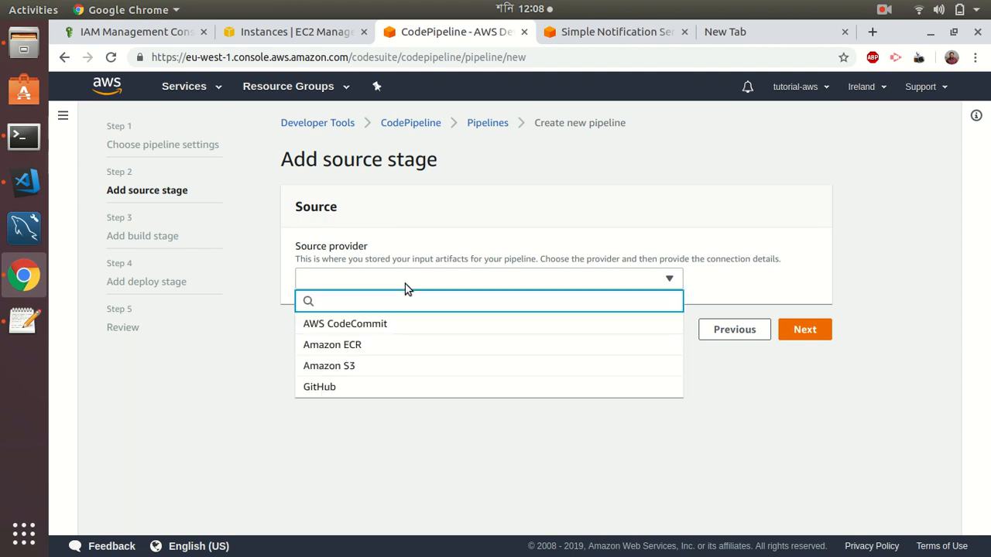
mouse_move(344, 324)
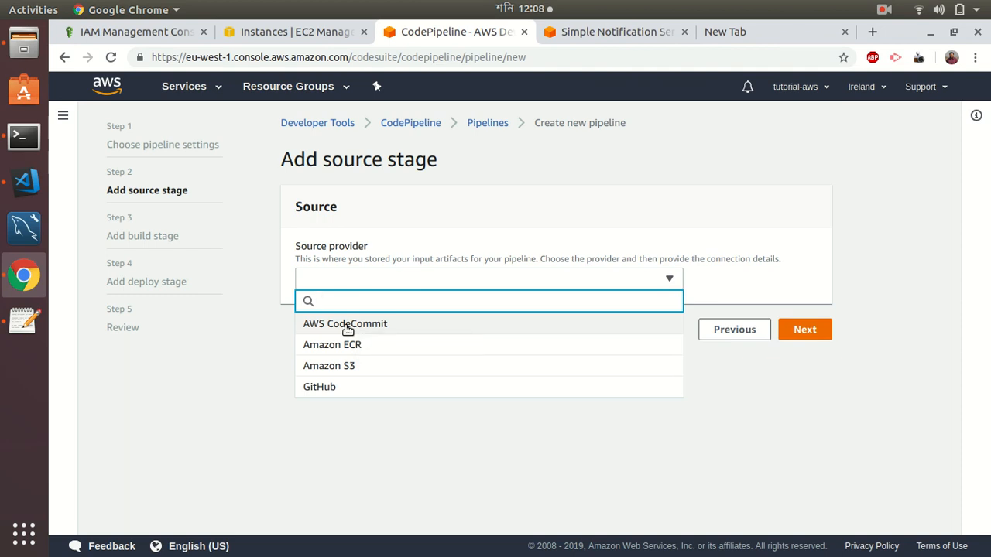
click(343, 324)
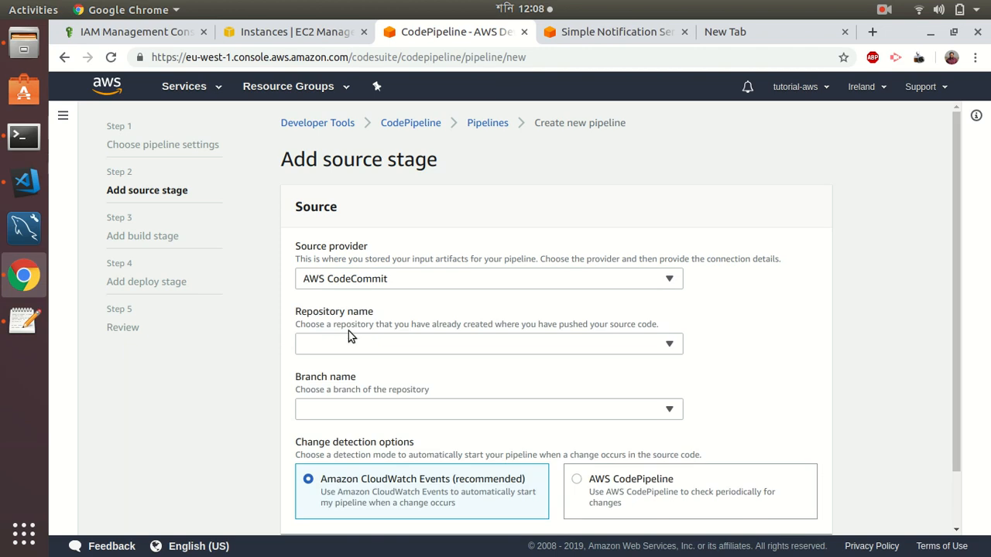
click(490, 344)
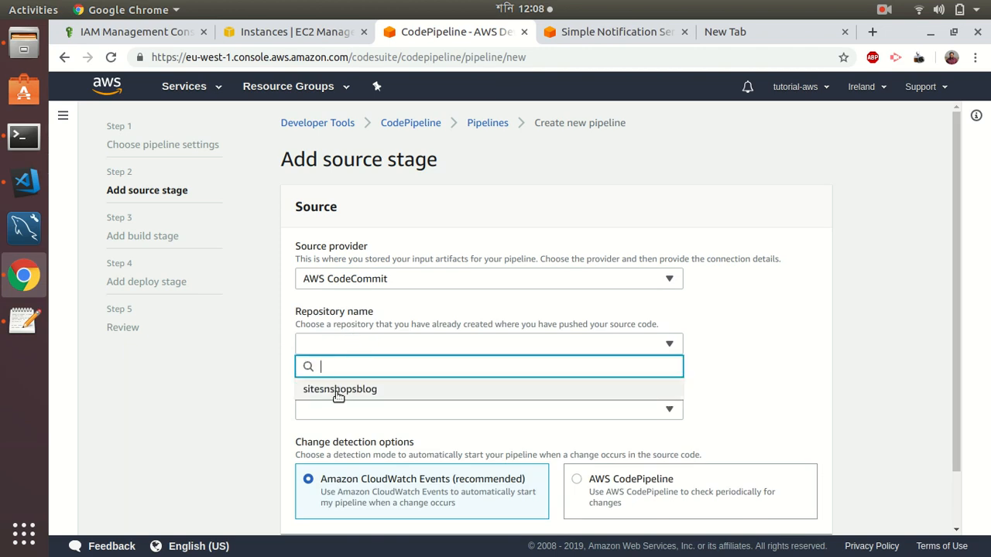
click(340, 388)
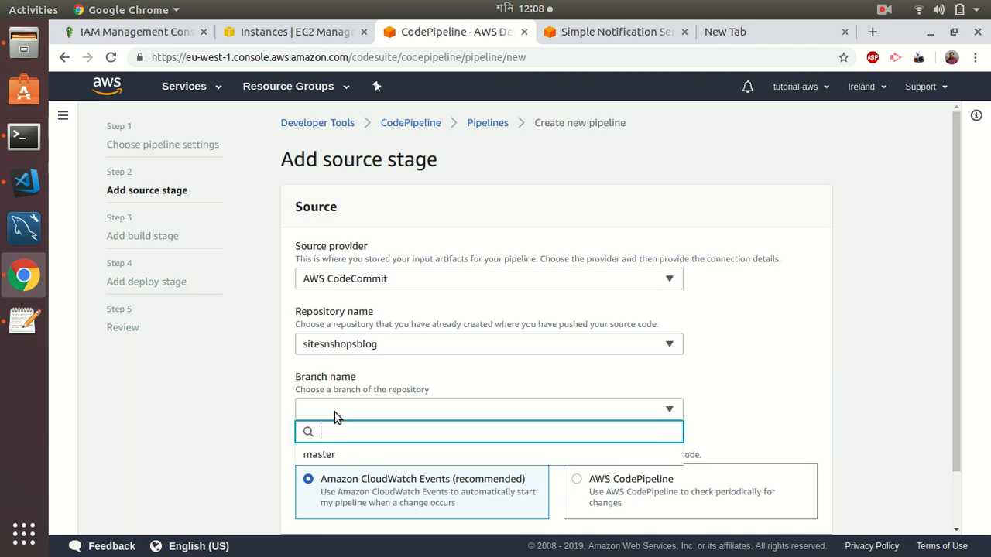
click(319, 456)
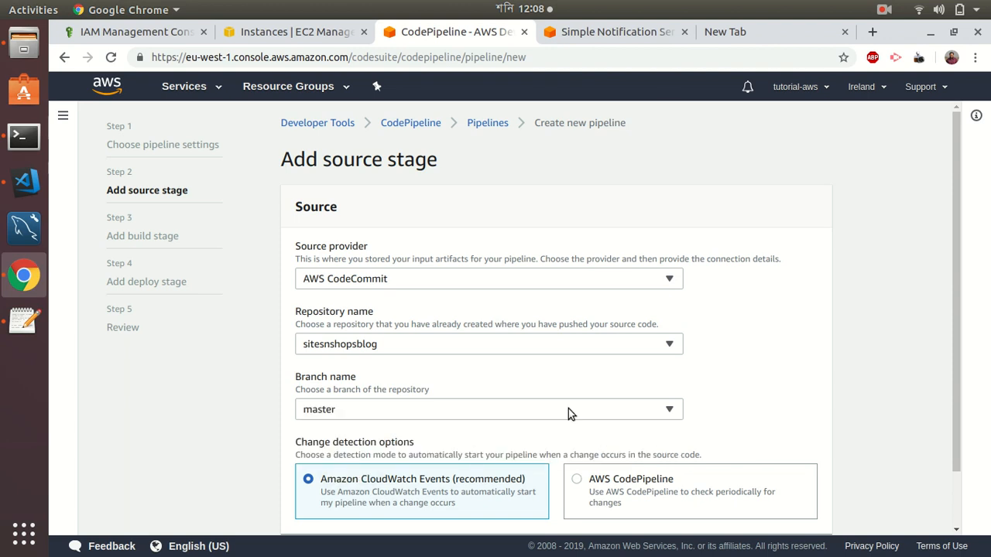
mouse_move(972, 360)
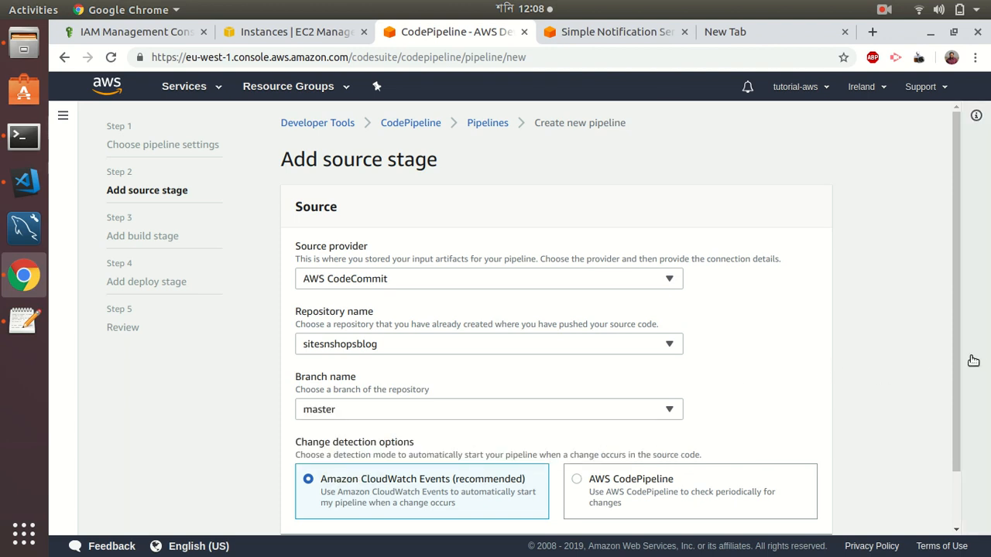
scroll(down, 3)
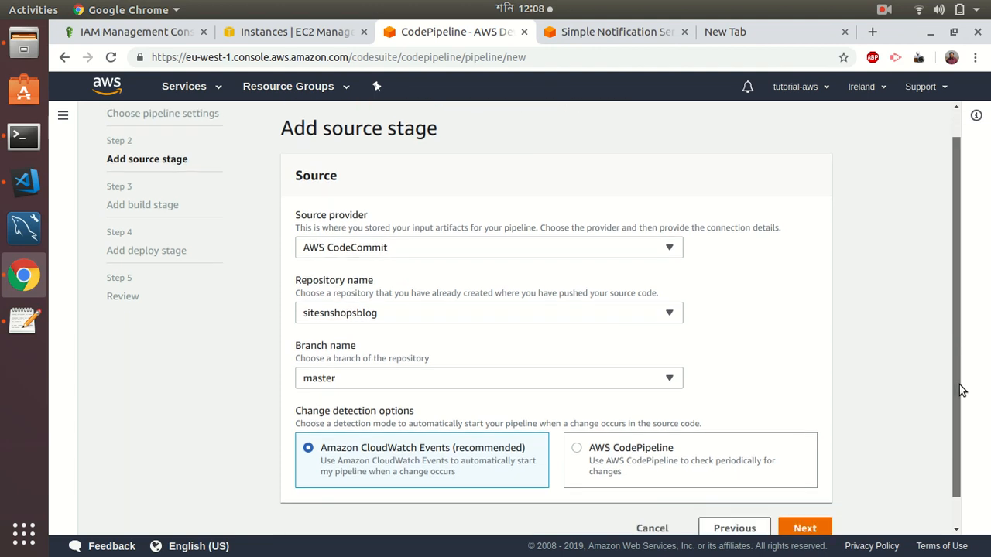
scroll(down, 3)
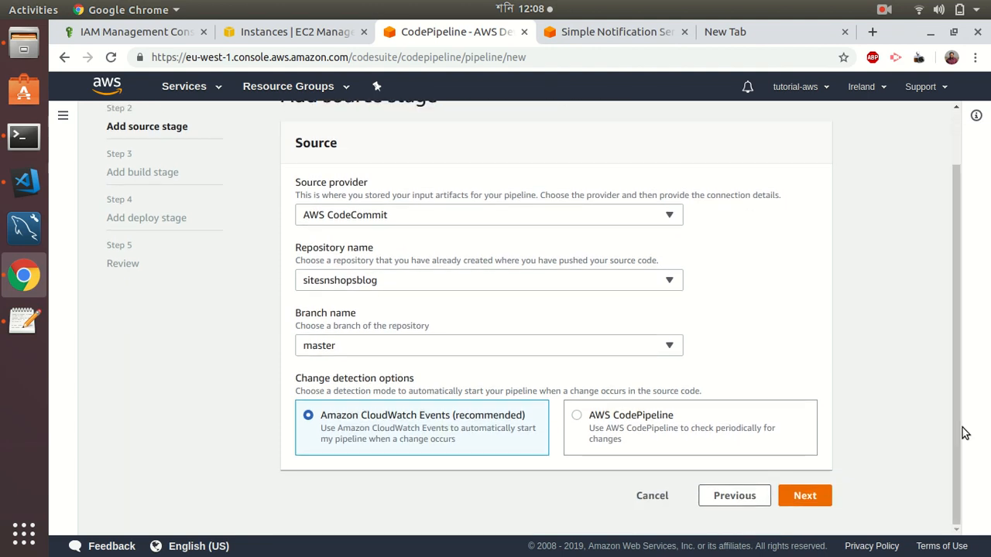
mouse_move(369, 384)
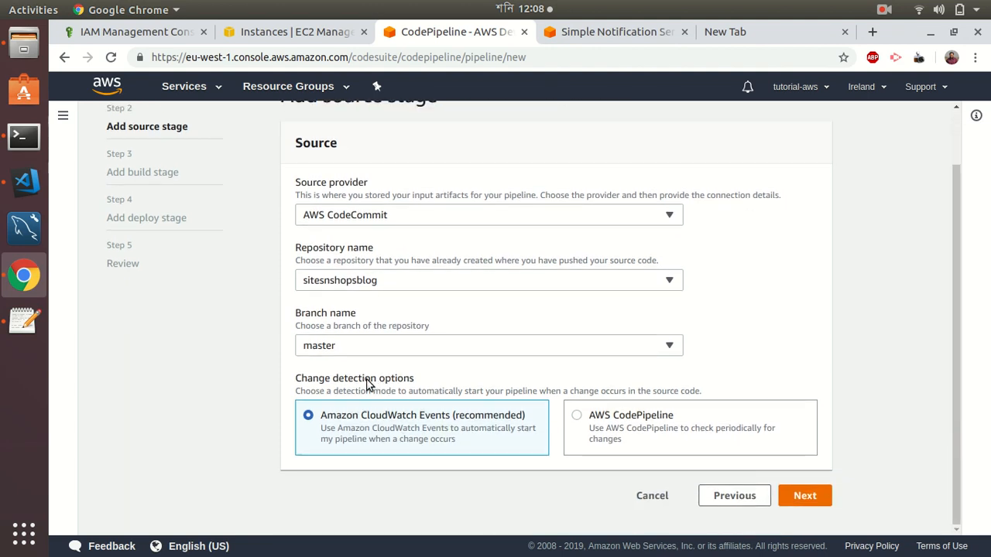
mouse_move(474, 422)
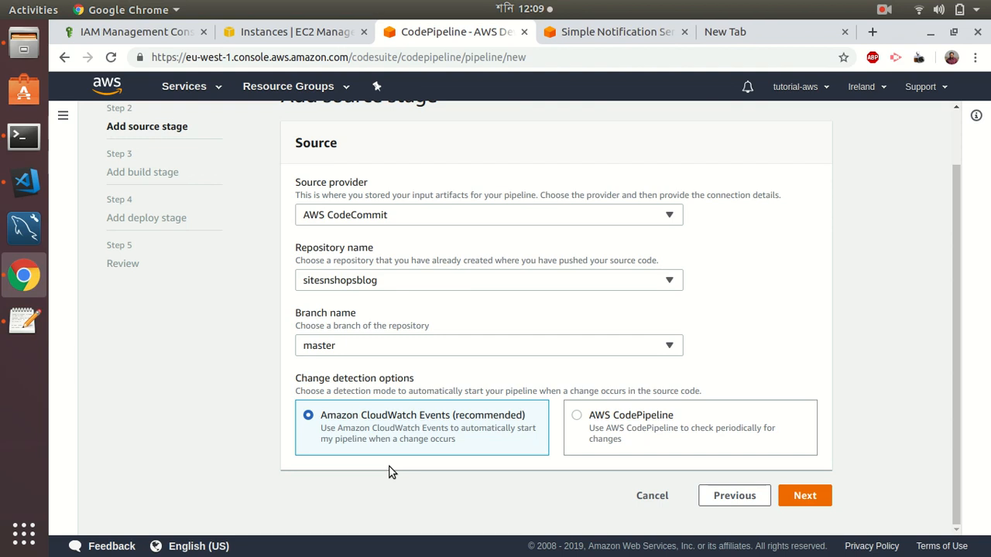
mouse_move(375, 434)
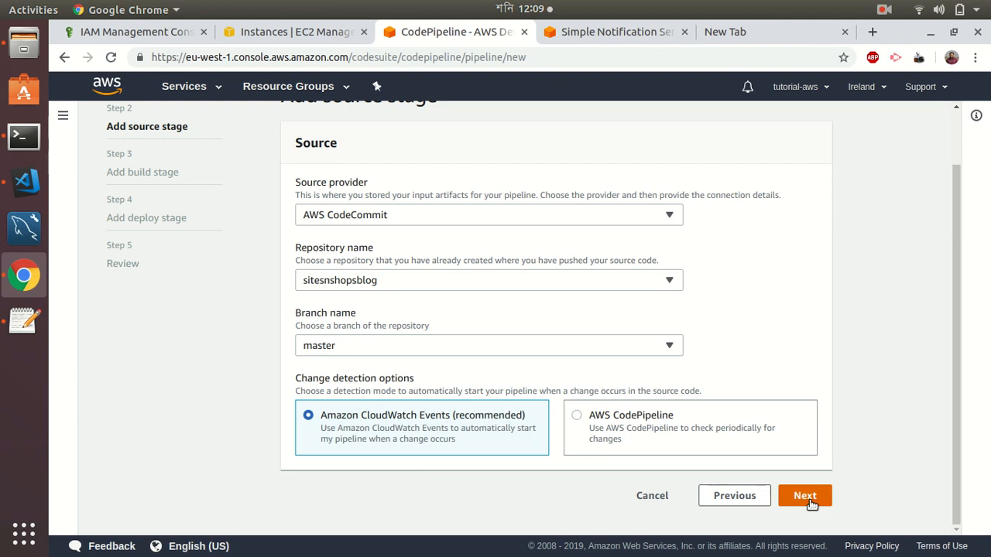
- Skip the build stage and choose AWS CodeDeploy as the deploy provider
click(805, 496)
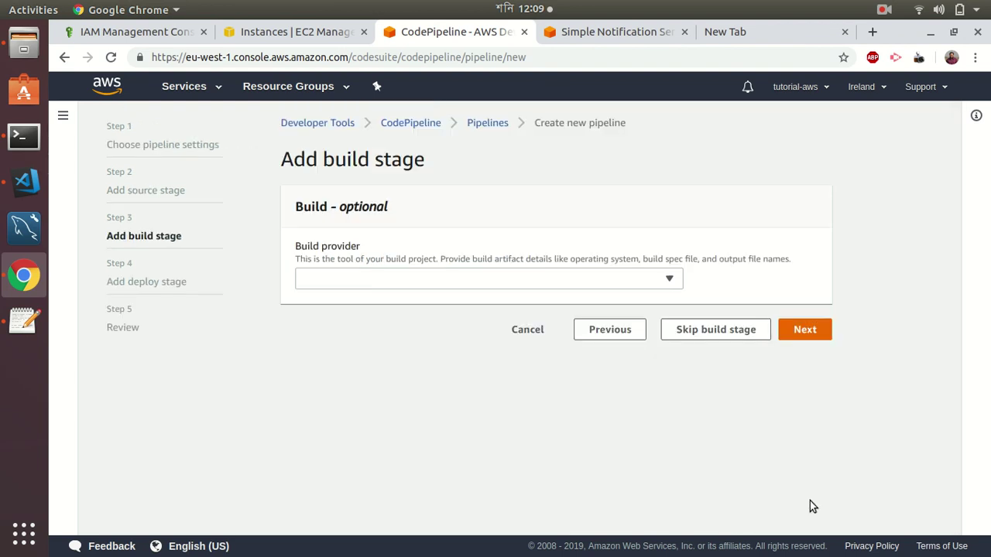
mouse_move(716, 328)
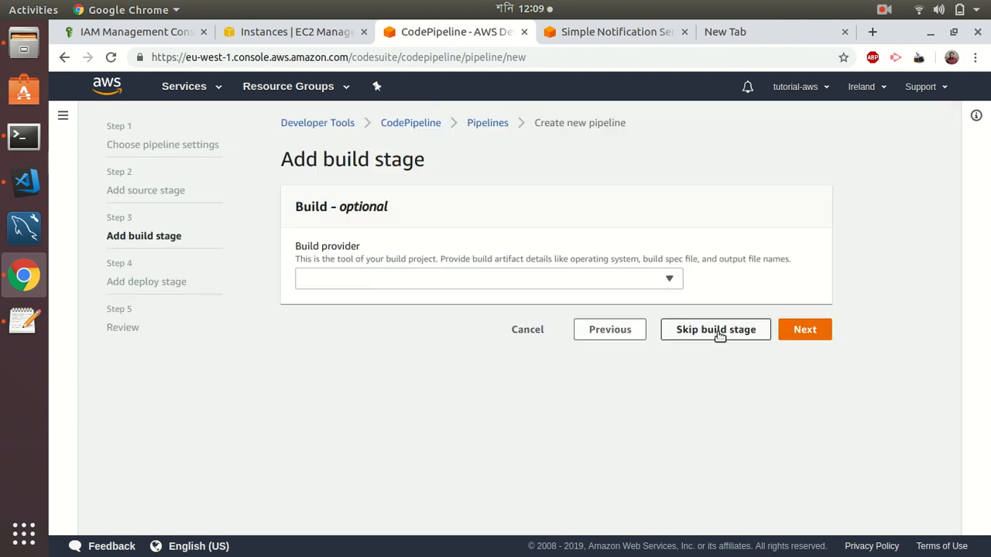
click(716, 329)
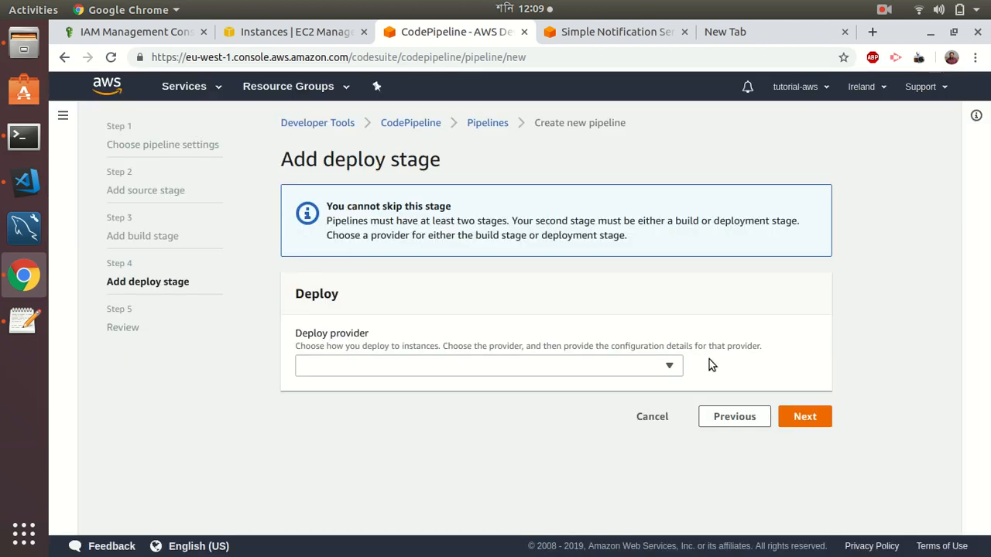
mouse_move(390, 432)
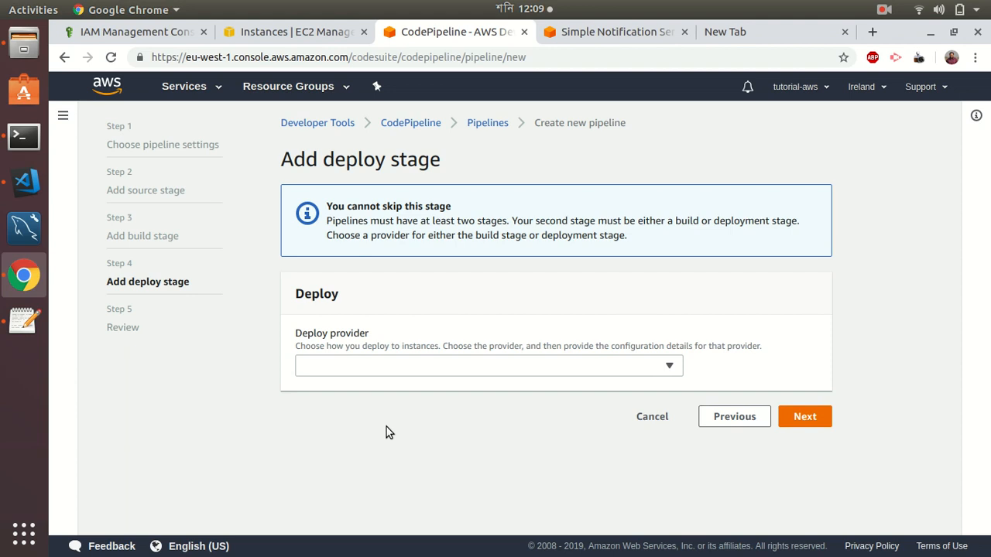
click(489, 365)
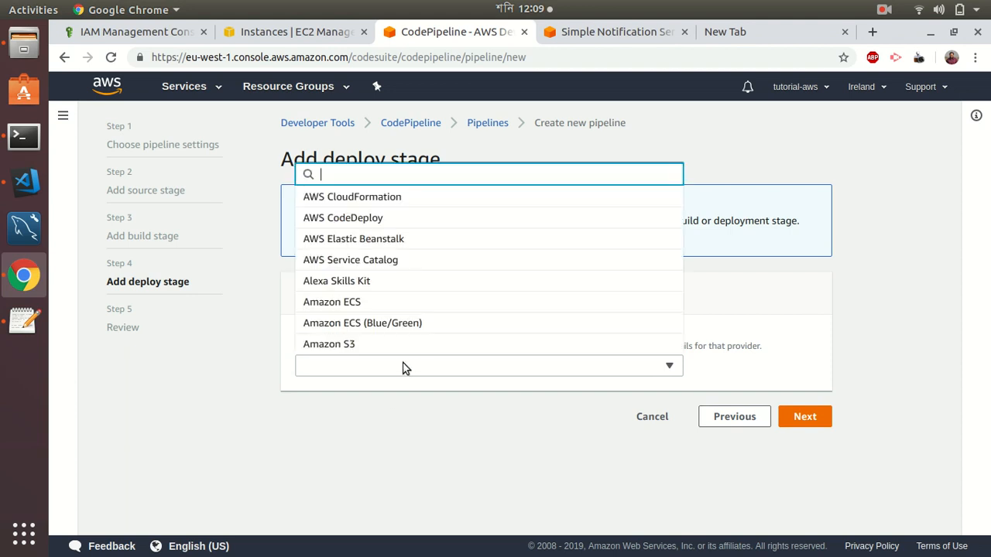
mouse_move(360, 216)
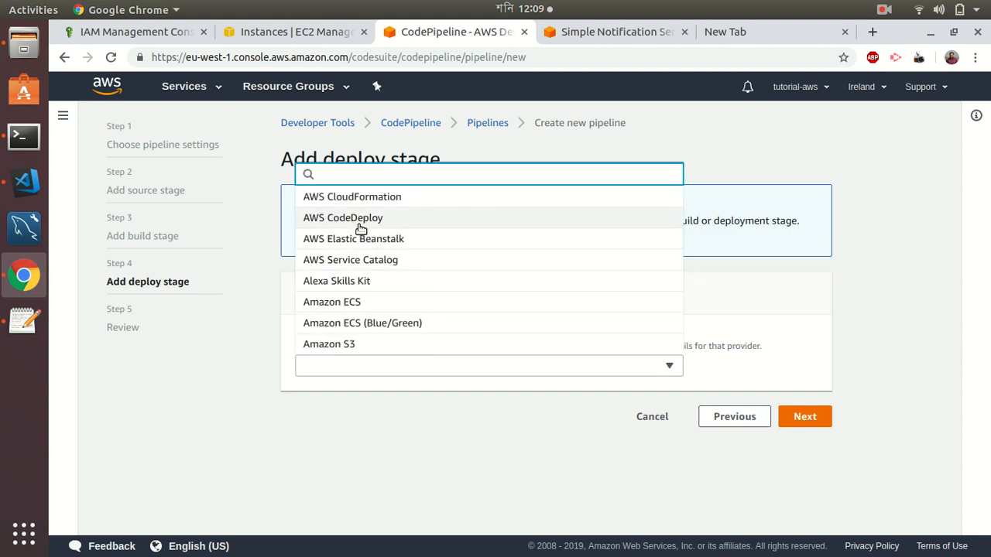
click(343, 217)
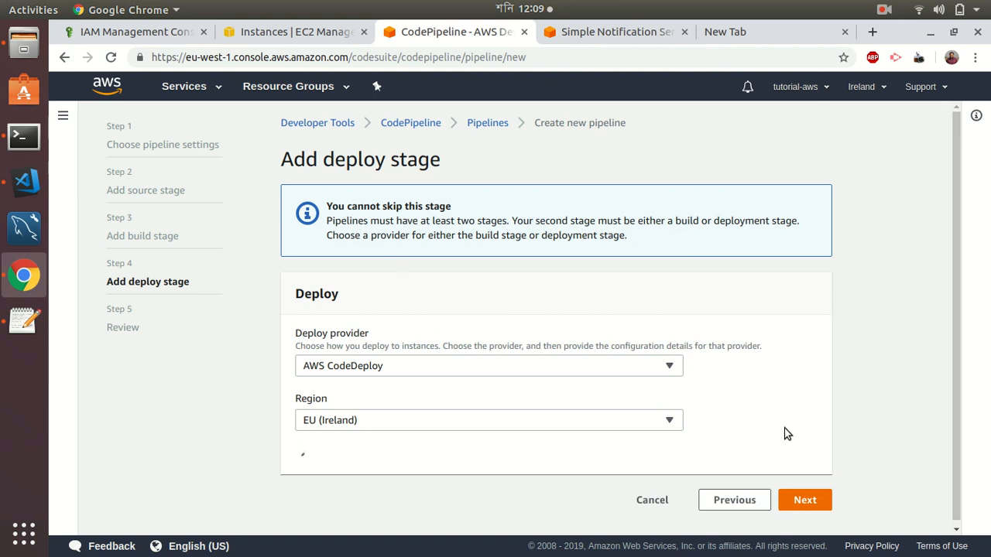
scroll(down, 3)
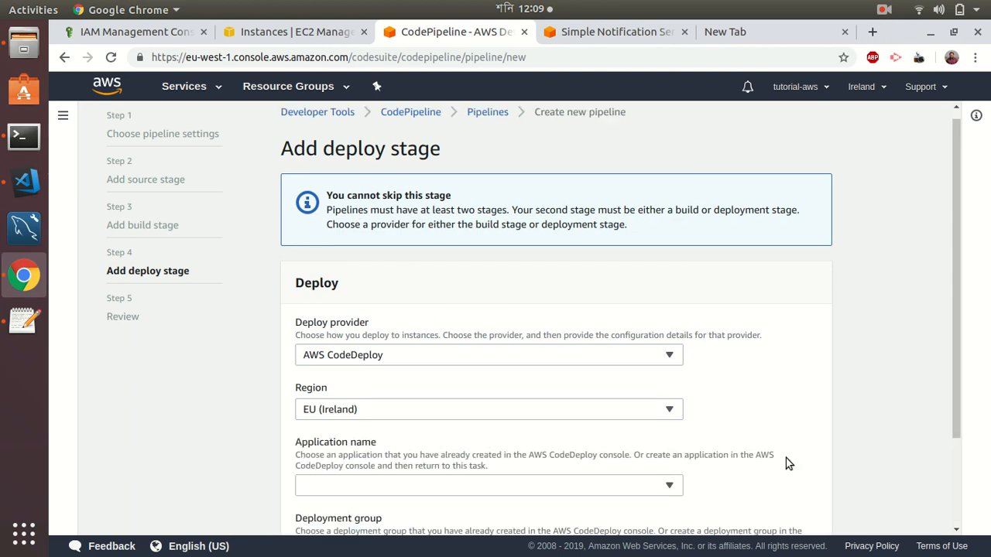
scroll(down, 3)
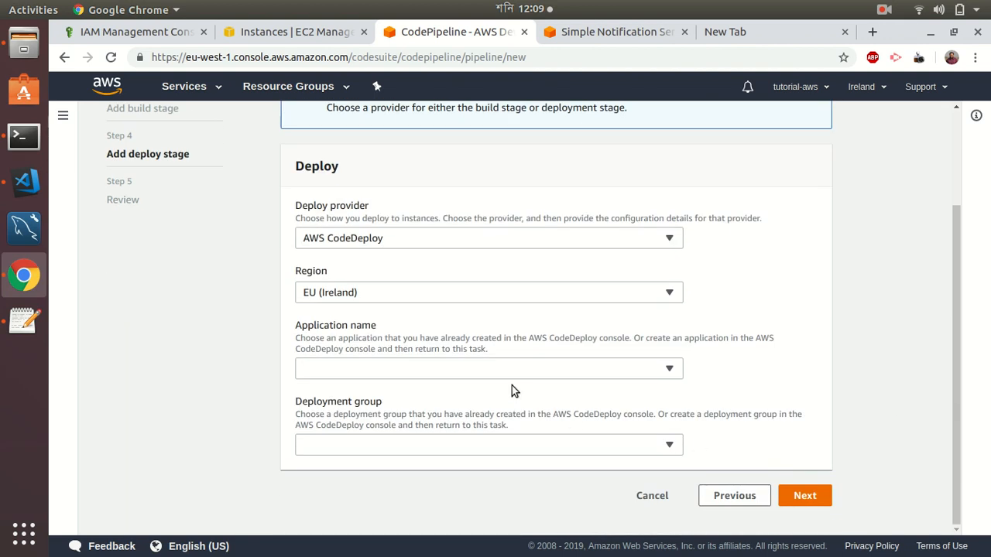
- Deploy to application sitesnshopsblog, deployment group master, and continue to the pipeline review
click(489, 369)
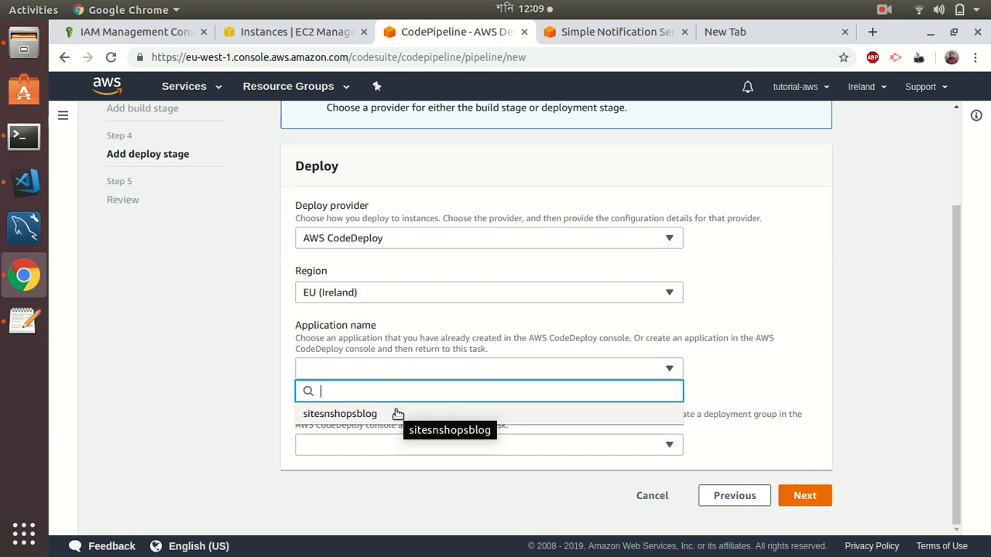
click(339, 413)
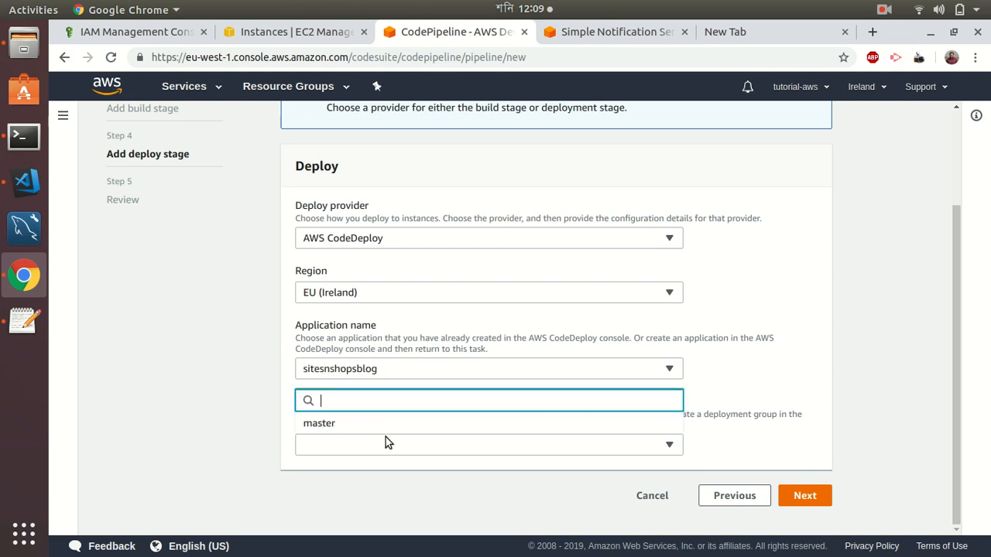
click(319, 423)
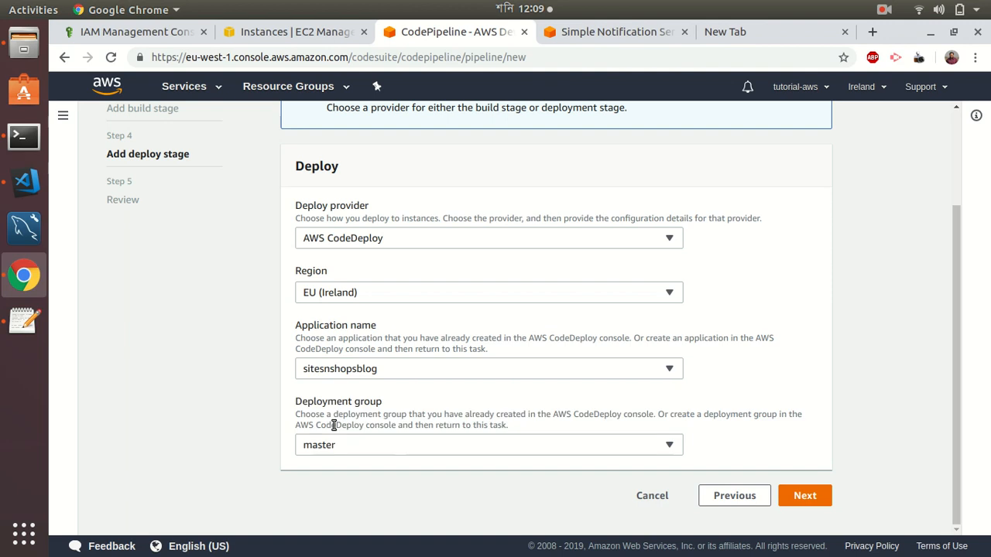
click(806, 495)
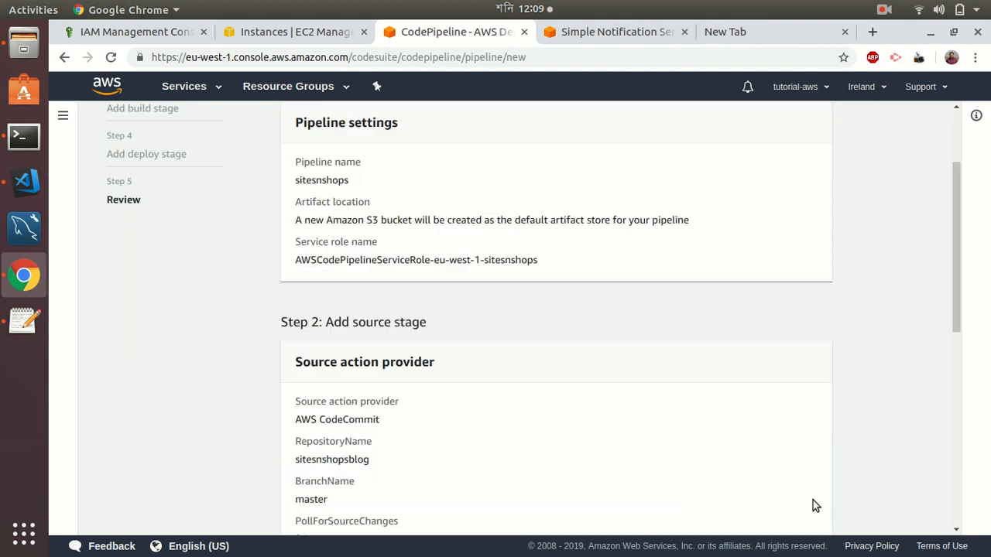
scroll(down, 3)
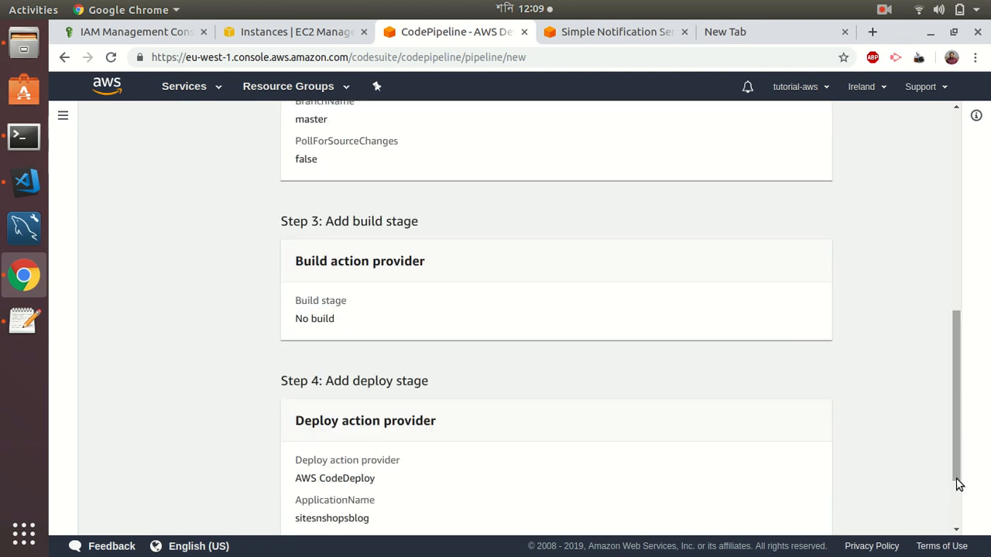
scroll(down, 3)
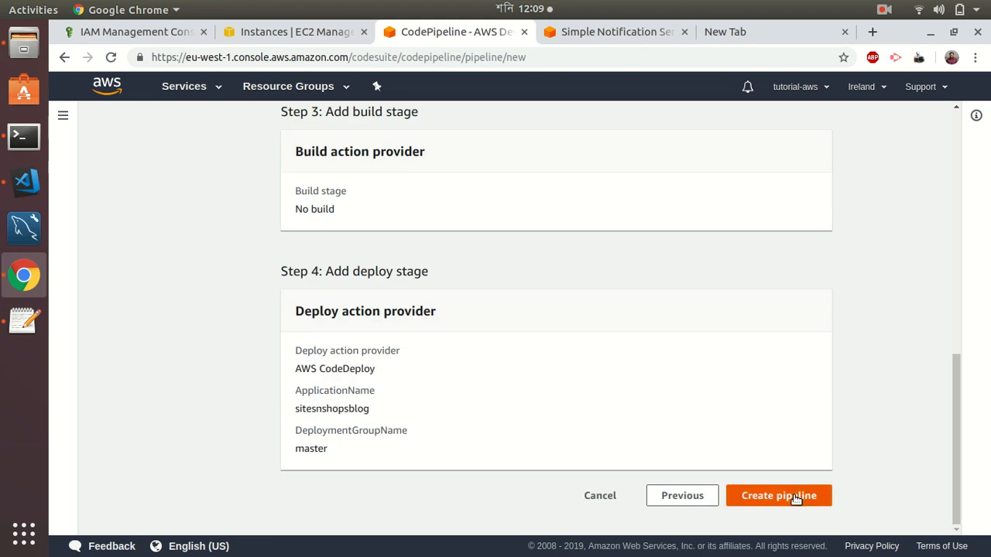
- Create the sitesnshops pipeline from the reviewed settings
click(777, 496)
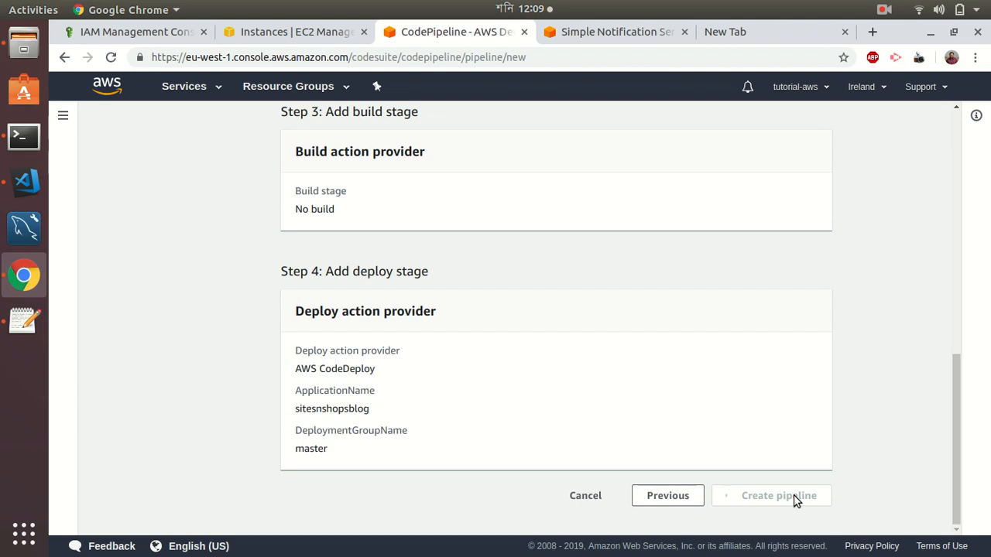
- Check that the sitesnshops pipeline's Source and Deploy stages both show Succeeded
click(777, 495)
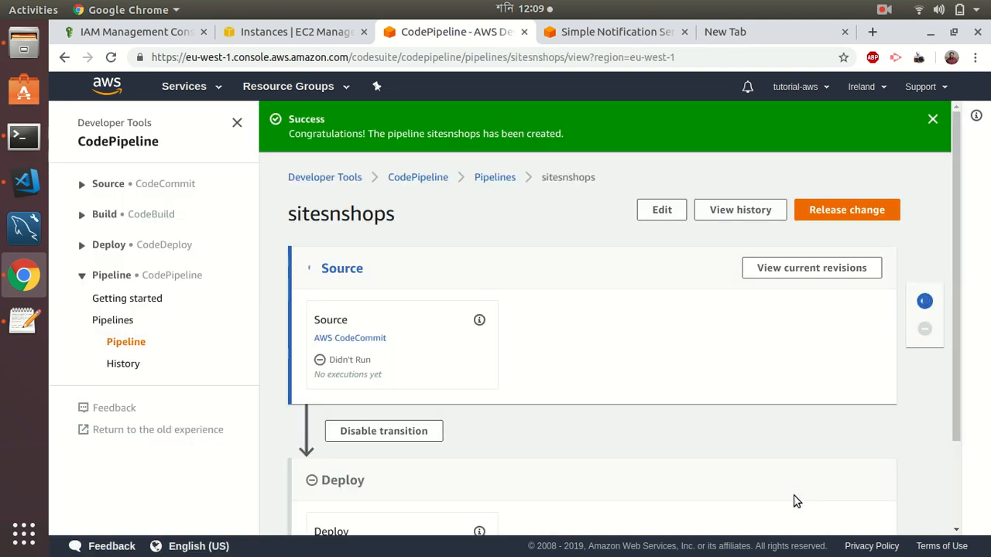
mouse_move(958, 410)
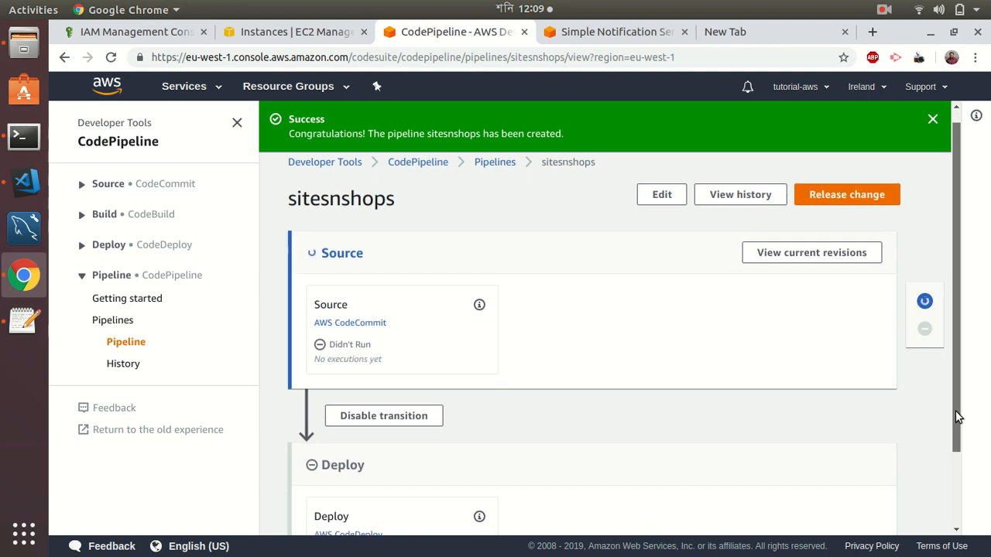
scroll(down, 3)
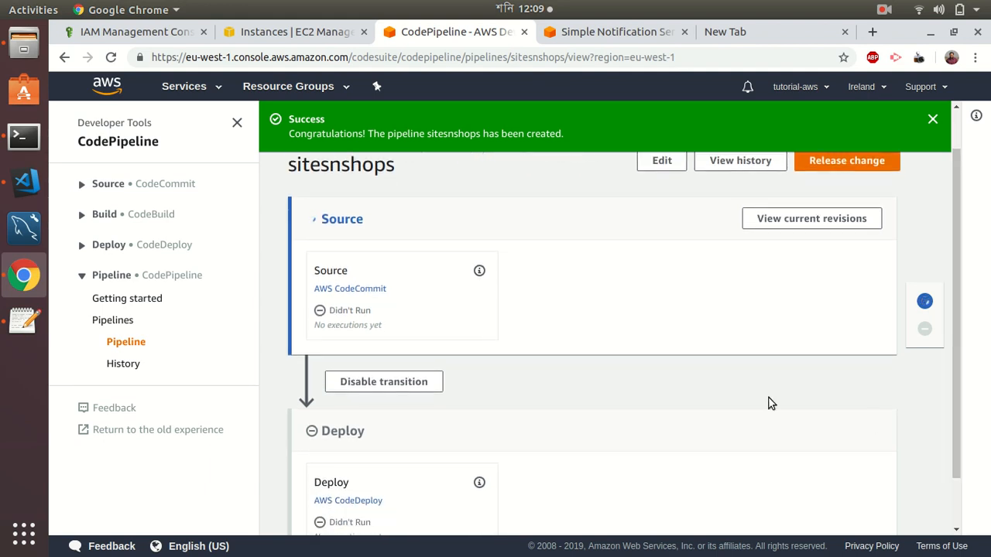
mouse_move(550, 408)
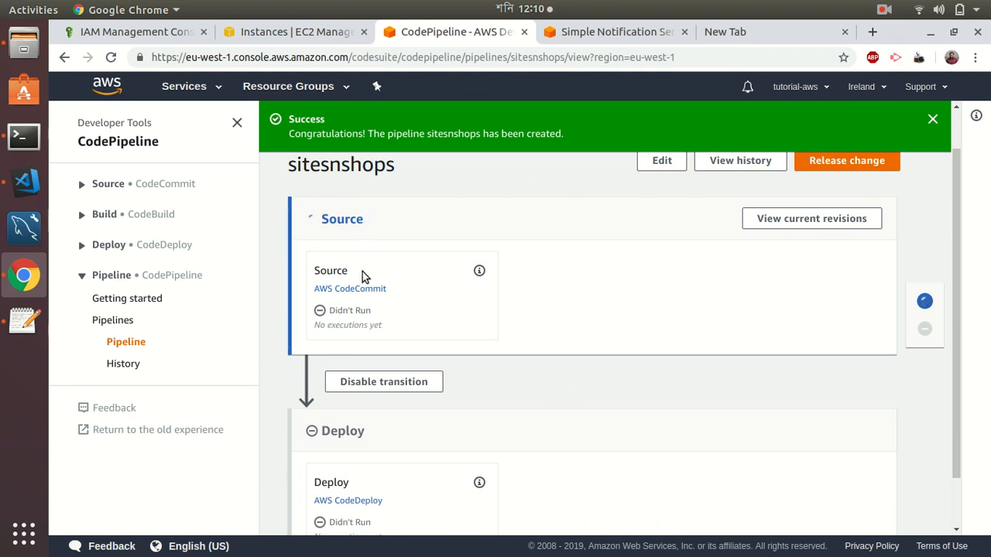
mouse_move(391, 244)
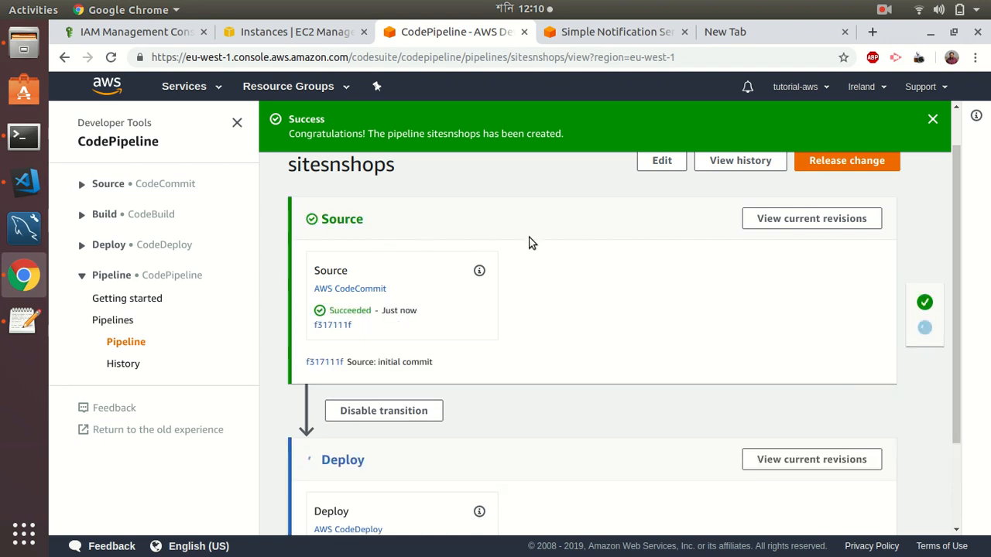
mouse_move(270, 347)
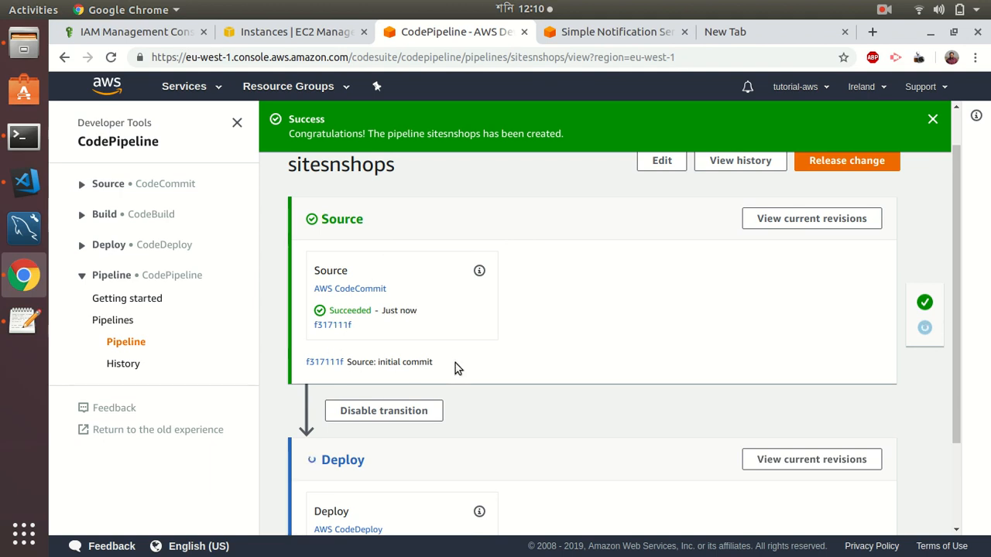
mouse_move(916, 394)
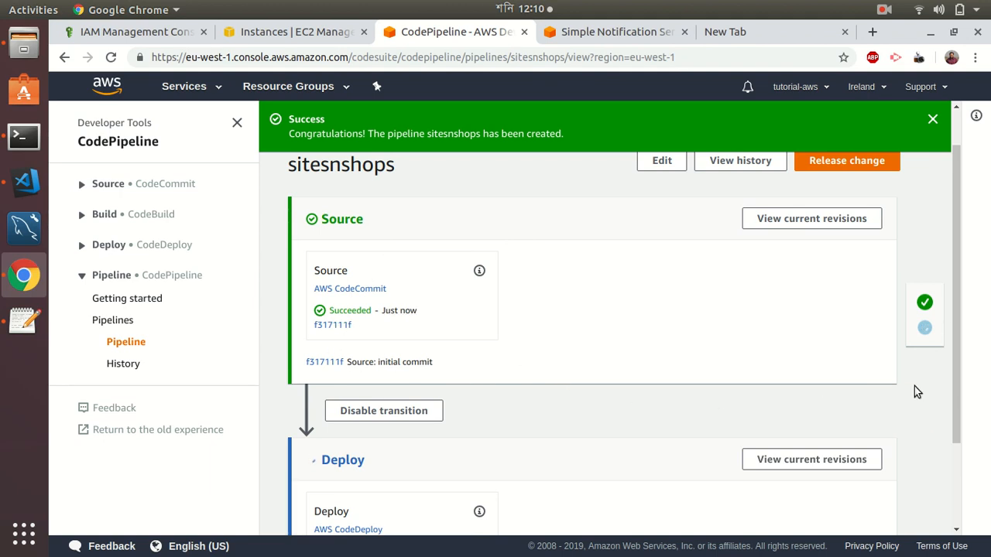
scroll(down, 3)
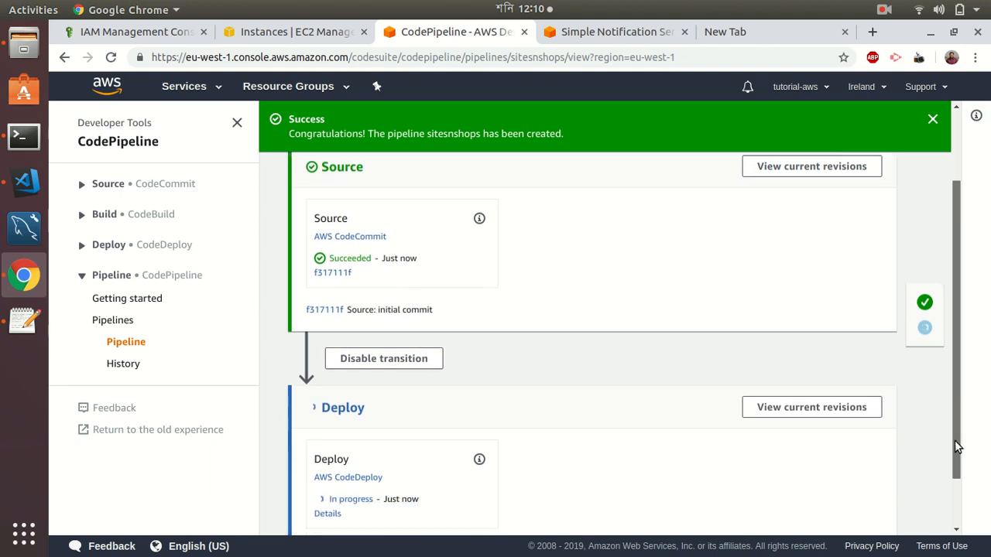
scroll(down, 3)
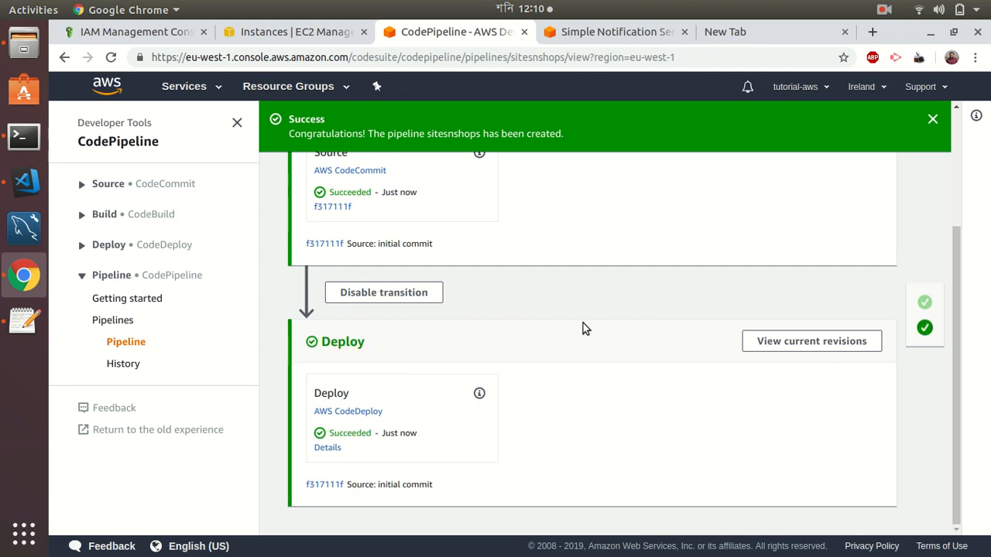
mouse_move(334, 432)
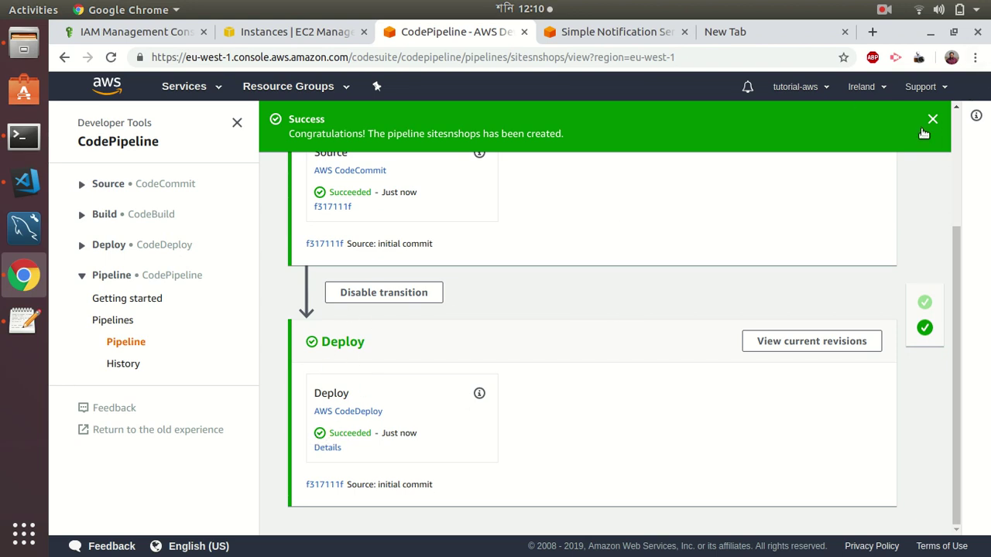
click(932, 117)
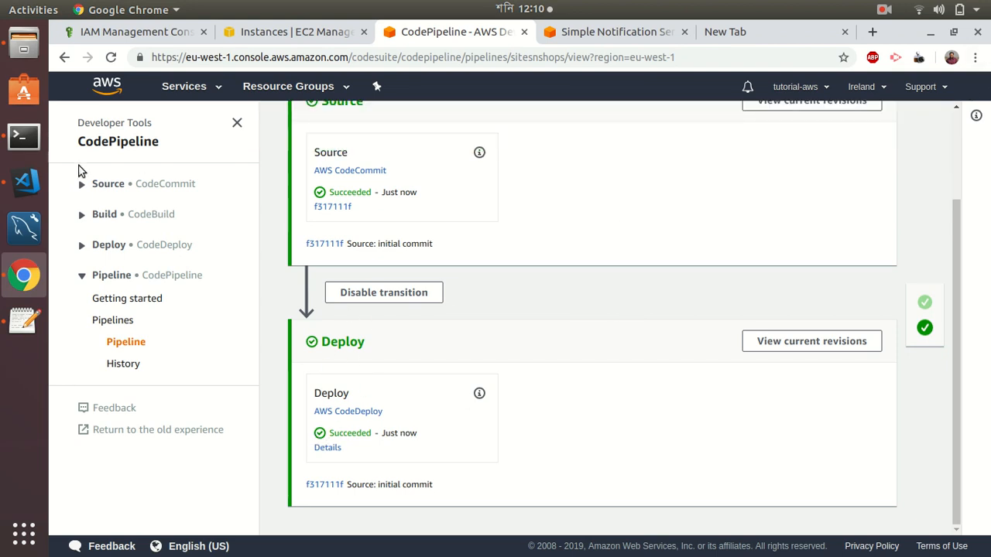
- Review appspec.yml in the editor and the local repository's push output, then return to the server session
click(24, 136)
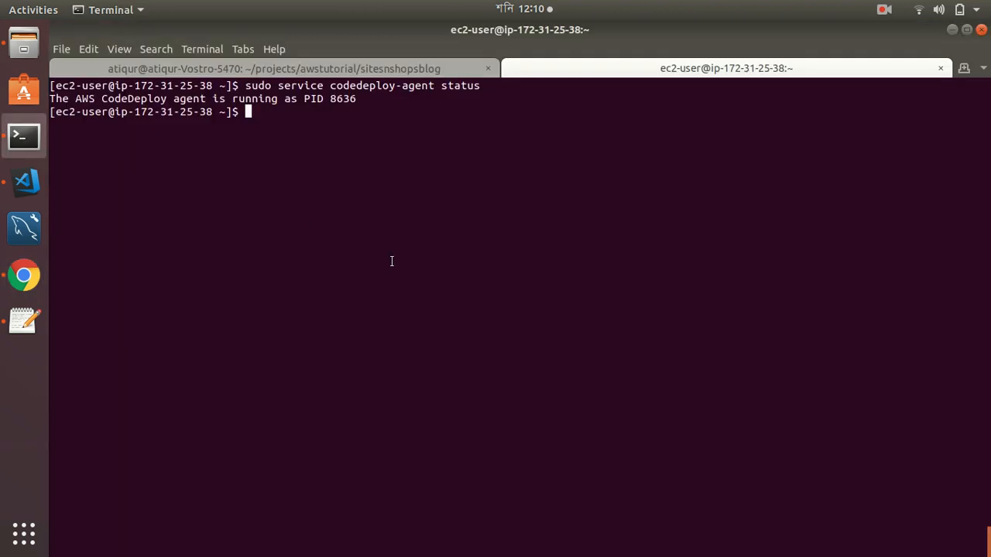
click(23, 182)
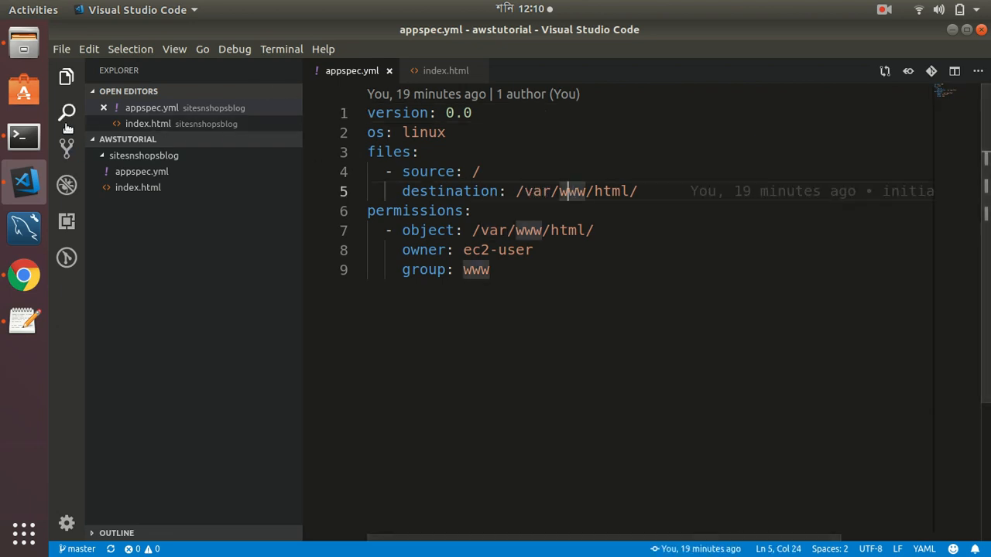
click(23, 136)
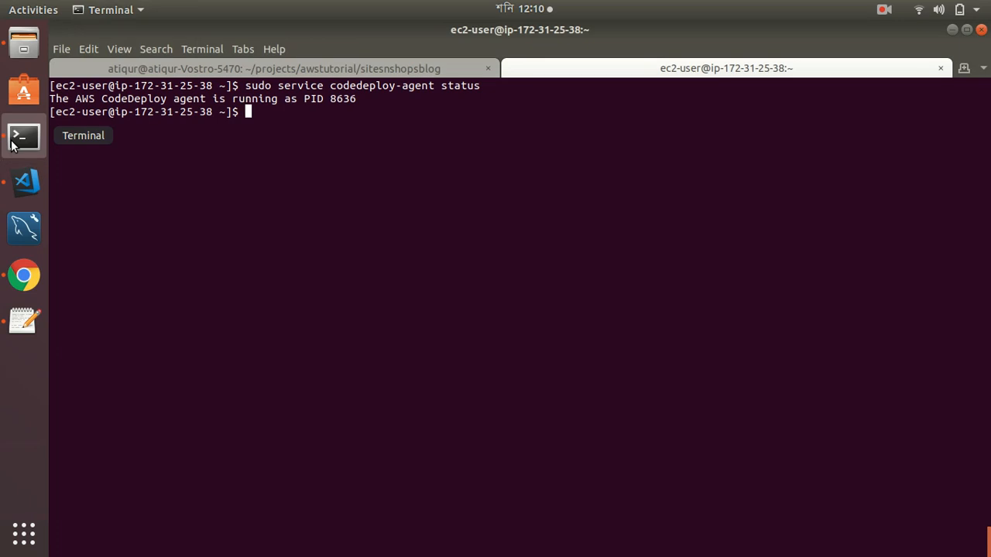
click(272, 68)
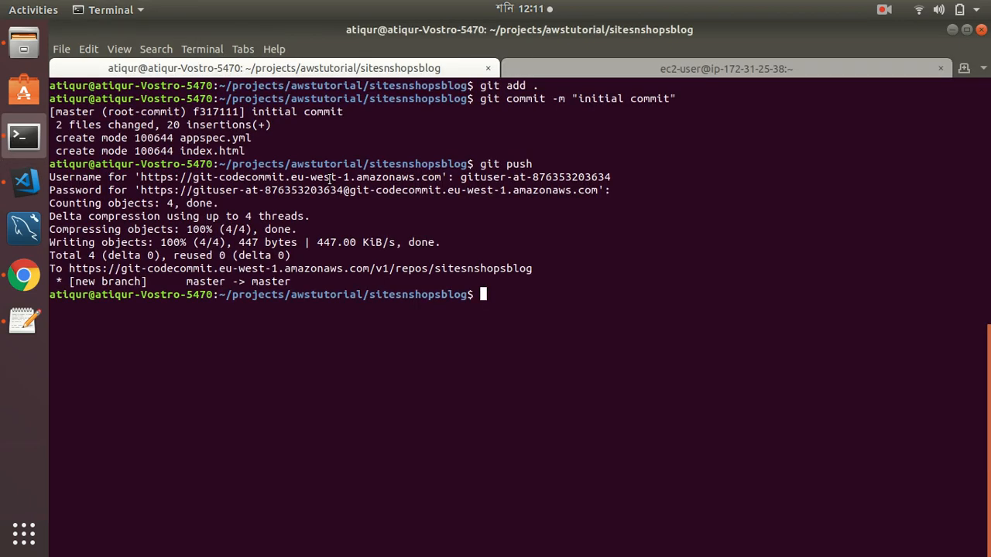
mouse_move(503, 93)
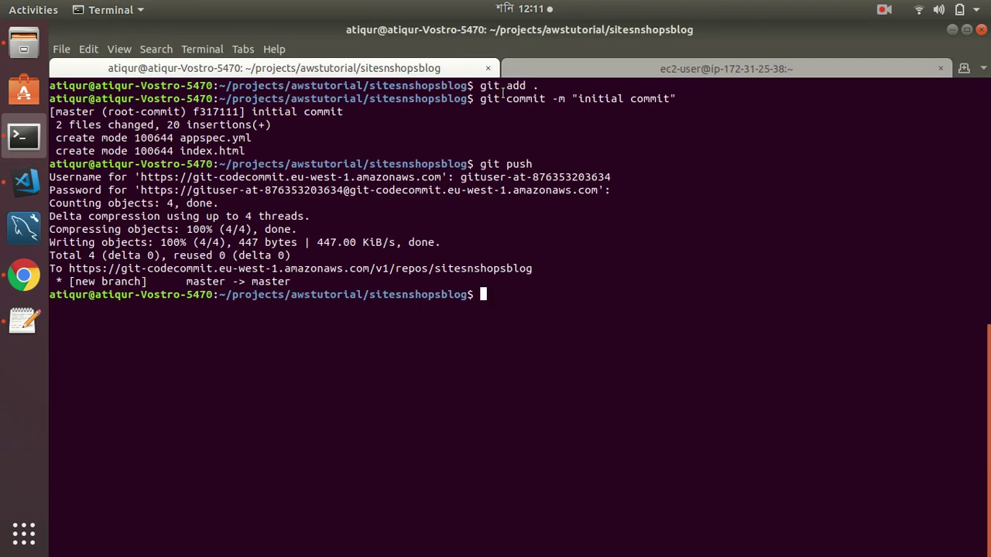
click(724, 68)
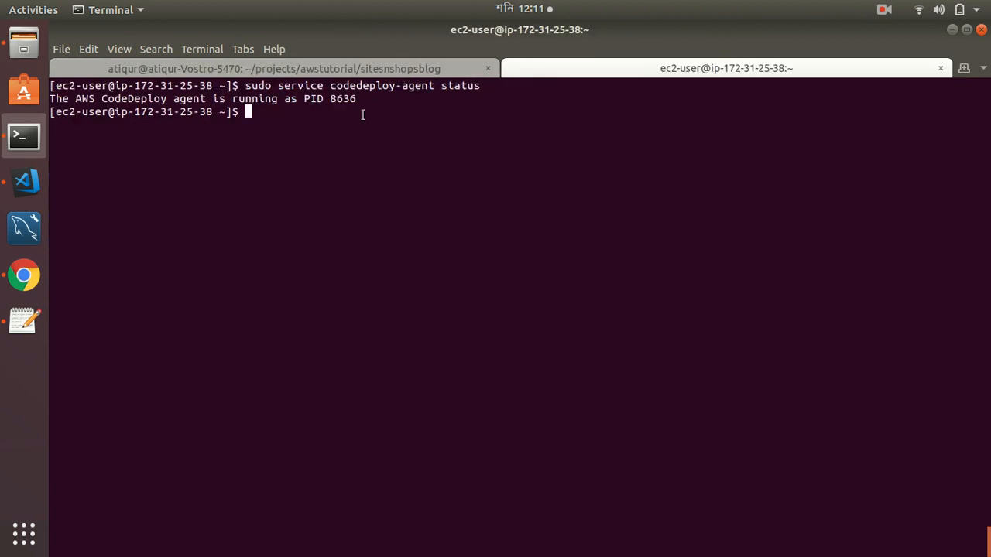
- On the EC2 server, change into /var/www/html to list the deployed appspec.yml and index.html
text(cd)
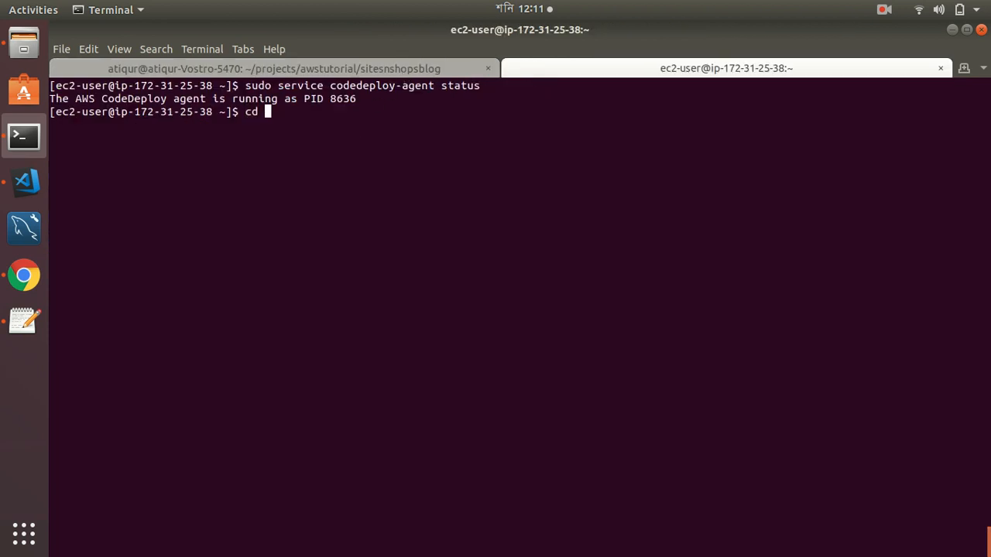
text(/var)
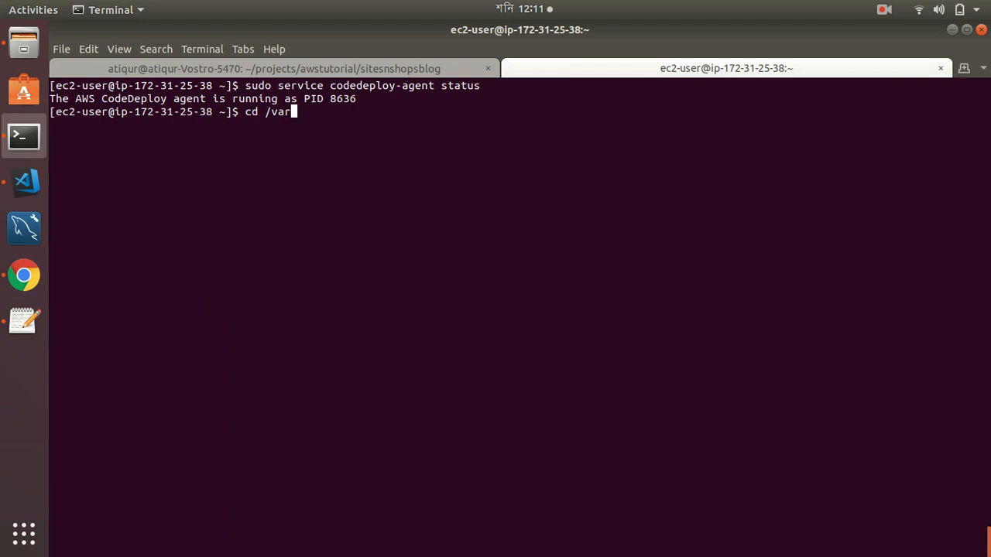
text(/www)
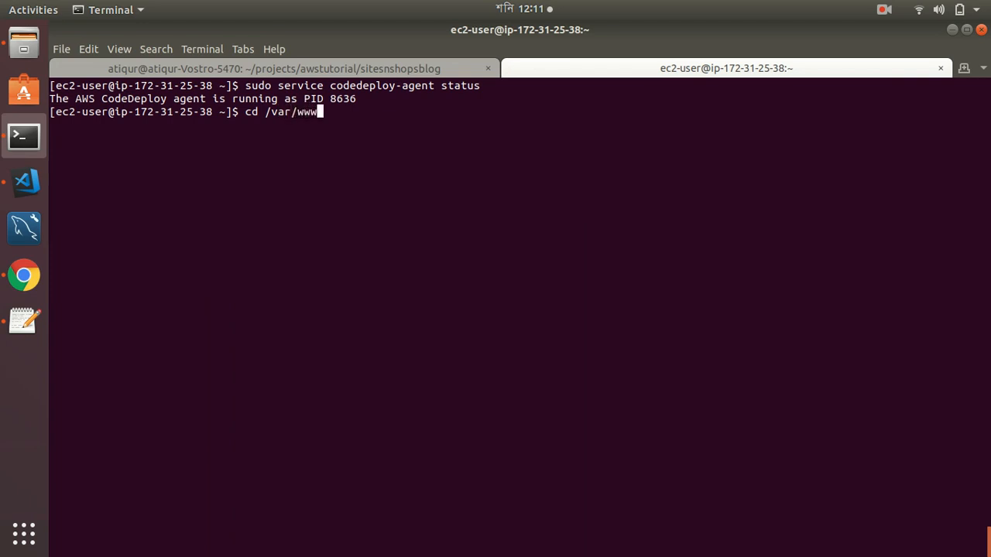
key(Return)
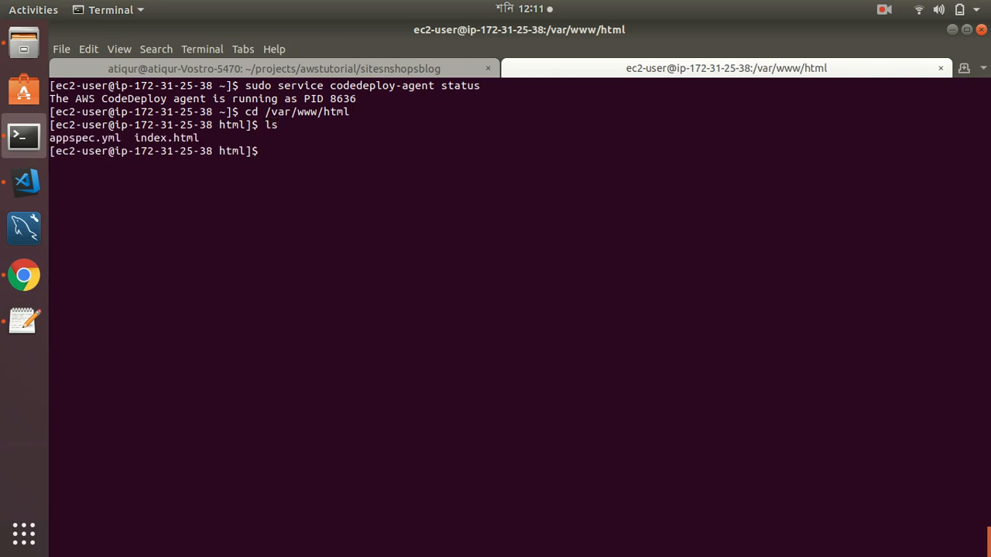
mouse_move(62, 247)
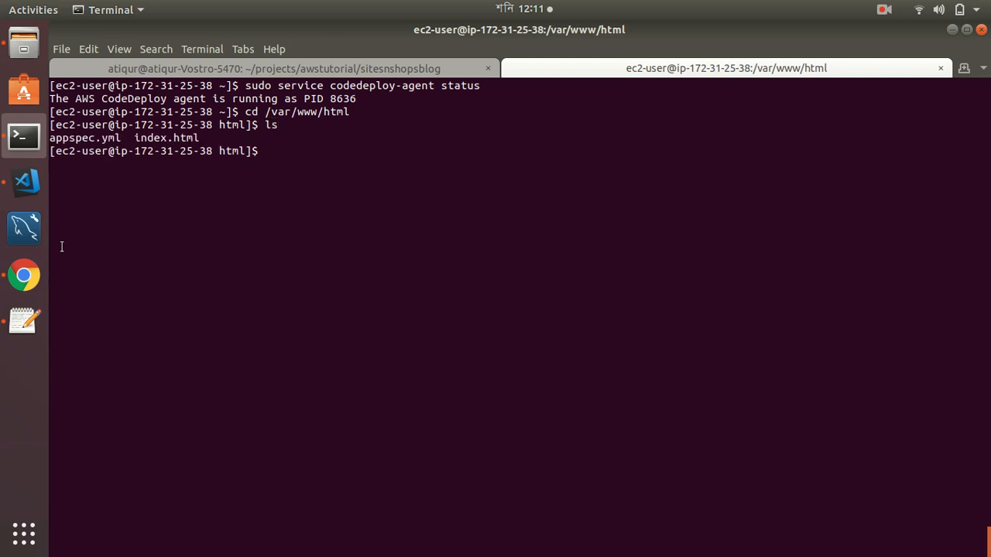
- Load ec2-34-245-178-66.eu-west-1.compute.amazonaws.com in a new Chrome tab to see 'Hello Every one.'
click(23, 276)
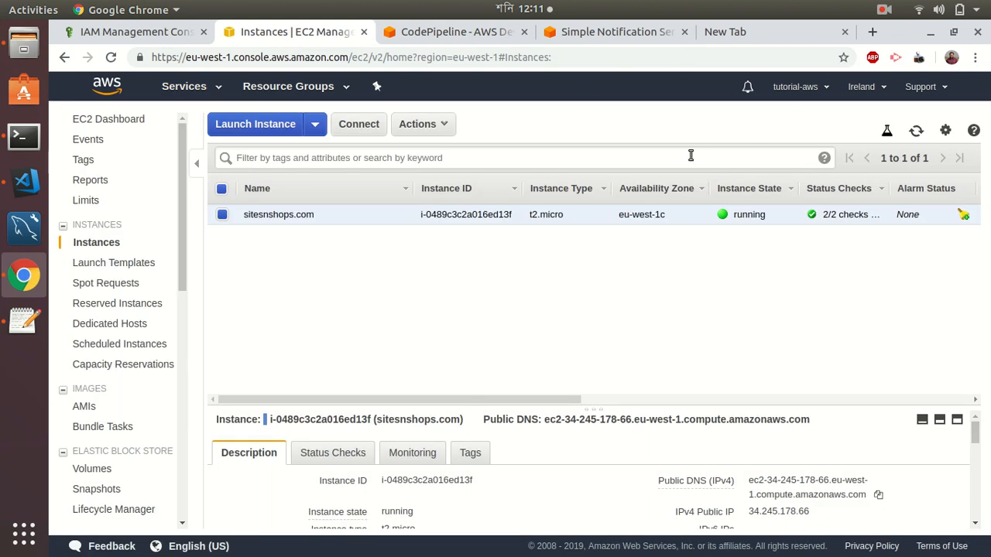
mouse_move(879, 495)
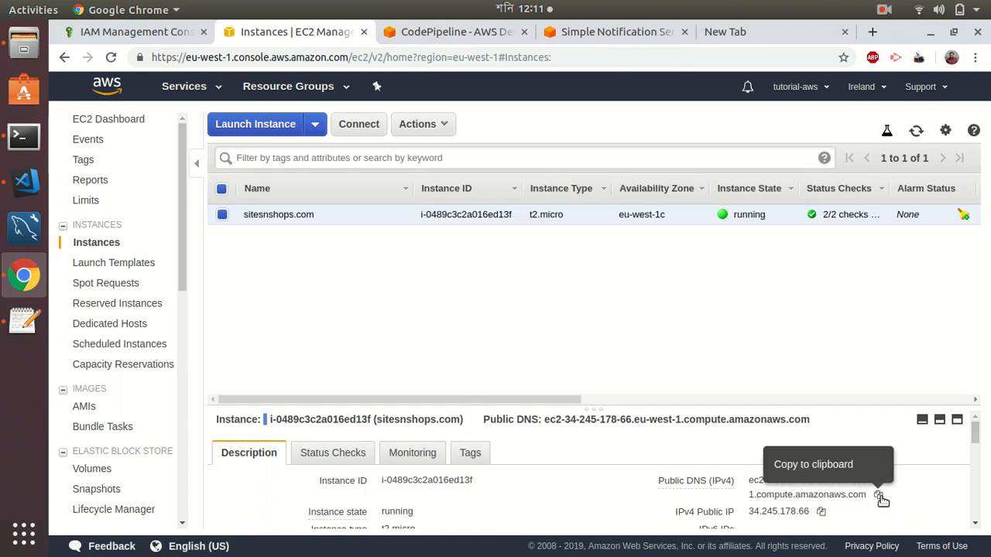
click(880, 495)
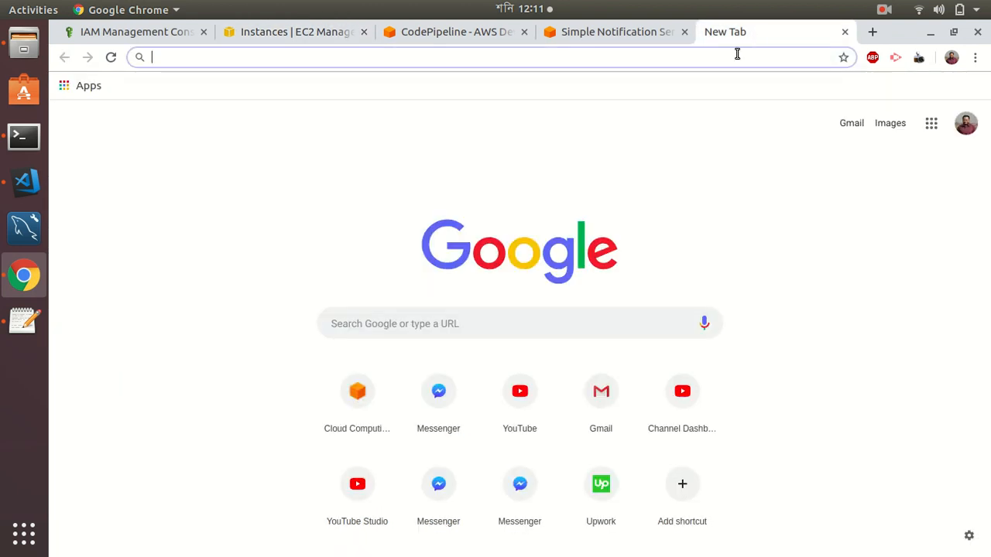
text(ec2-34-245-178-66.eu-west-1.compute.amazonaws.com)
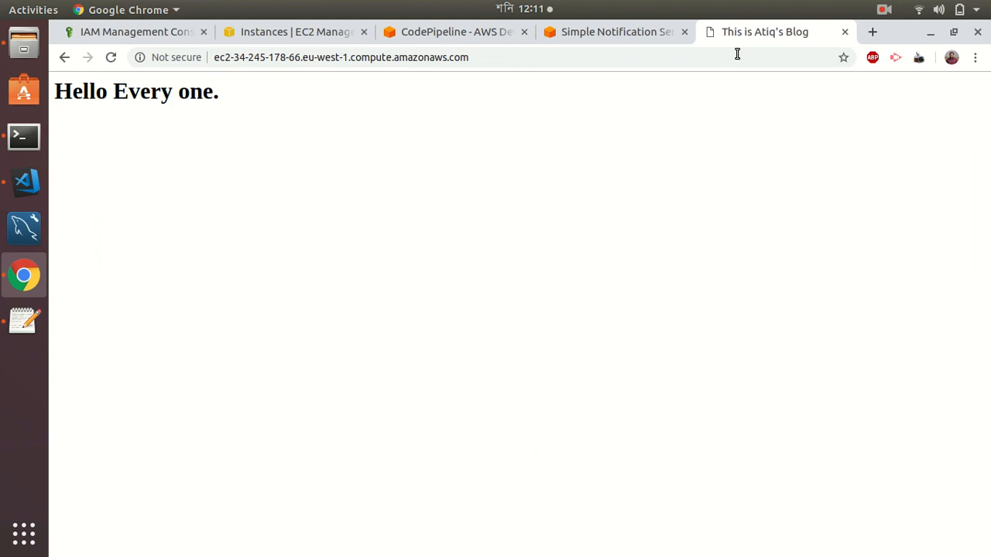
mouse_move(242, 93)
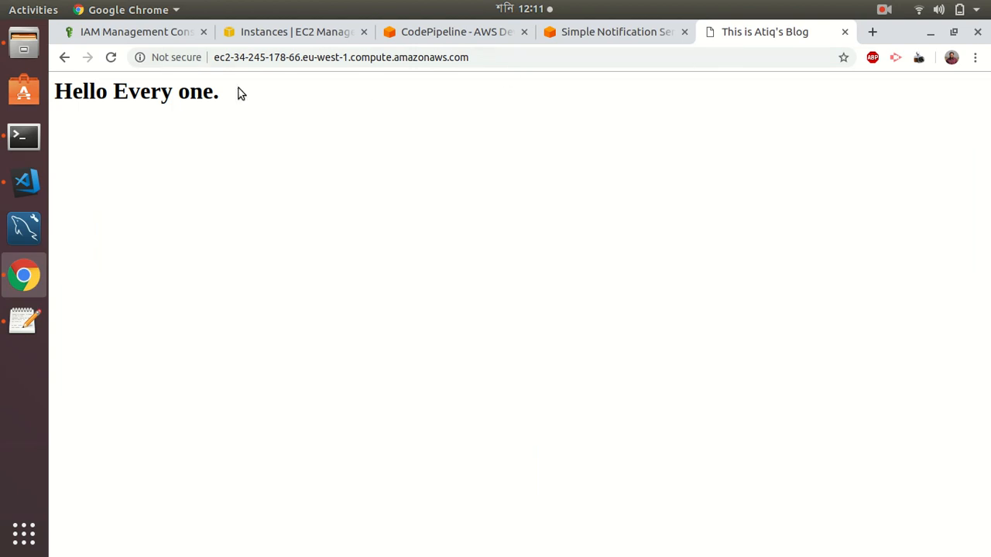
mouse_move(161, 145)
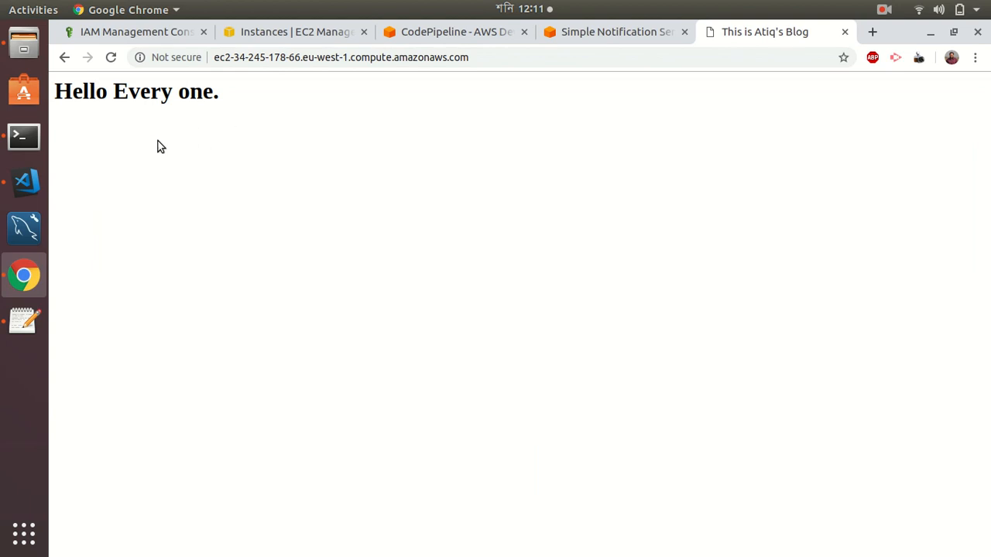
- Add 'You have just created an auto deployment. Congratulations.' after 'Hello Every one.' in the index.html h1
click(23, 182)
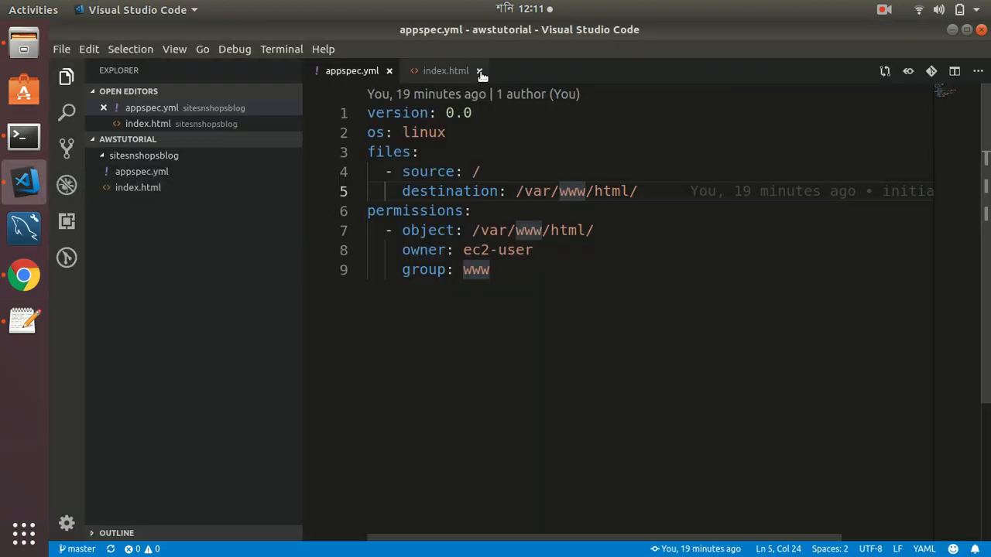
click(446, 71)
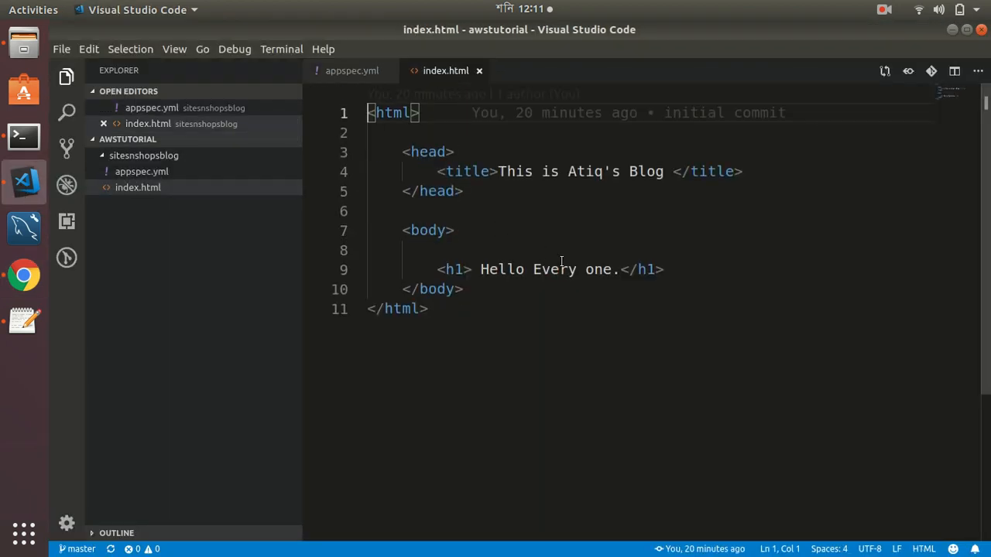
click(574, 269)
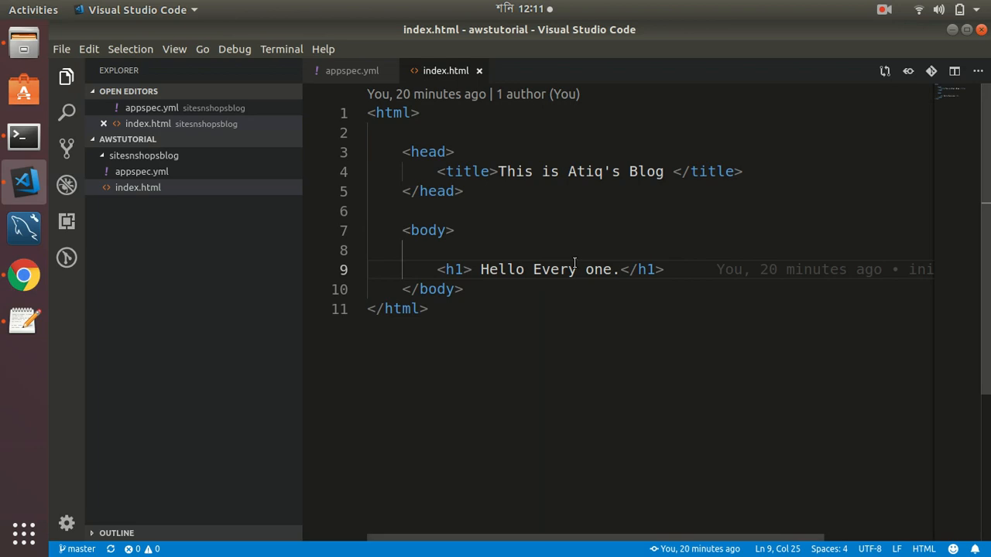
mouse_move(621, 269)
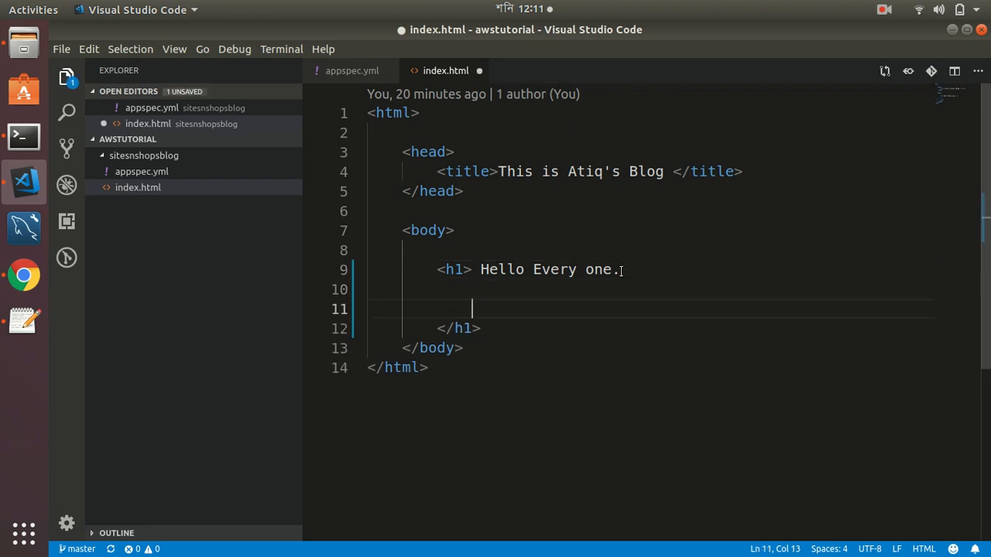
text(You have)
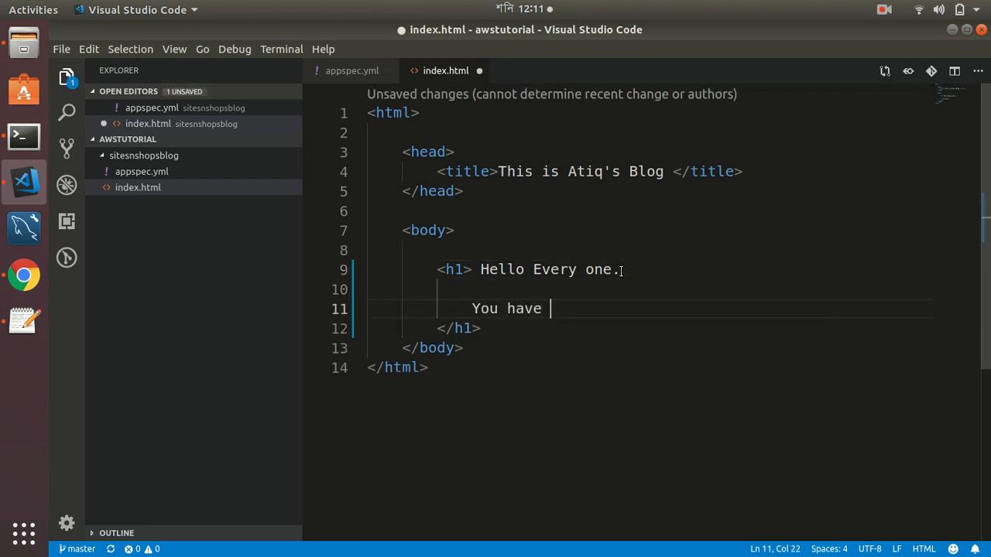
text(just created an auto)
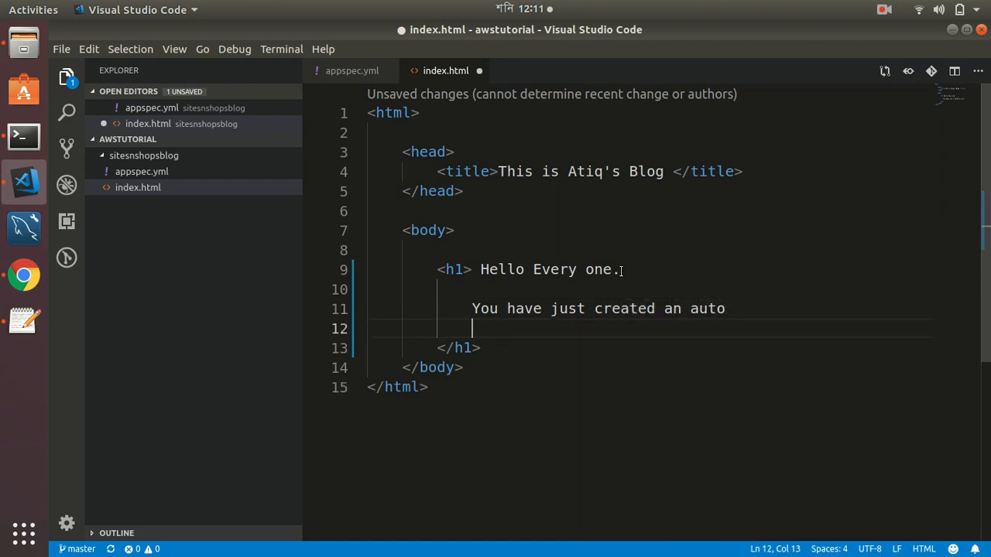
text(deployment.)
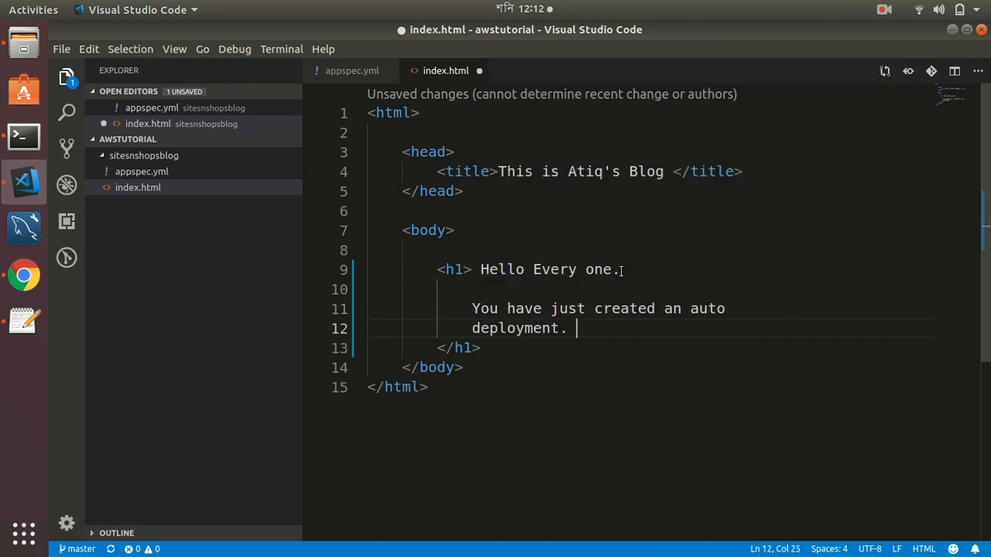
key(Enter)
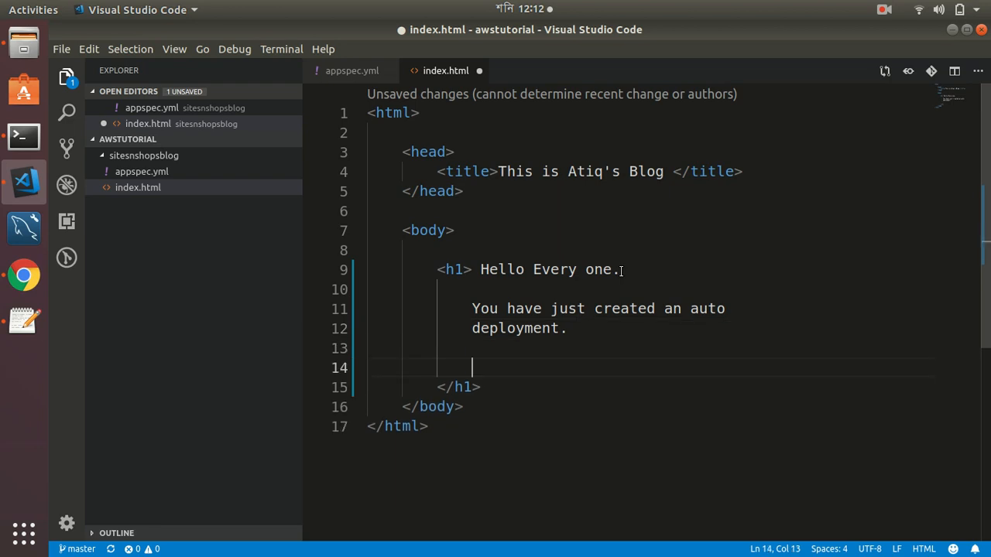
text(Congratulations)
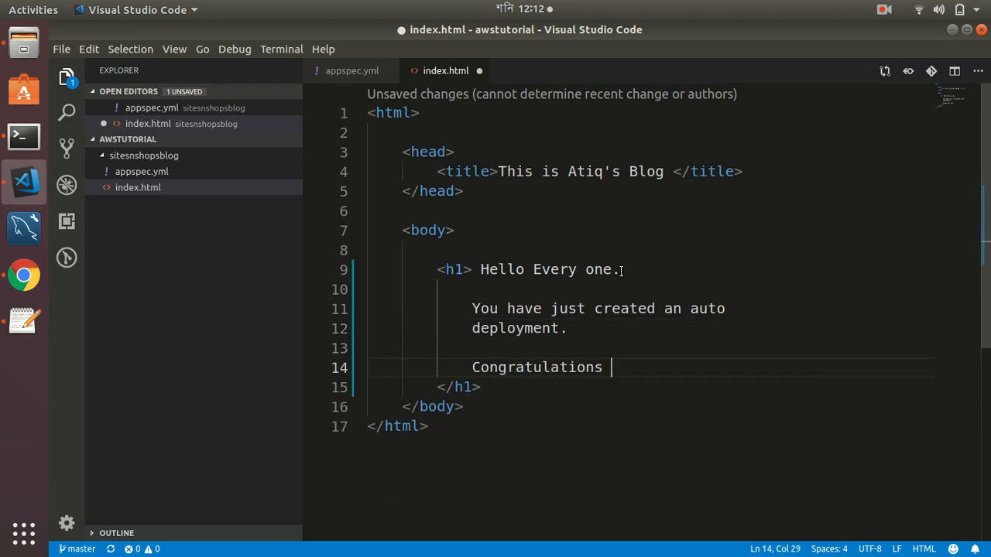
text(.)
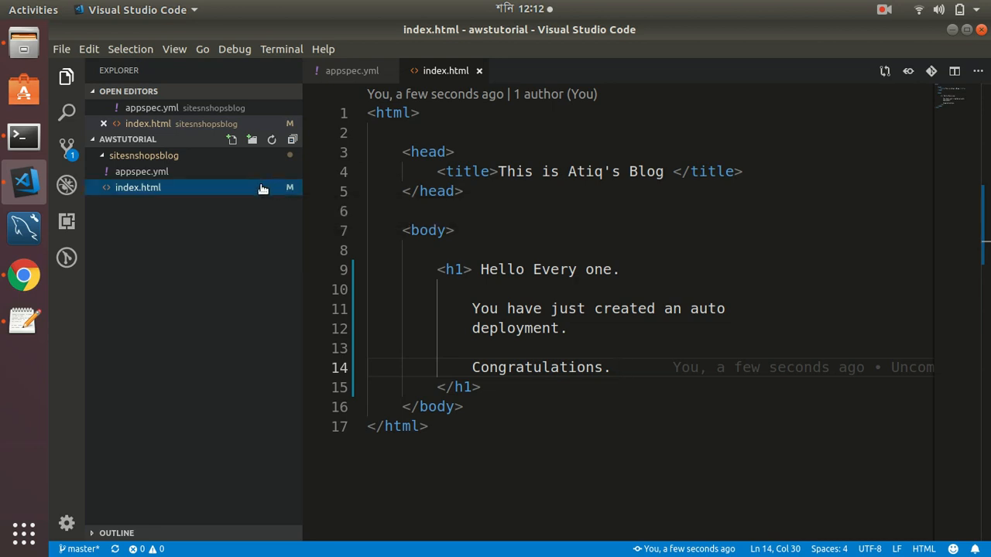
- Stage the modified index.html and commit it locally with the message 'index file modified'
click(65, 149)
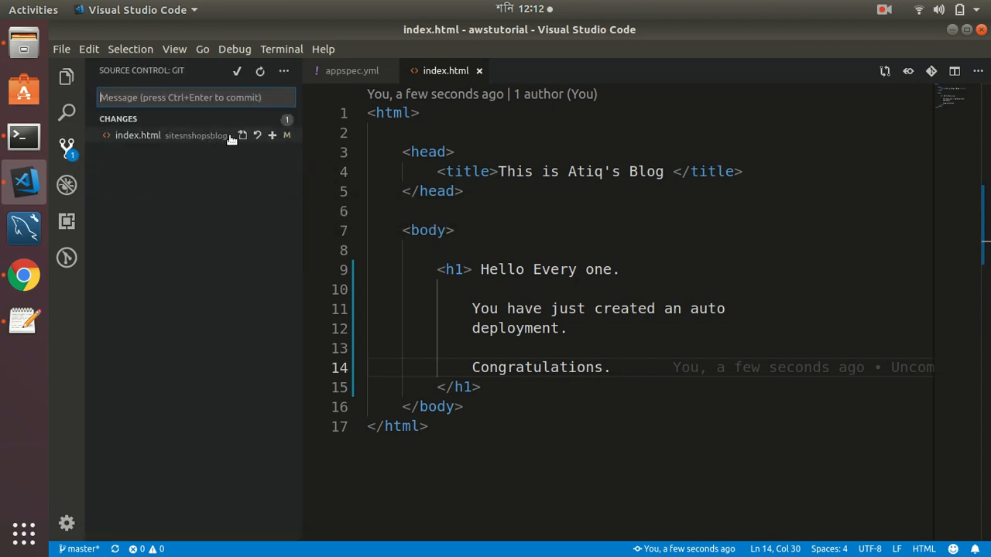
click(272, 136)
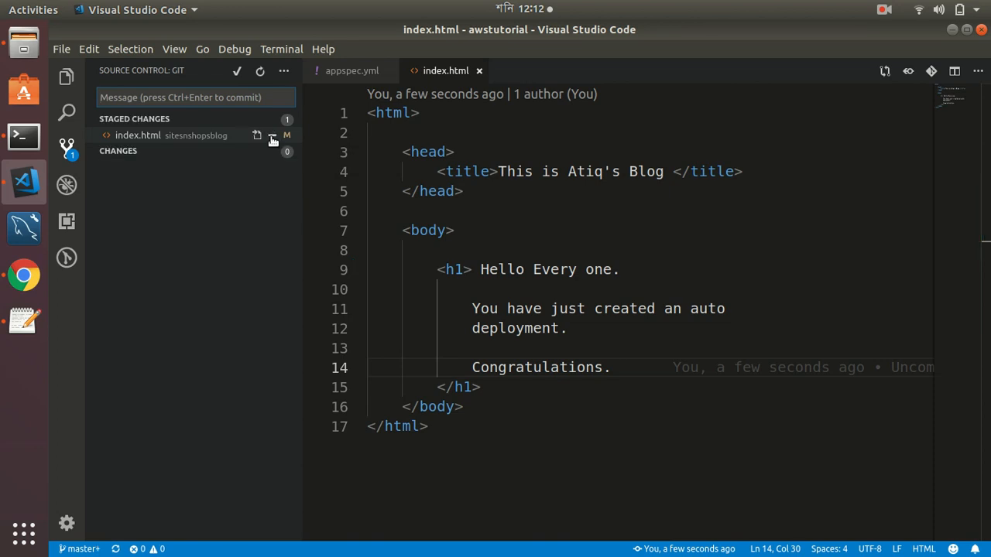
click(237, 71)
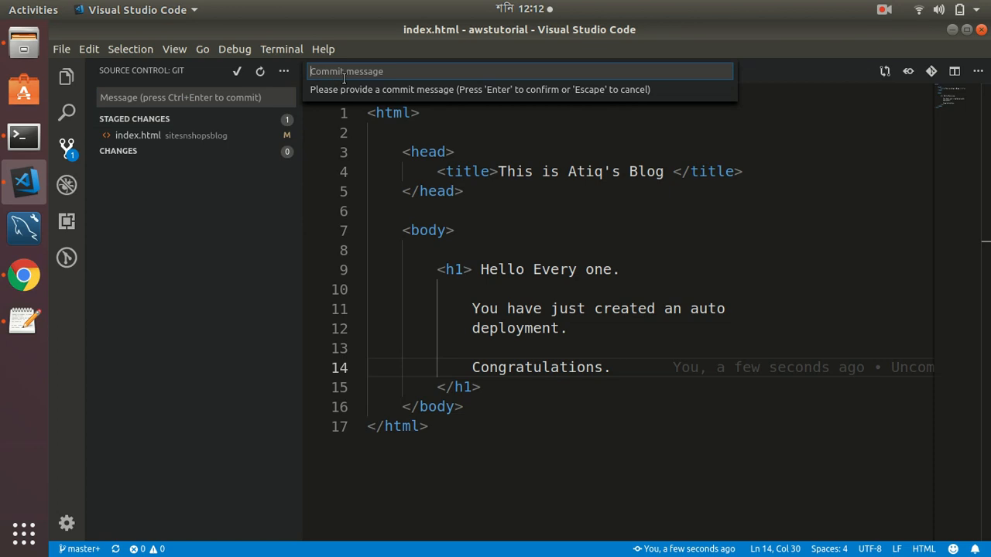
text(index)
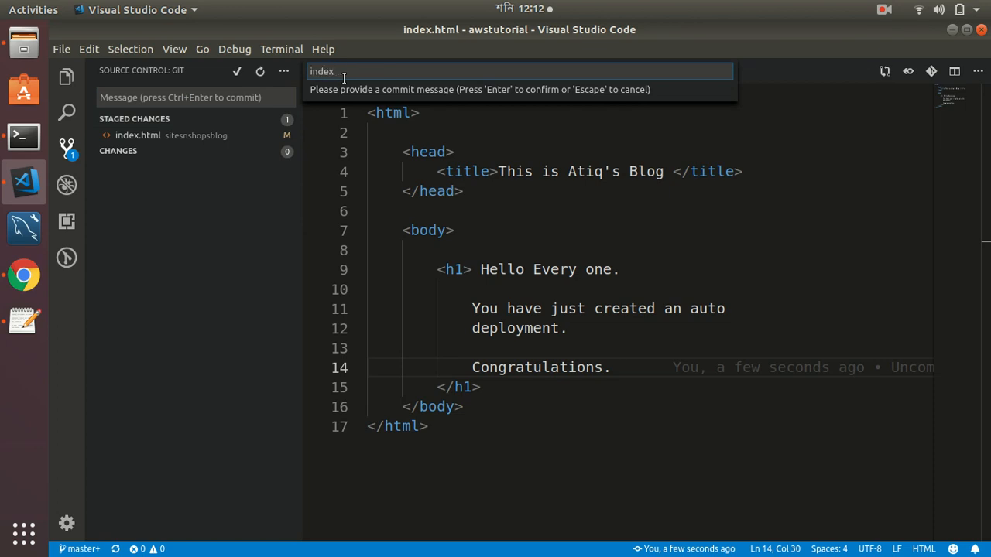
text(file modified)
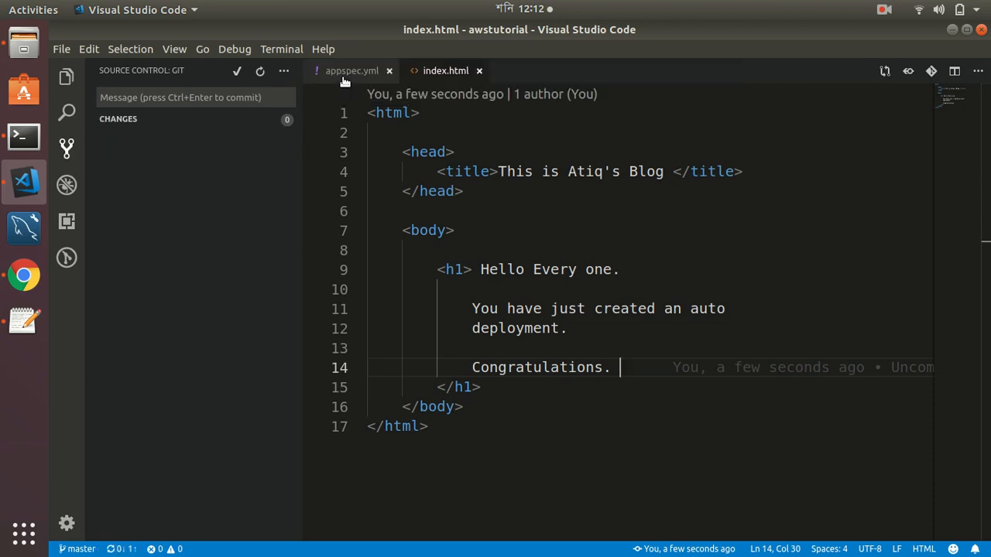
mouse_move(24, 136)
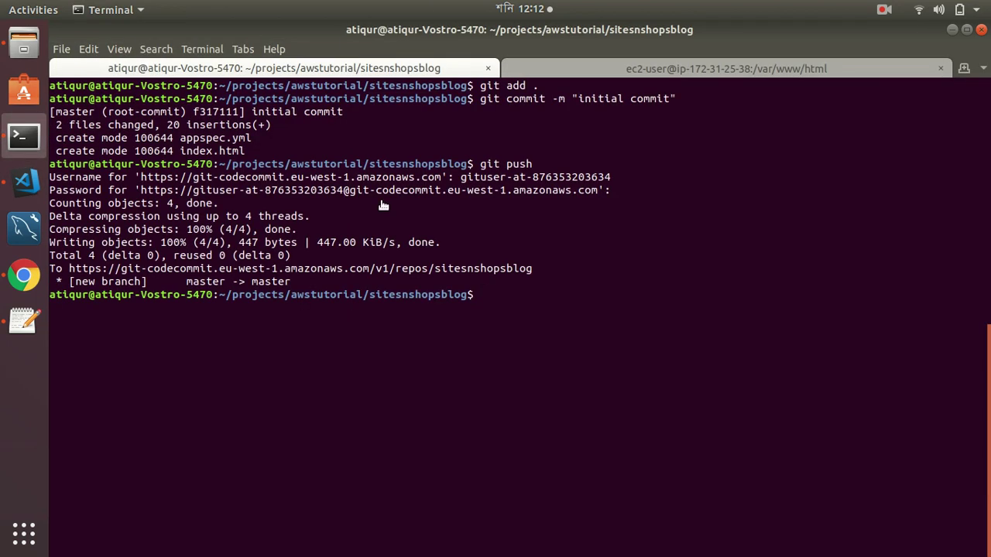
- Run git push in Terminal and bring up the generated IAM Git credentials in the browser
text(git pus)
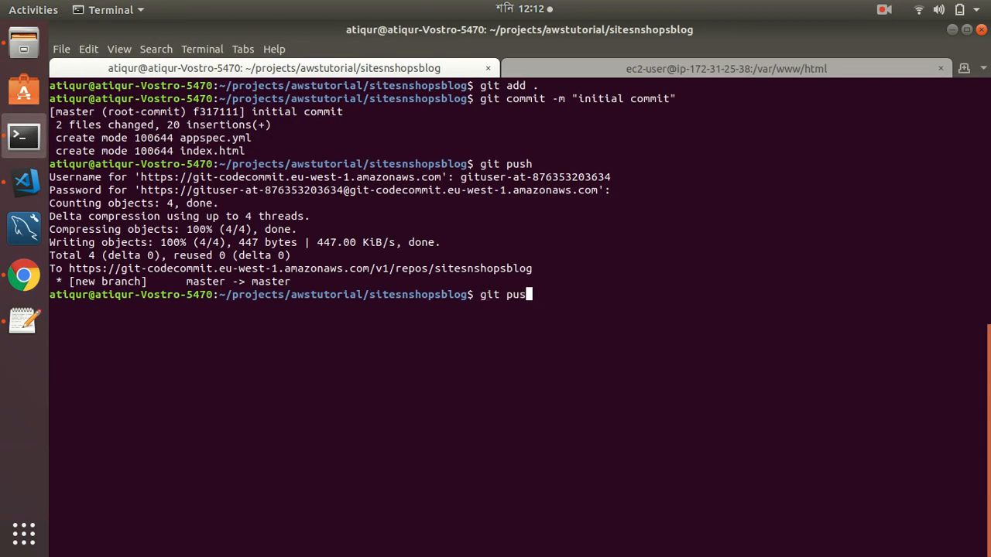
key(Return)
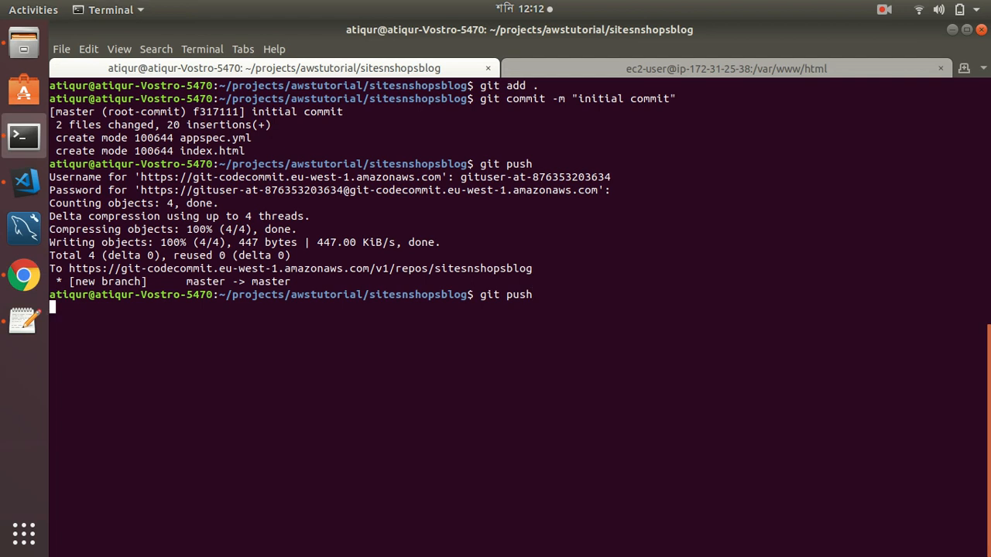
key(Return)
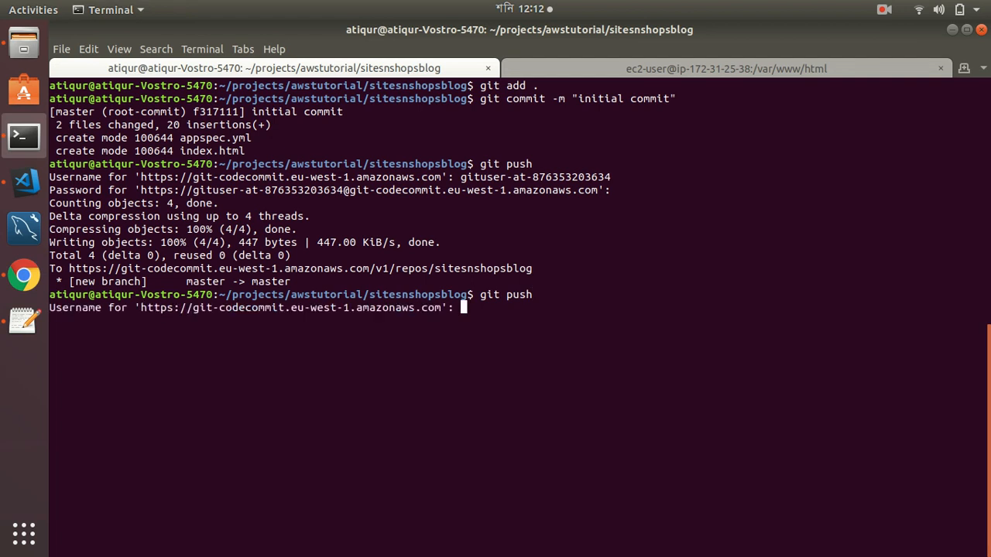
click(23, 276)
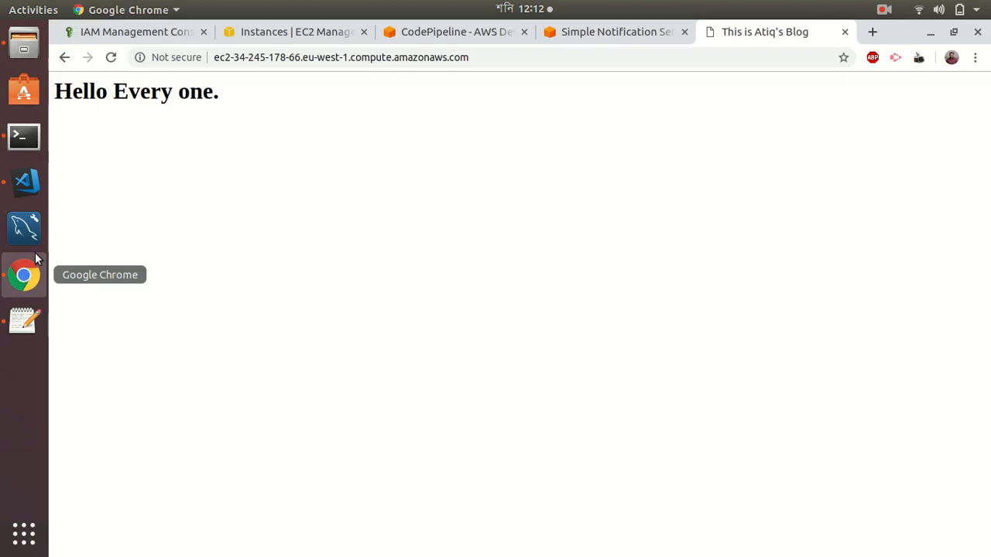
click(136, 31)
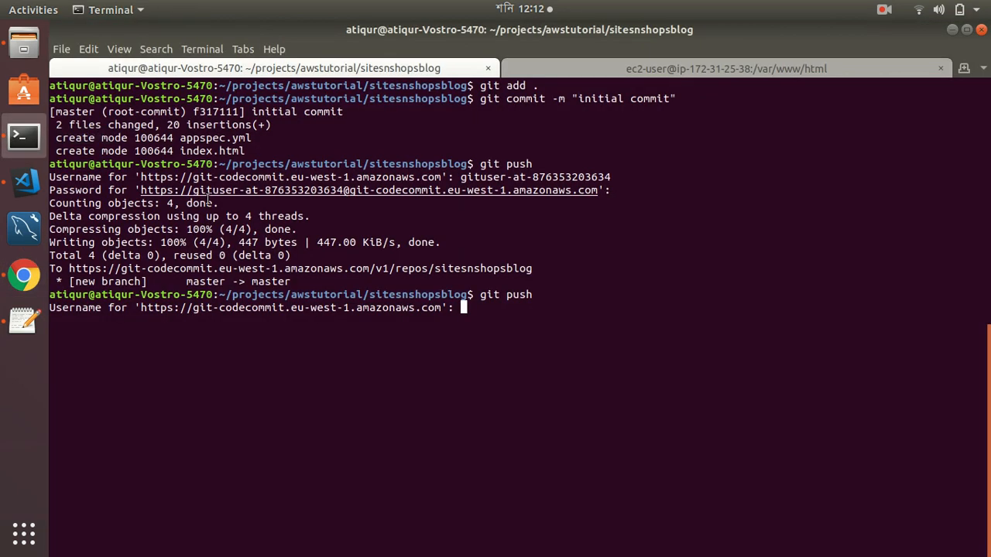
- Paste the Git username and password at the prompts so the push reaches CodeCommit
right_click(483, 310)
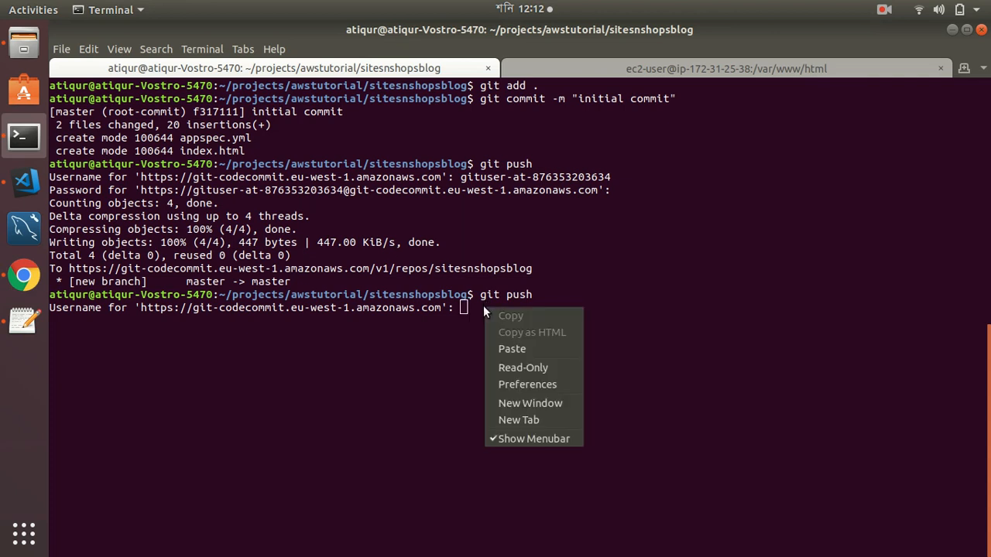
click(511, 348)
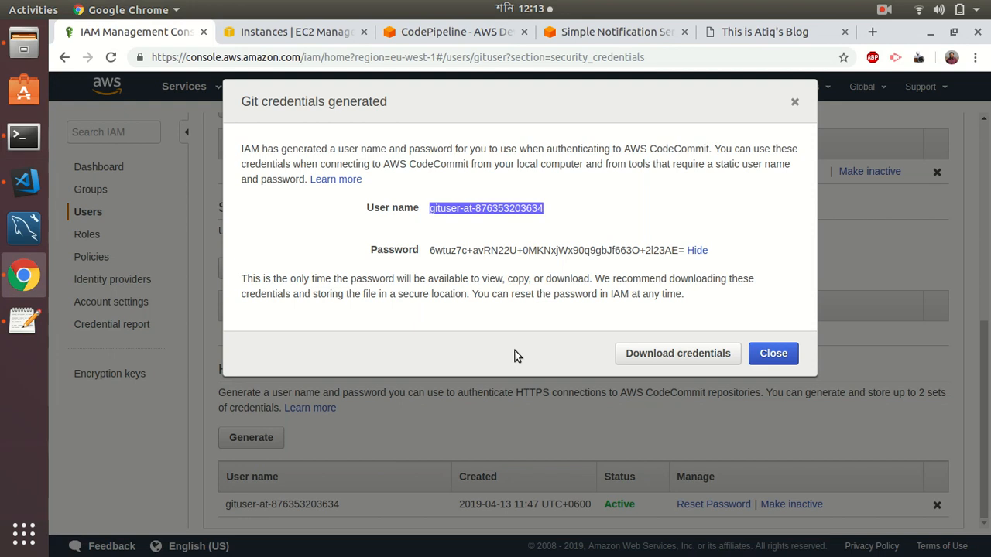
mouse_move(431, 250)
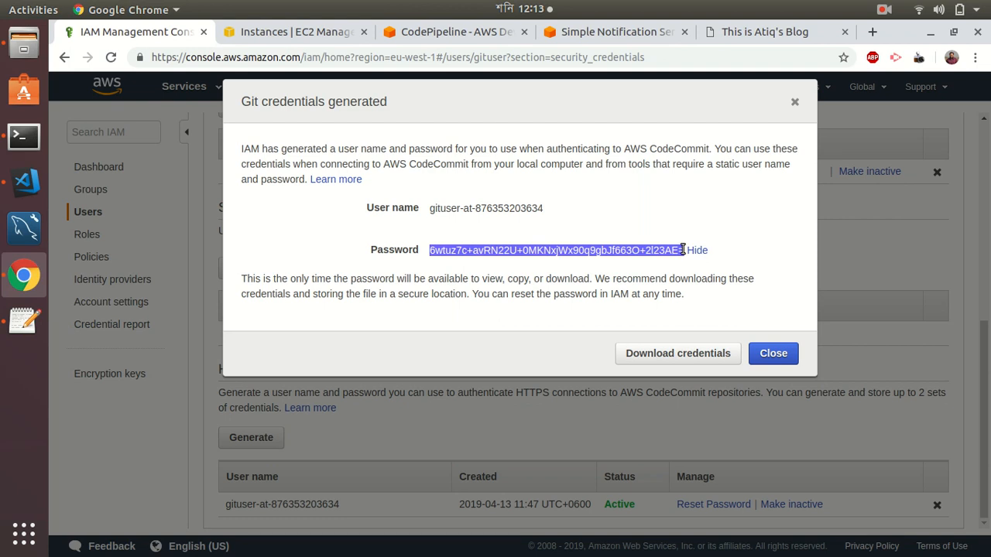
right_click(620, 320)
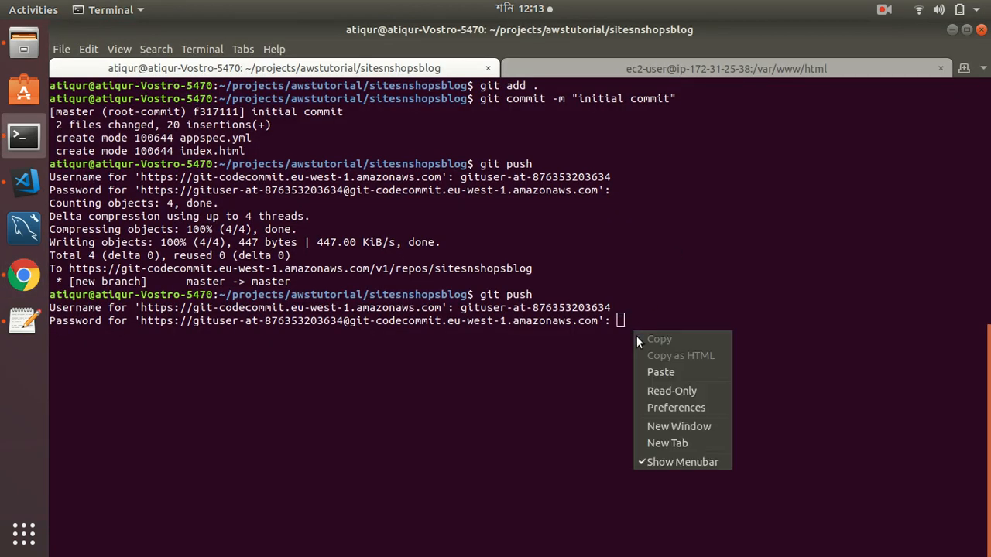
click(657, 371)
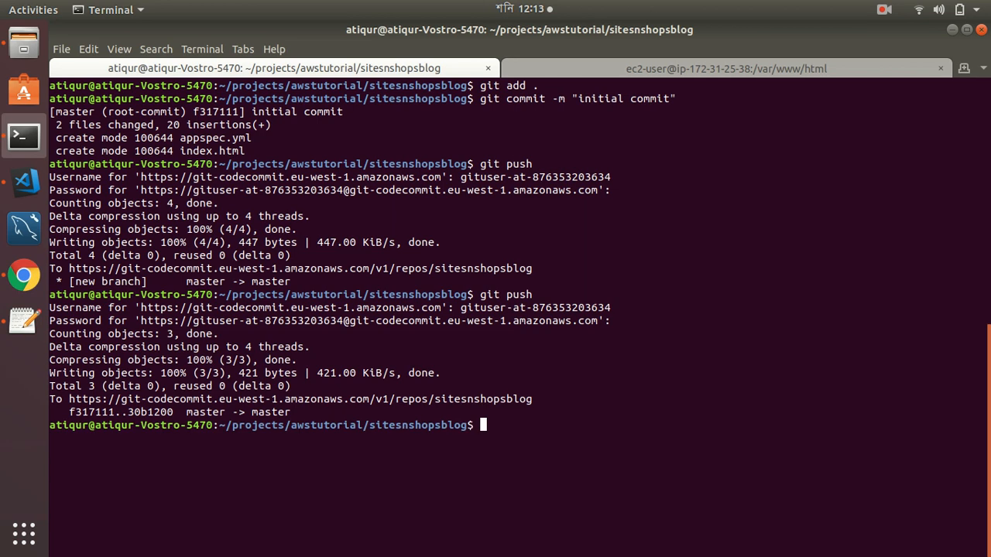
mouse_move(24, 276)
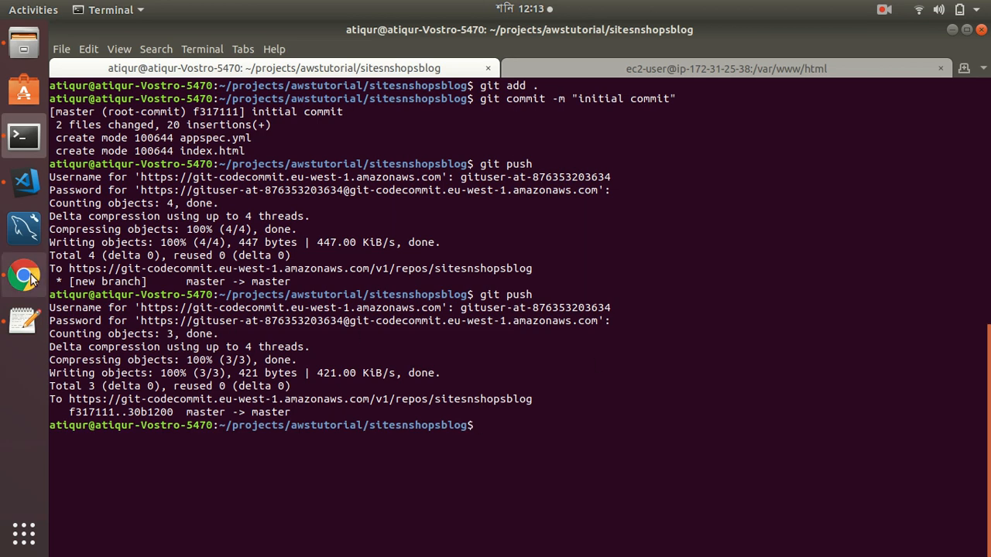
- Watch the sitesnshops pipeline run commit 30b12001 until Source and Deploy both show Succeeded
click(23, 276)
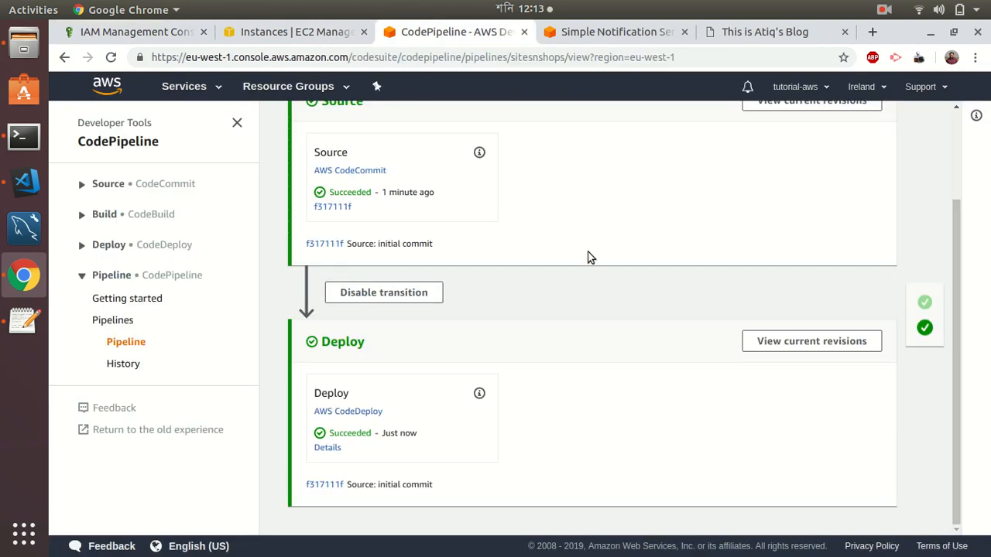
mouse_move(963, 238)
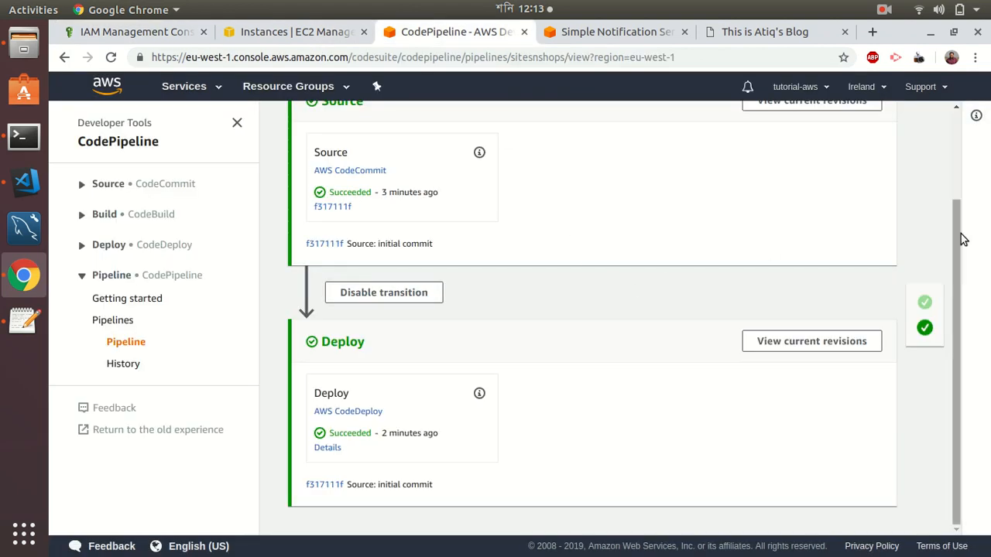
scroll(up, 3)
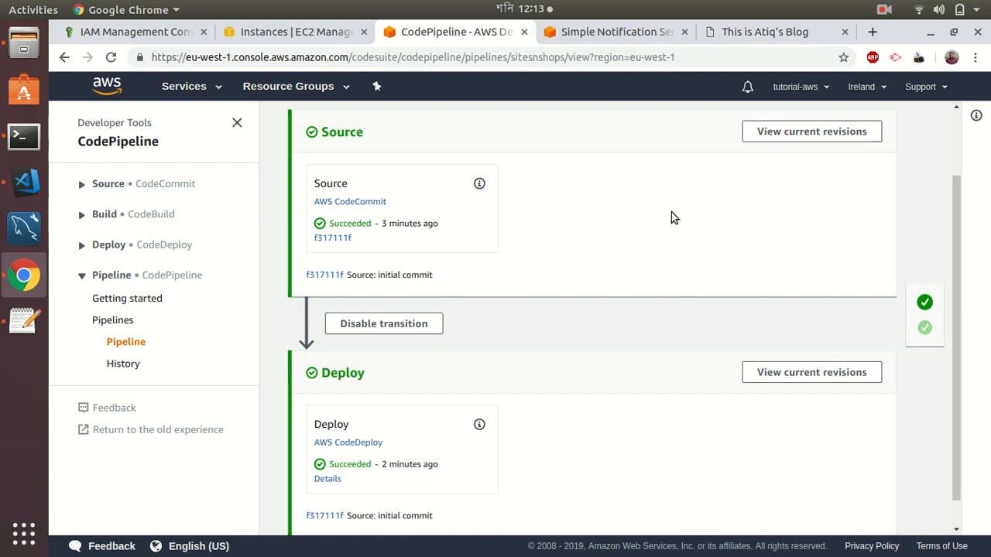
mouse_move(397, 220)
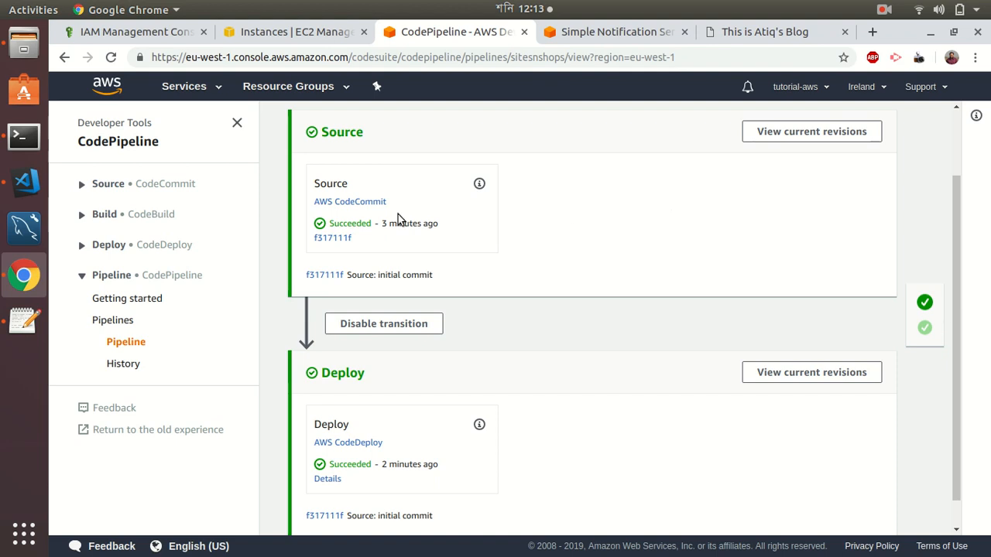
click(23, 137)
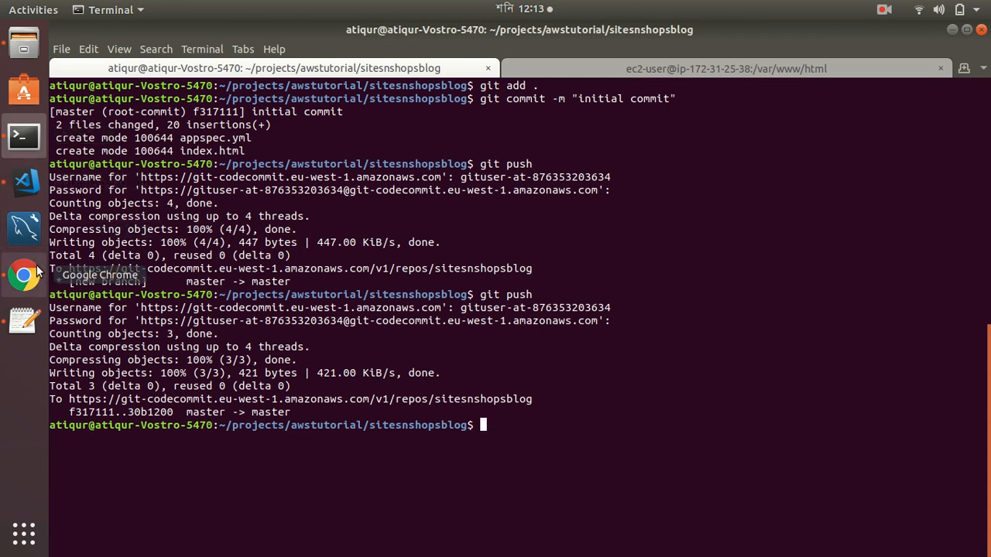
click(23, 275)
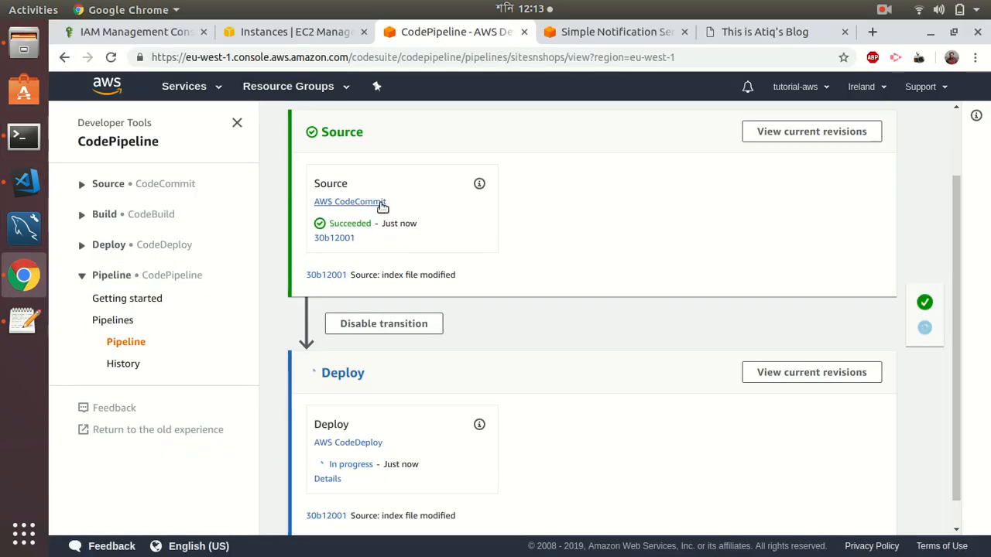
mouse_move(320, 307)
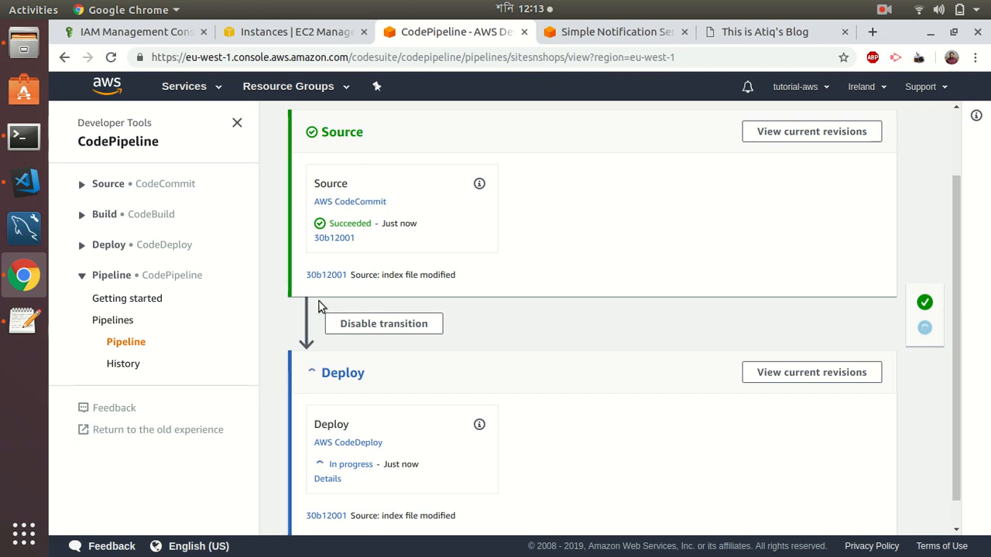
mouse_move(603, 367)
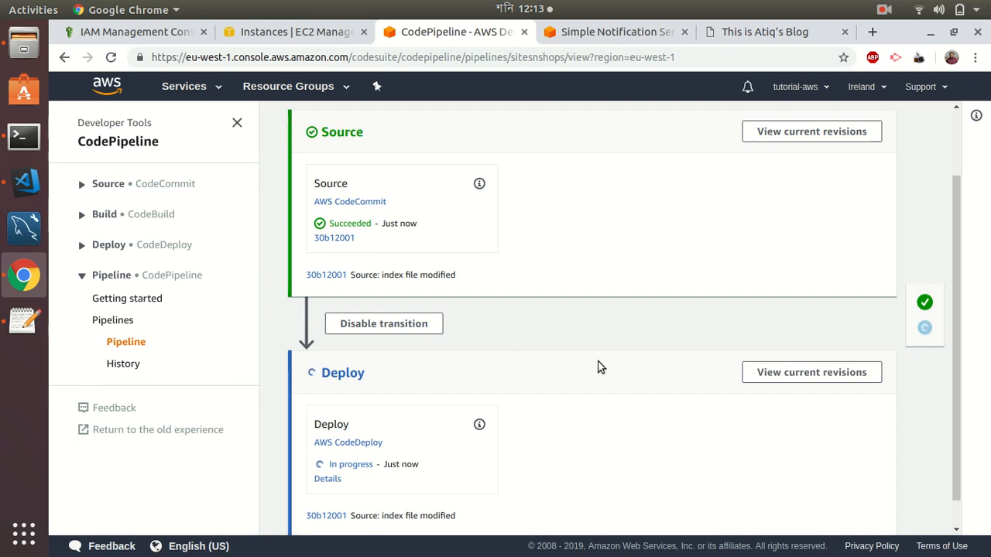
scroll(down, 3)
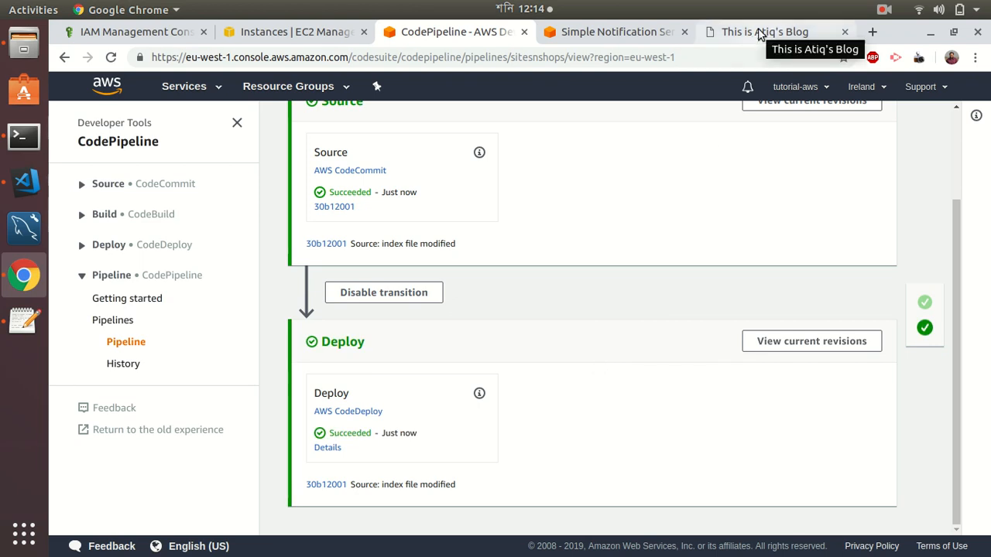
- View the deployed blog showing the updated heading, glancing at appspec.yml in VS Code in between
click(764, 31)
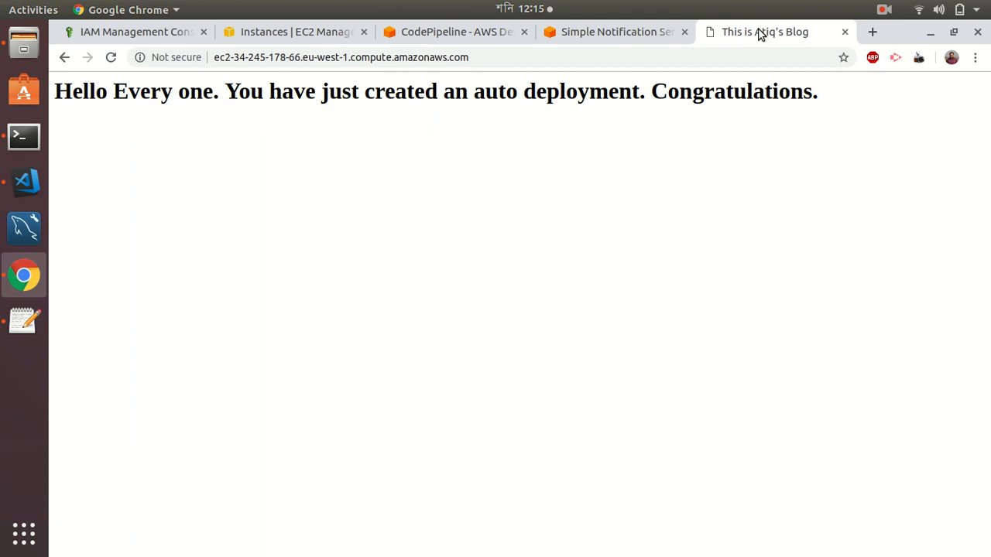
click(23, 183)
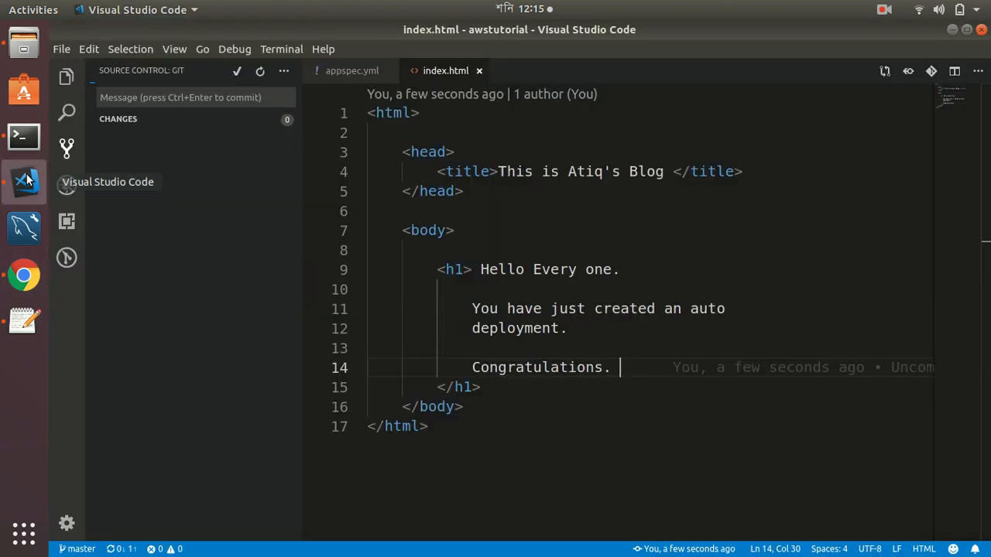
click(351, 71)
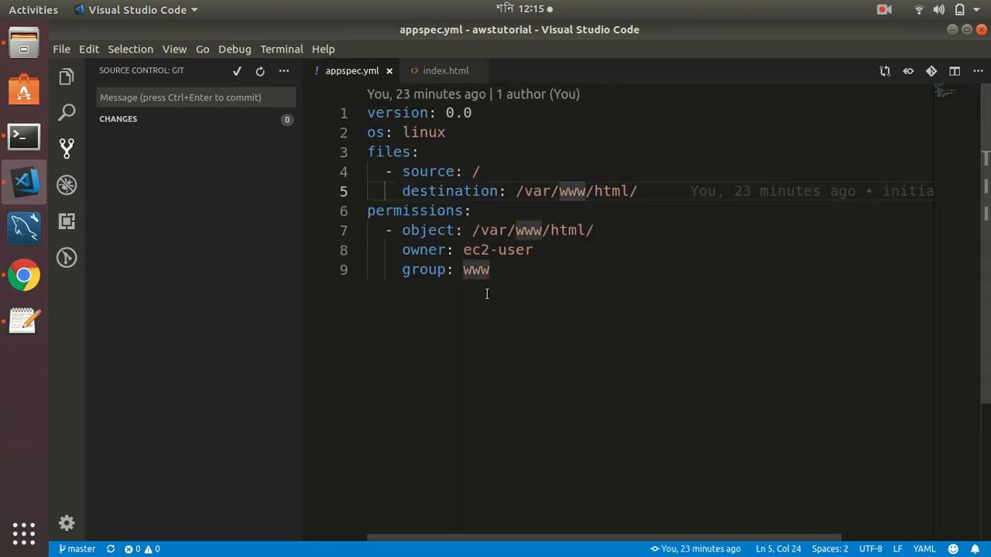
mouse_move(23, 276)
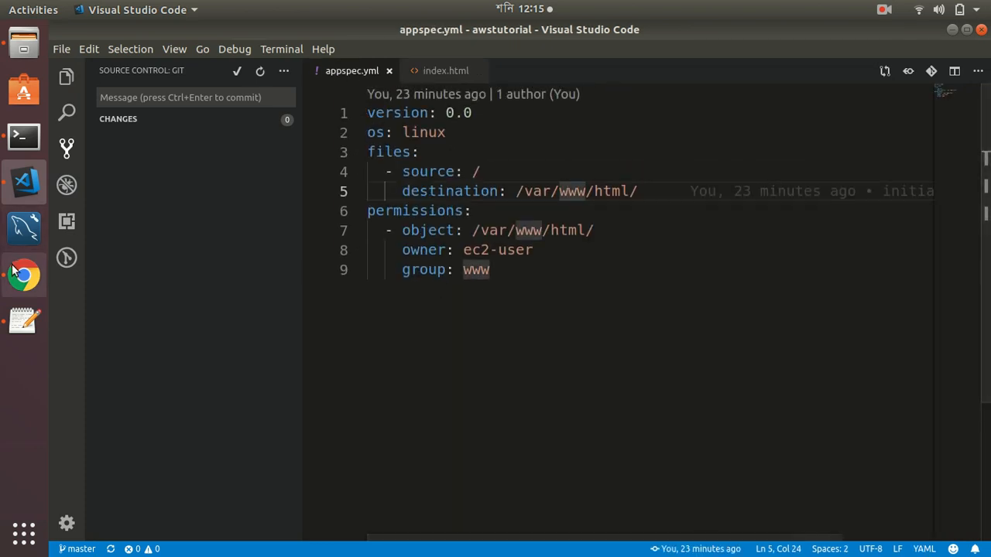
click(23, 275)
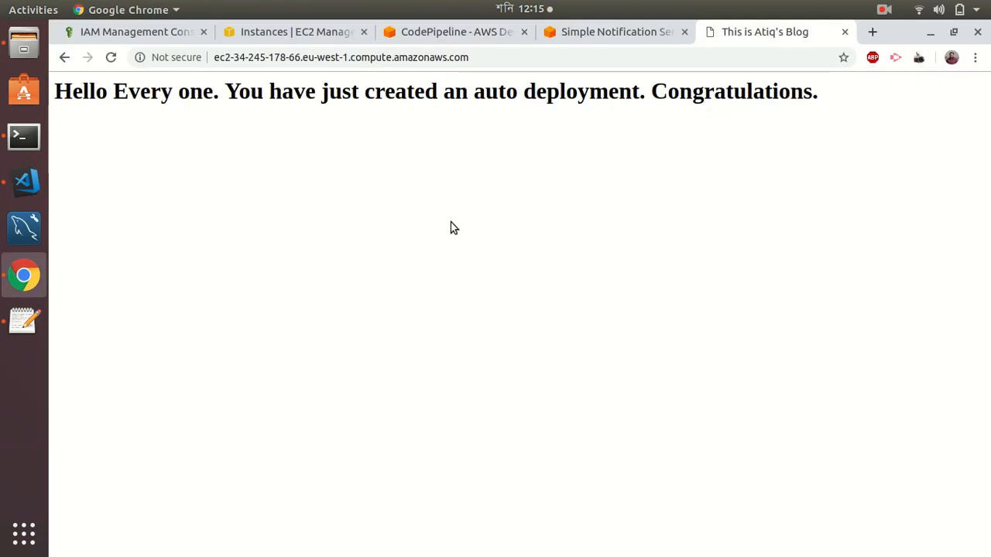